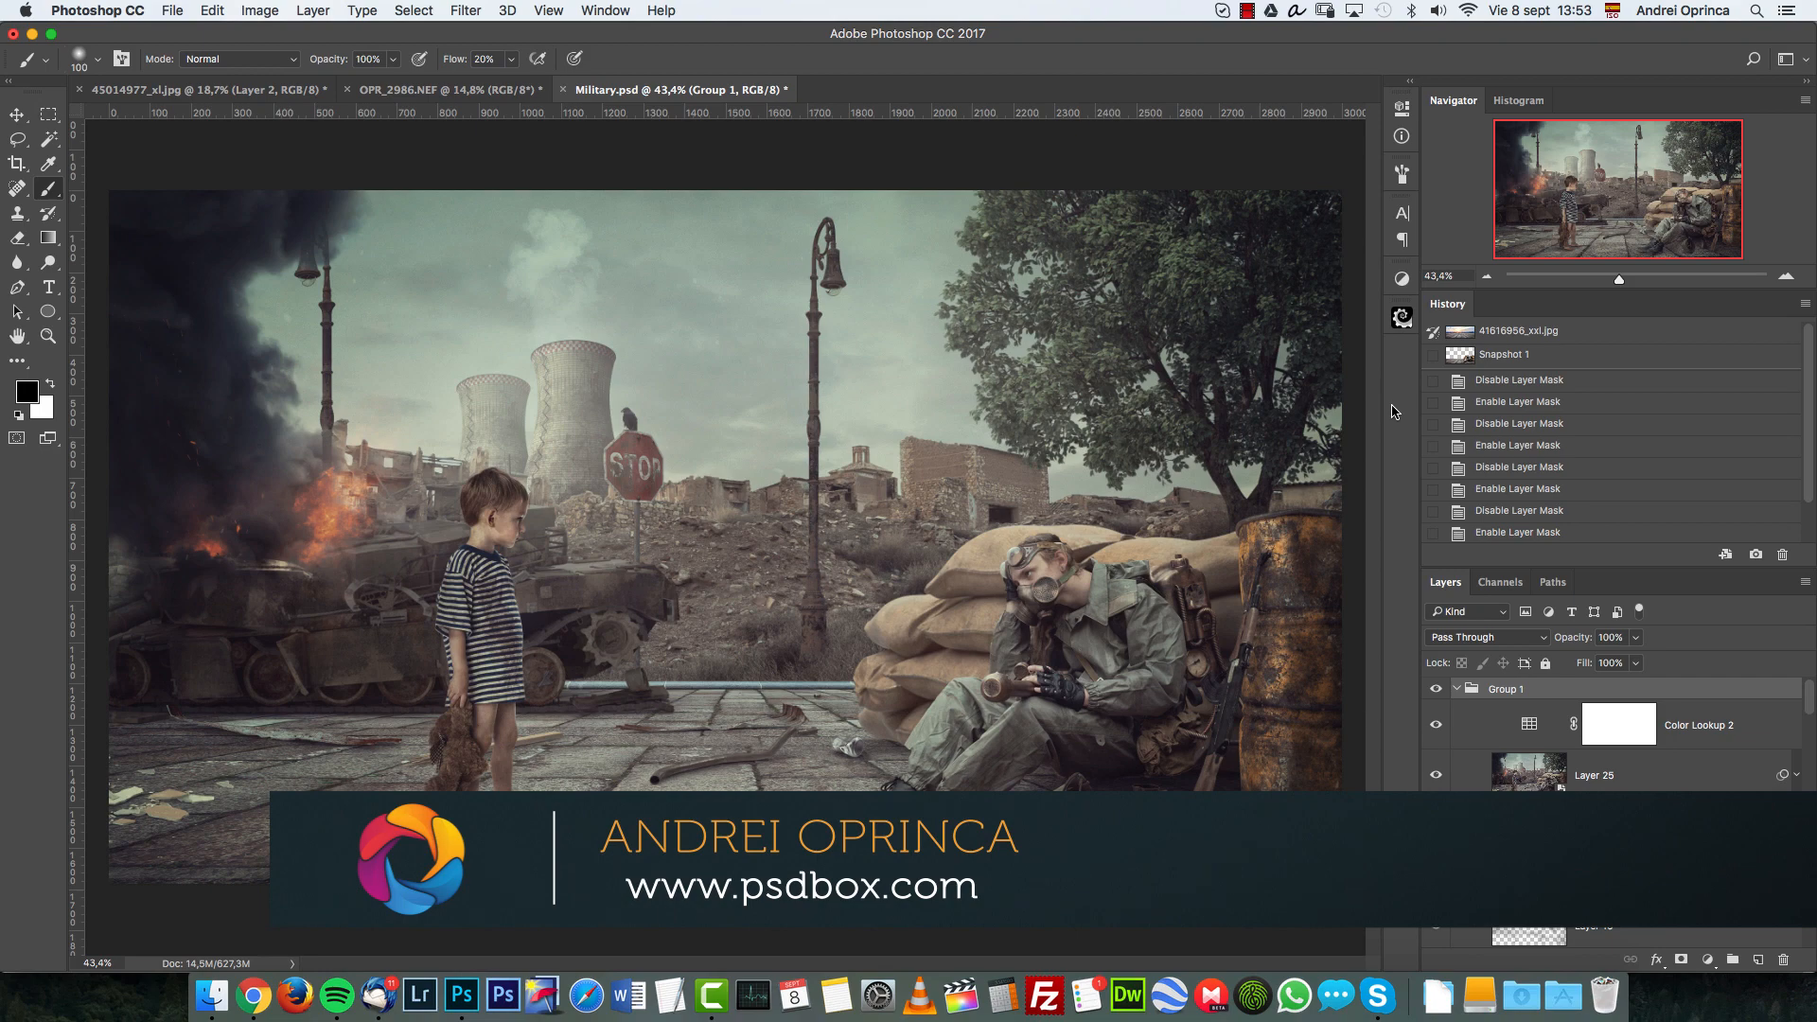
pyautogui.moveTo(1514, 703)
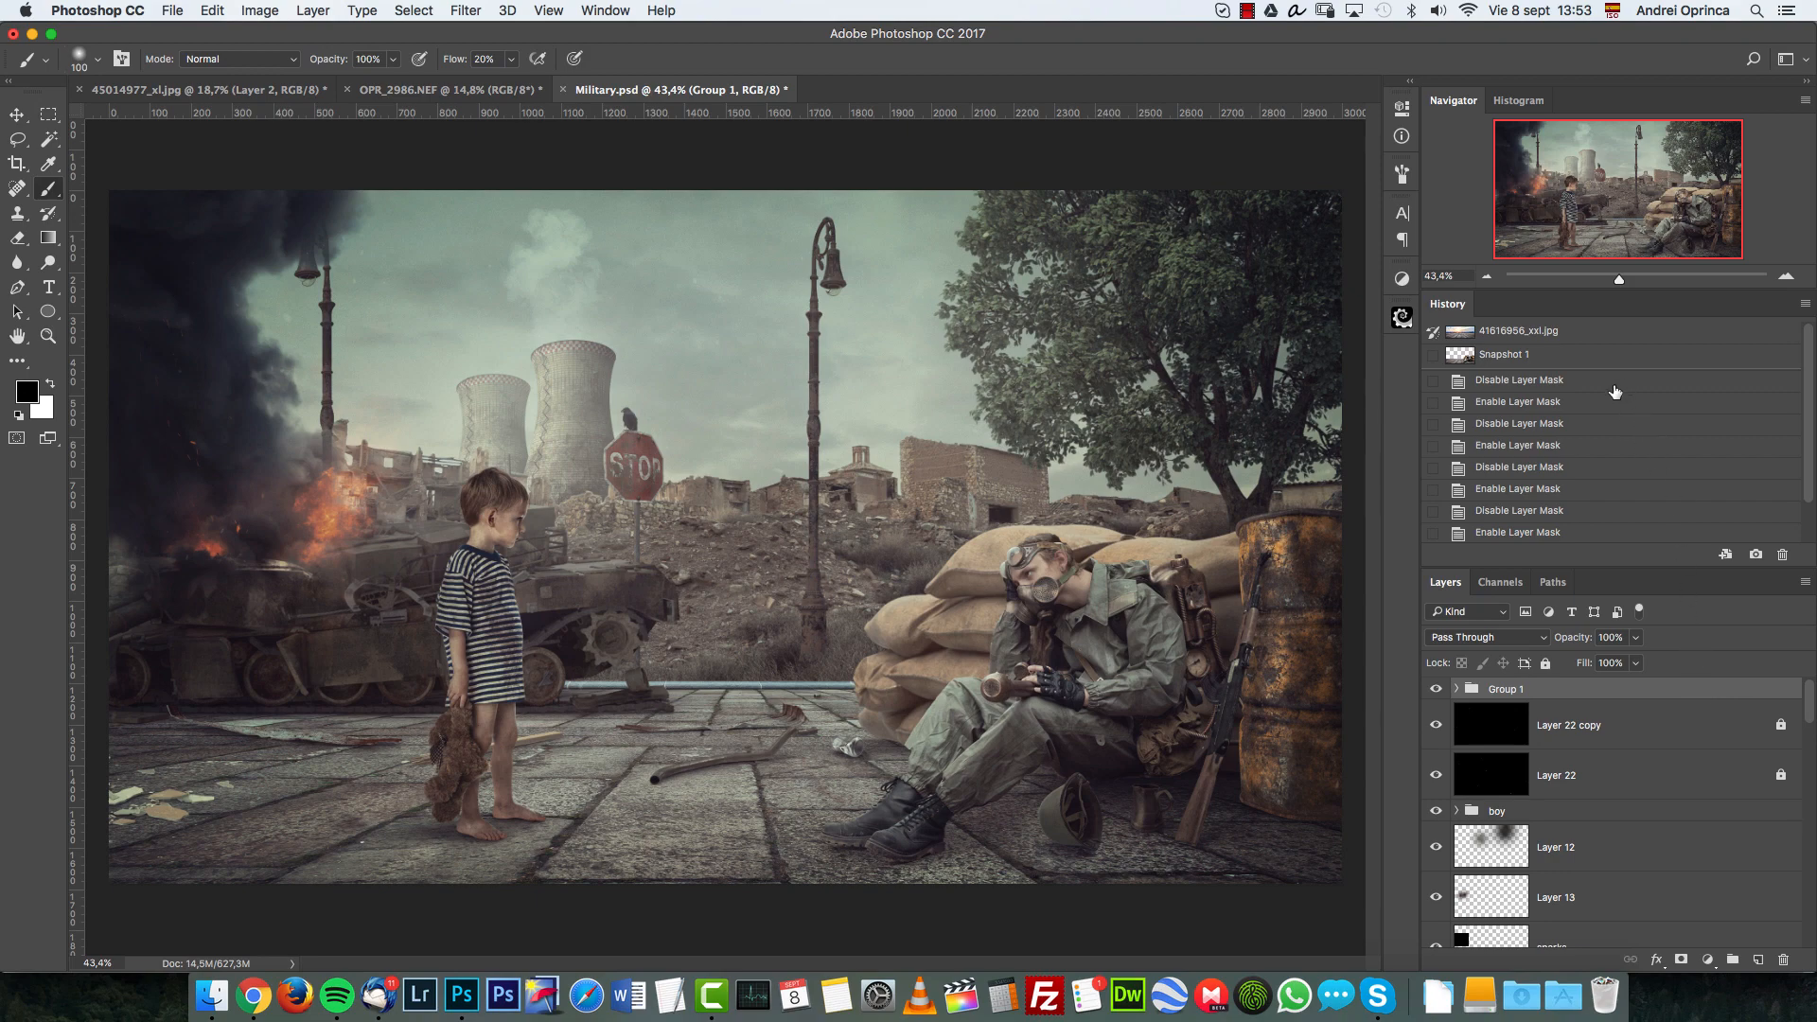
# Revert the composite to History Snapshot 1, leaving only pavement and the sandbag soldier
pyautogui.click(1502, 353)
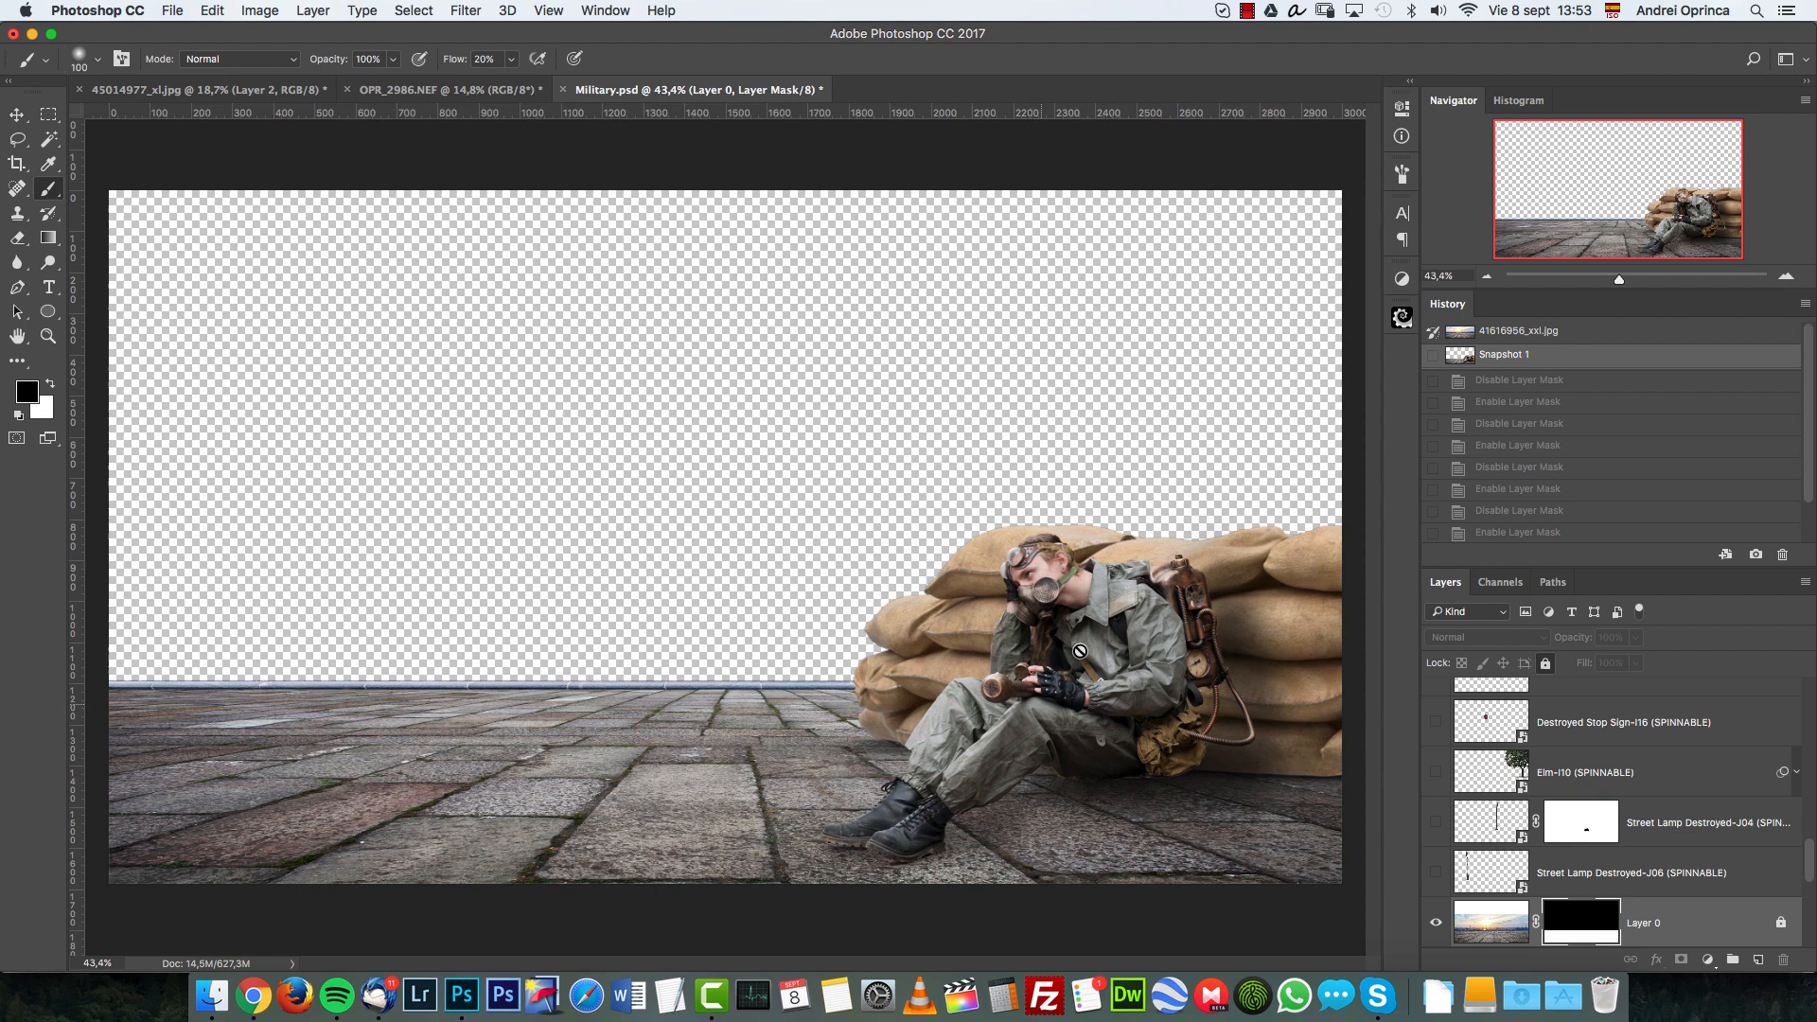
pyautogui.moveTo(1217, 766)
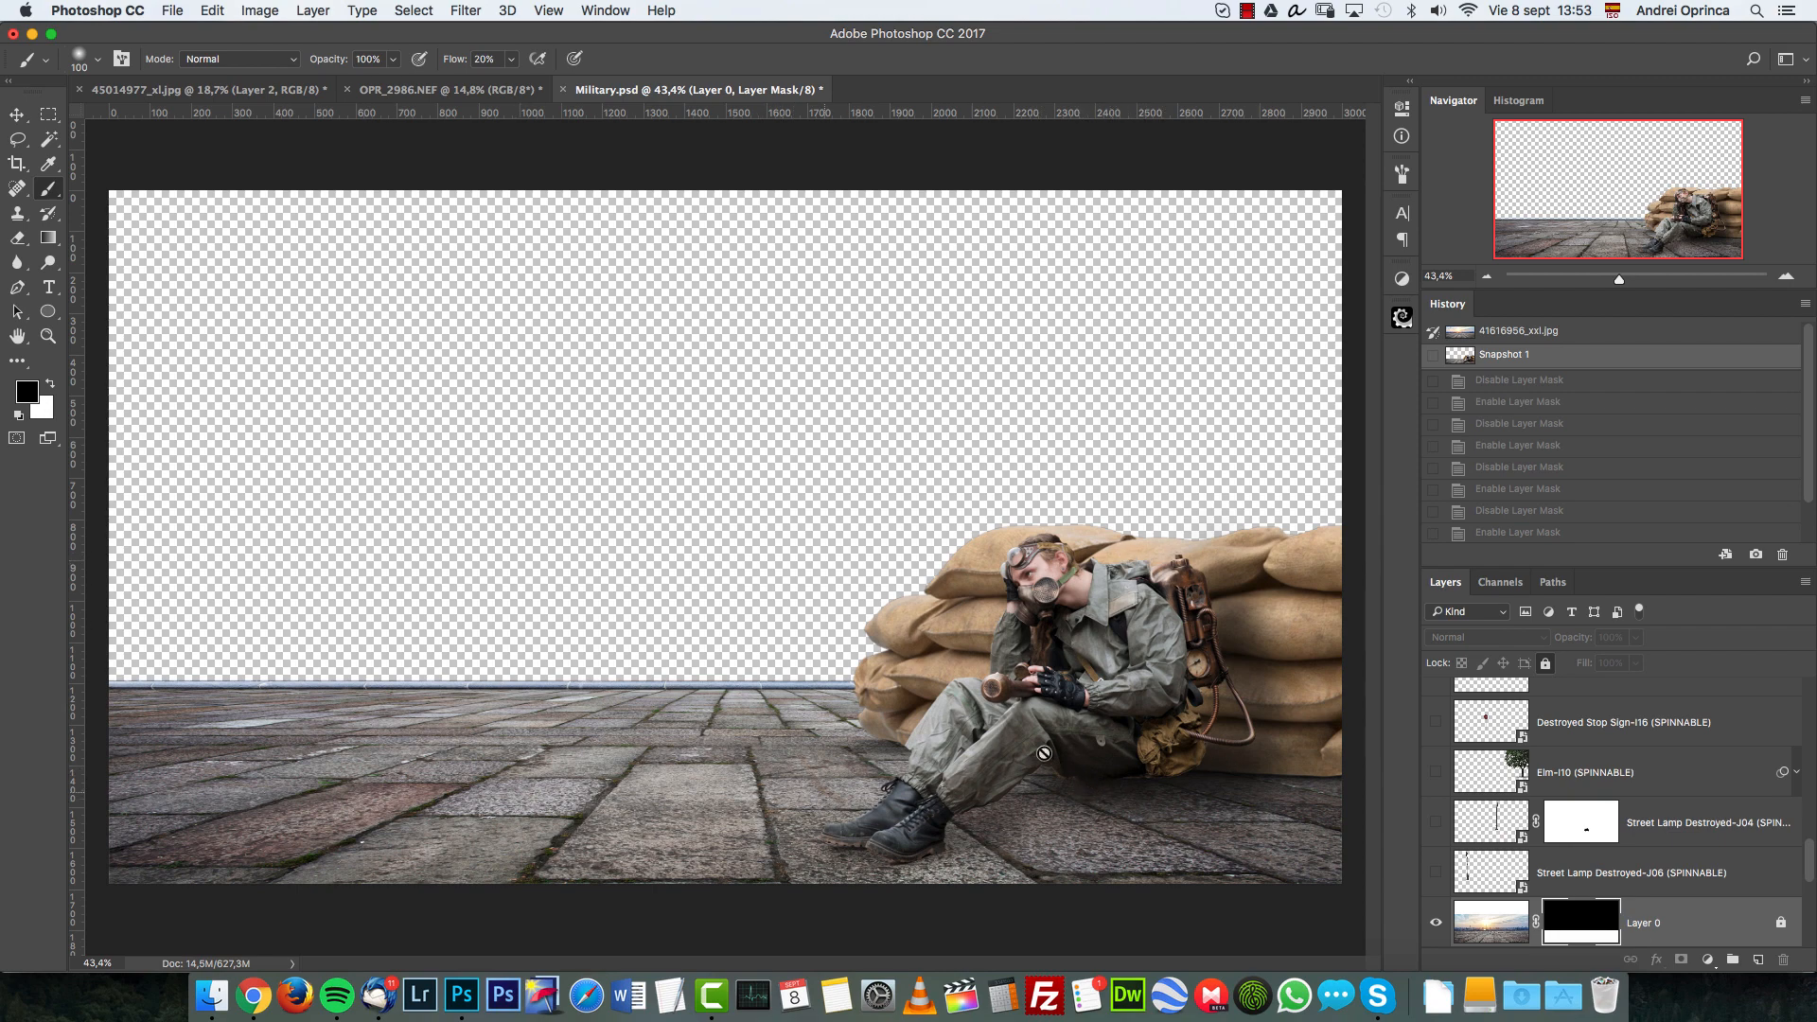
pyautogui.moveTo(1240, 667)
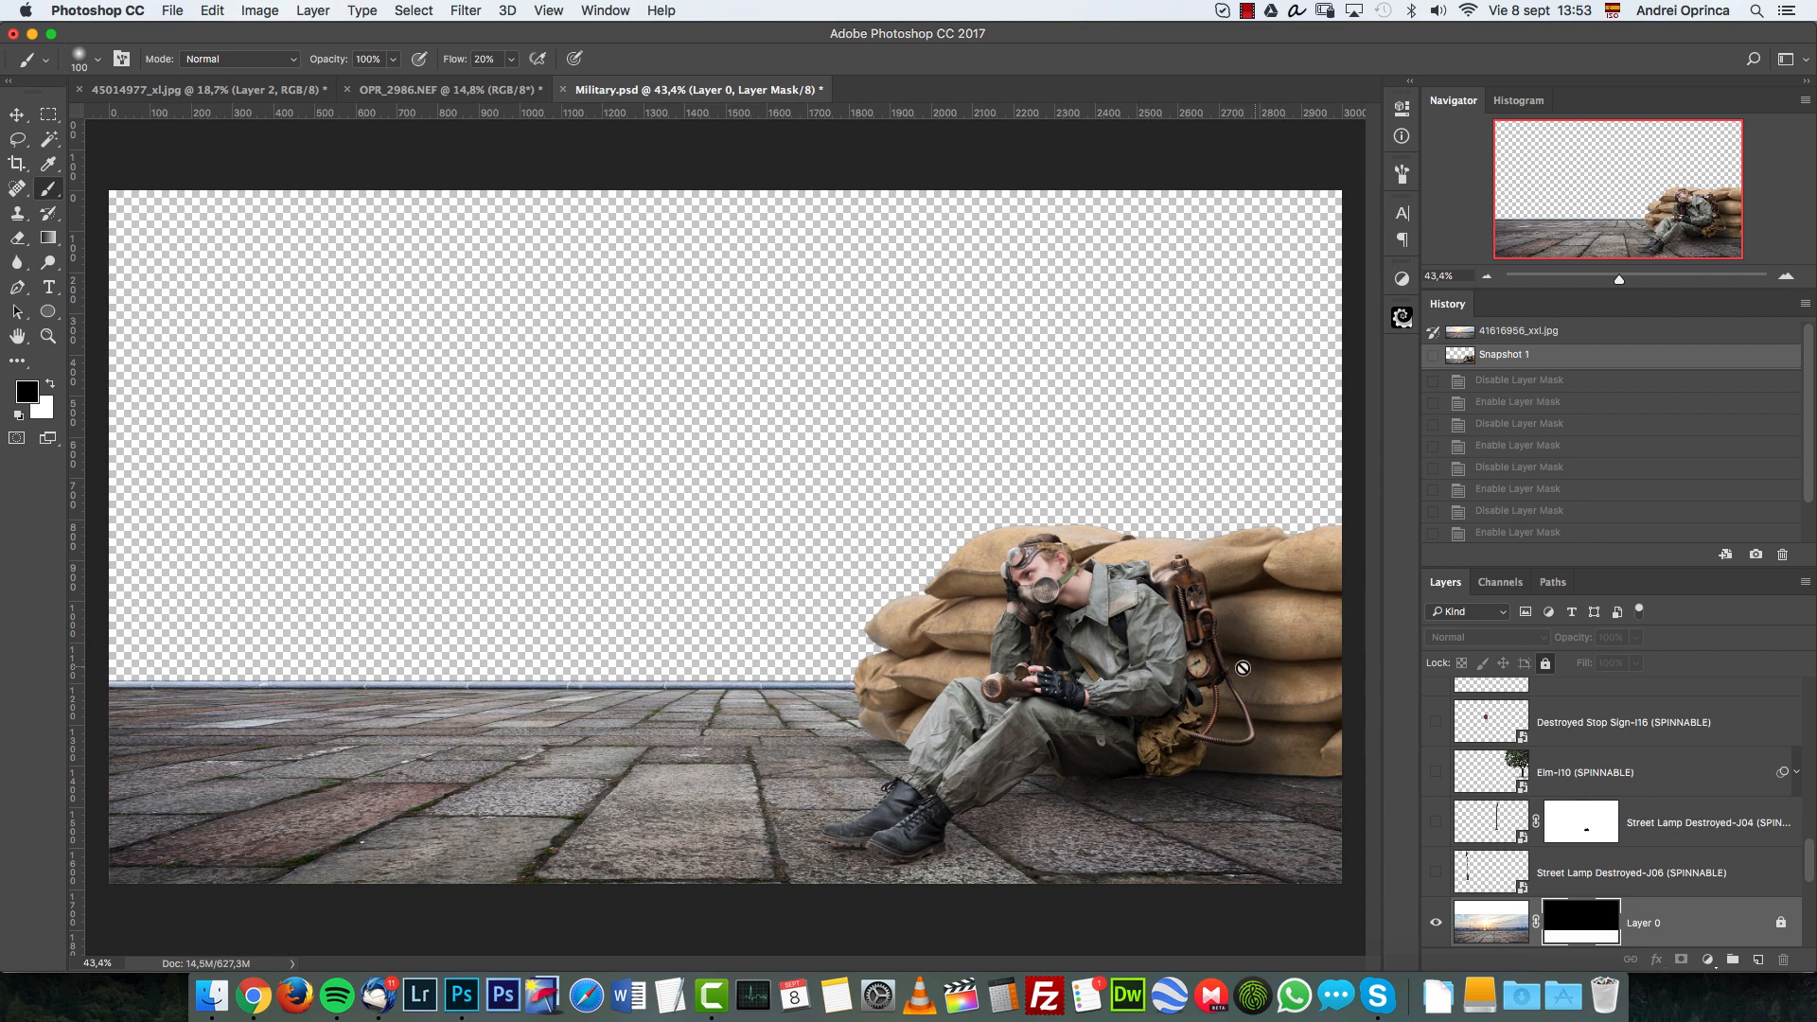
pyautogui.moveTo(817, 757)
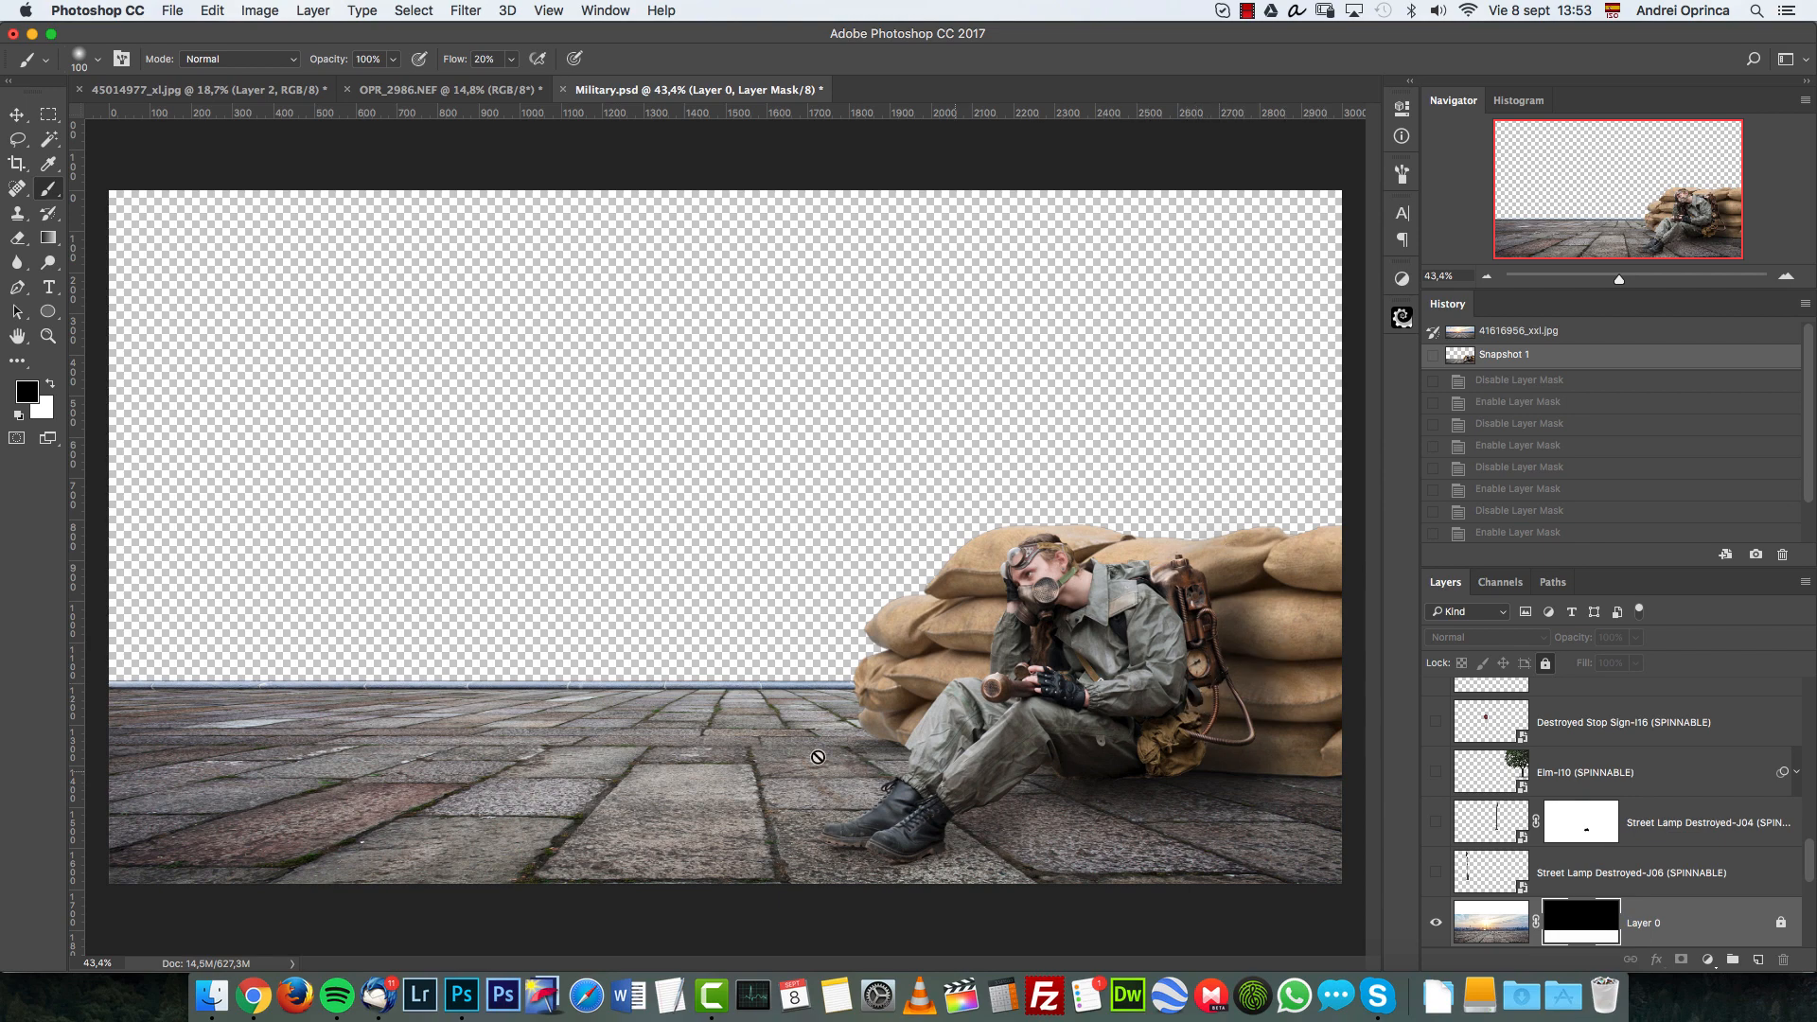
pyautogui.moveTo(1050, 721)
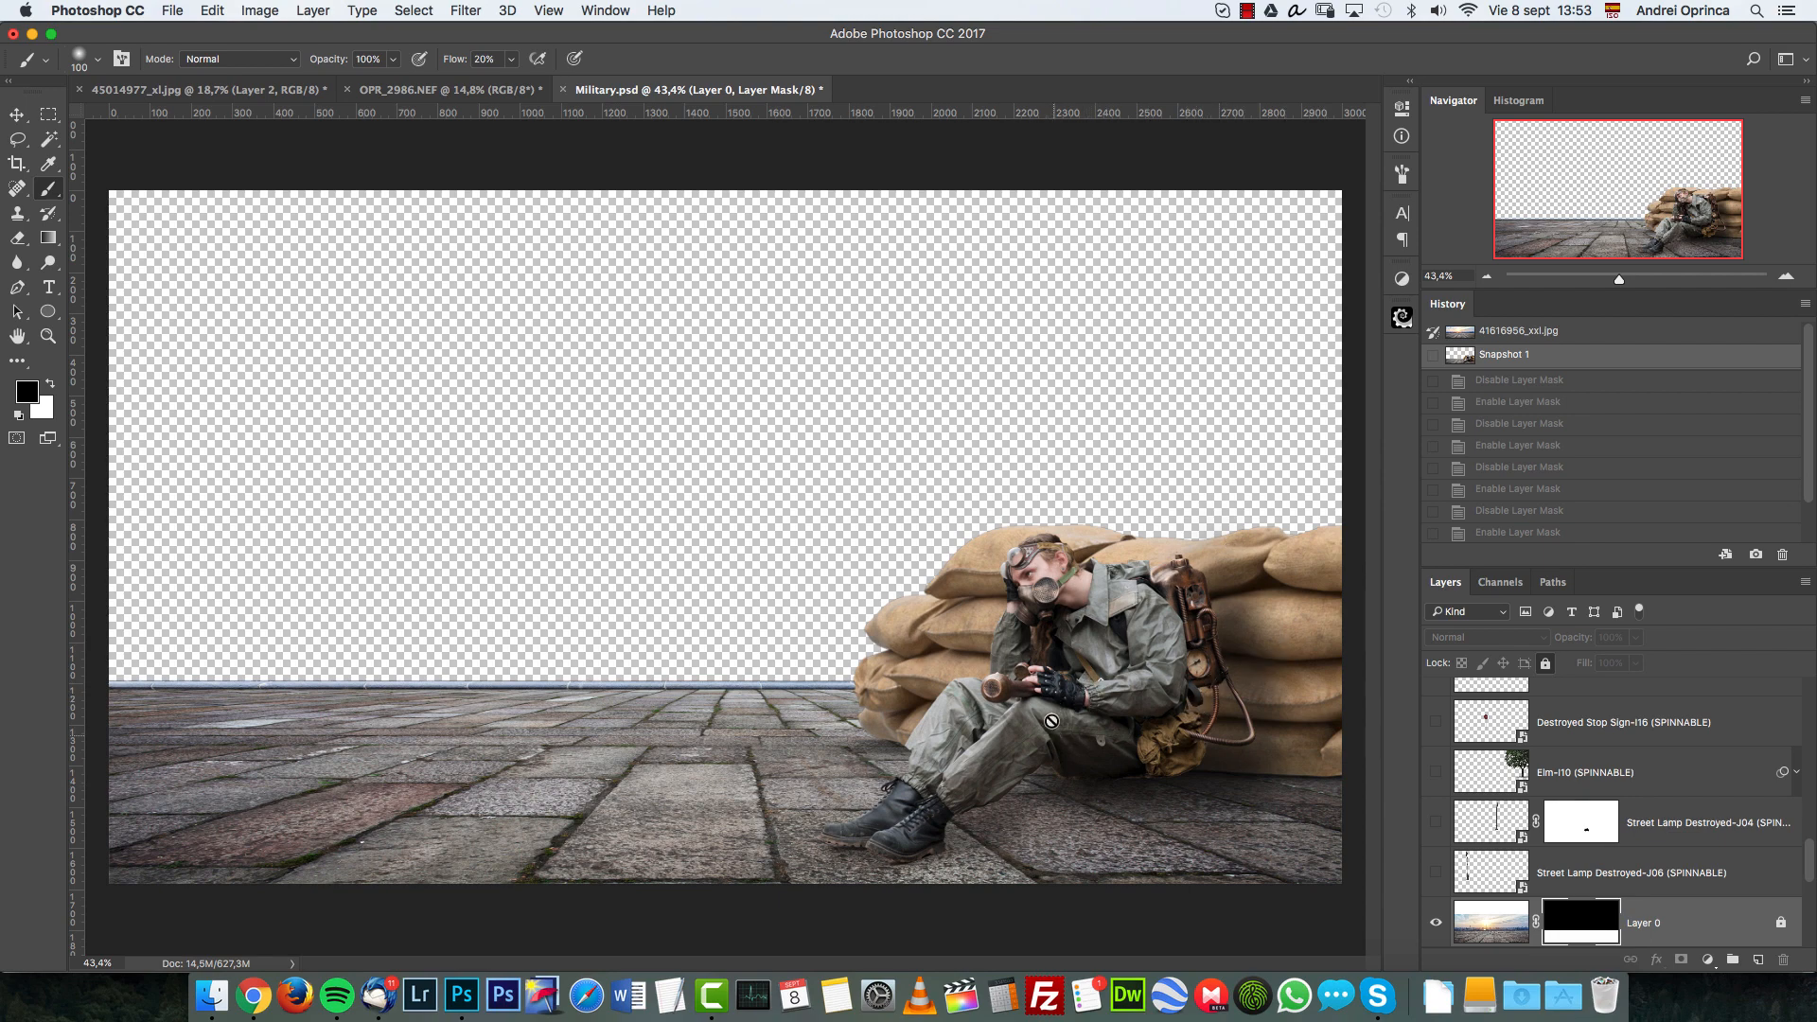
pyautogui.moveTo(1023, 566)
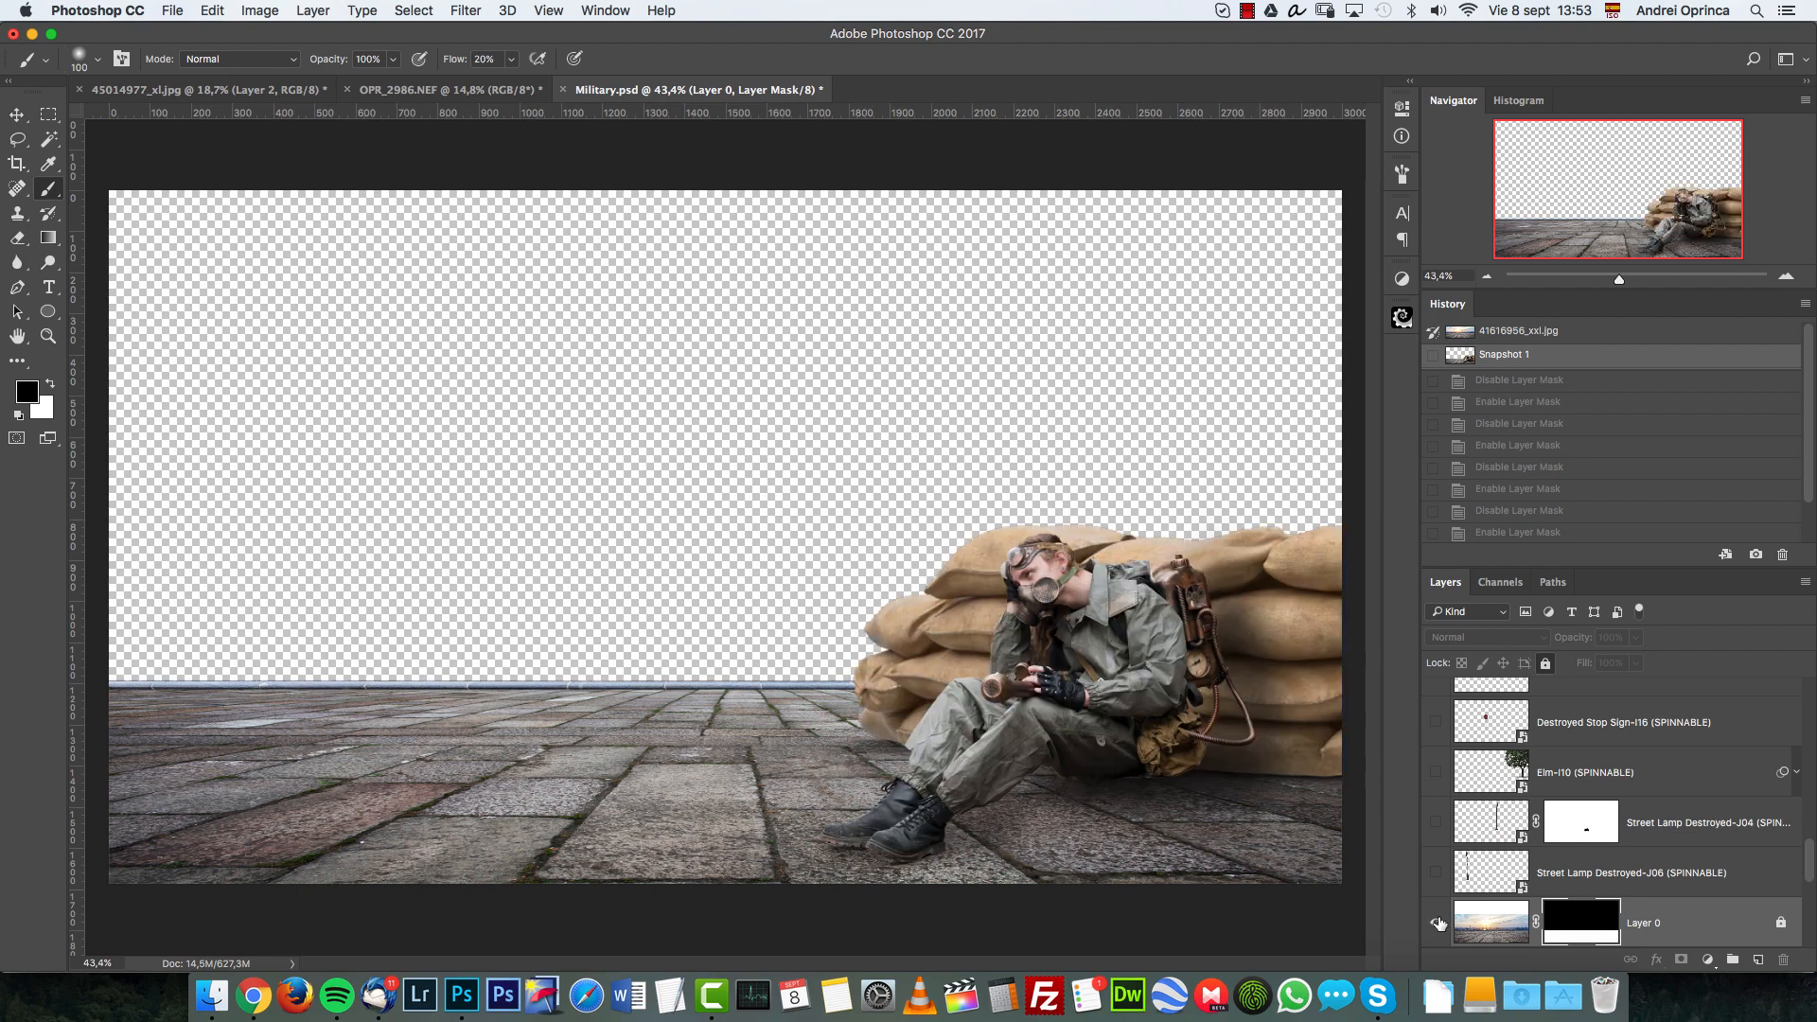
pyautogui.scroll(-3)
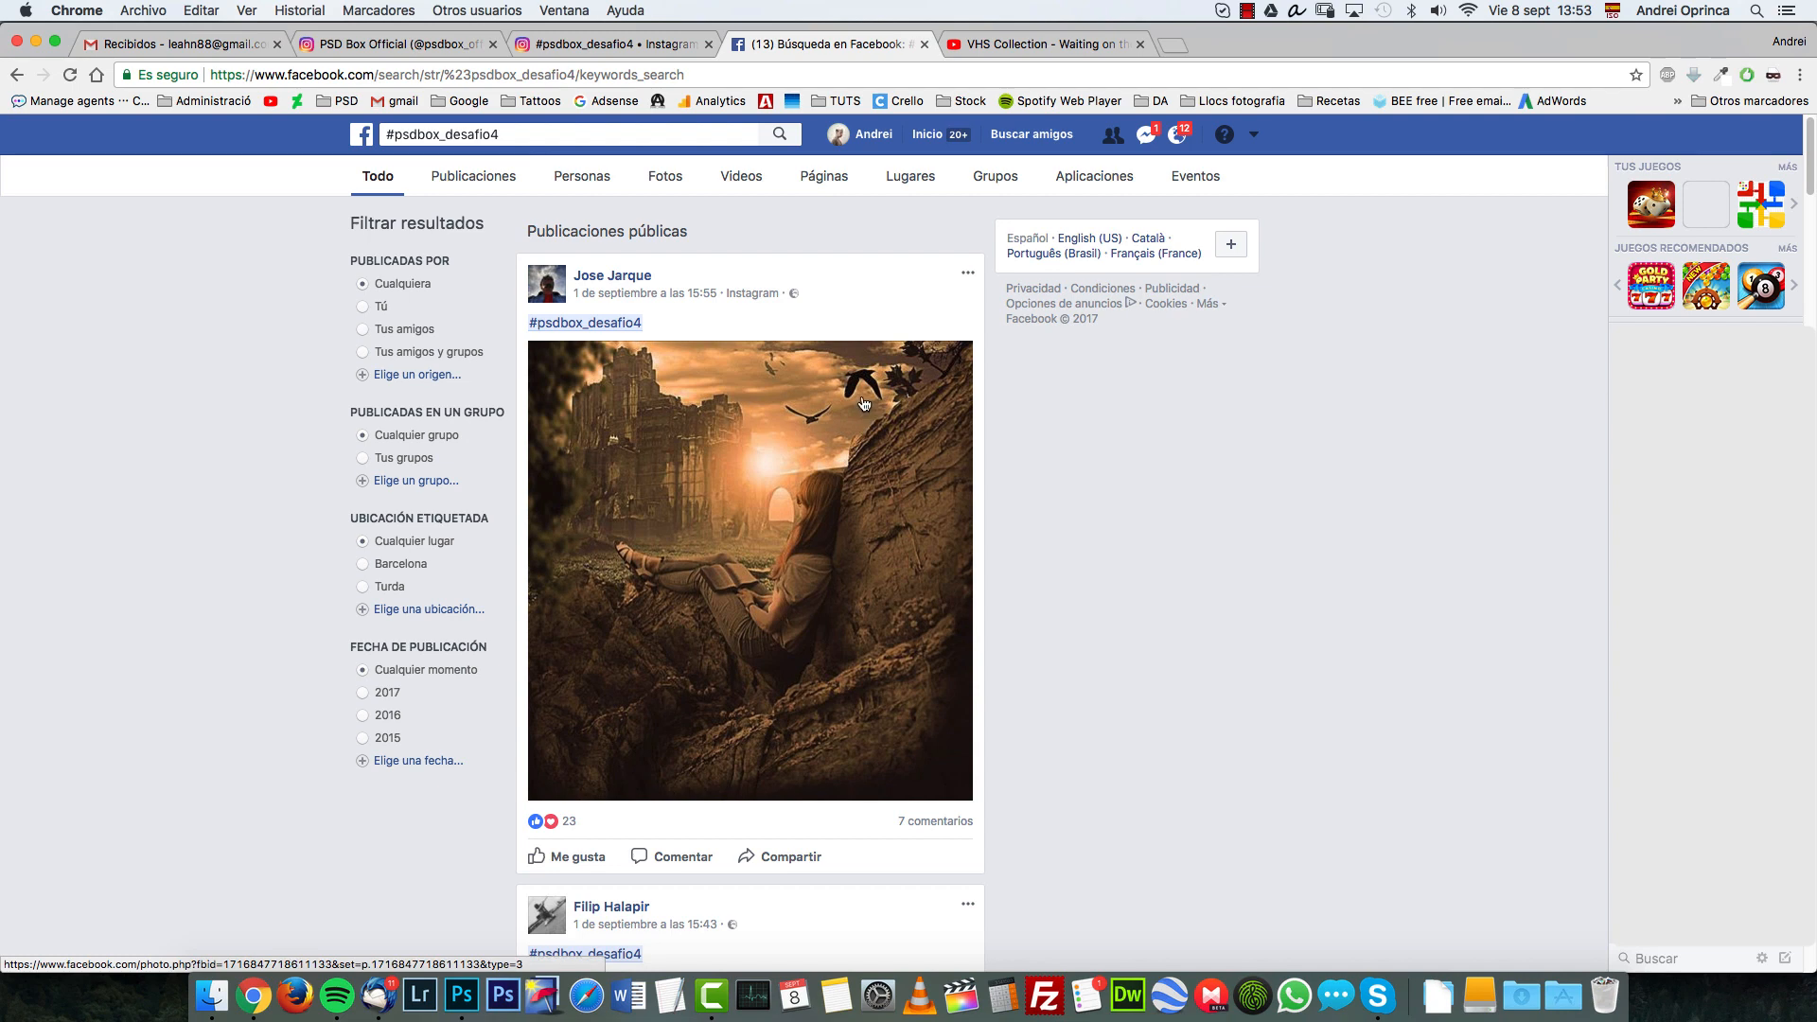
pyautogui.scroll(-3)
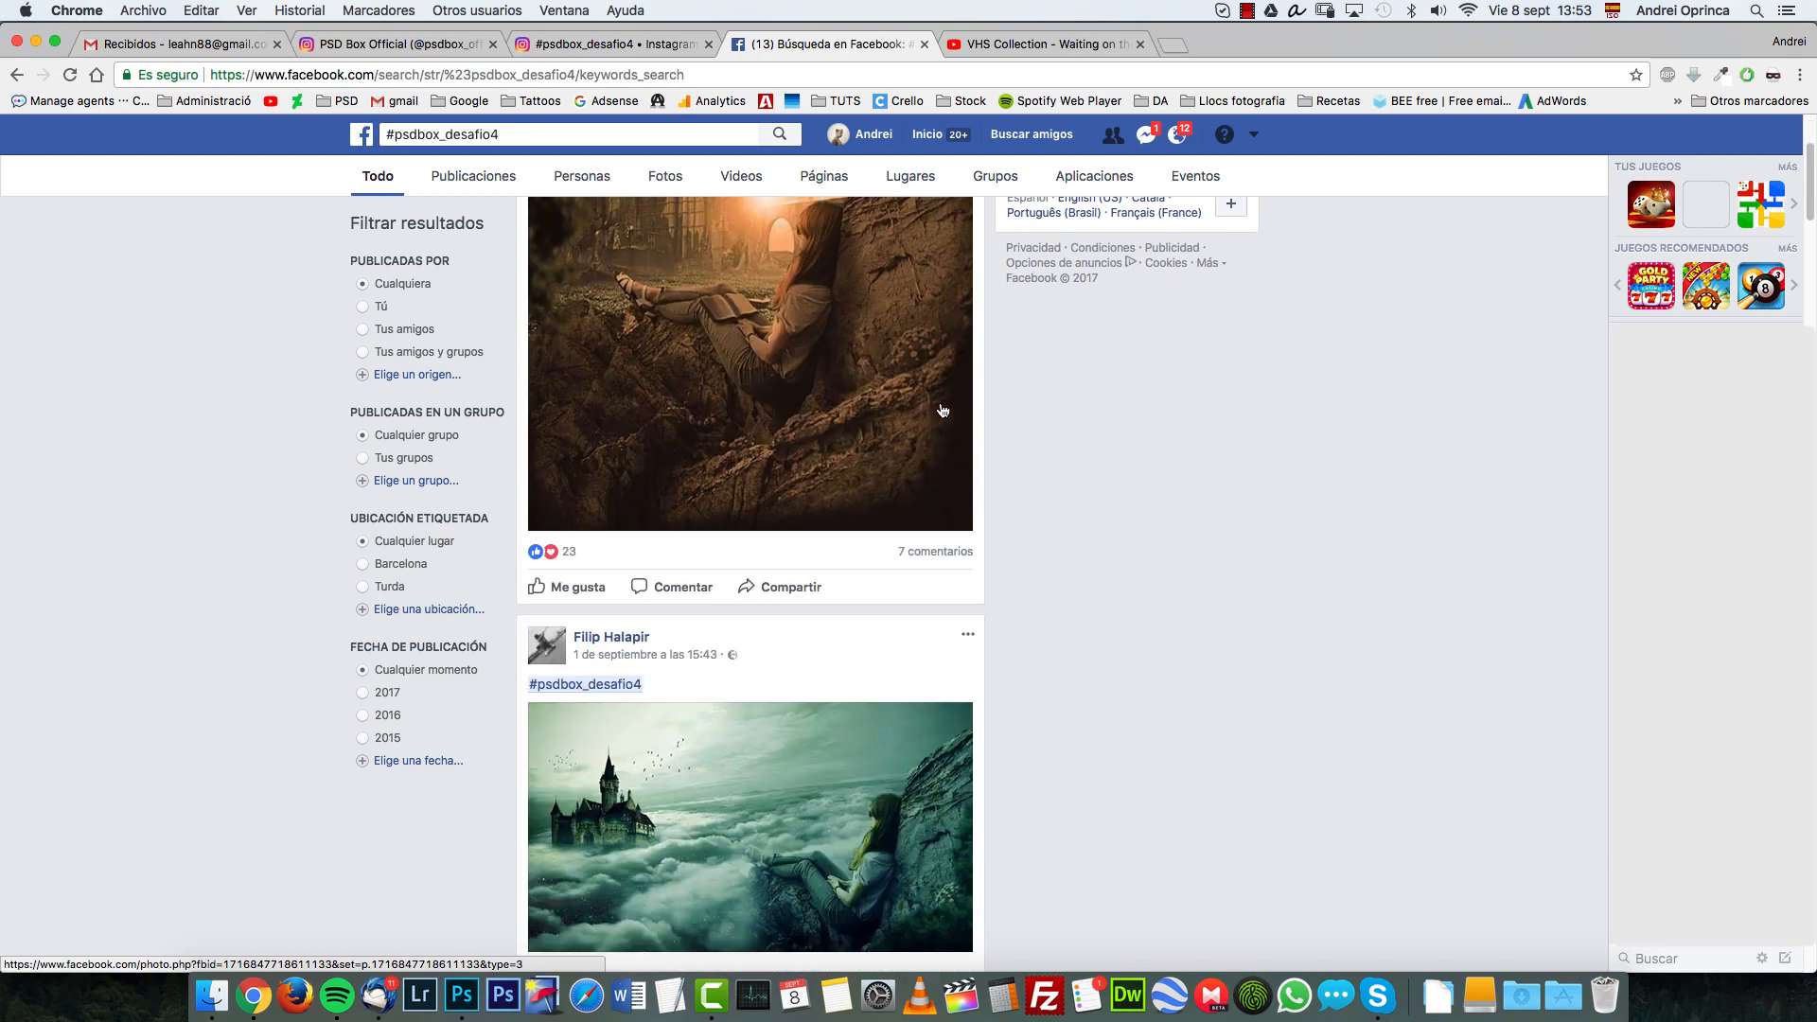
pyautogui.scroll(-3)
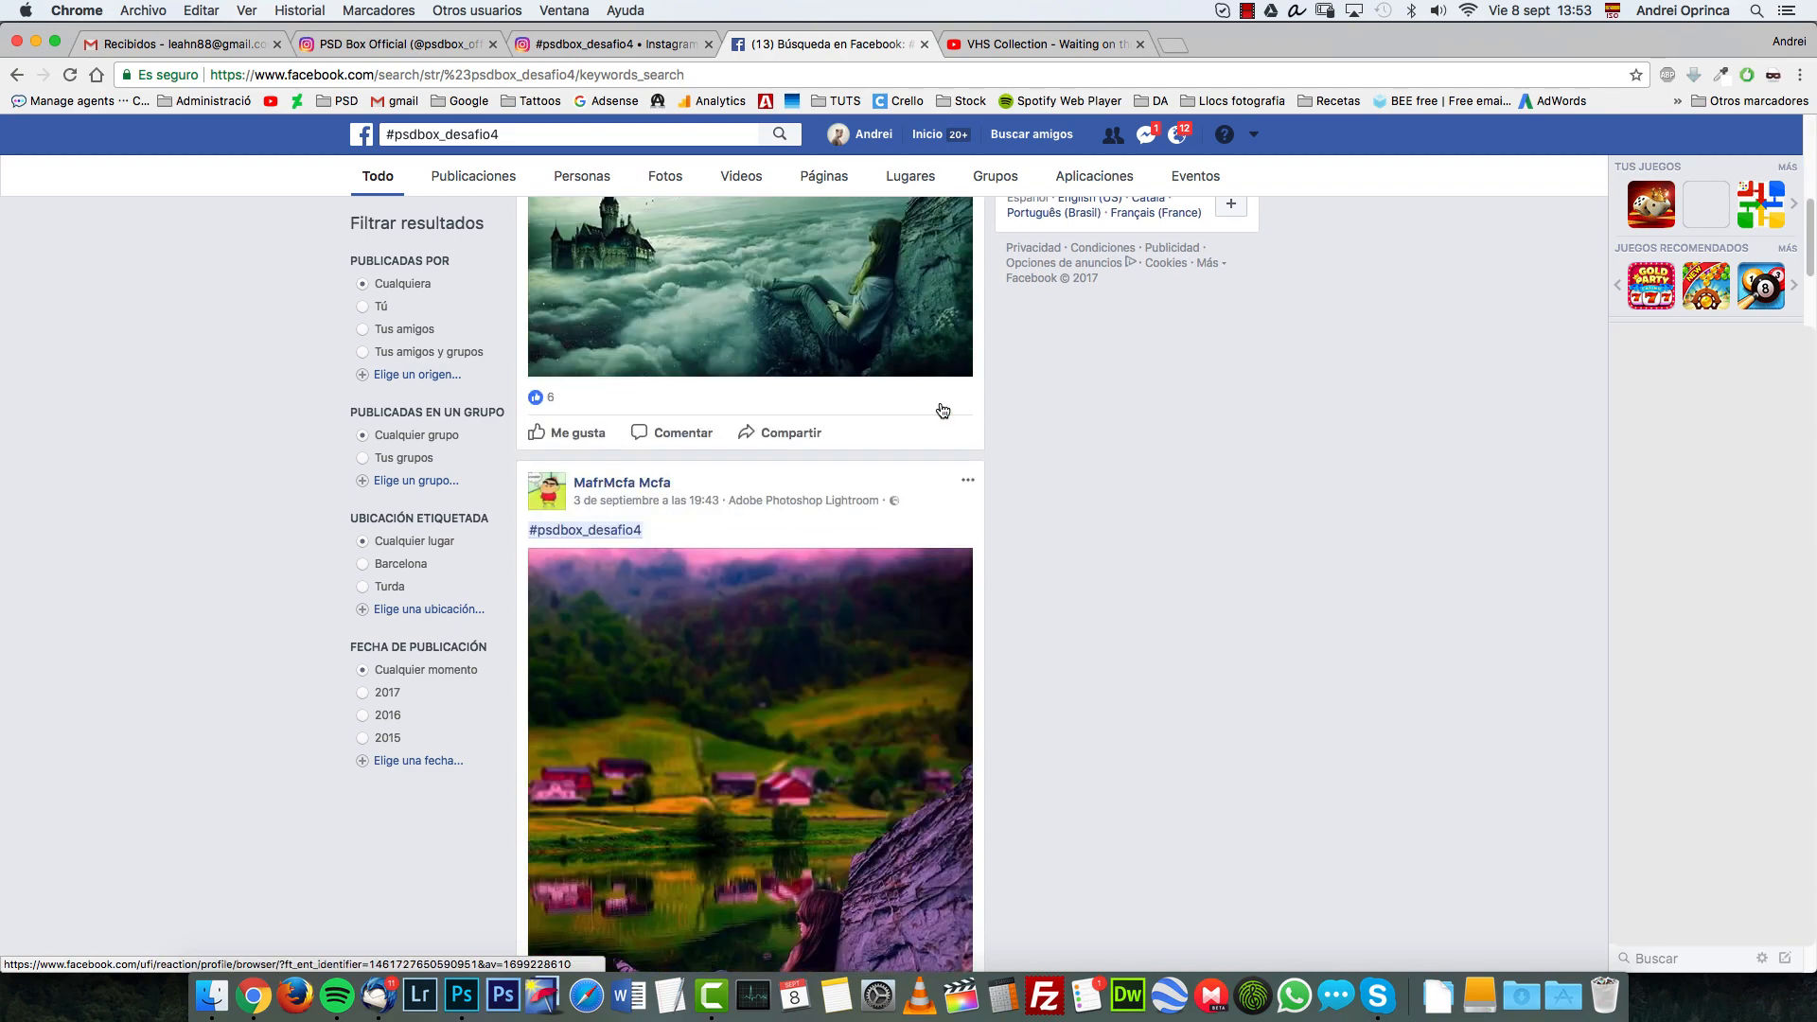
pyautogui.scroll(-3)
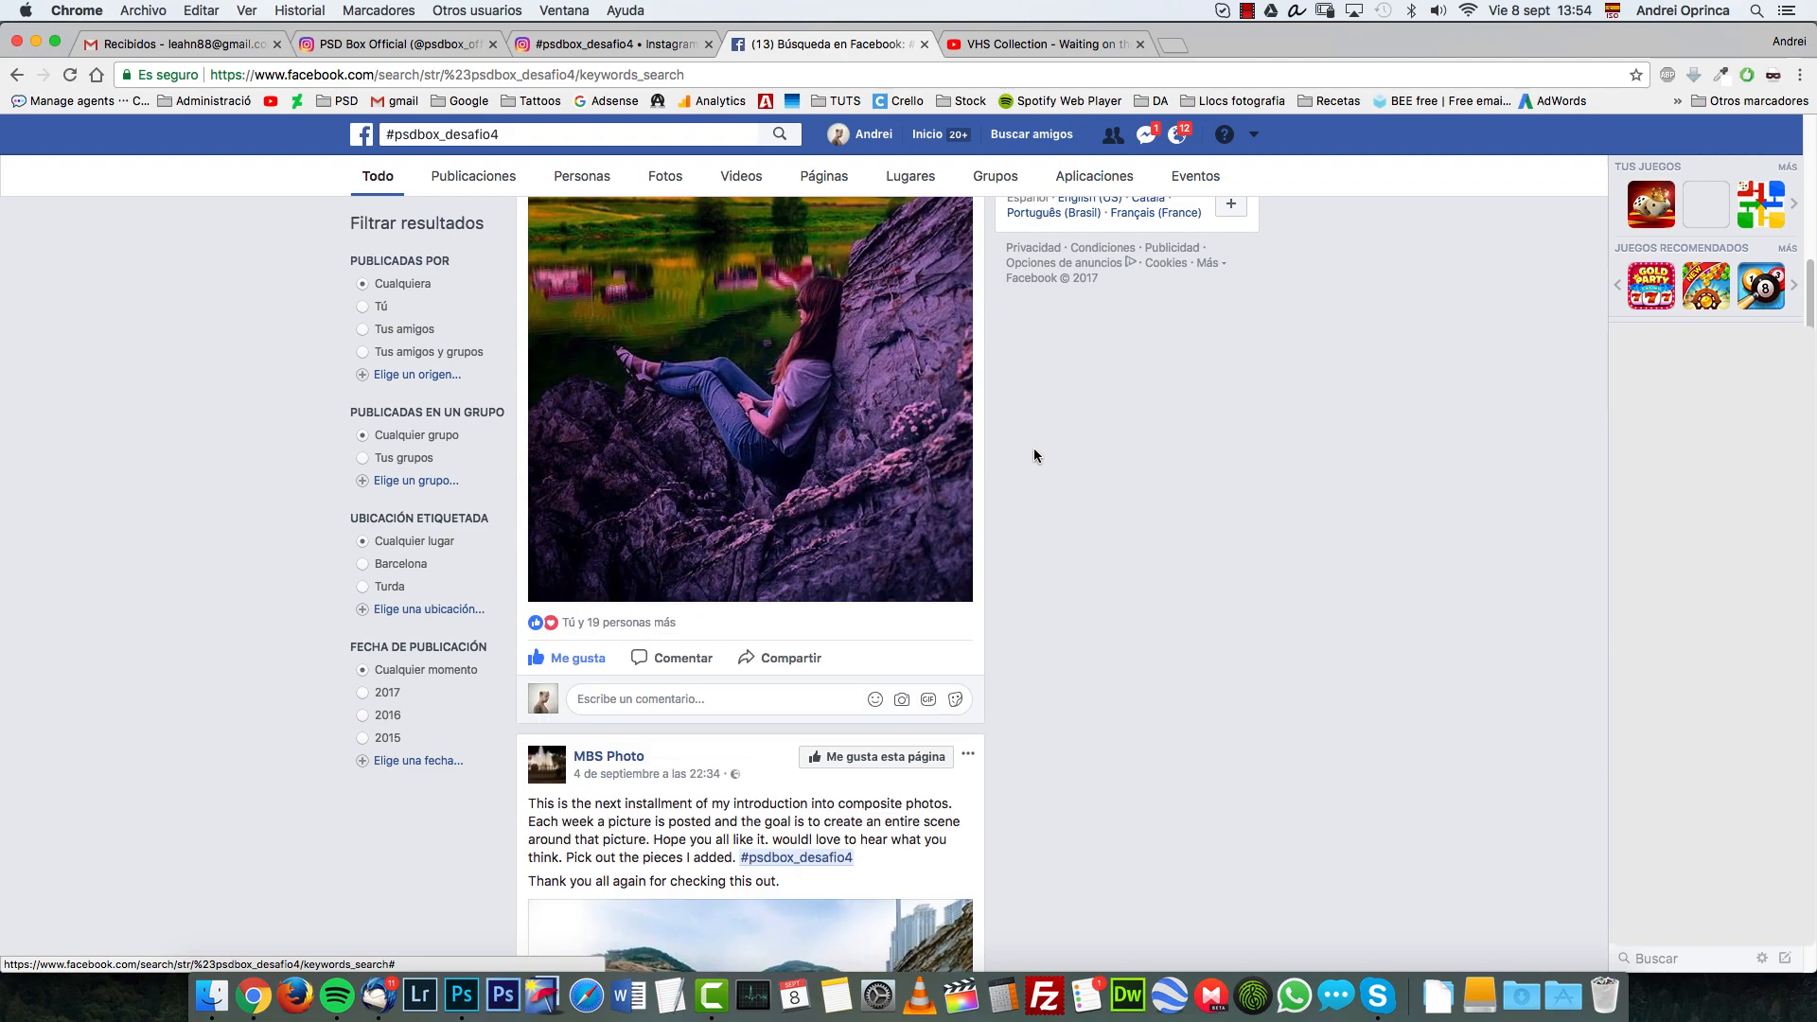
pyautogui.scroll(-3)
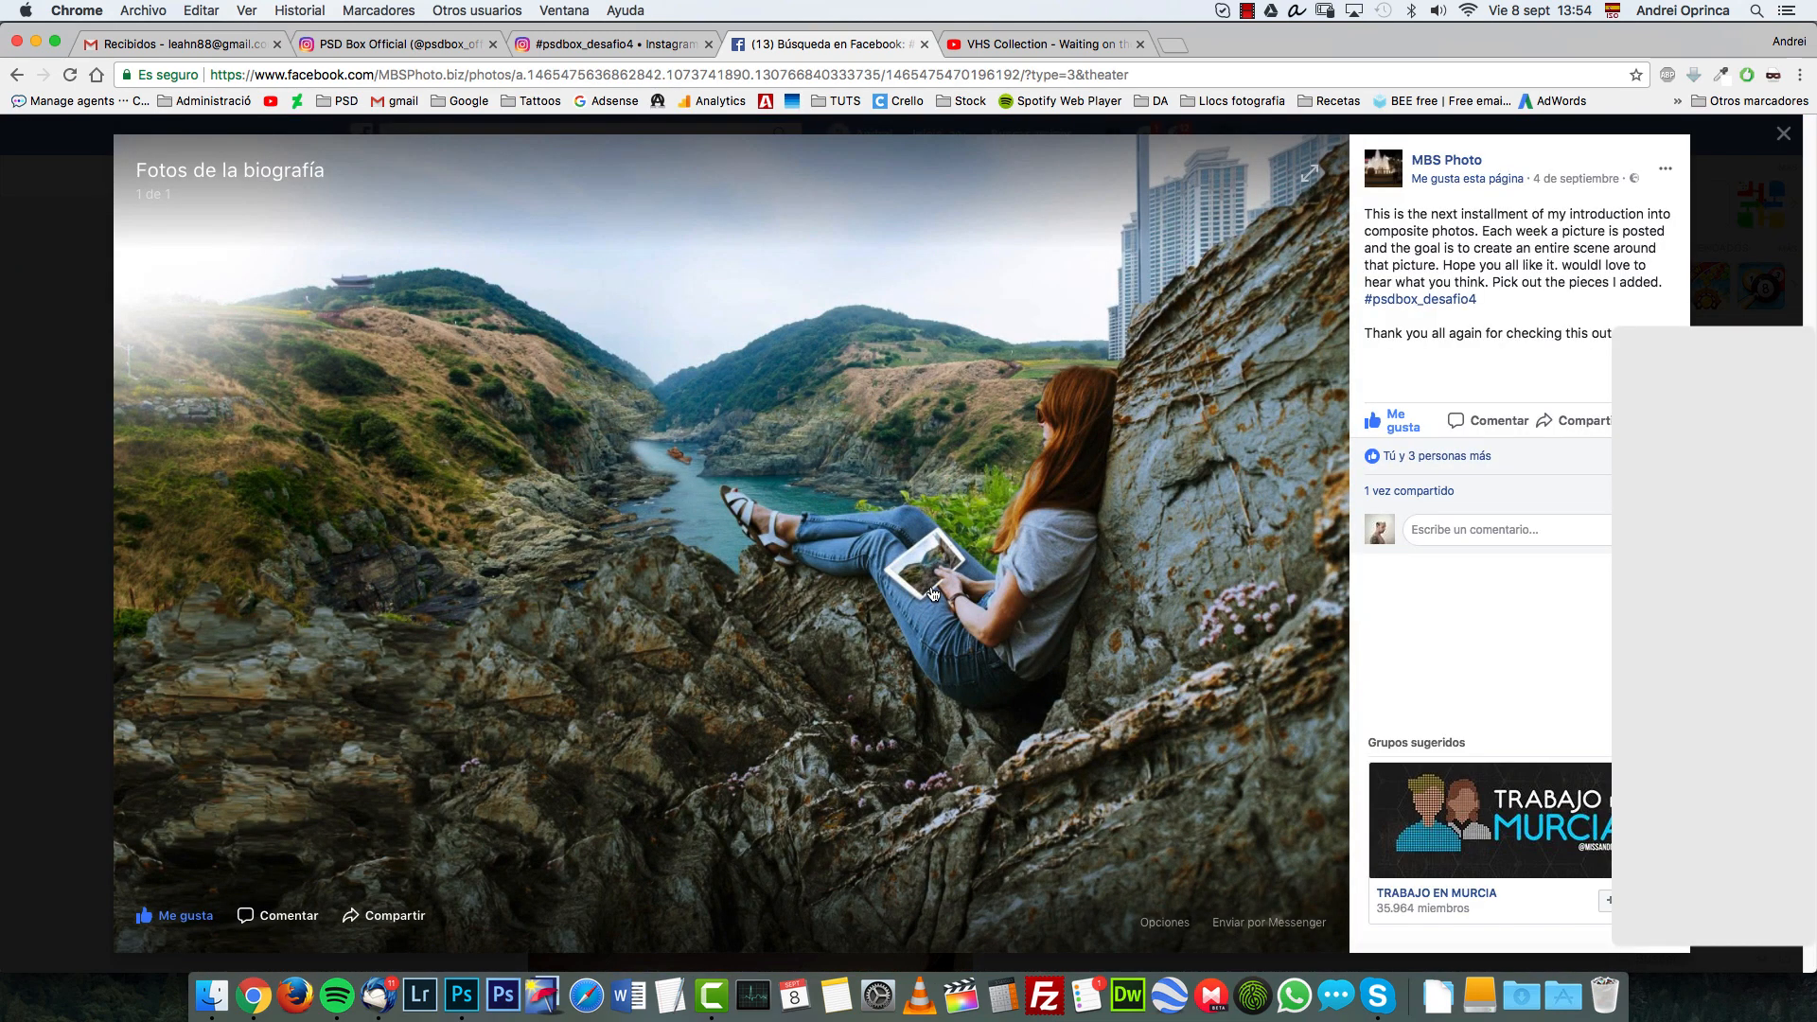
pyautogui.moveTo(994, 588)
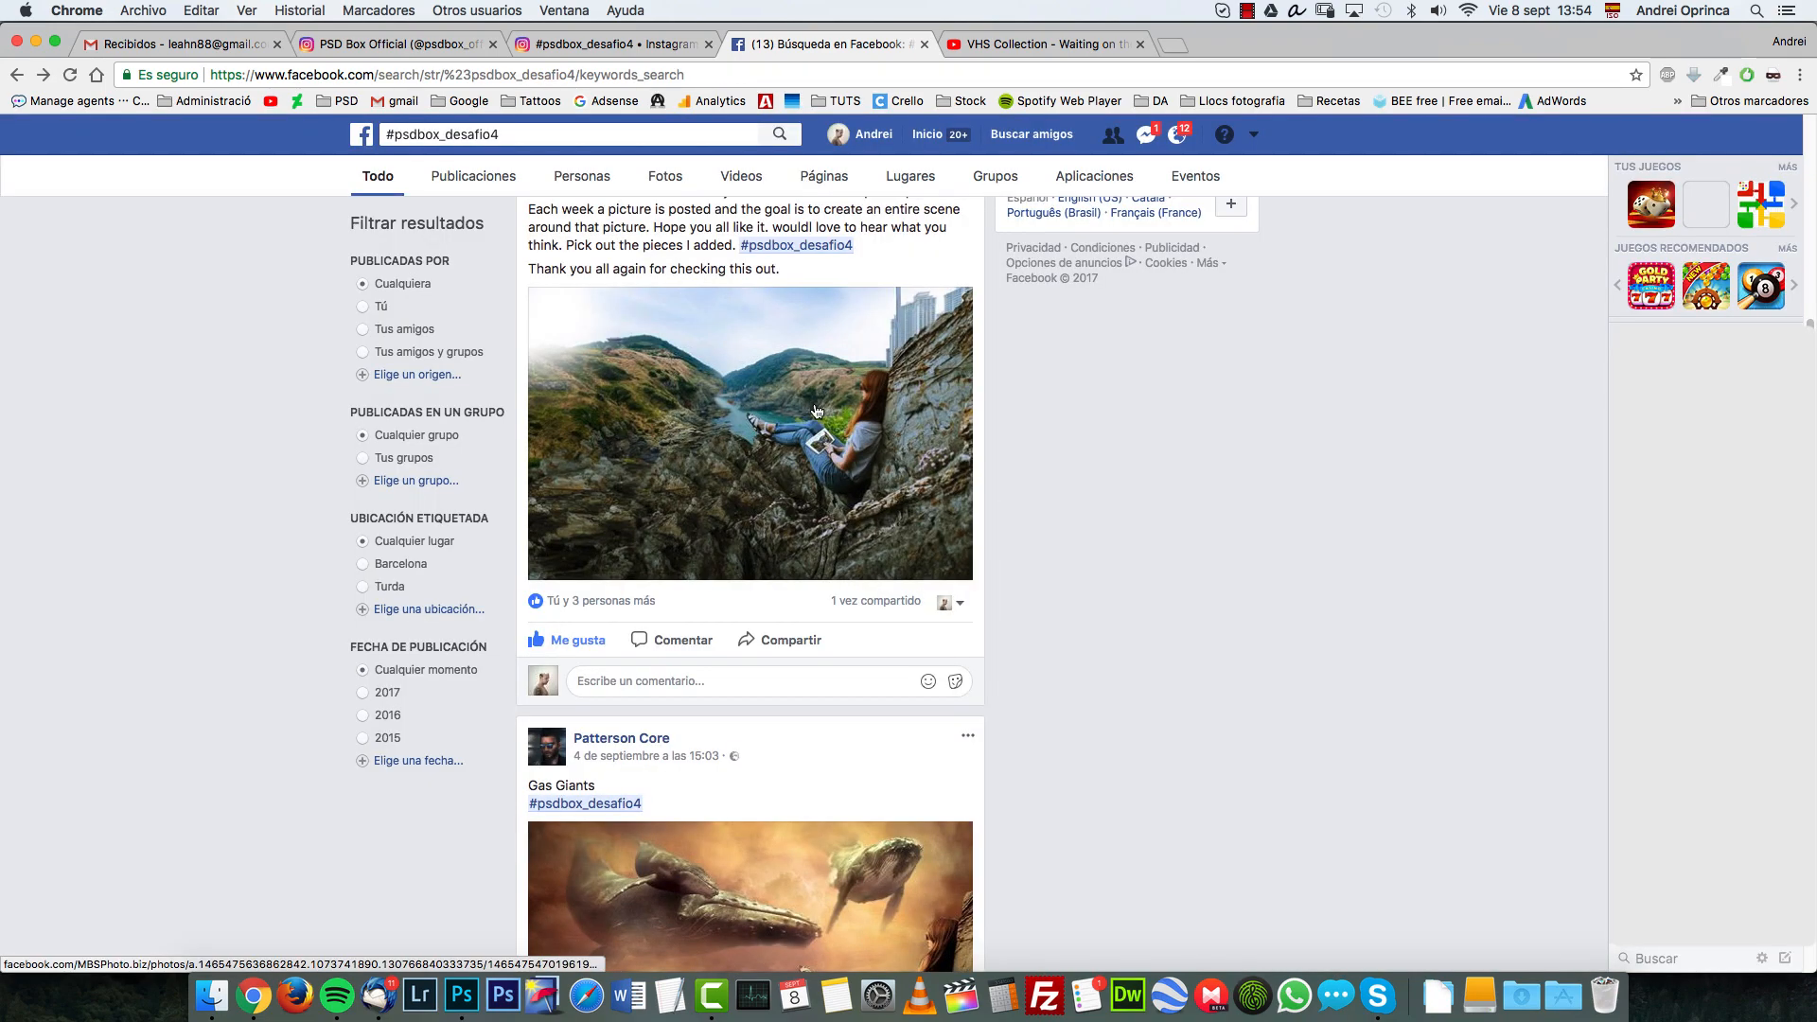
pyautogui.scroll(-3)
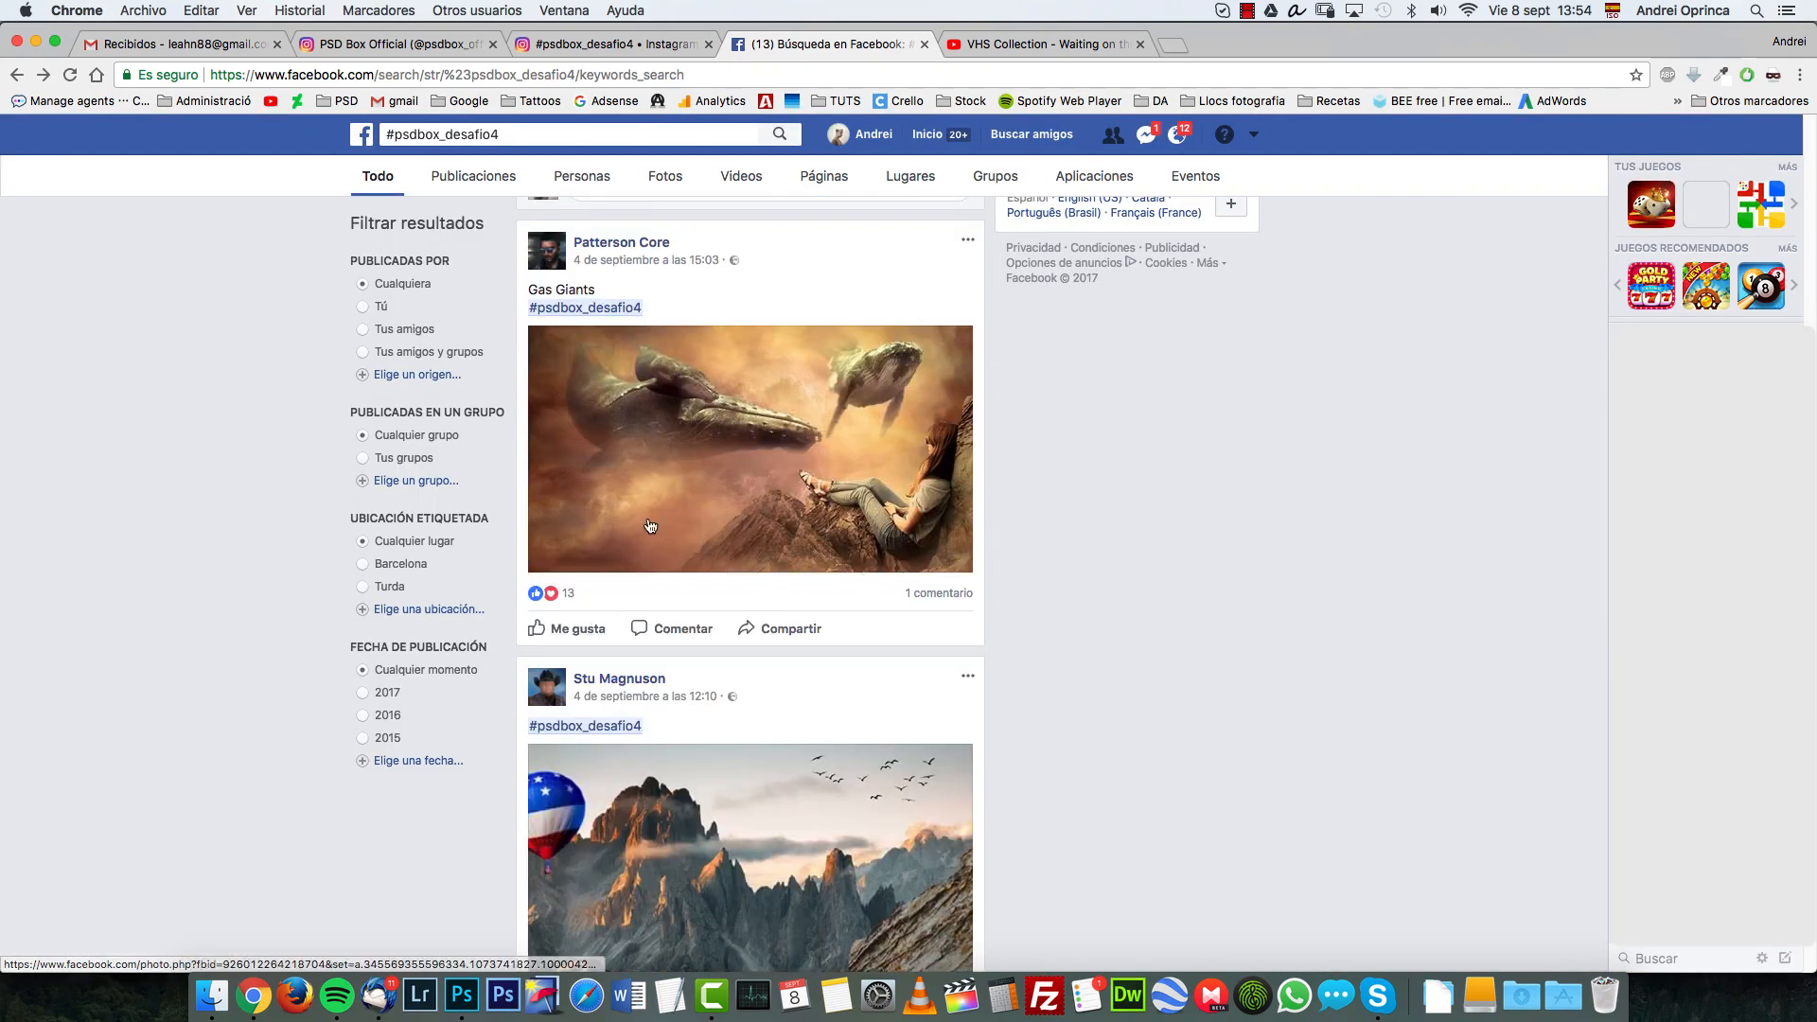
pyautogui.scroll(-3)
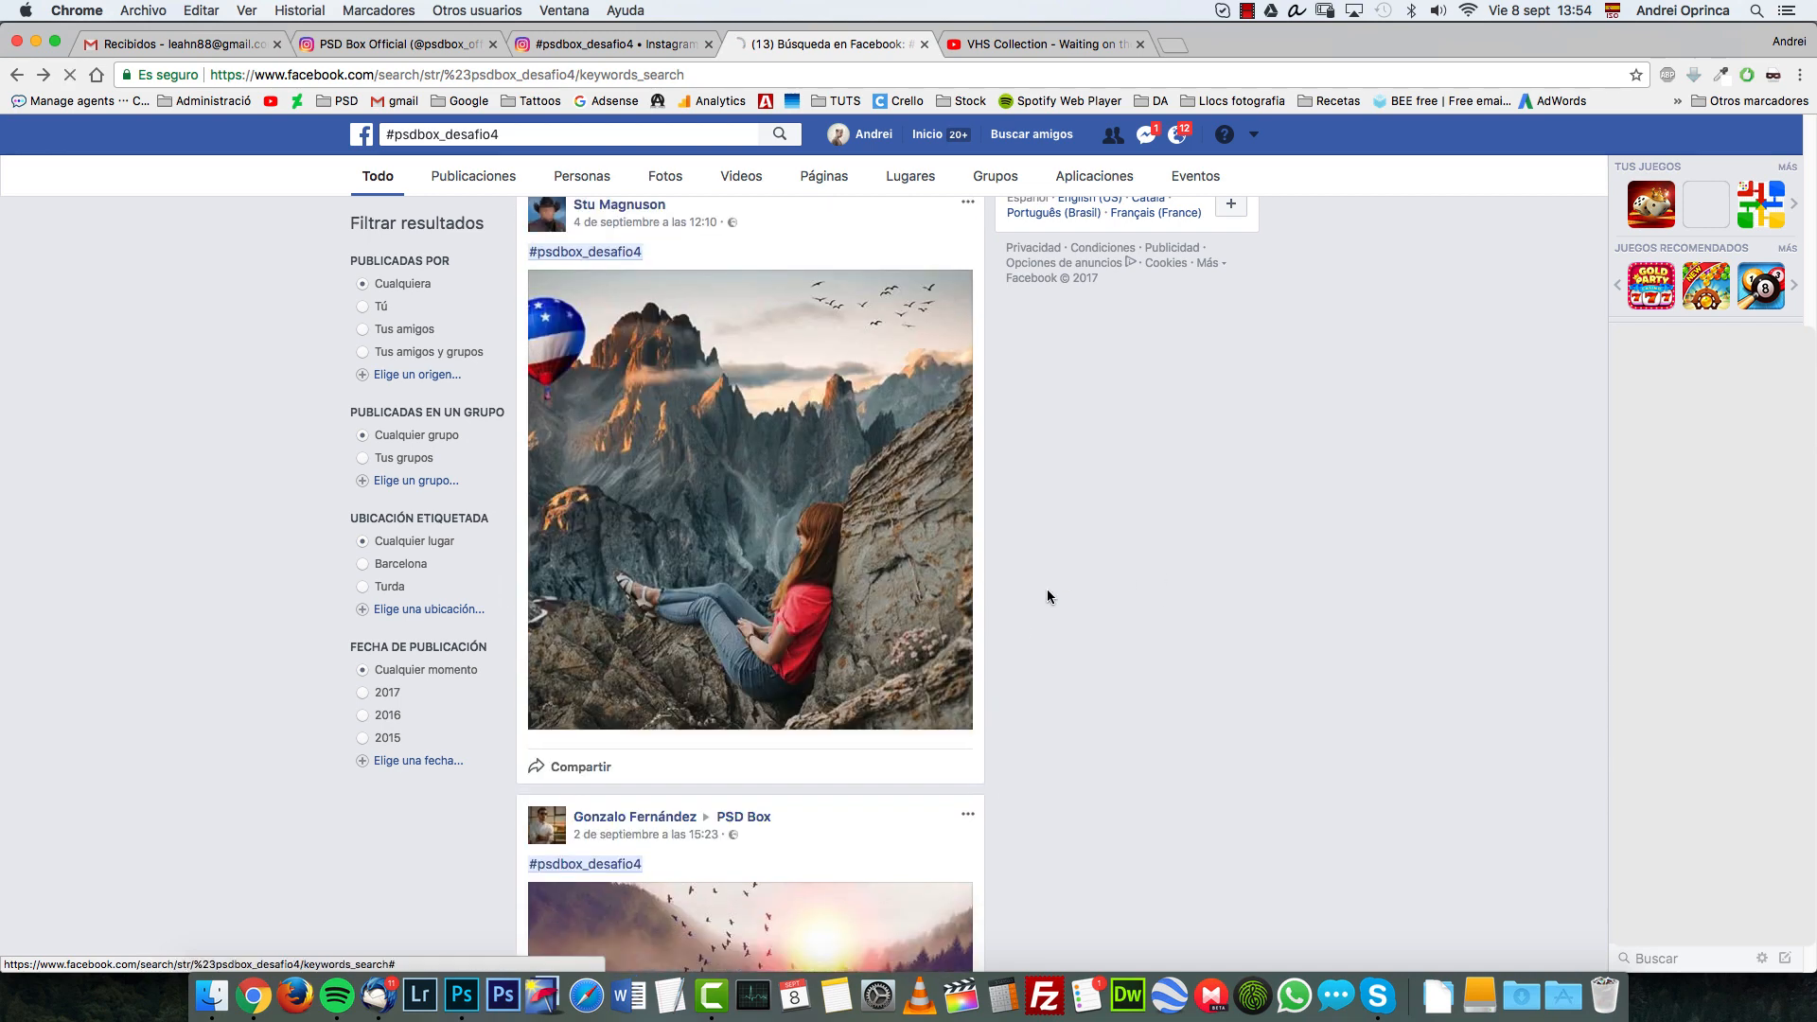
pyautogui.moveTo(810, 597)
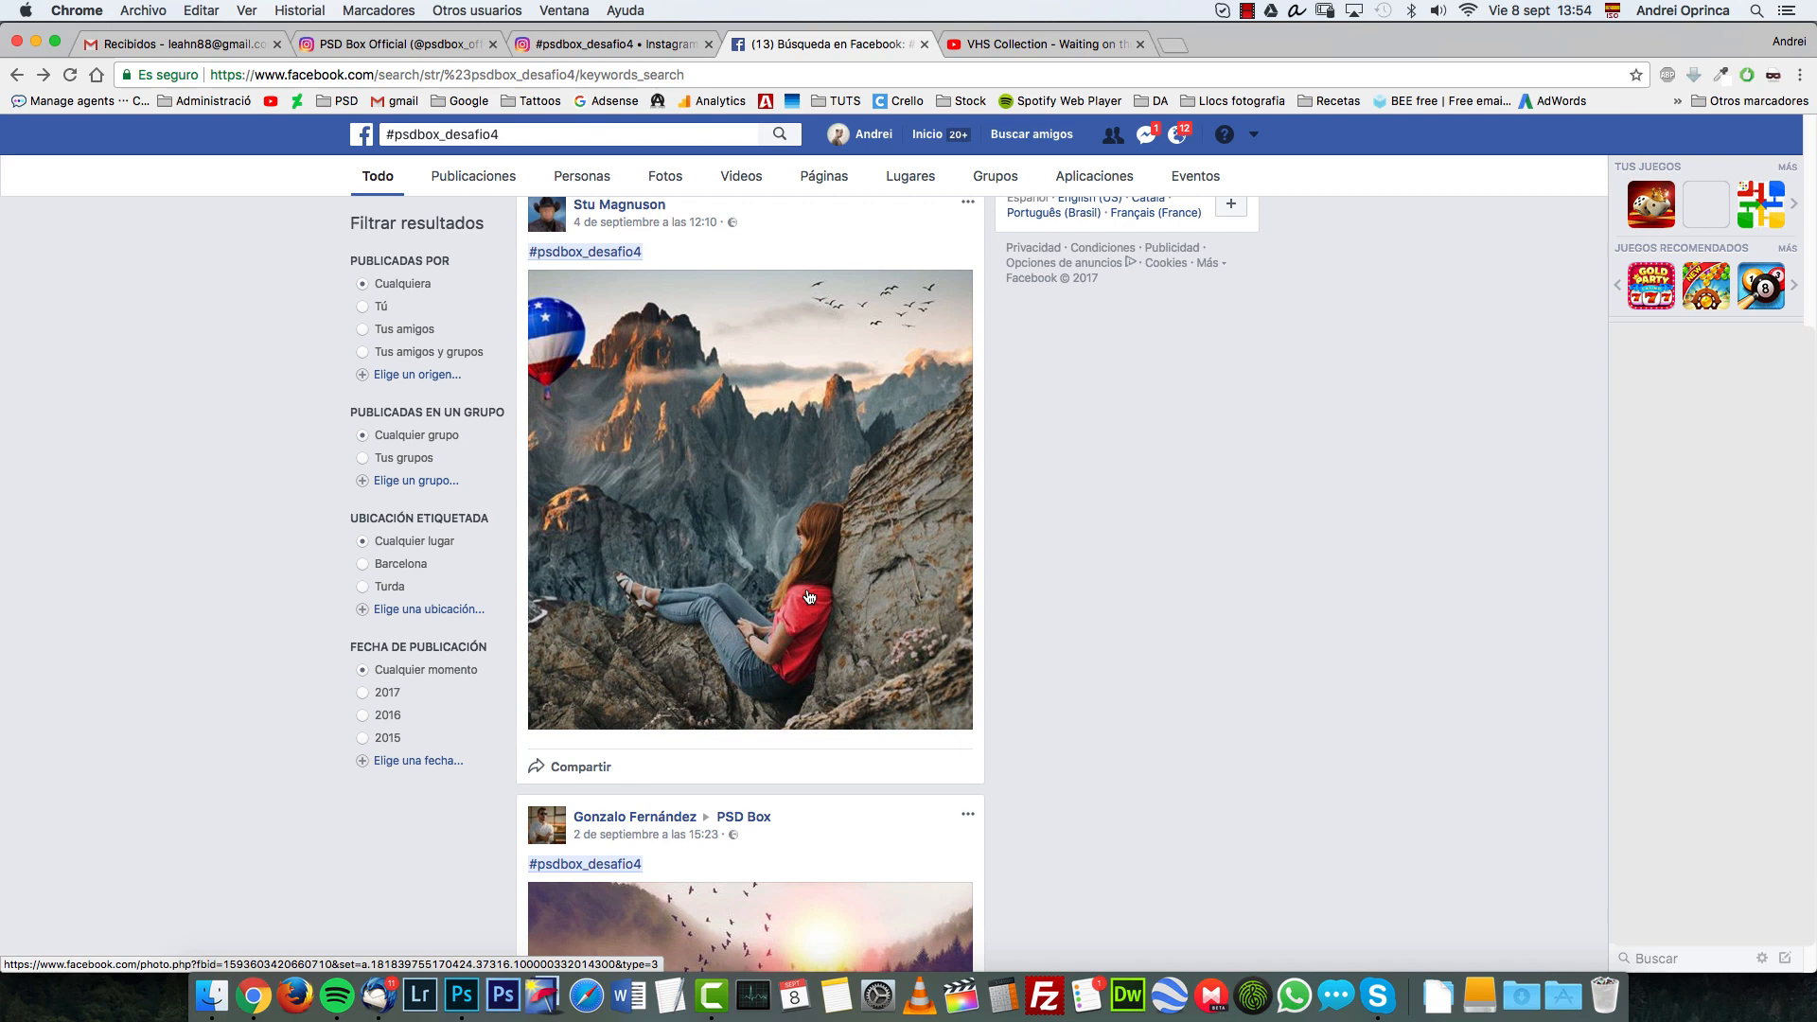
pyautogui.moveTo(903, 588)
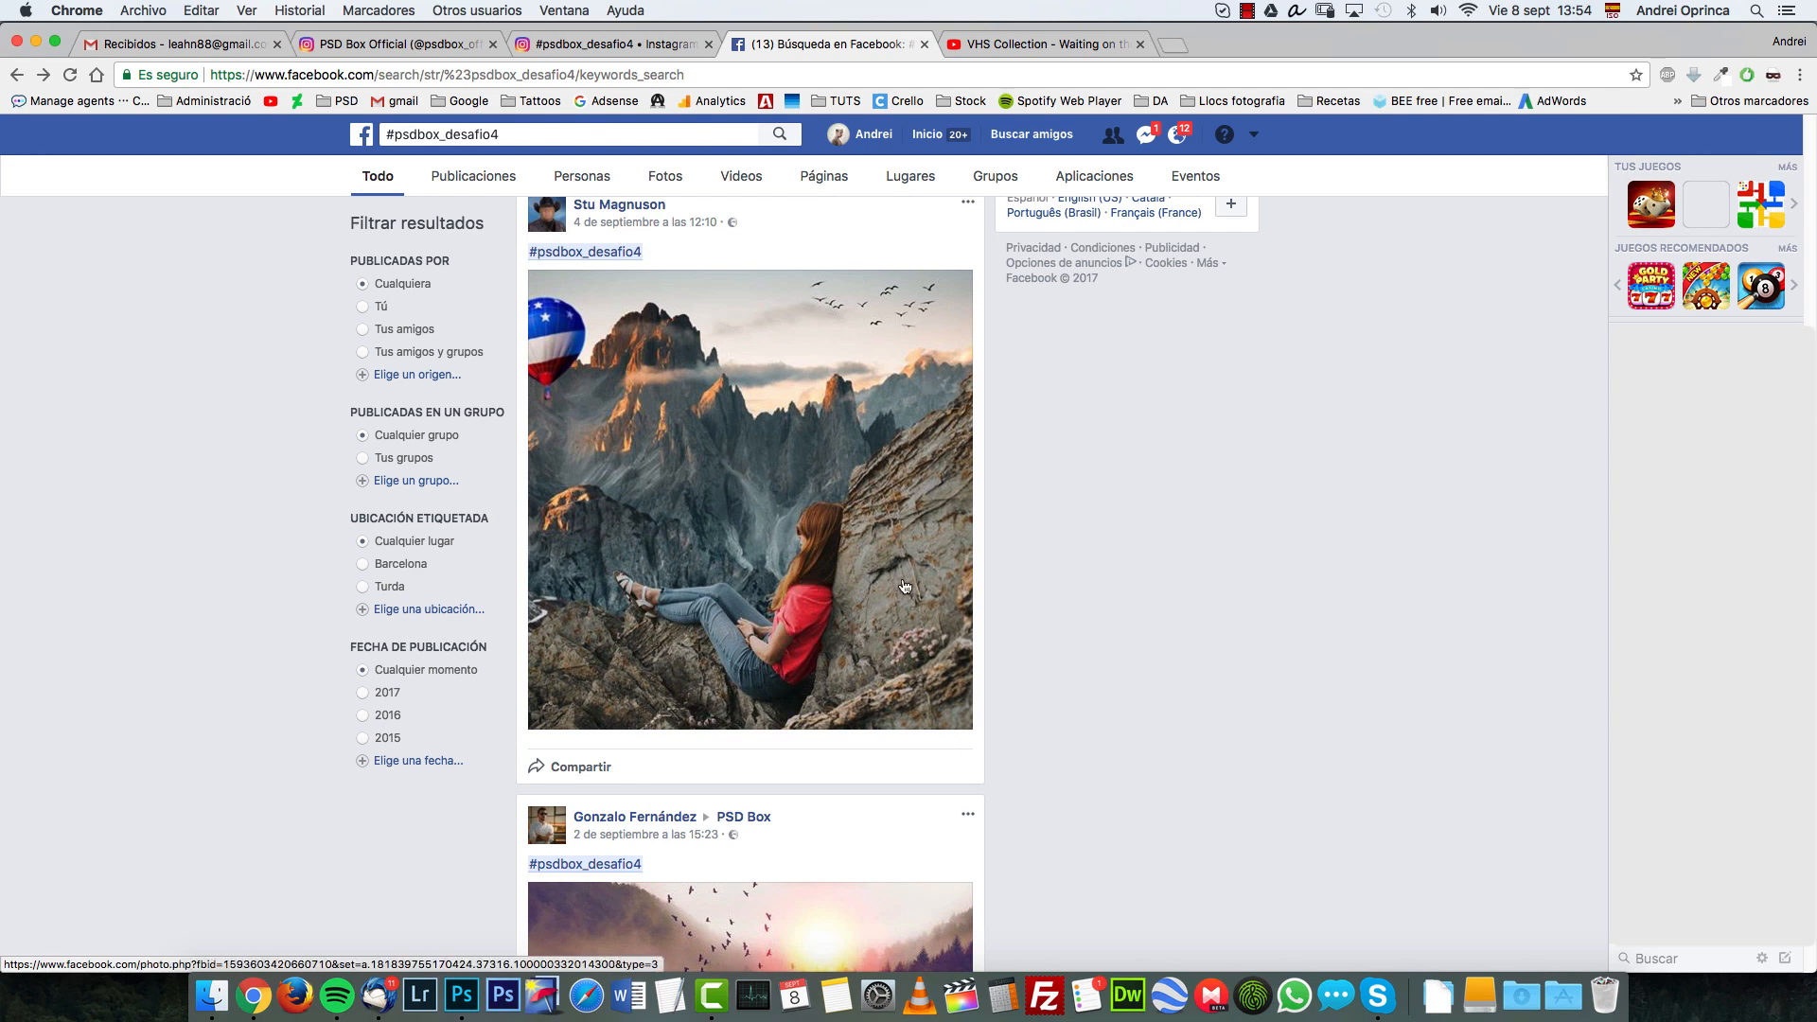
pyautogui.scroll(-3)
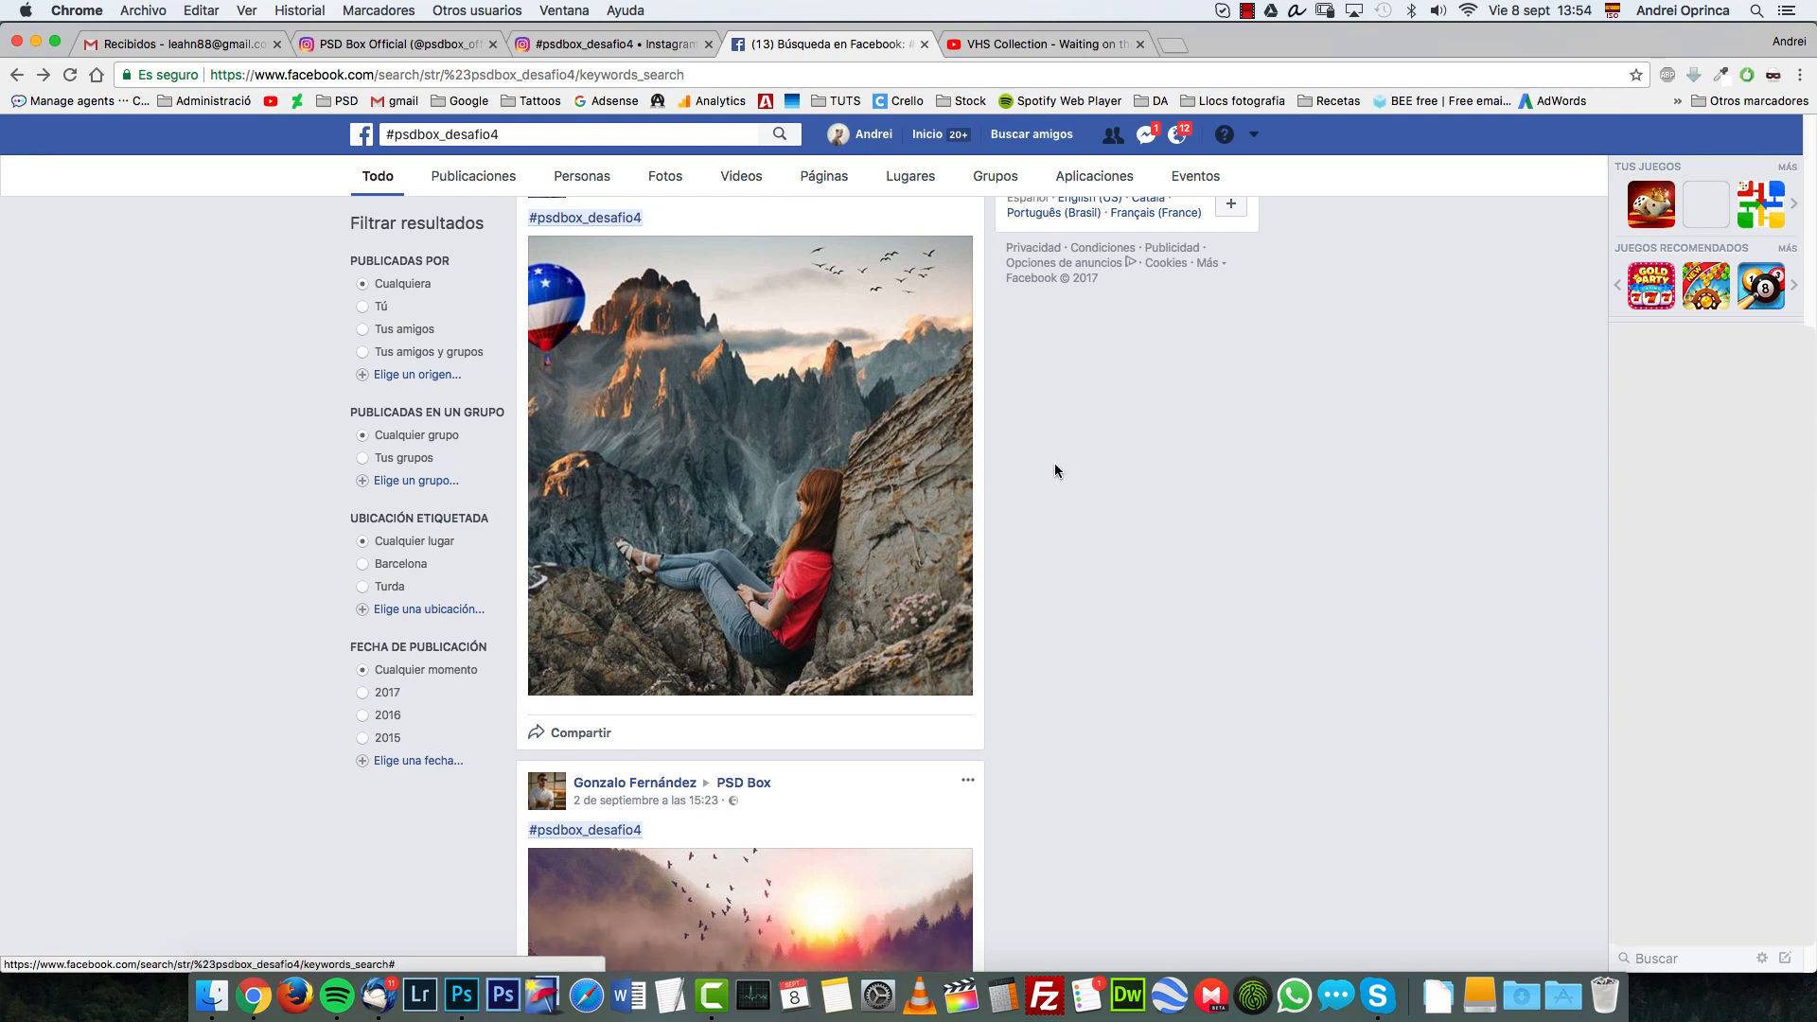
pyautogui.scroll(-3)
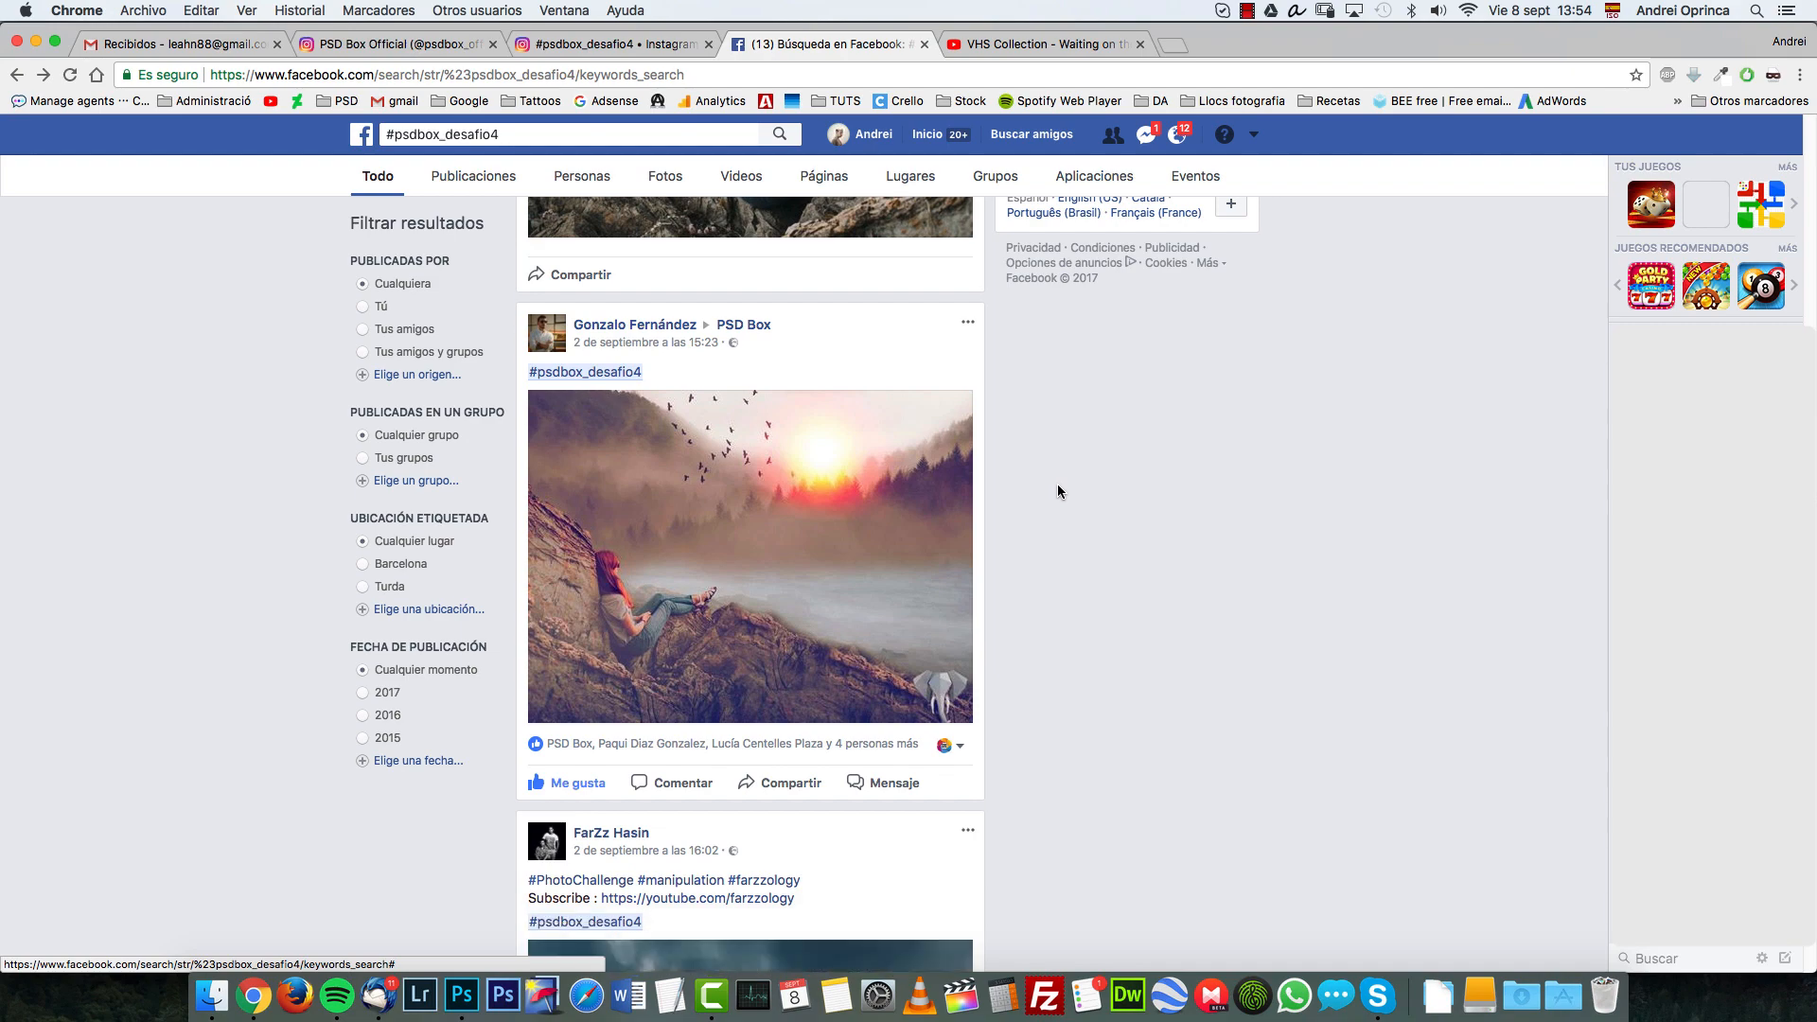
pyautogui.scroll(-3)
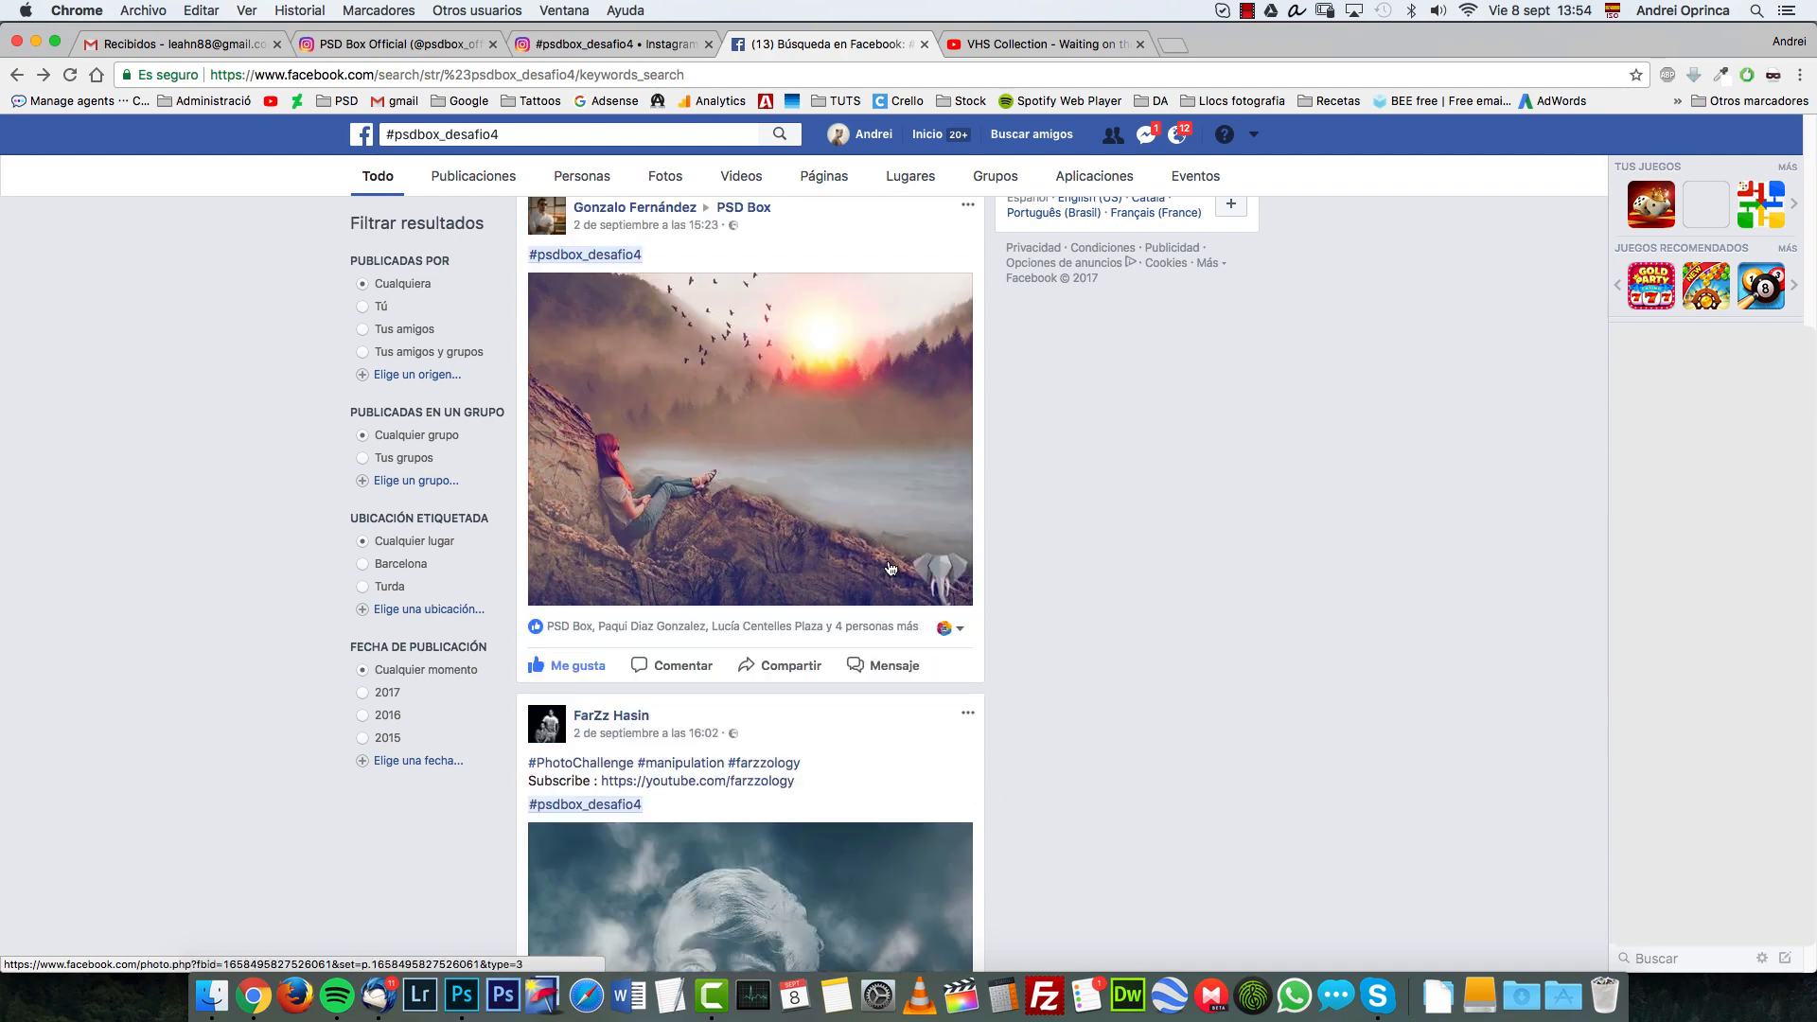
pyautogui.scroll(-3)
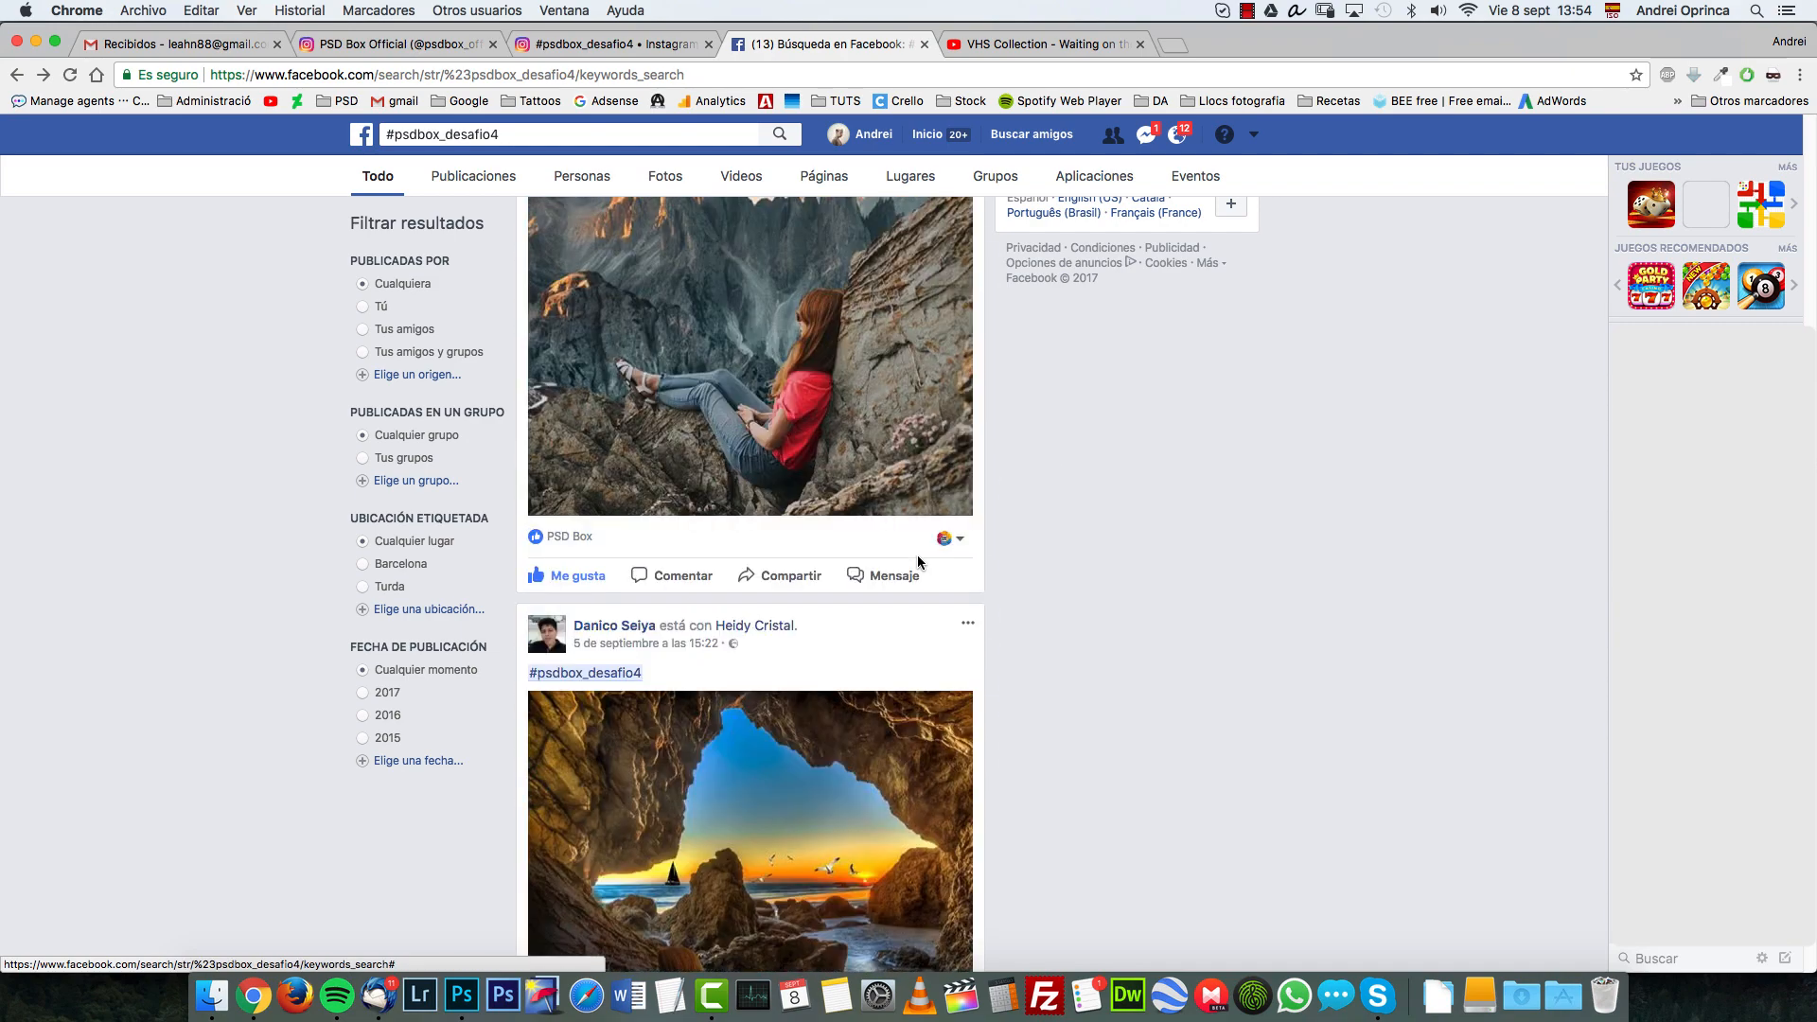
pyautogui.scroll(-3)
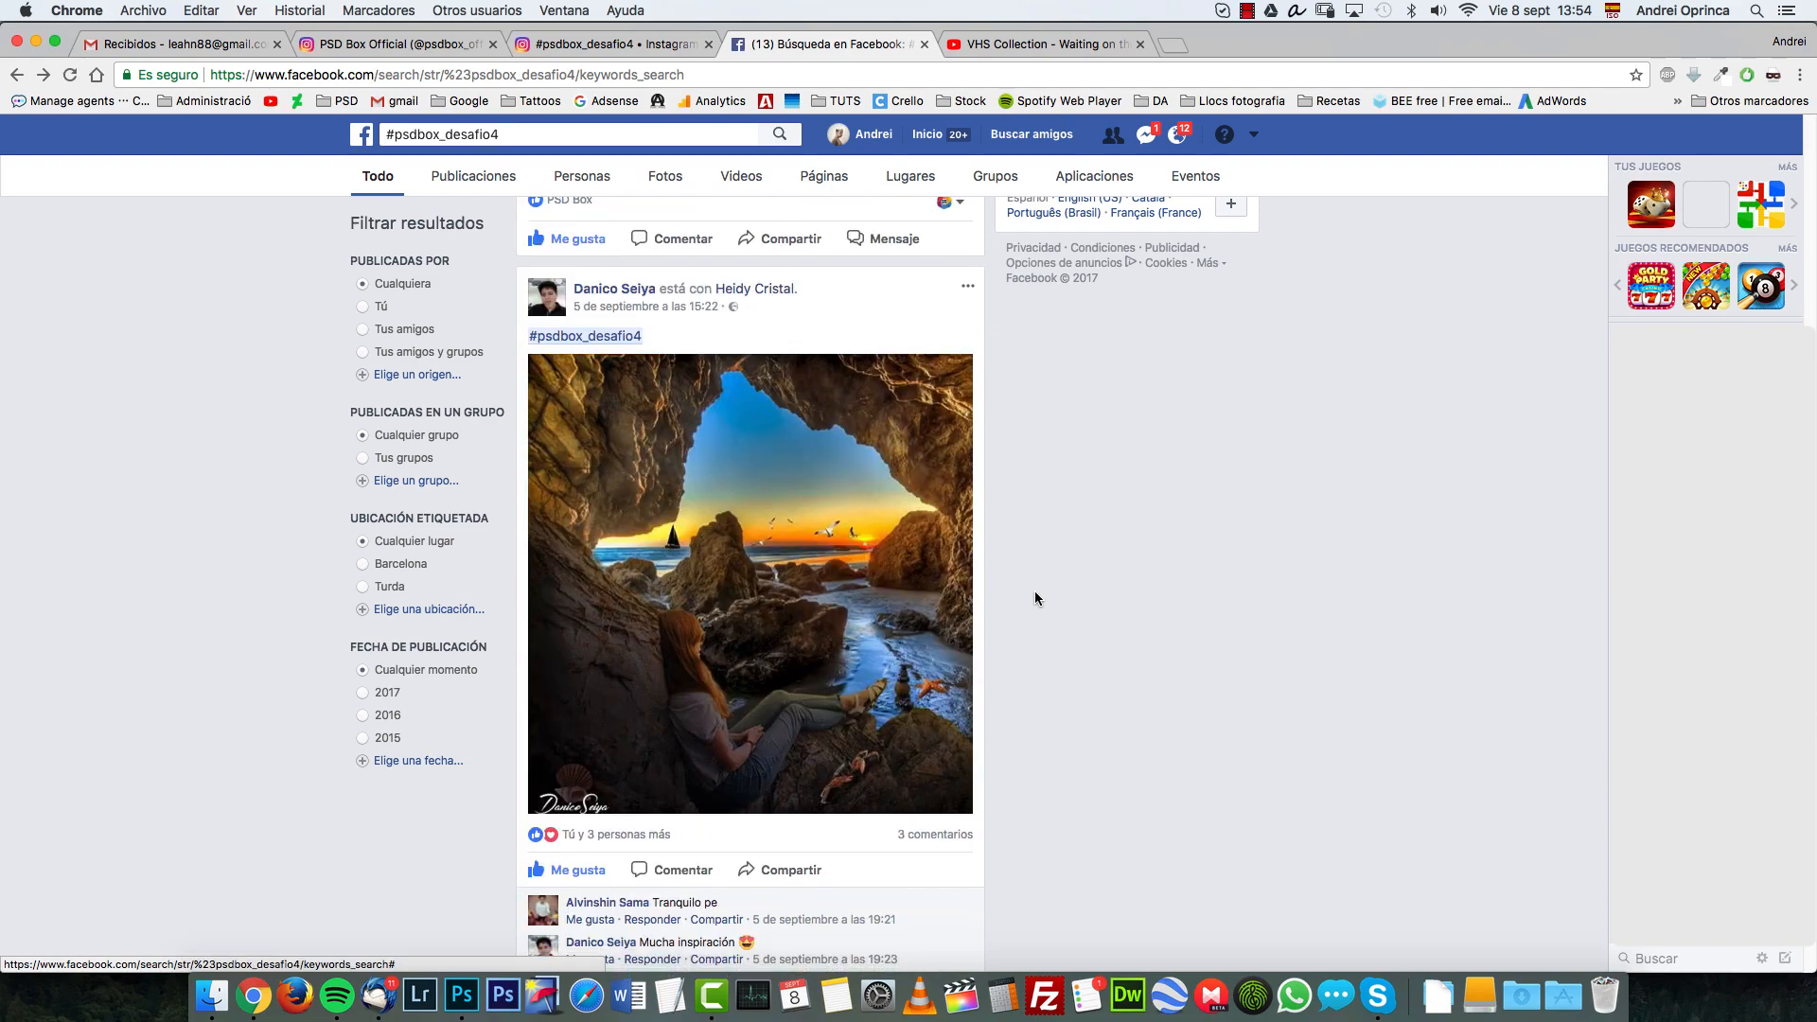
pyautogui.click(748, 585)
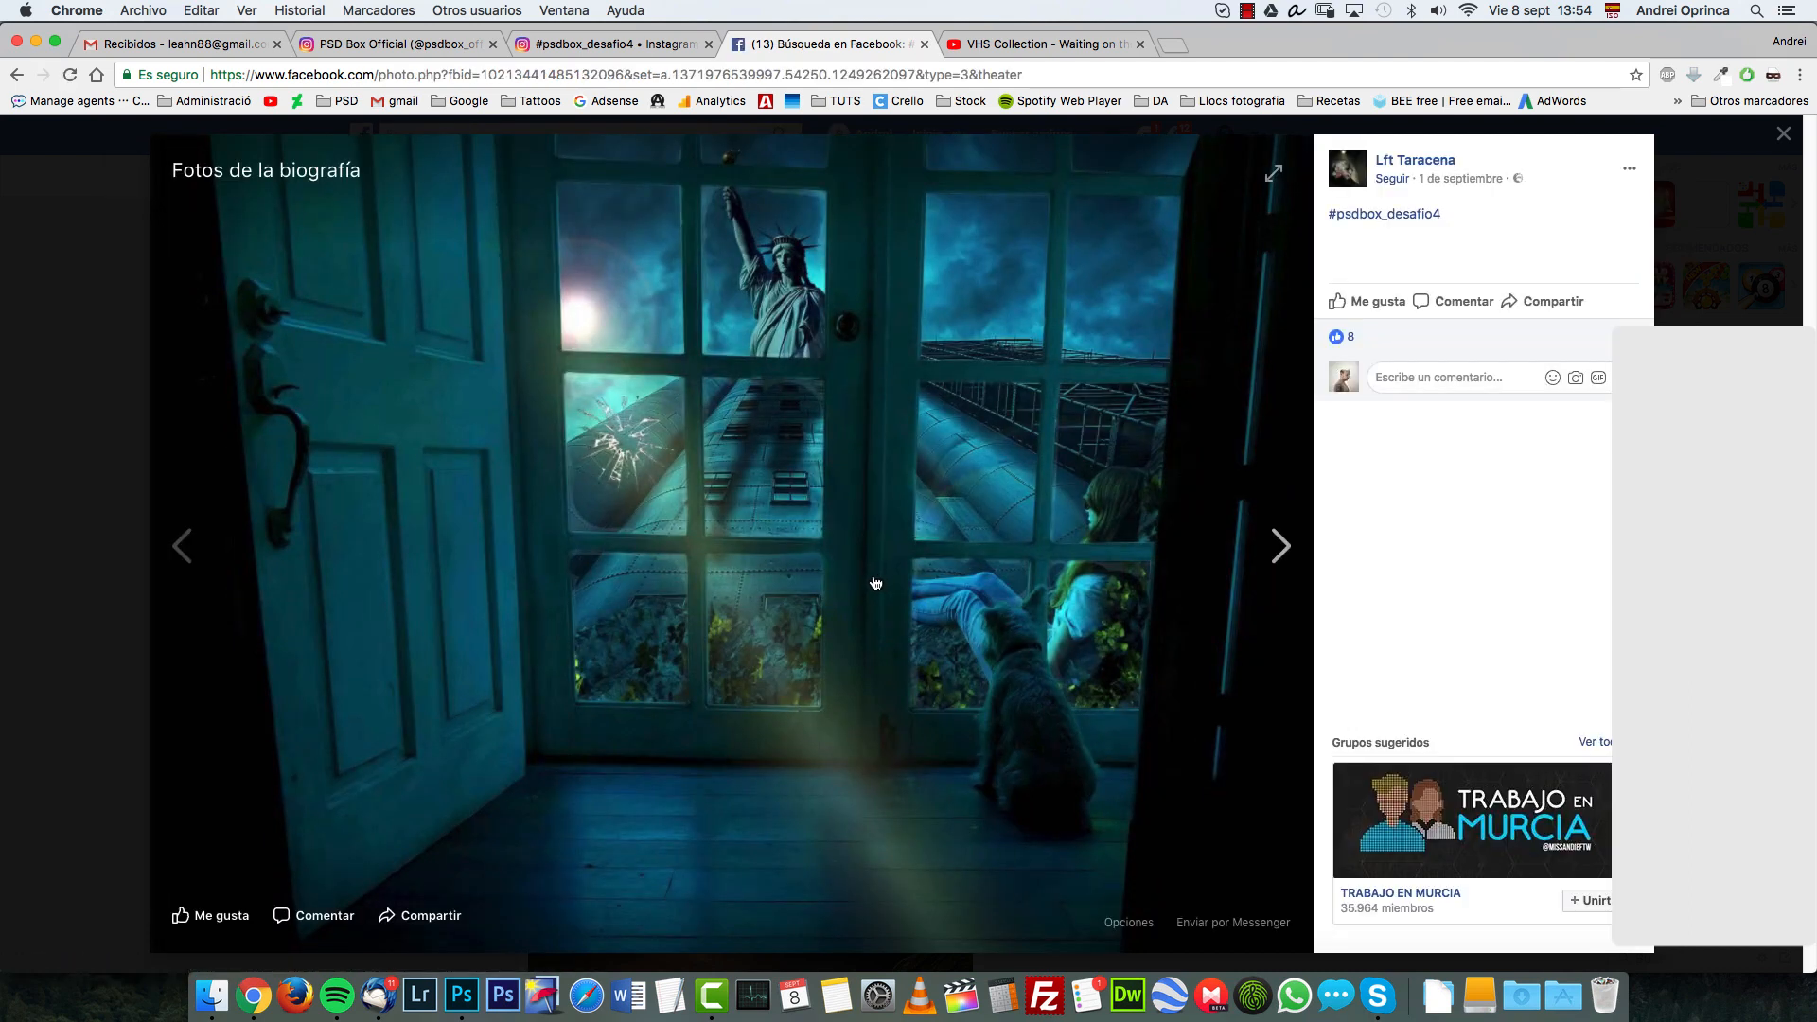
pyautogui.moveTo(921, 453)
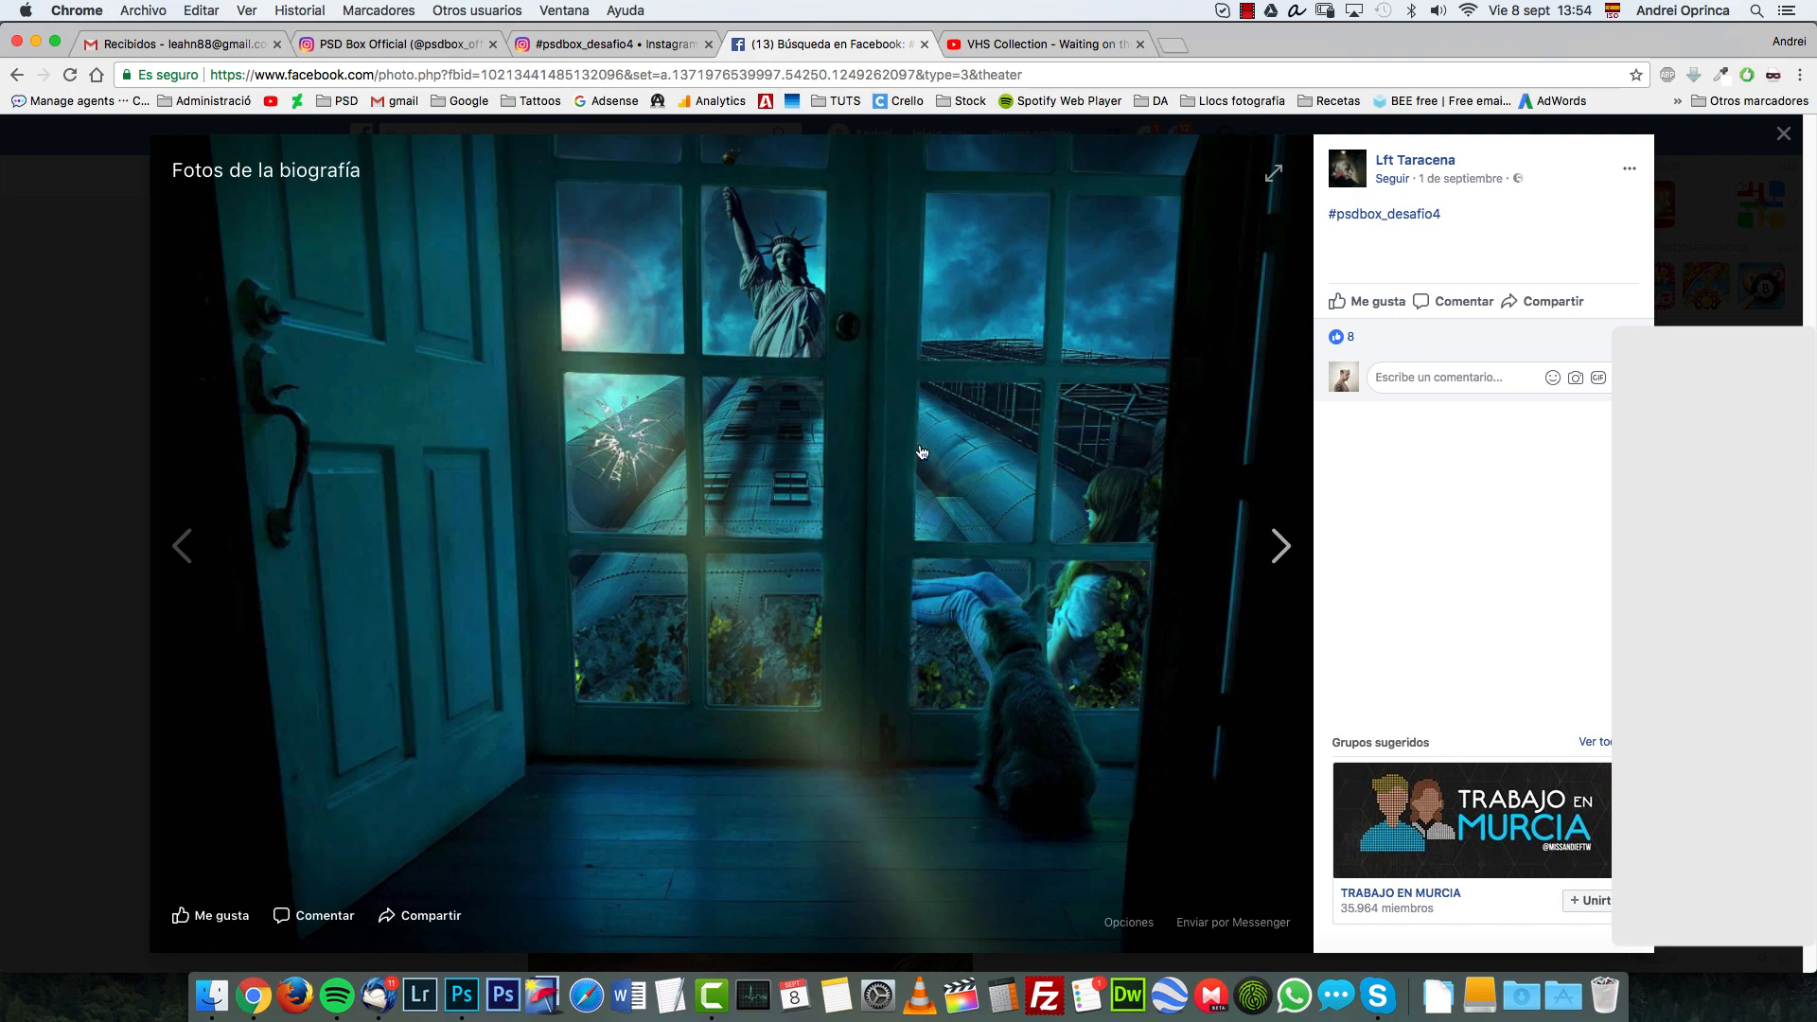
pyautogui.moveTo(716, 572)
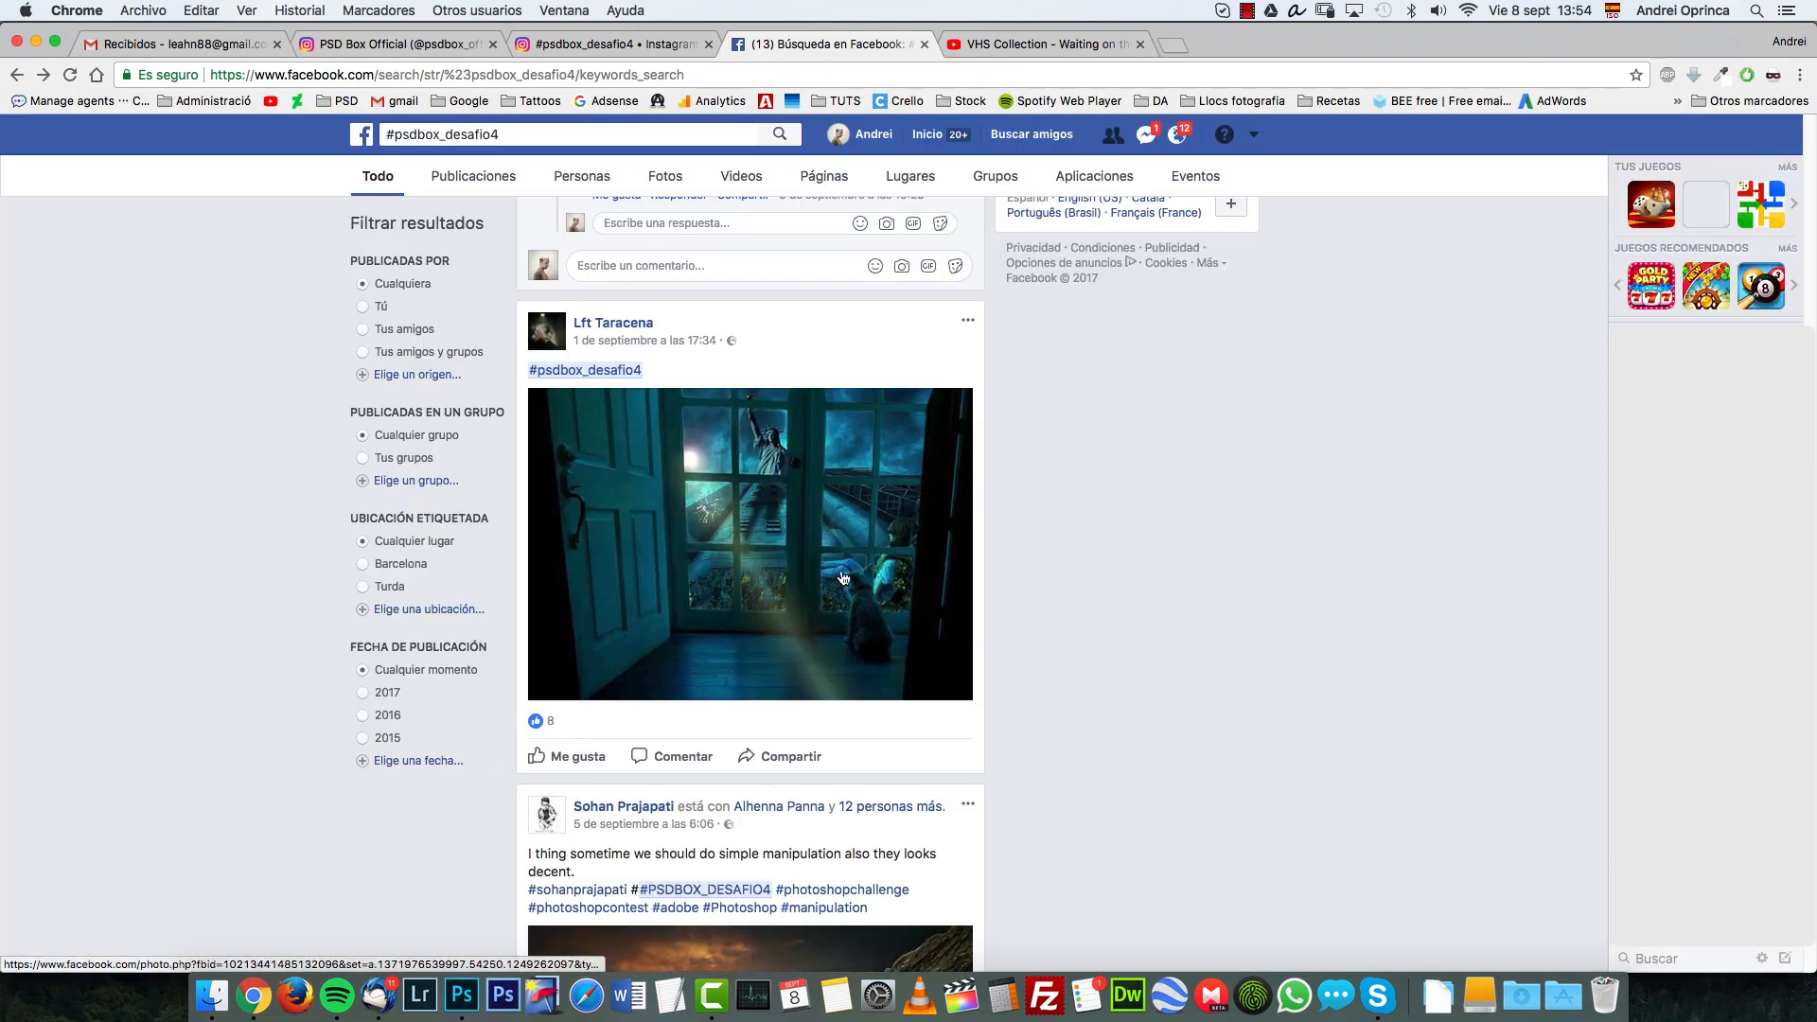
pyautogui.scroll(-3)
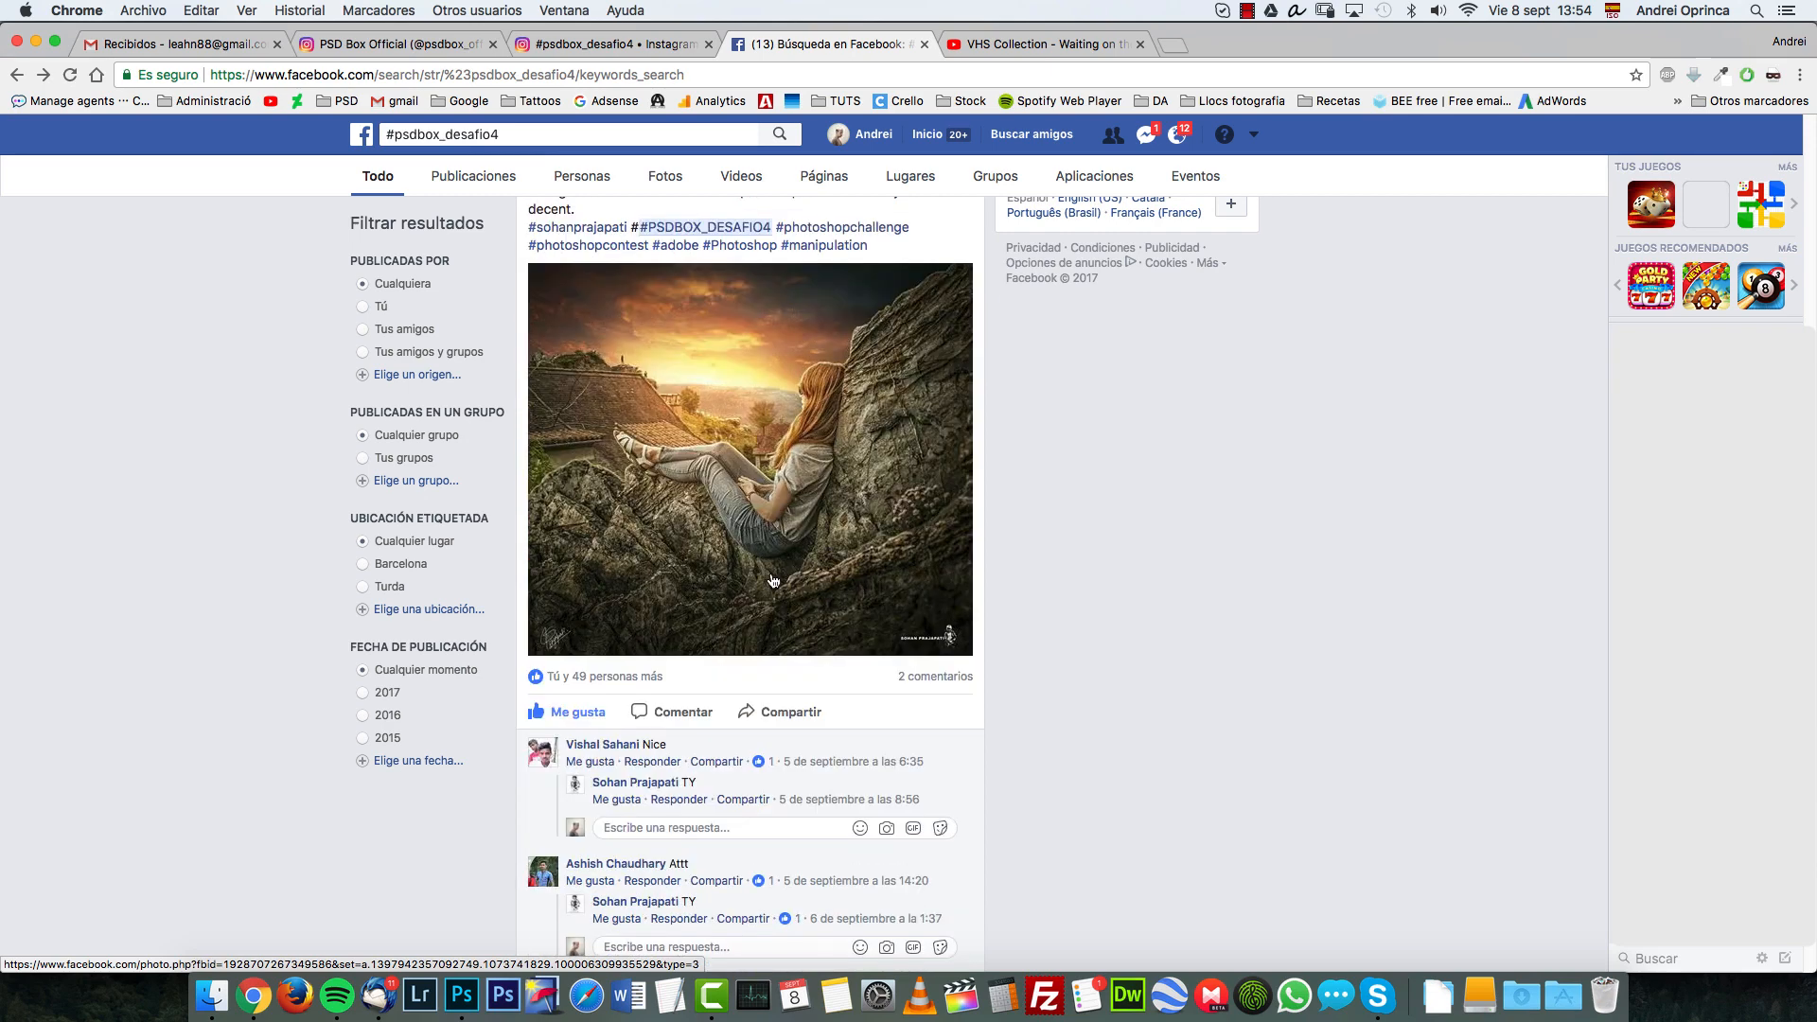
pyautogui.click(749, 460)
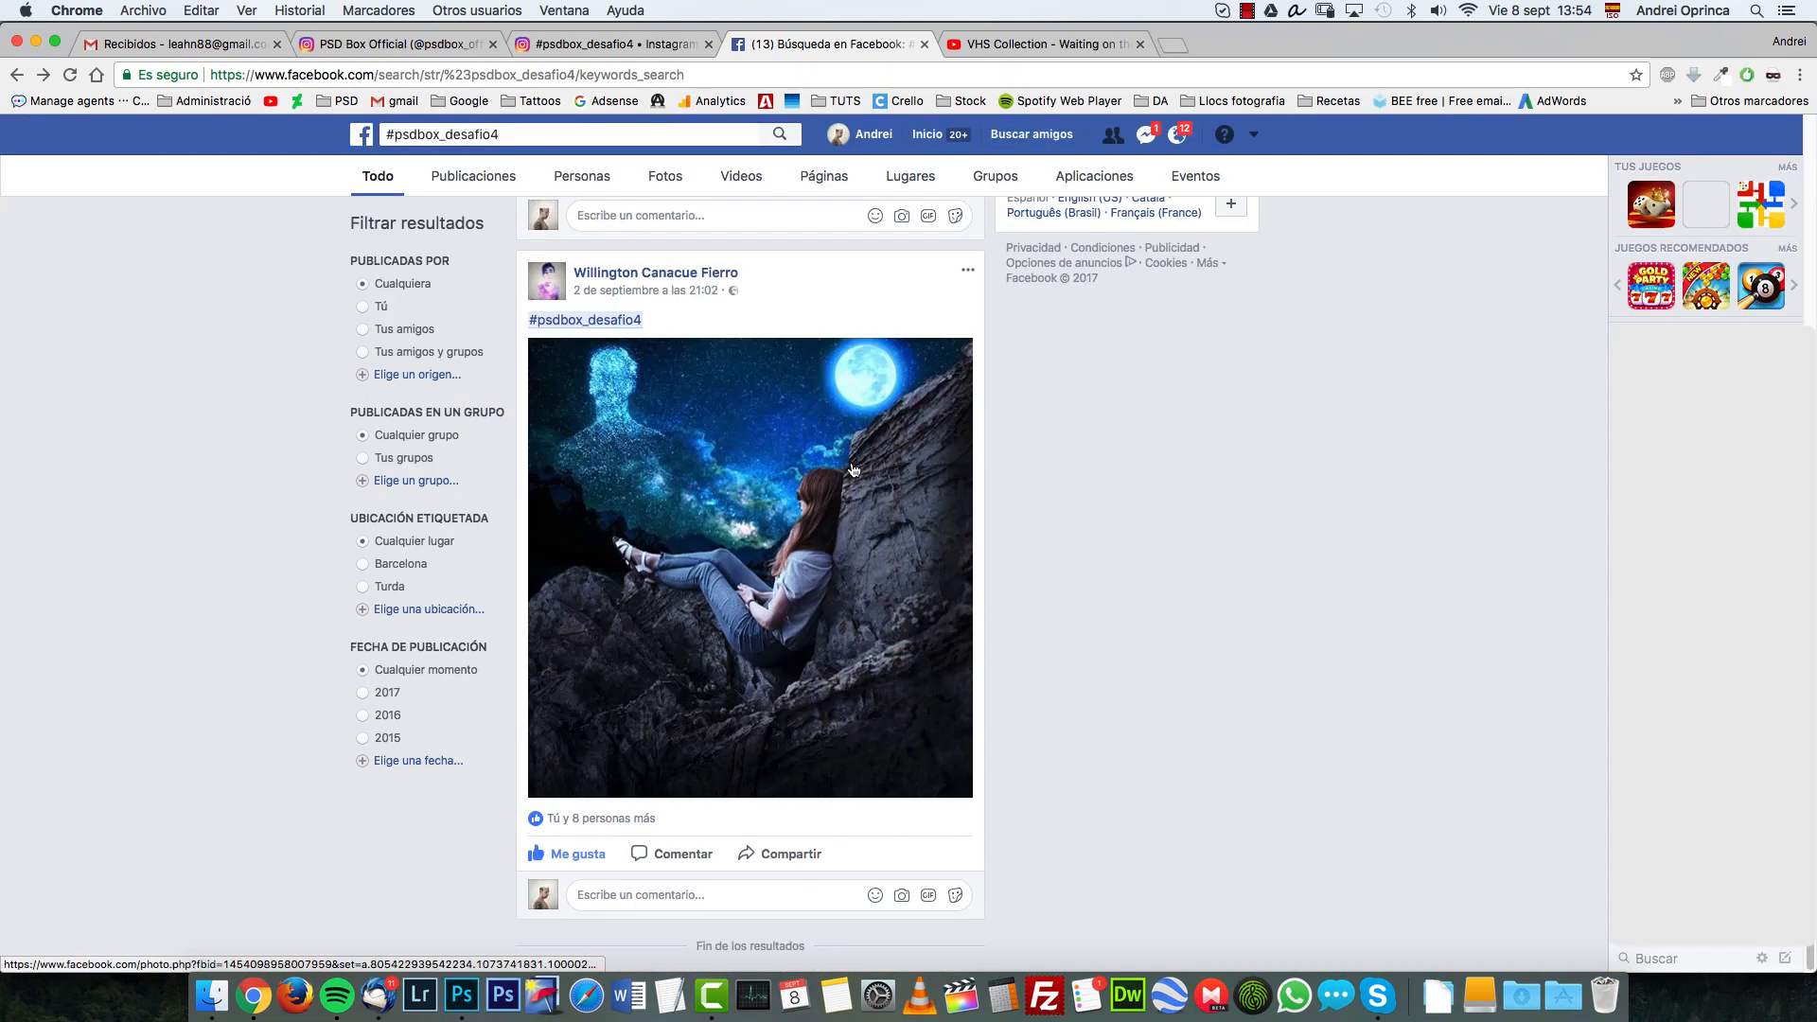
pyautogui.moveTo(868, 466)
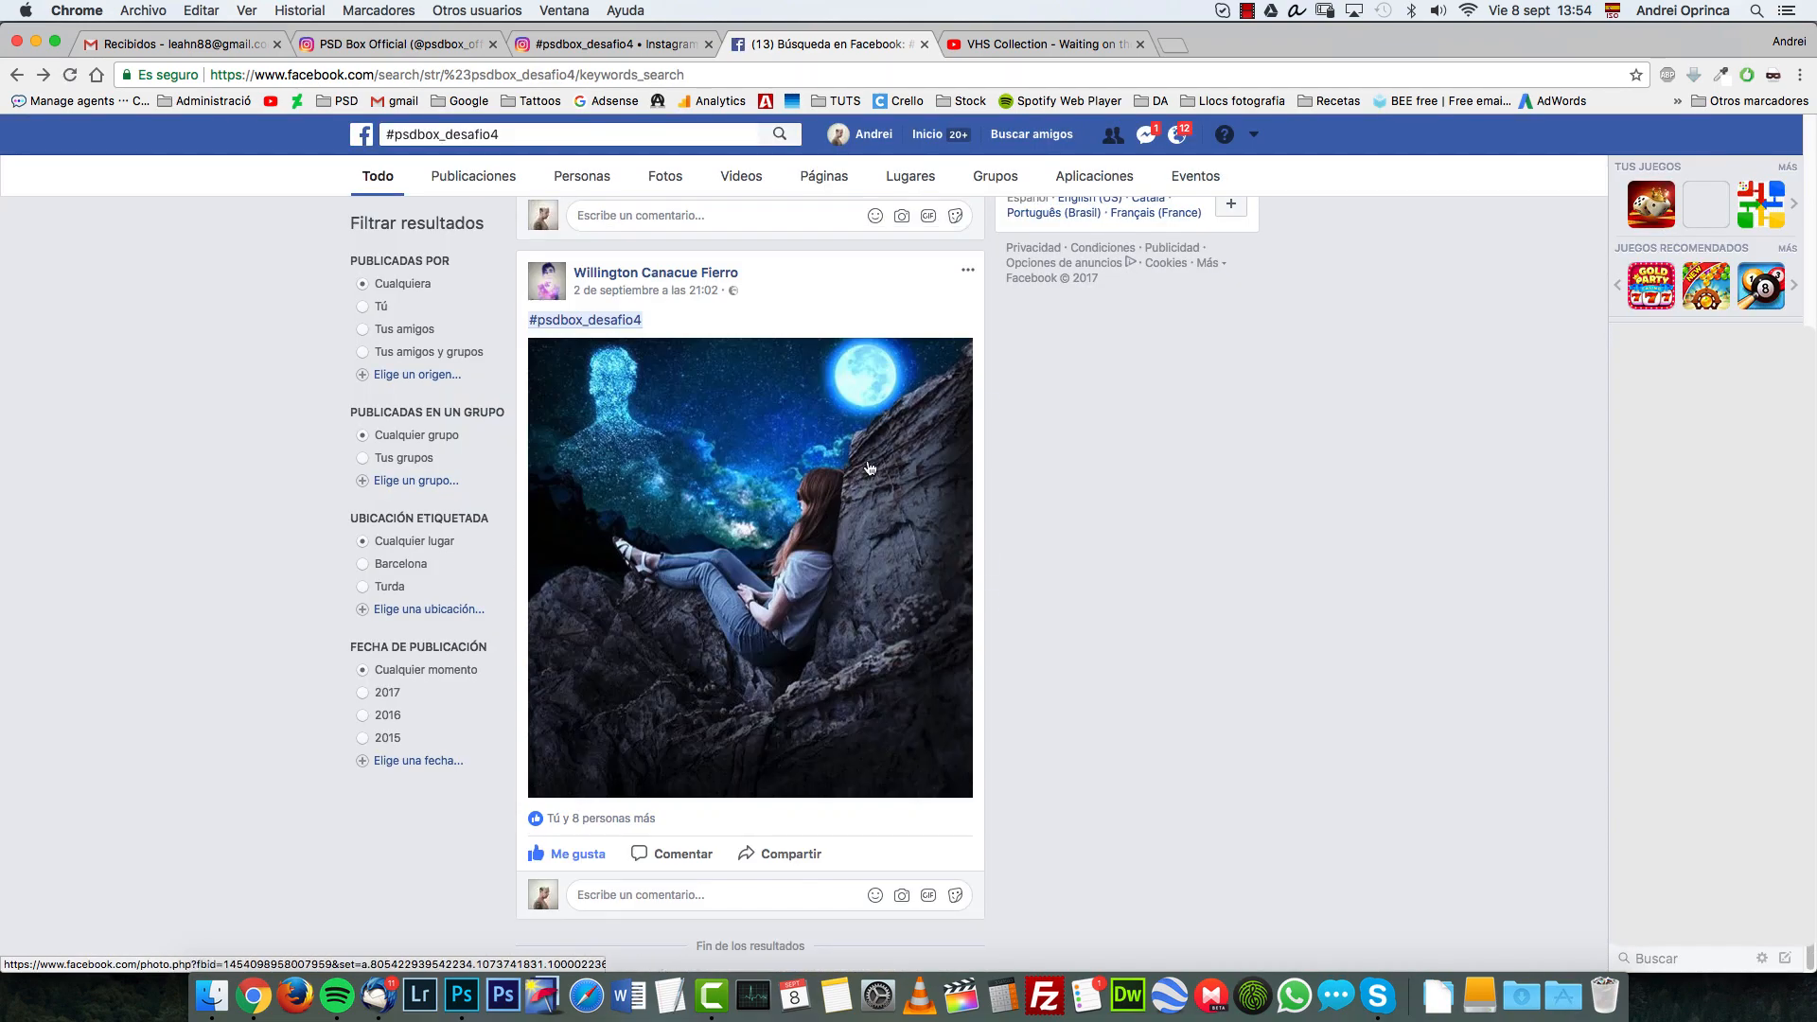
pyautogui.scroll(-3)
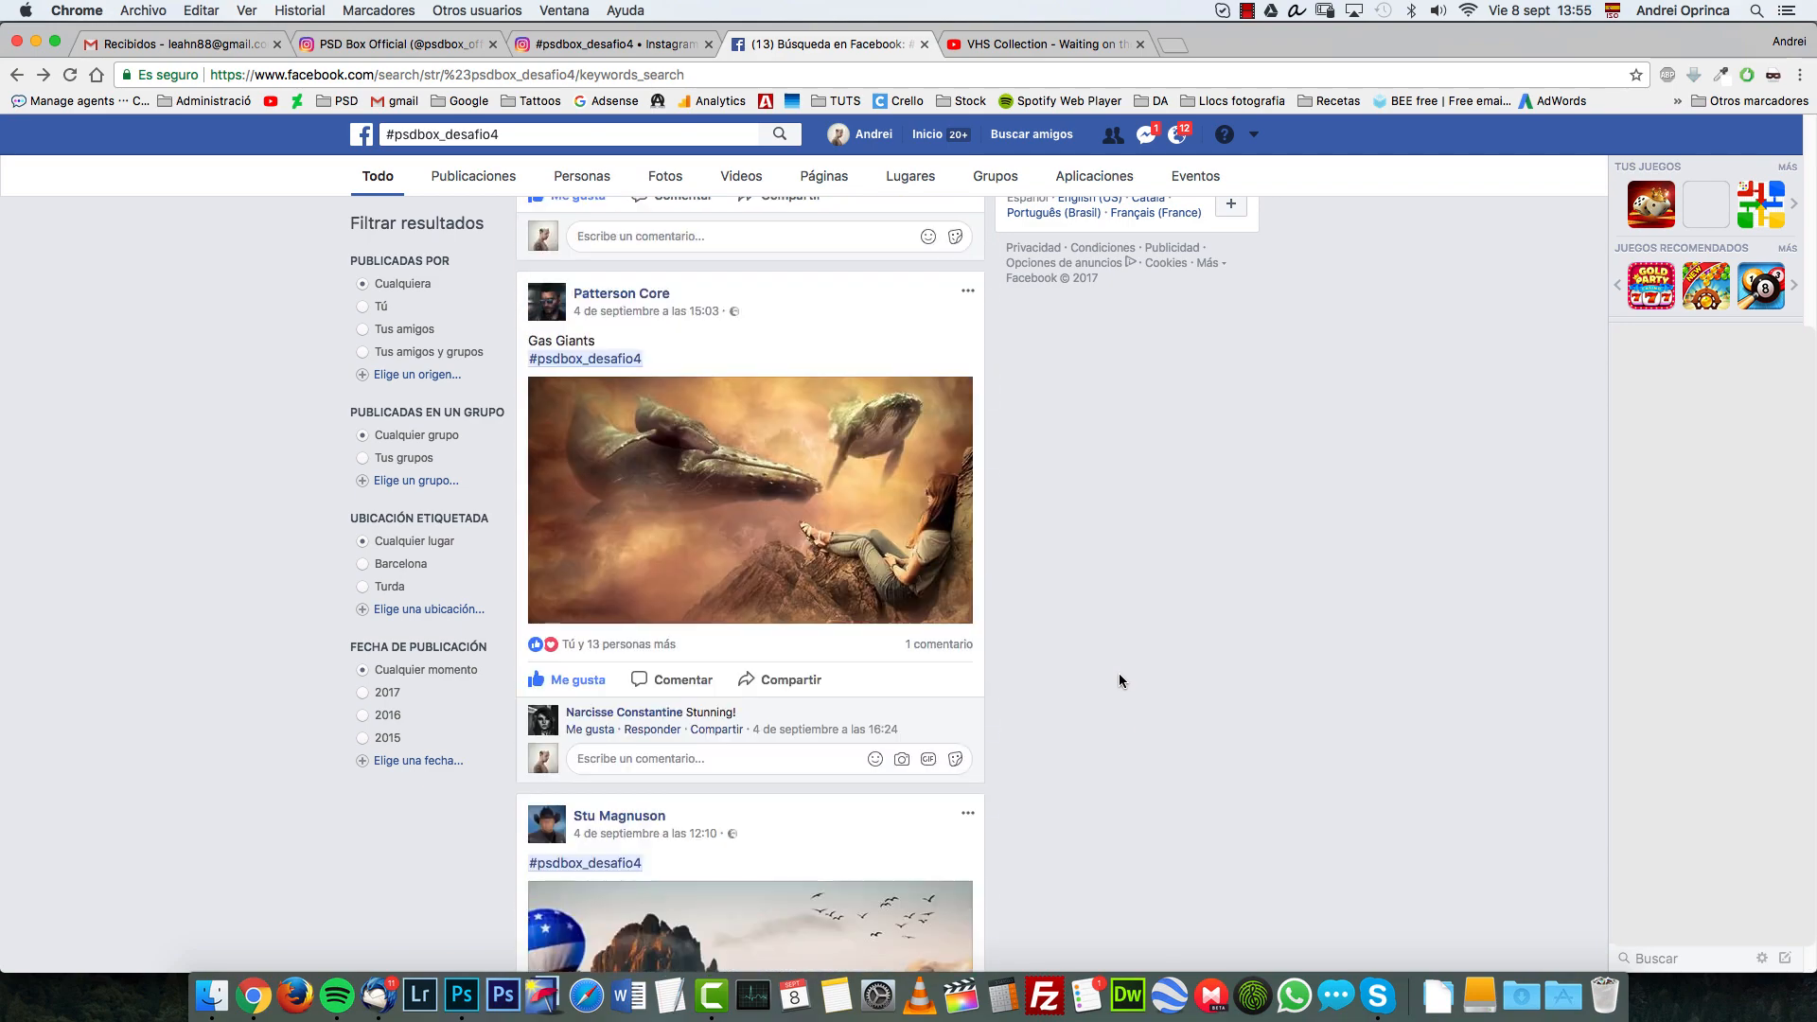
pyautogui.click(568, 133)
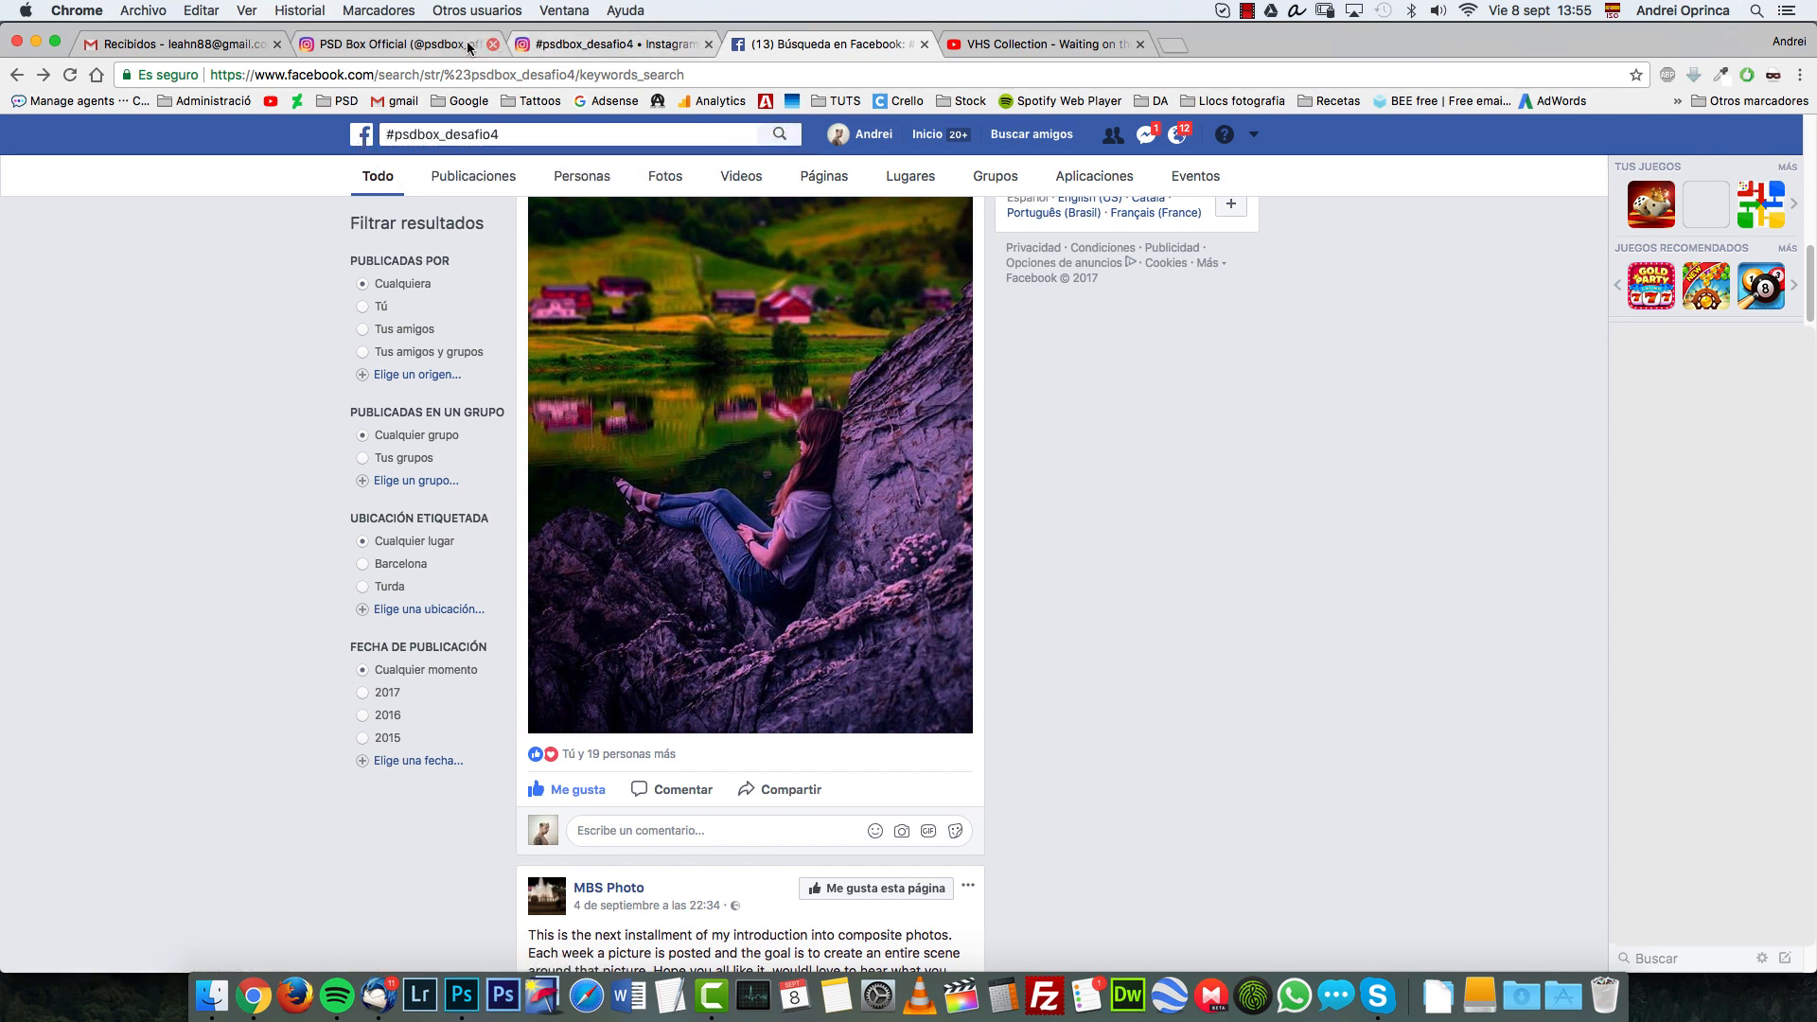
# Switch to the PSD Box Official Instagram tab and scroll down its profile grid
pyautogui.click(394, 44)
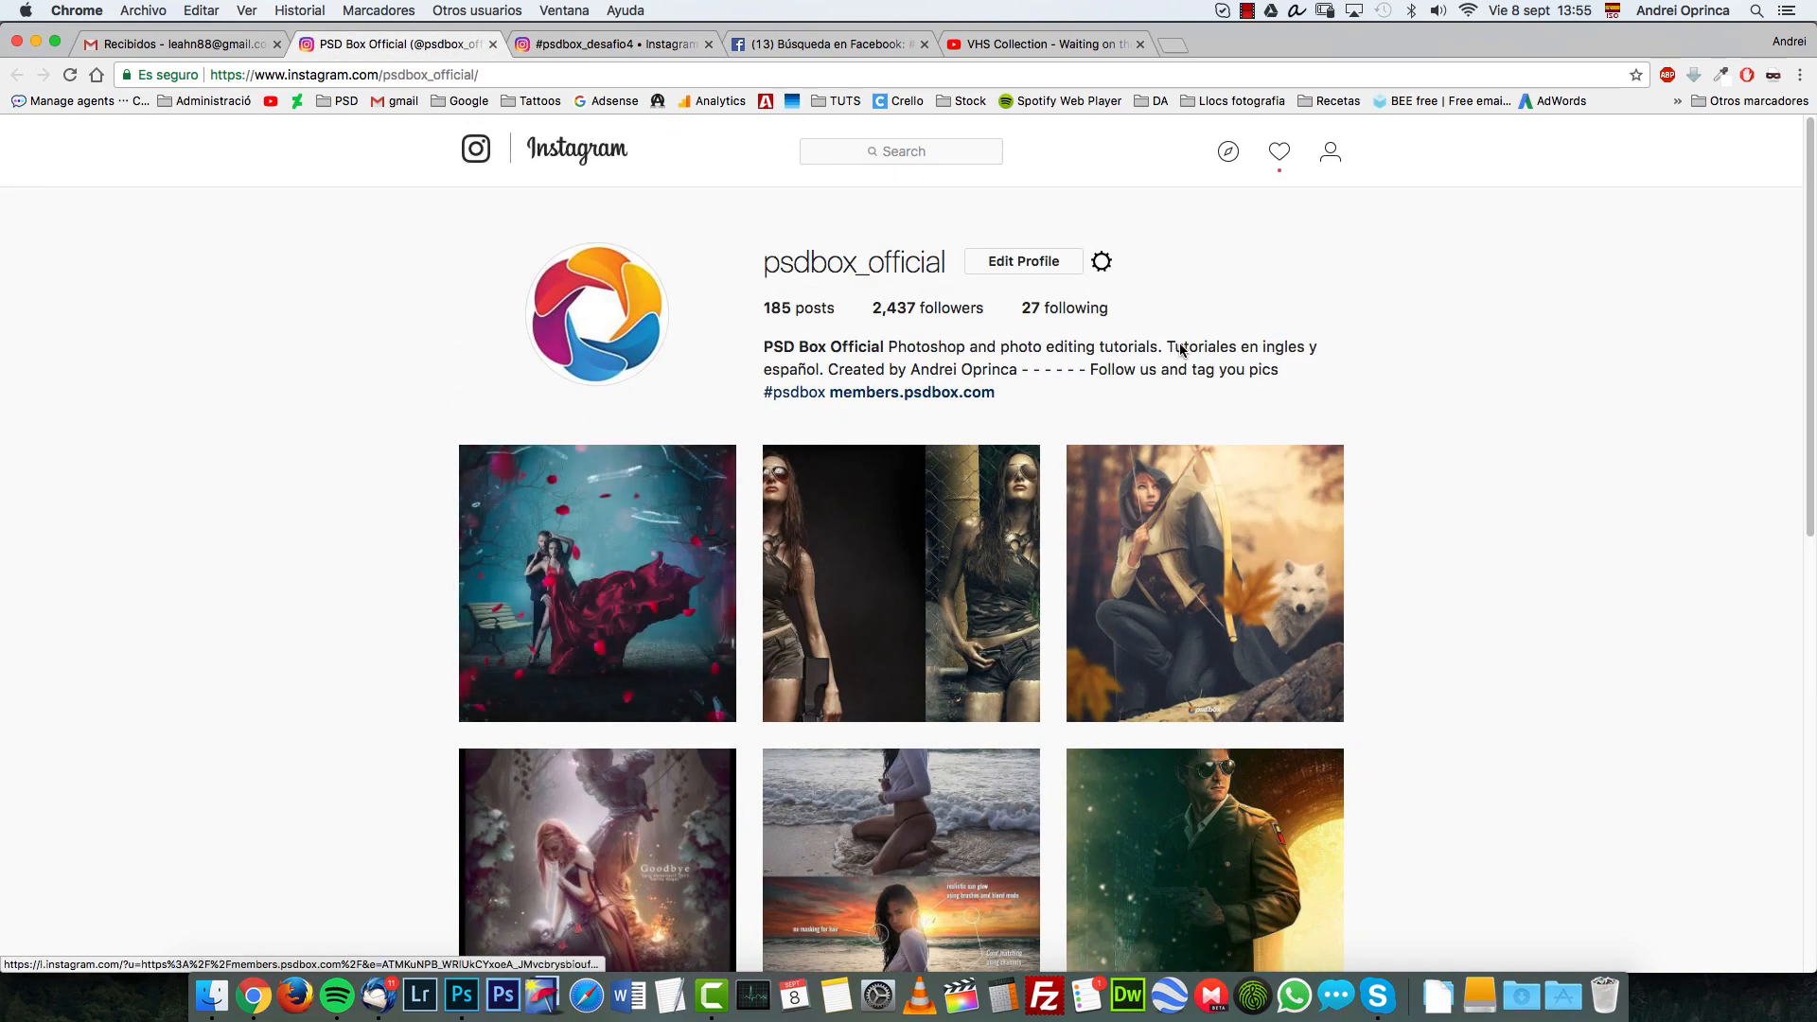
pyautogui.scroll(-3)
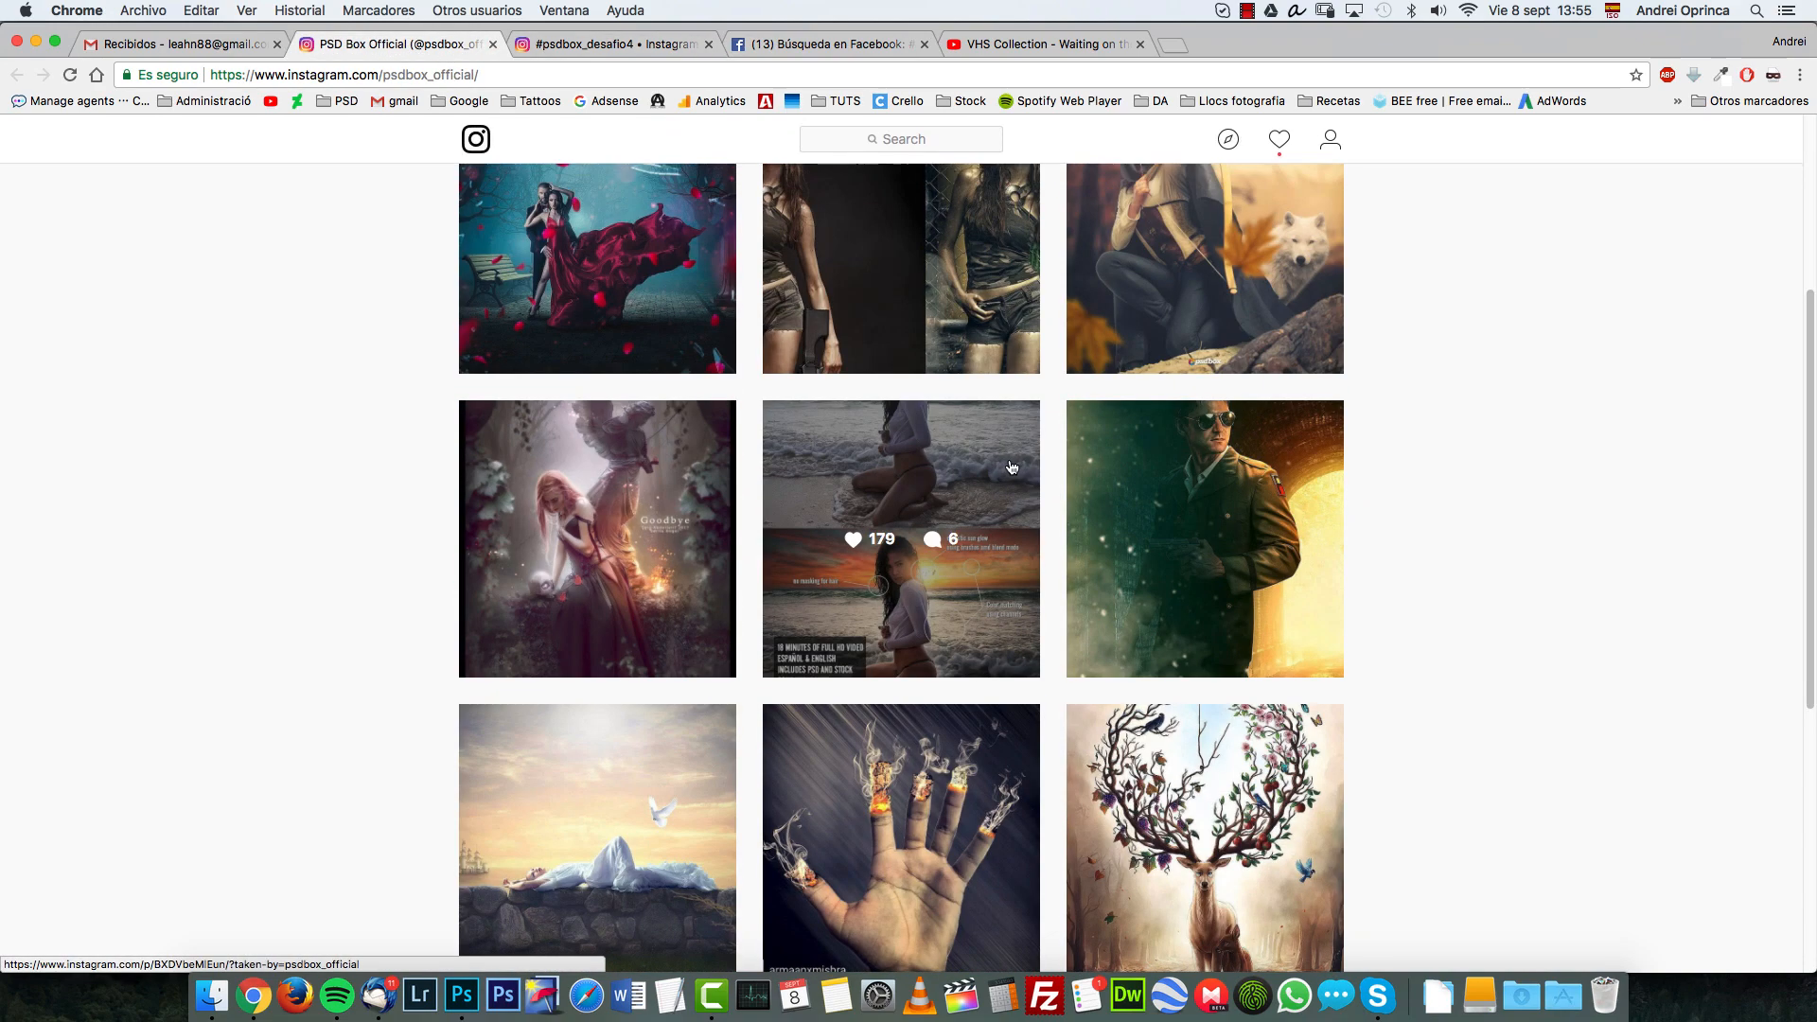
pyautogui.scroll(-3)
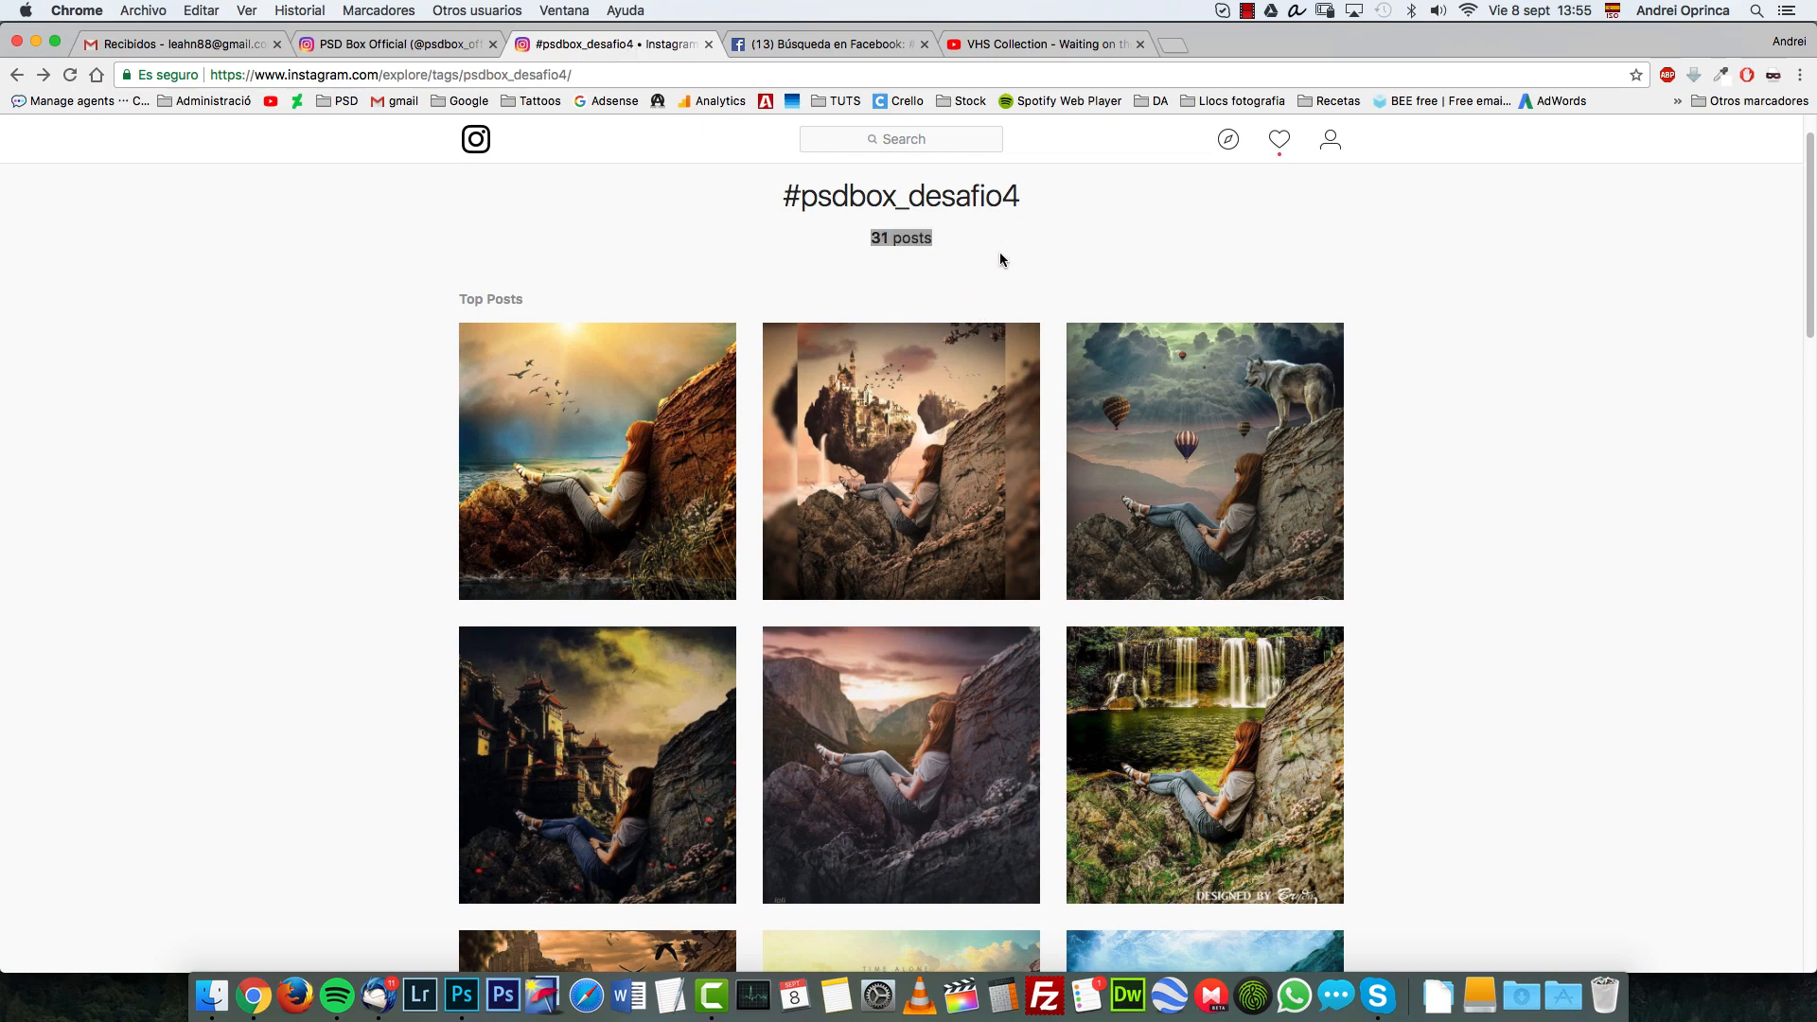
pyautogui.moveTo(900, 509)
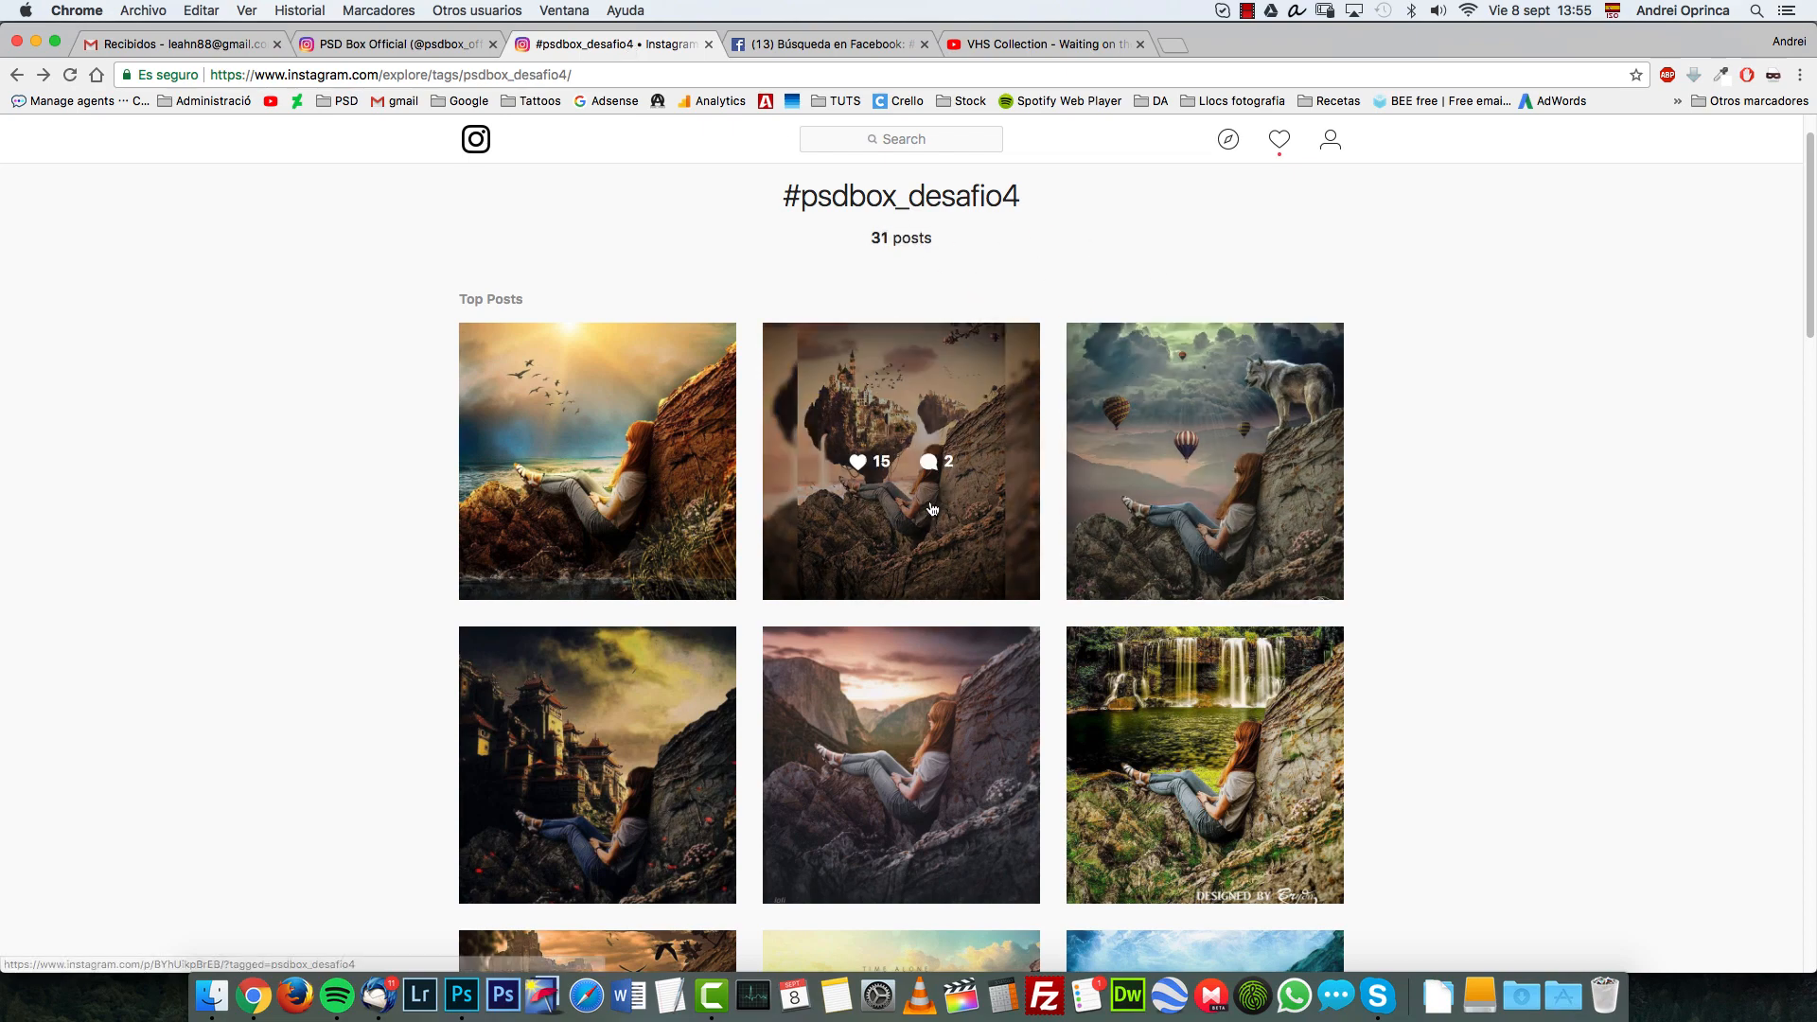
# Open the sunset-with-birds entry and page through the floating castle and wolf-and-balloons posts
pyautogui.scroll(-3)
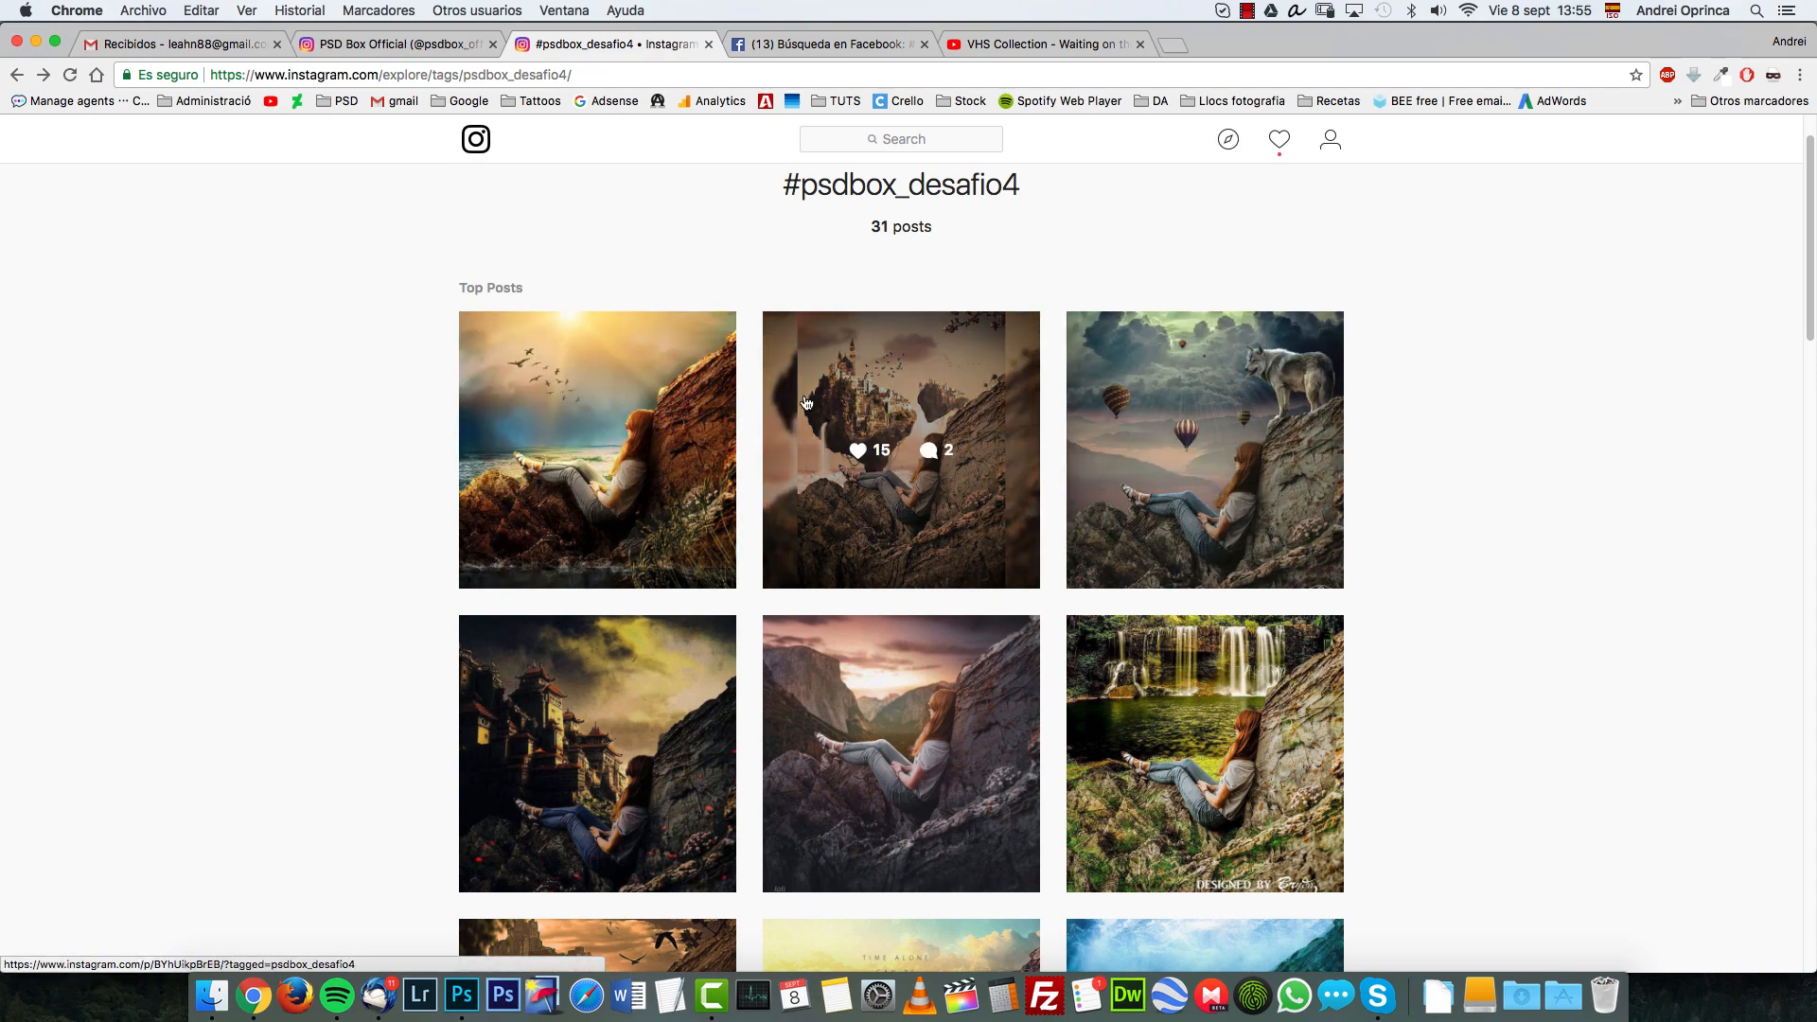
pyautogui.click(597, 449)
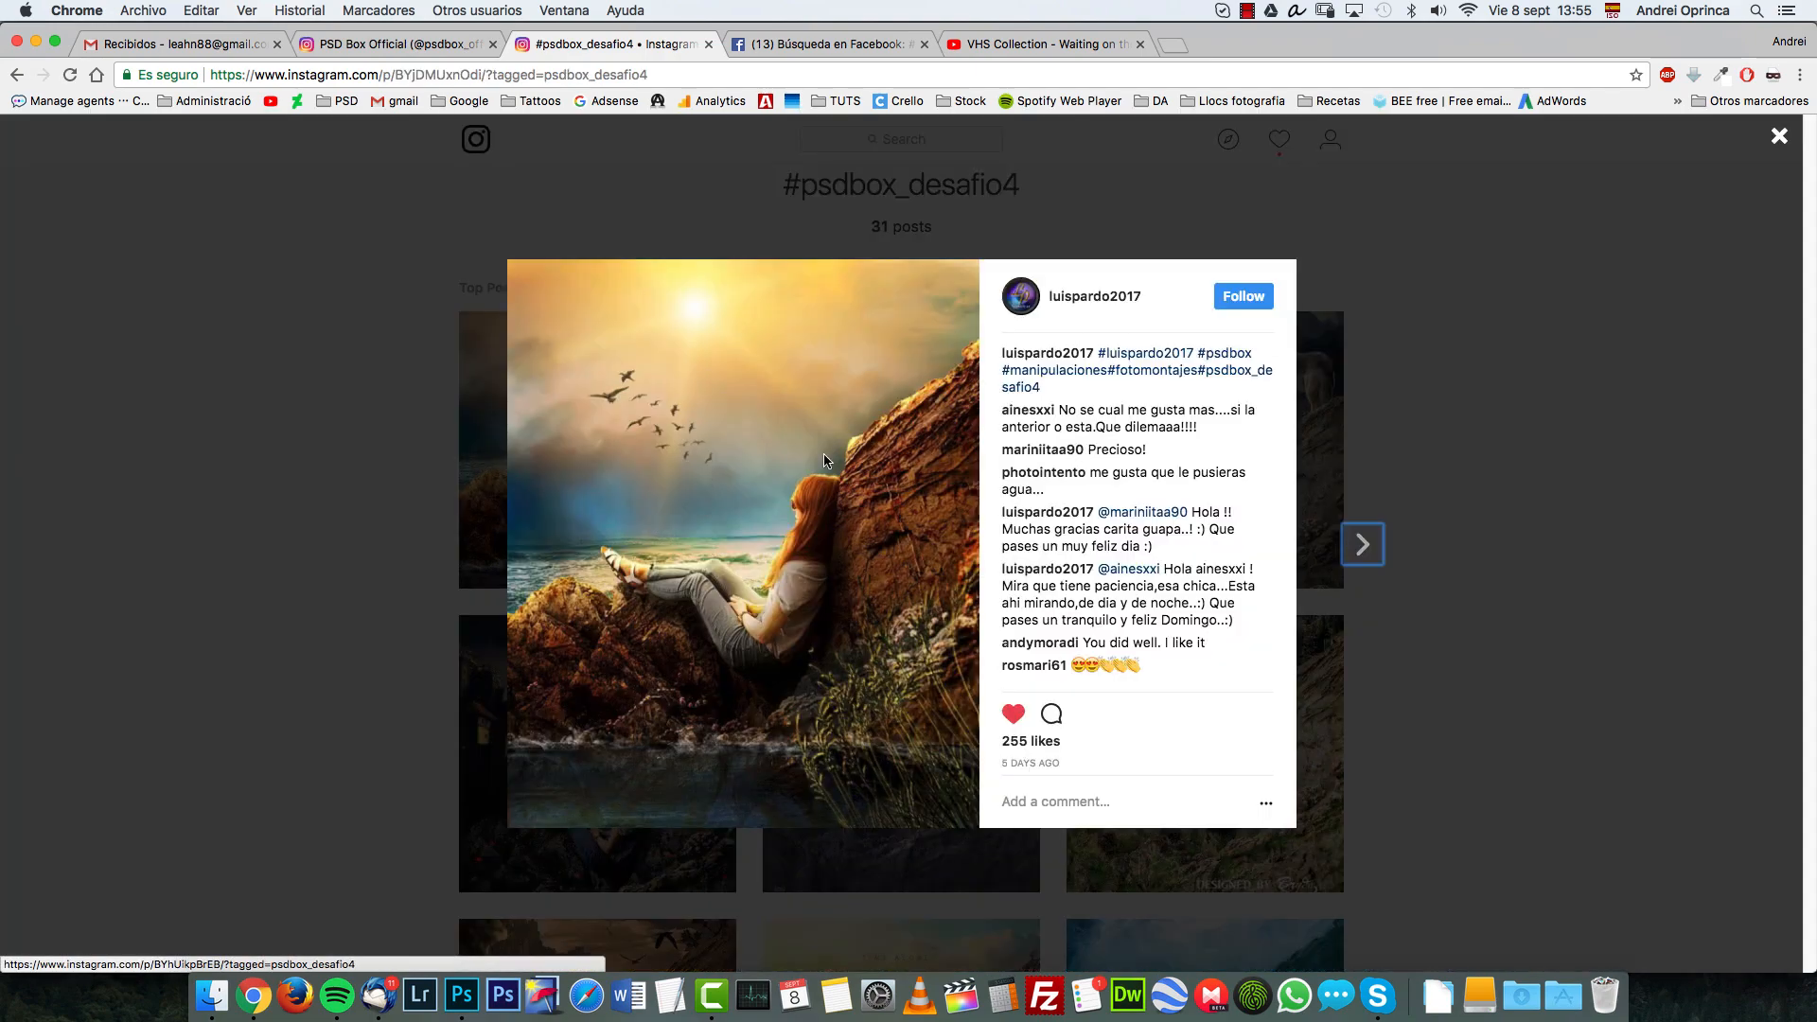
pyautogui.click(1363, 545)
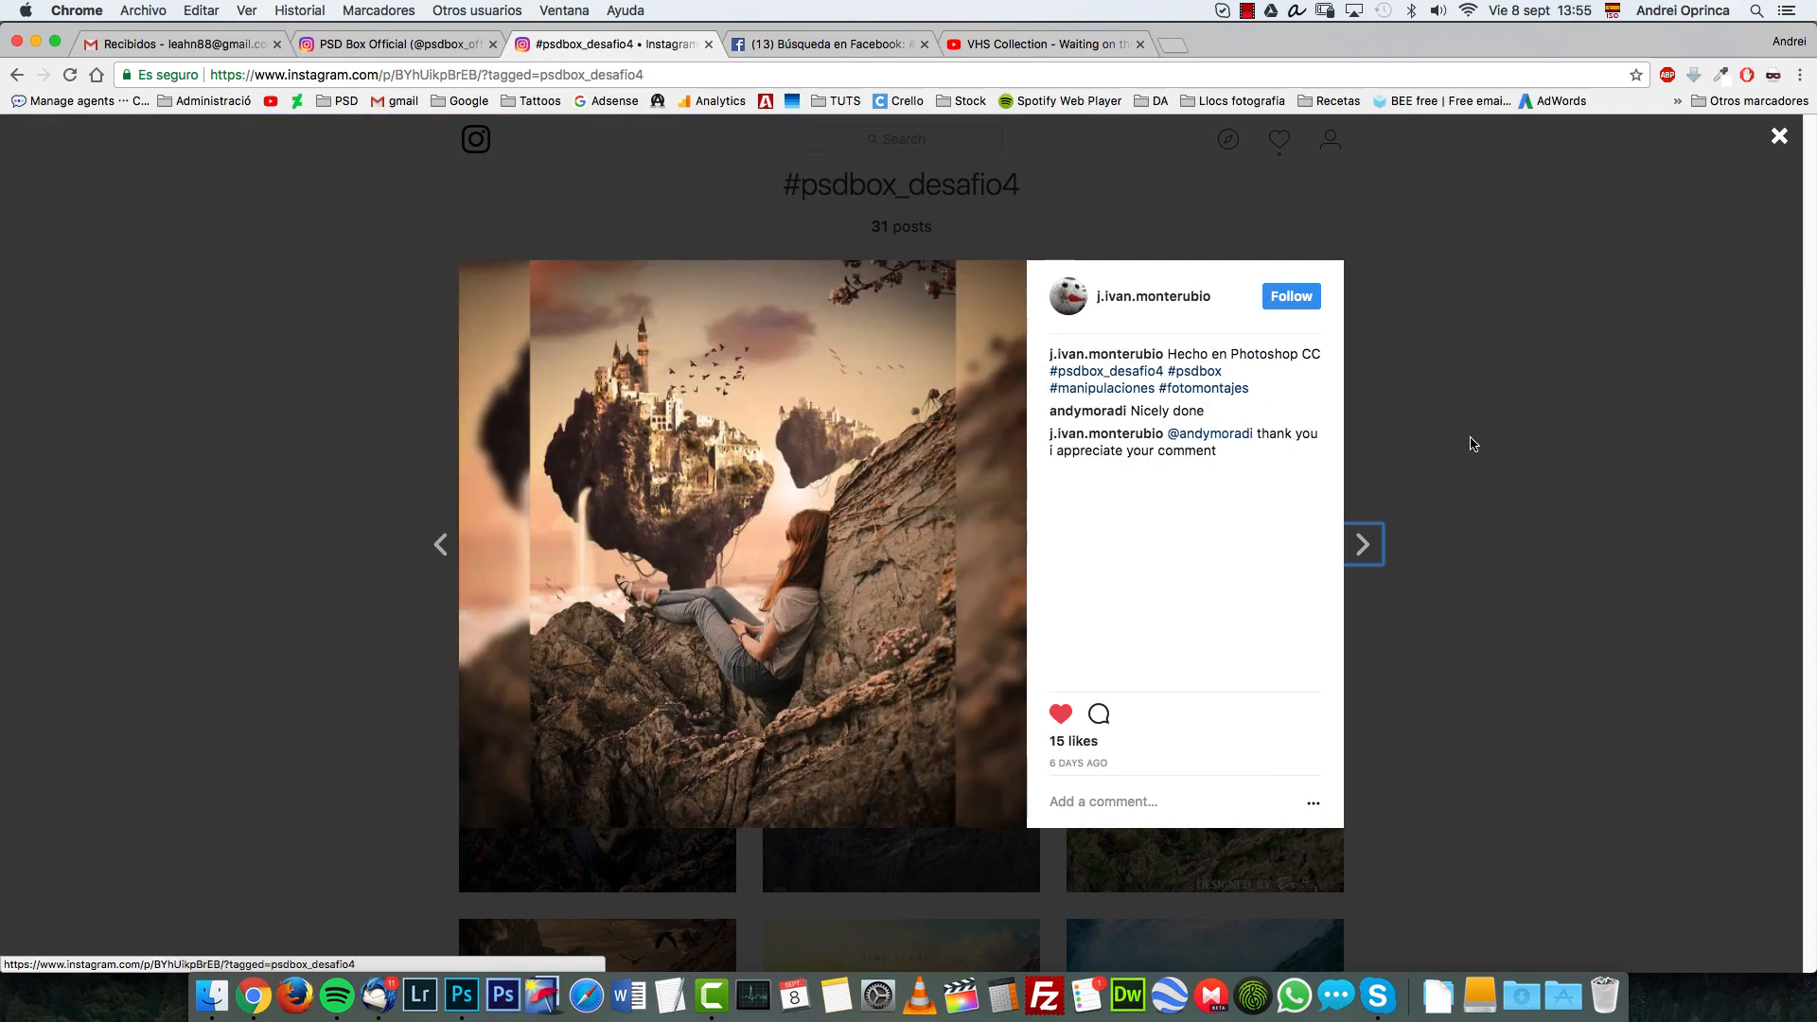
pyautogui.click(1363, 545)
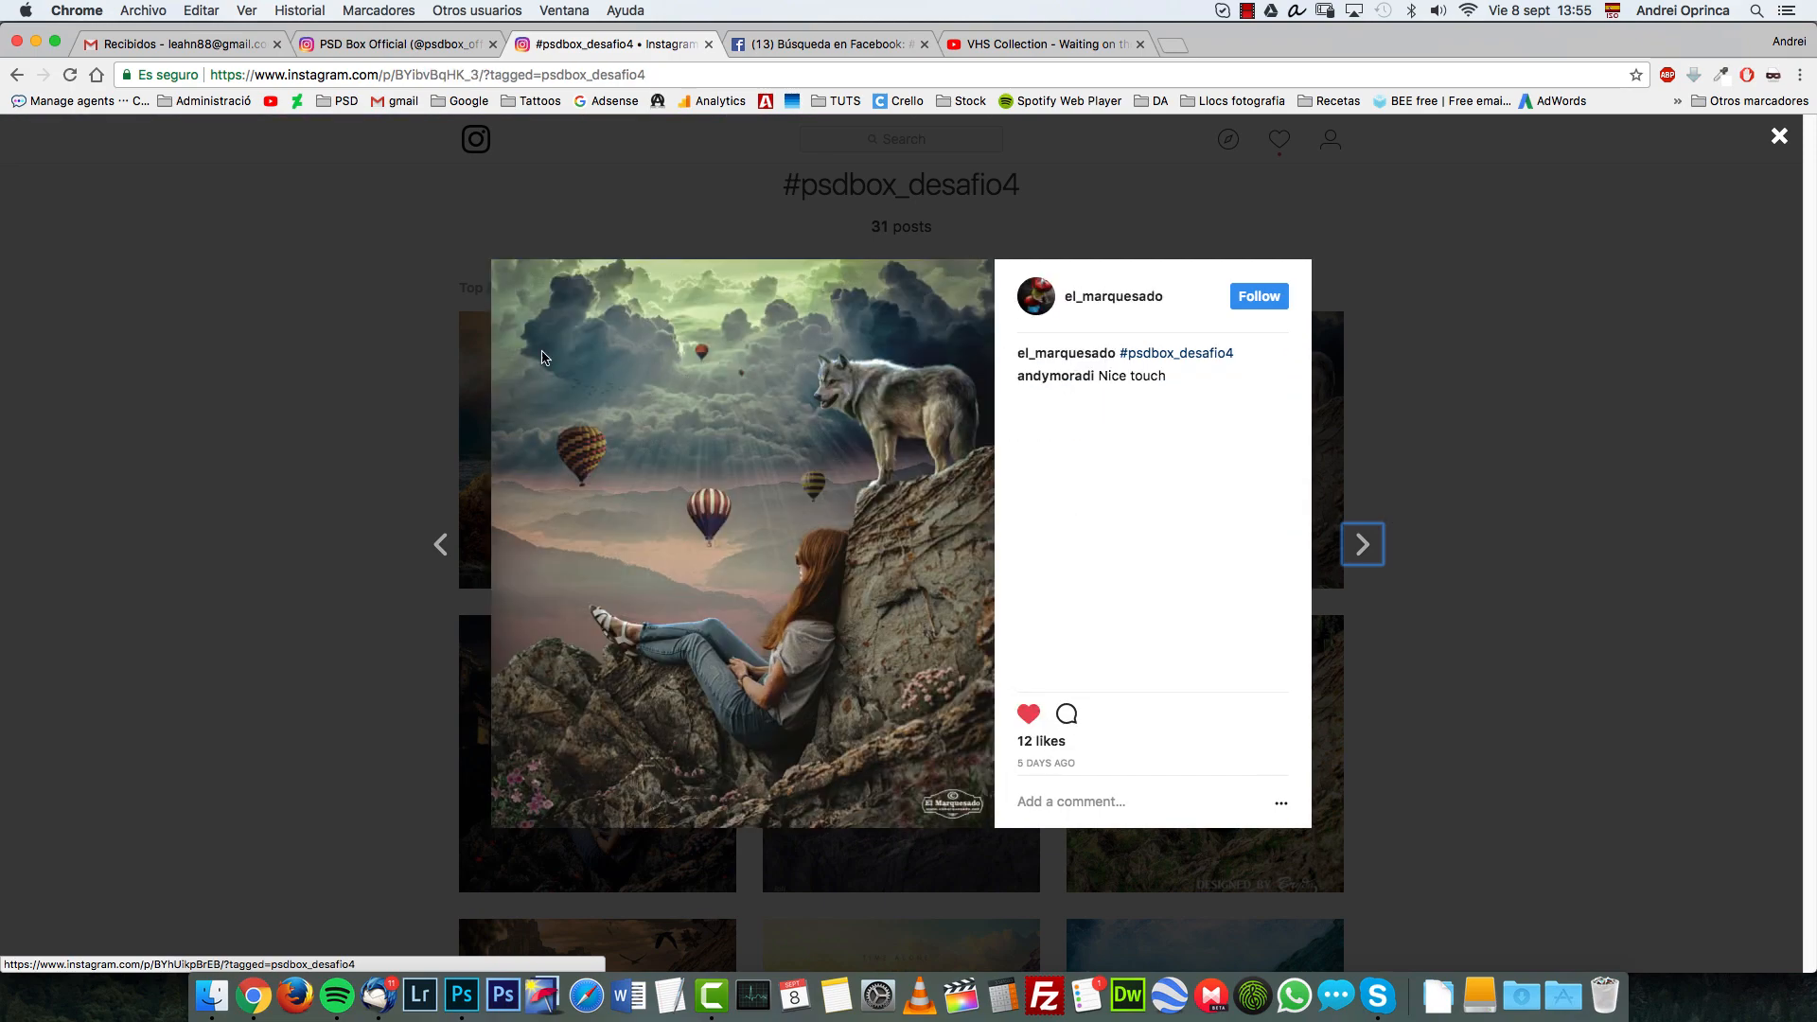
pyautogui.click(1780, 135)
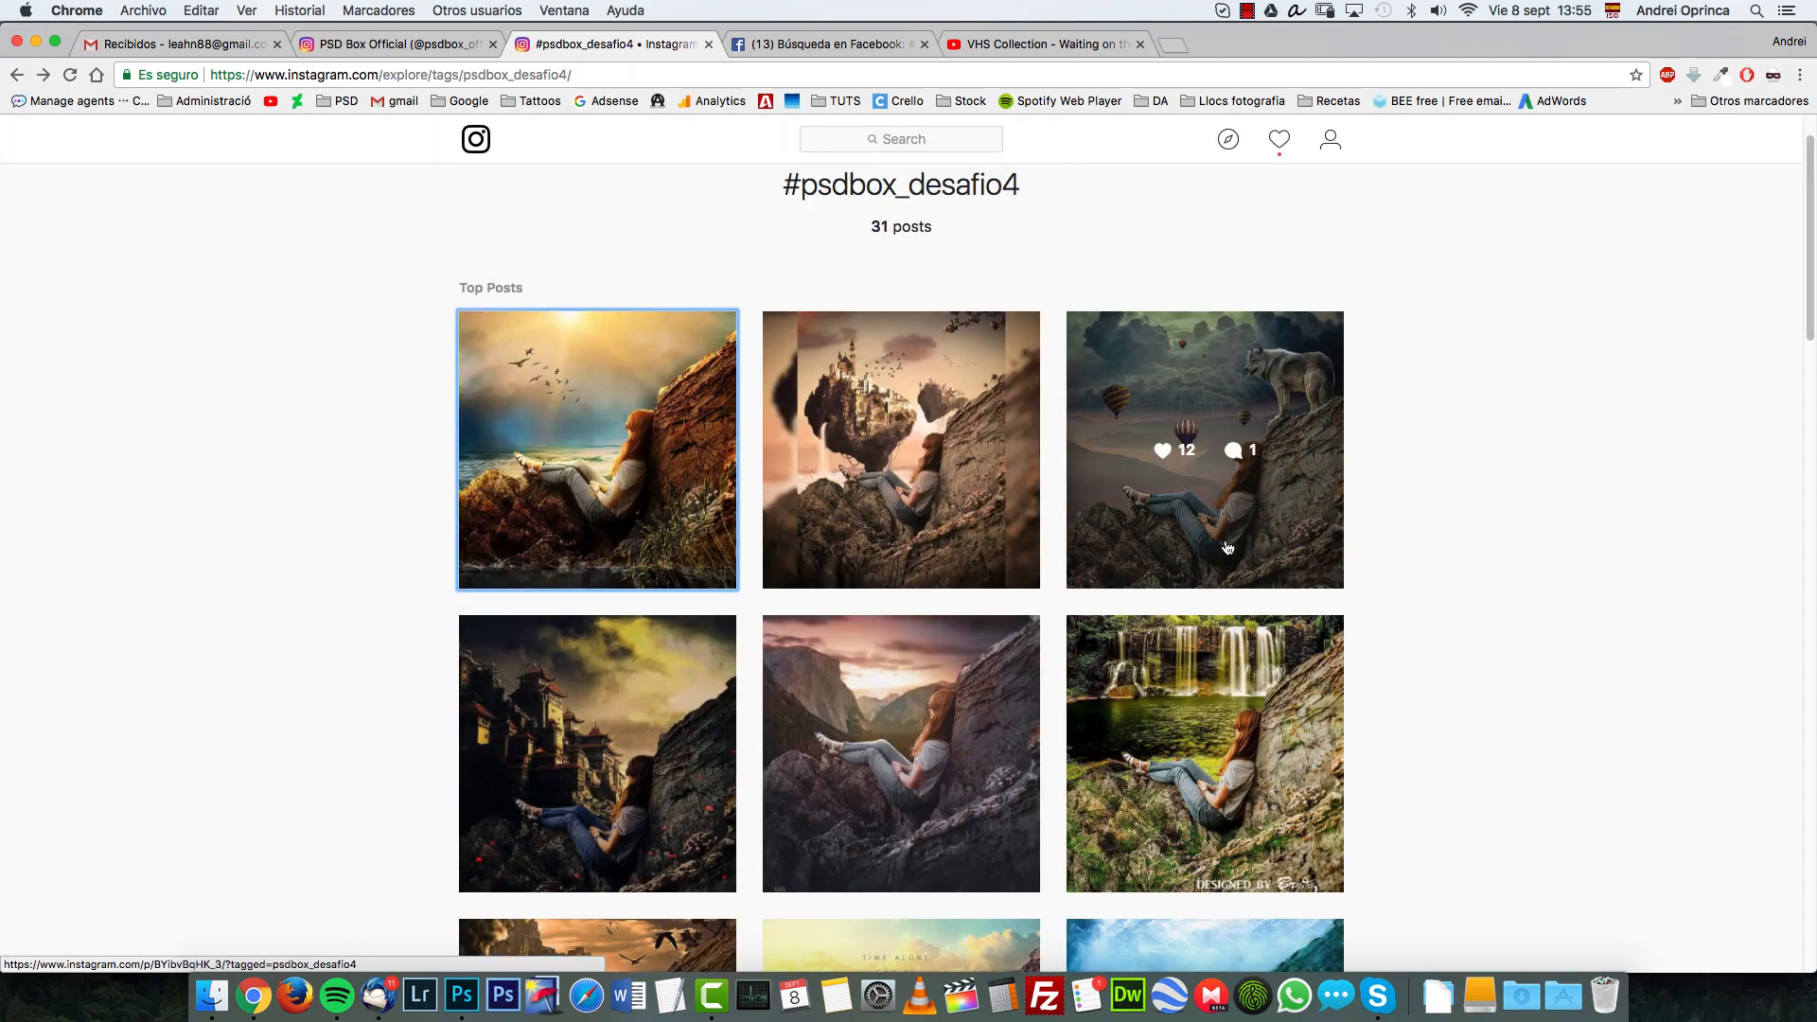
# View the mountain valley sunset, THE LONER poster and underwater turtle entries
pyautogui.scroll(-3)
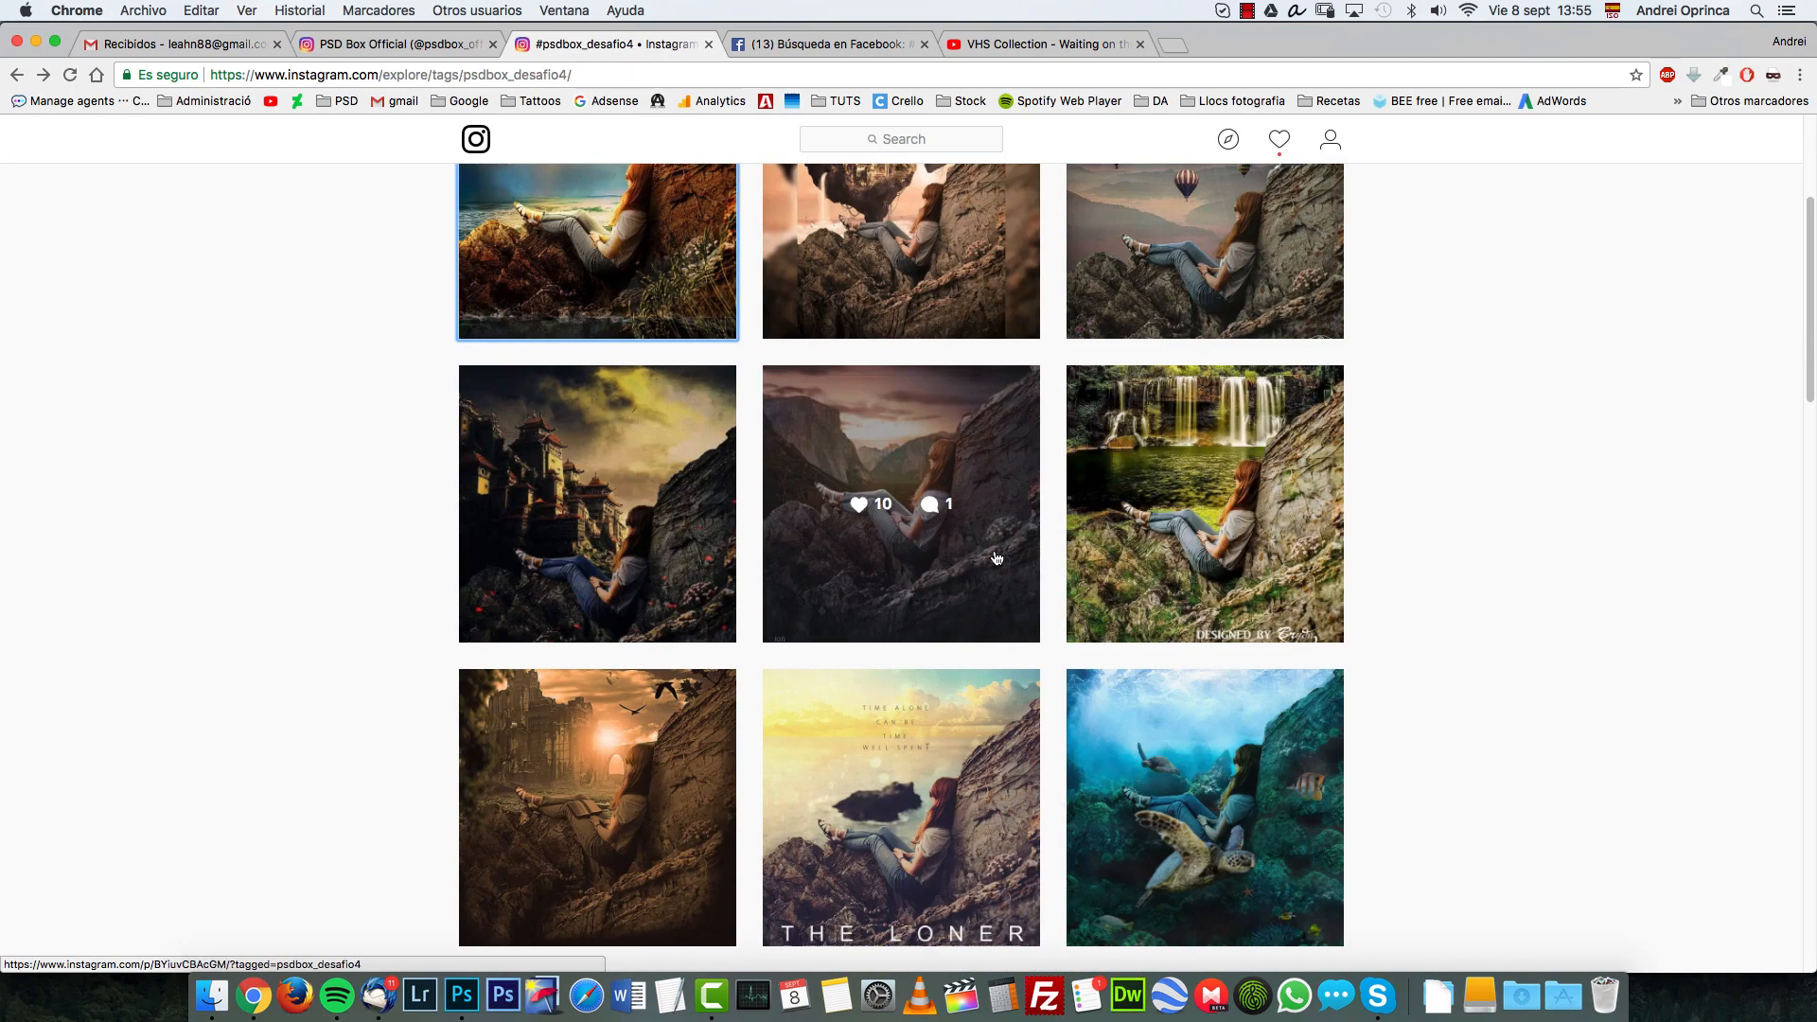
pyautogui.click(900, 503)
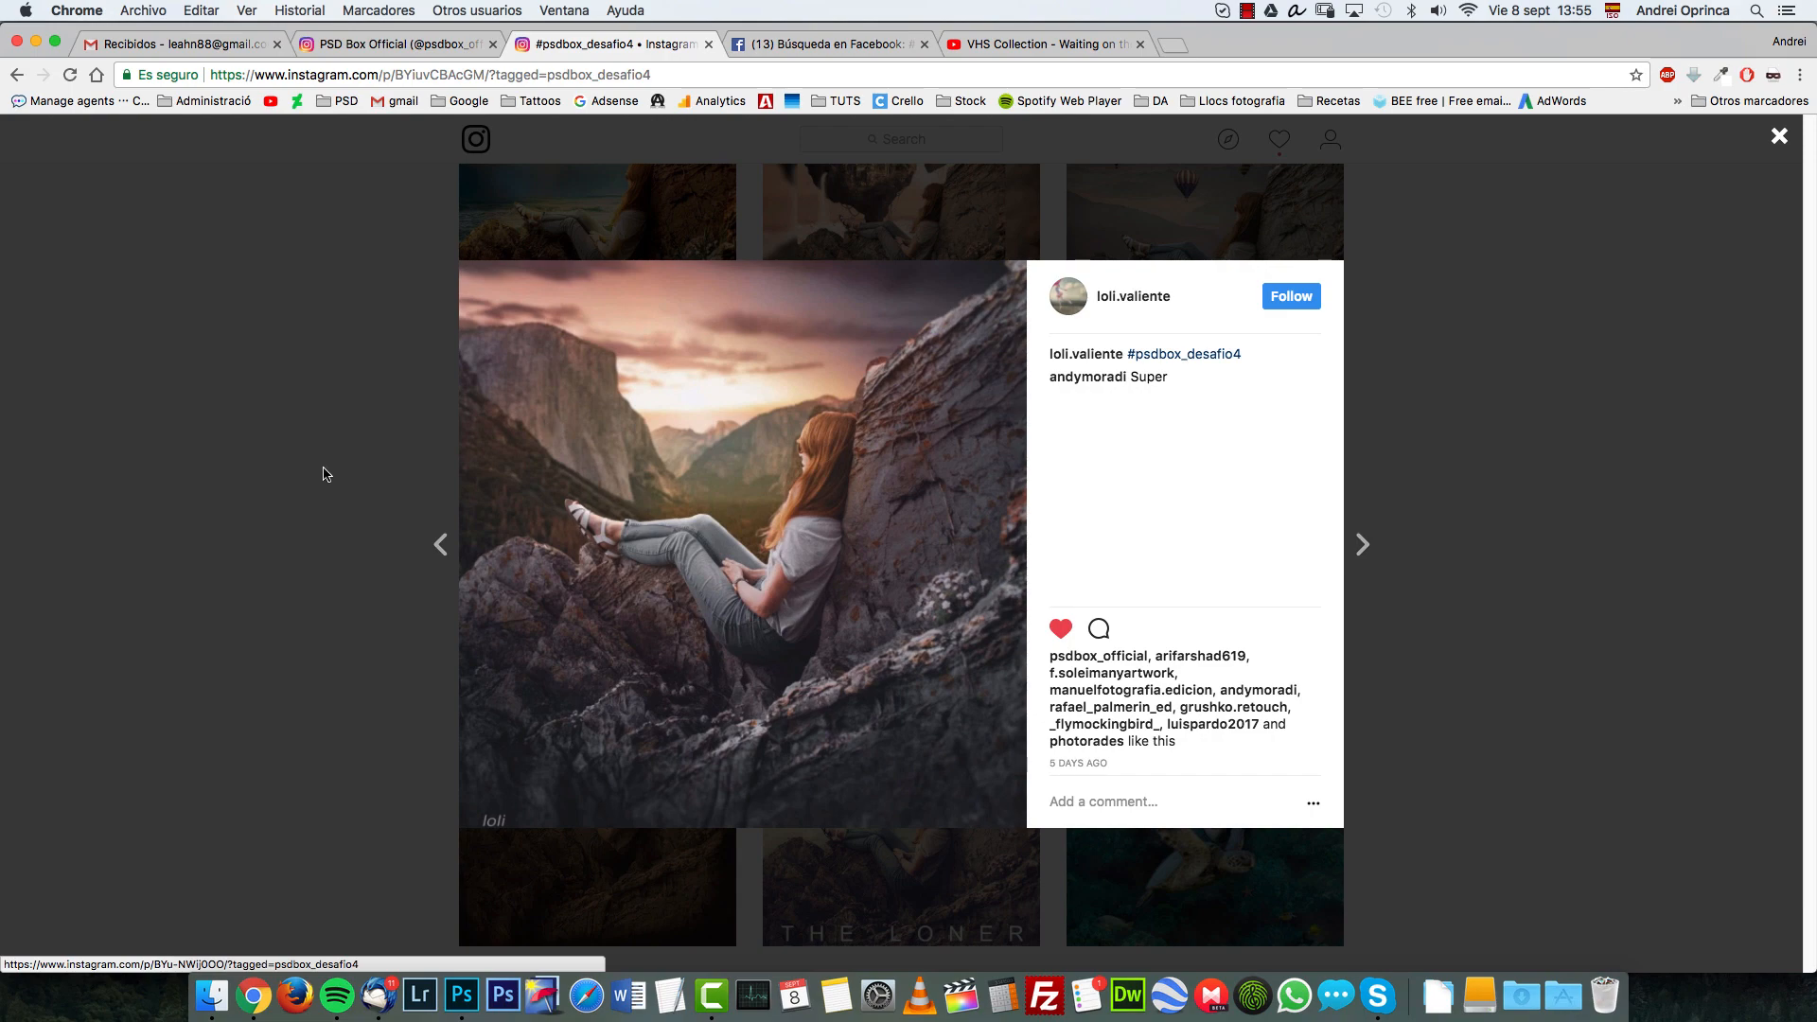
pyautogui.click(1781, 136)
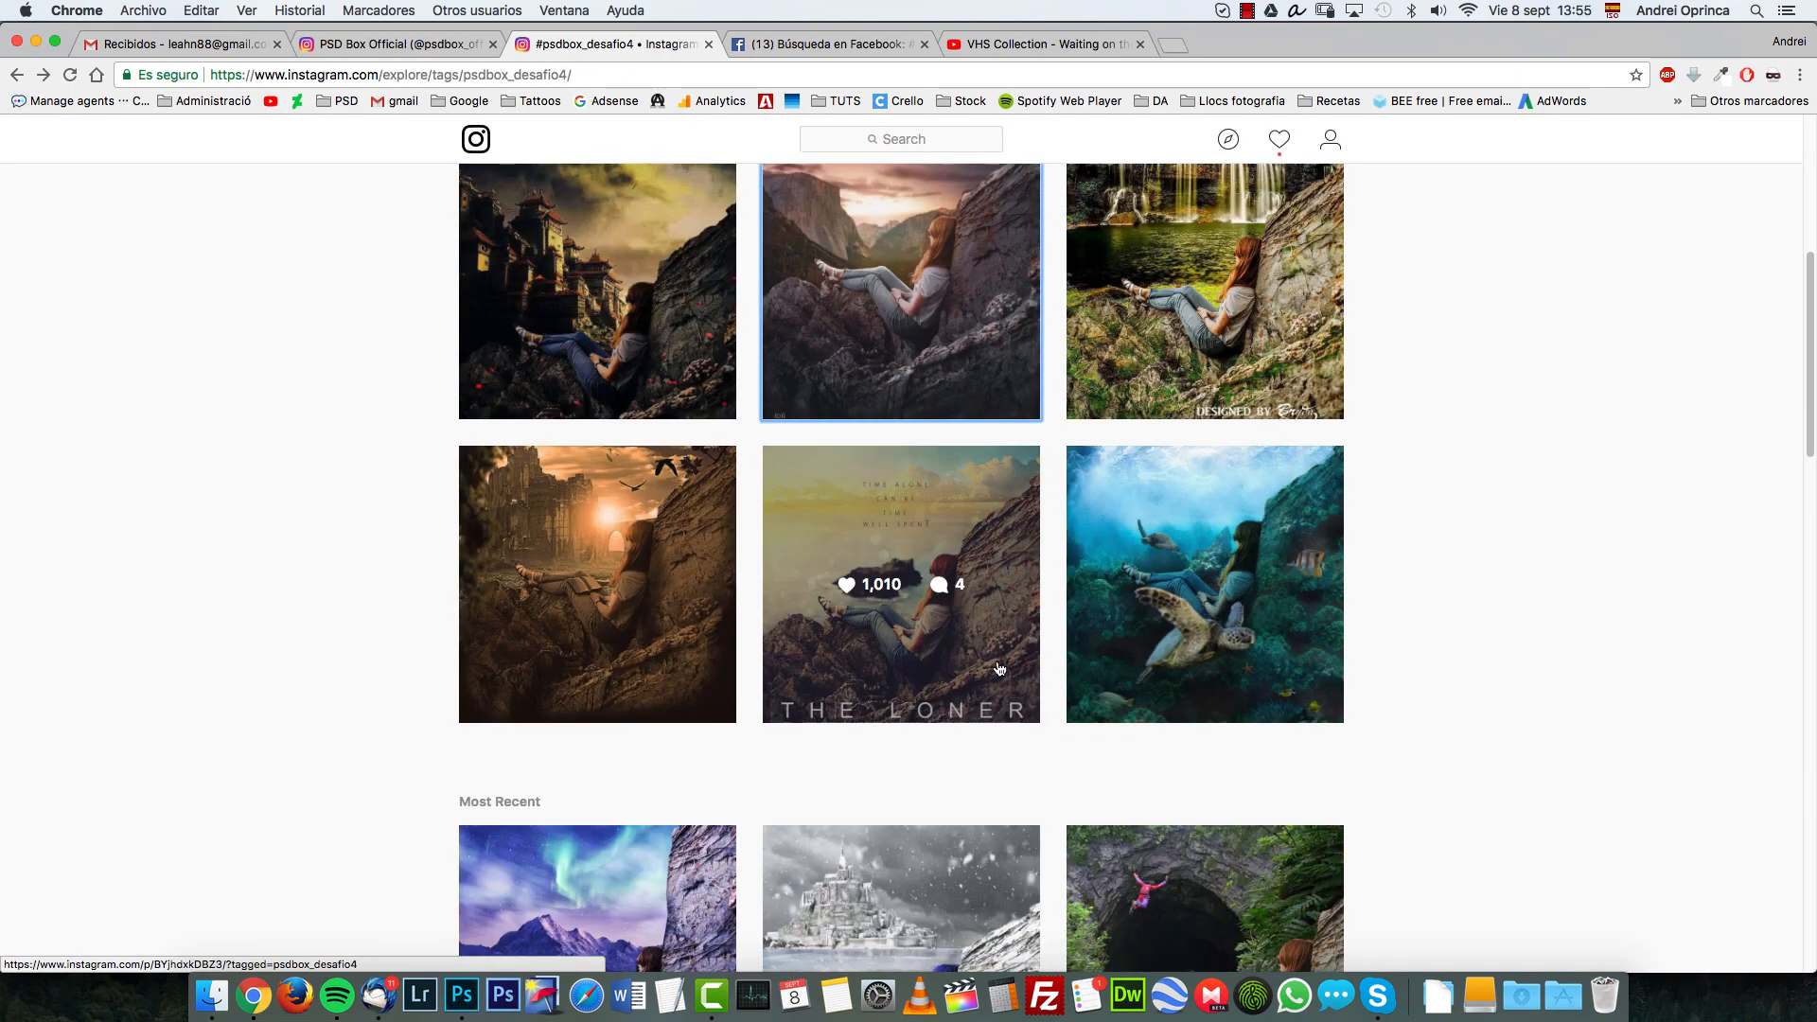
pyautogui.click(900, 583)
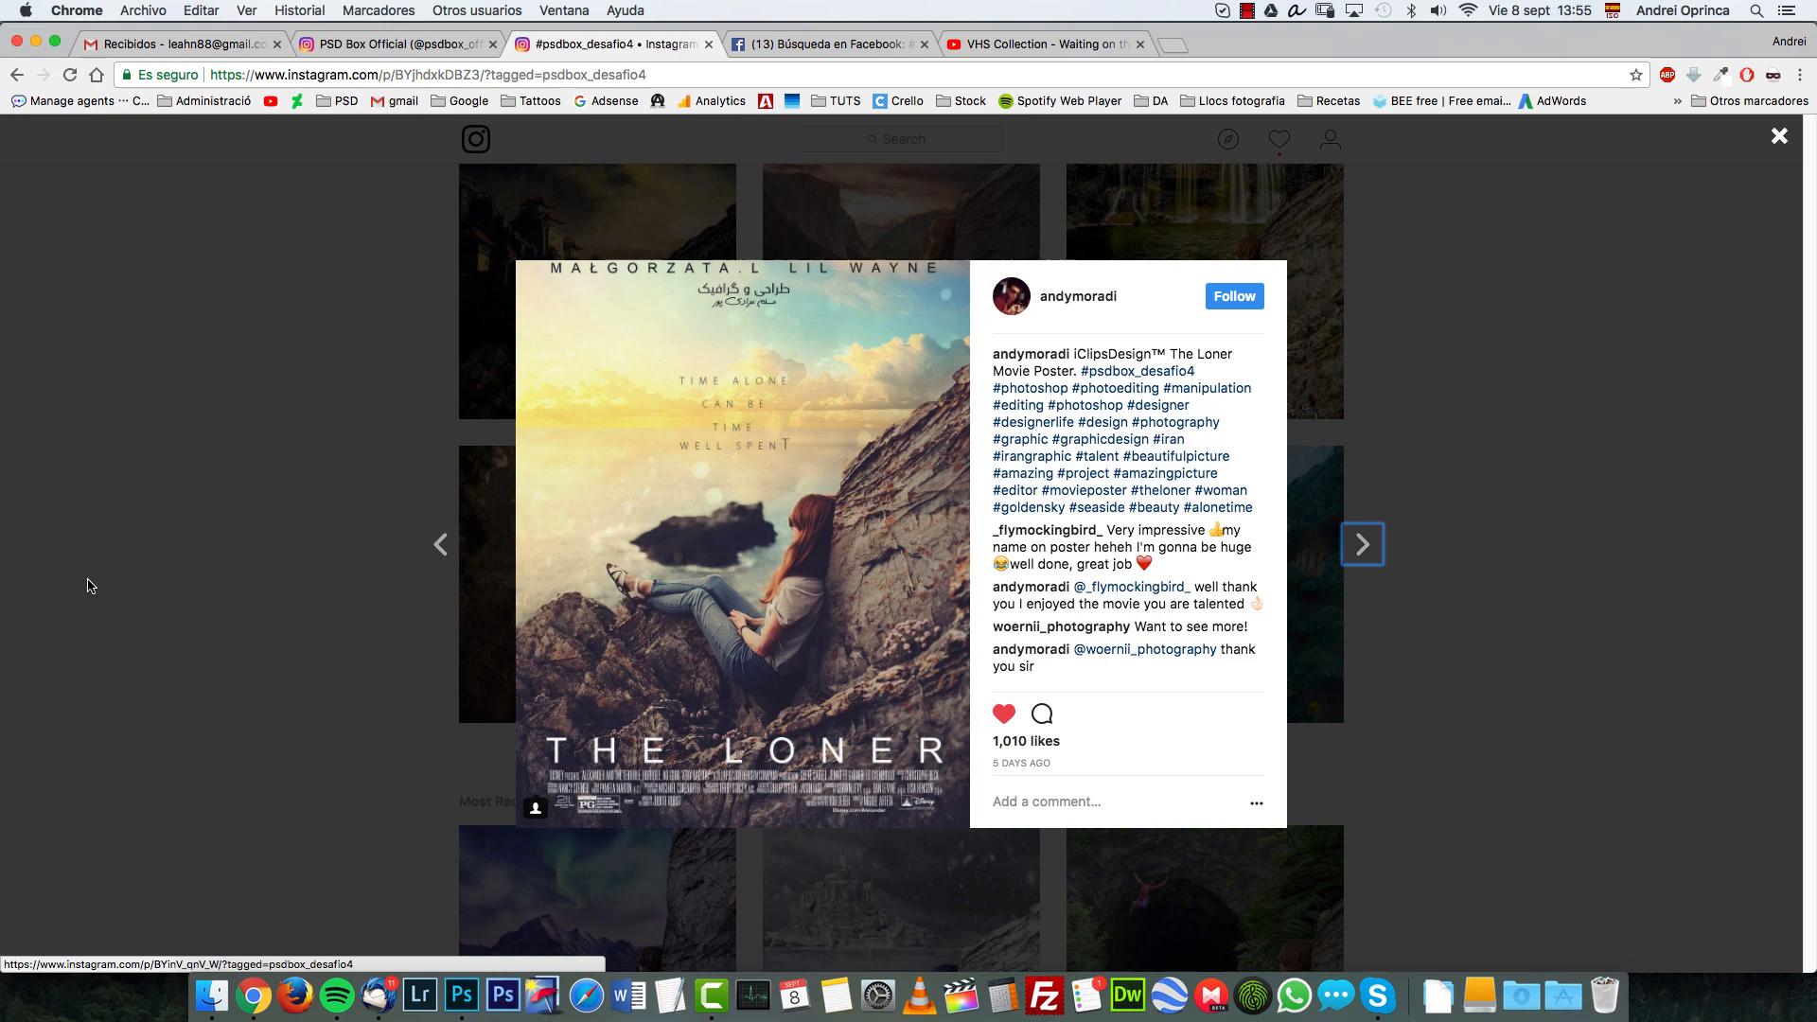
pyautogui.click(1780, 136)
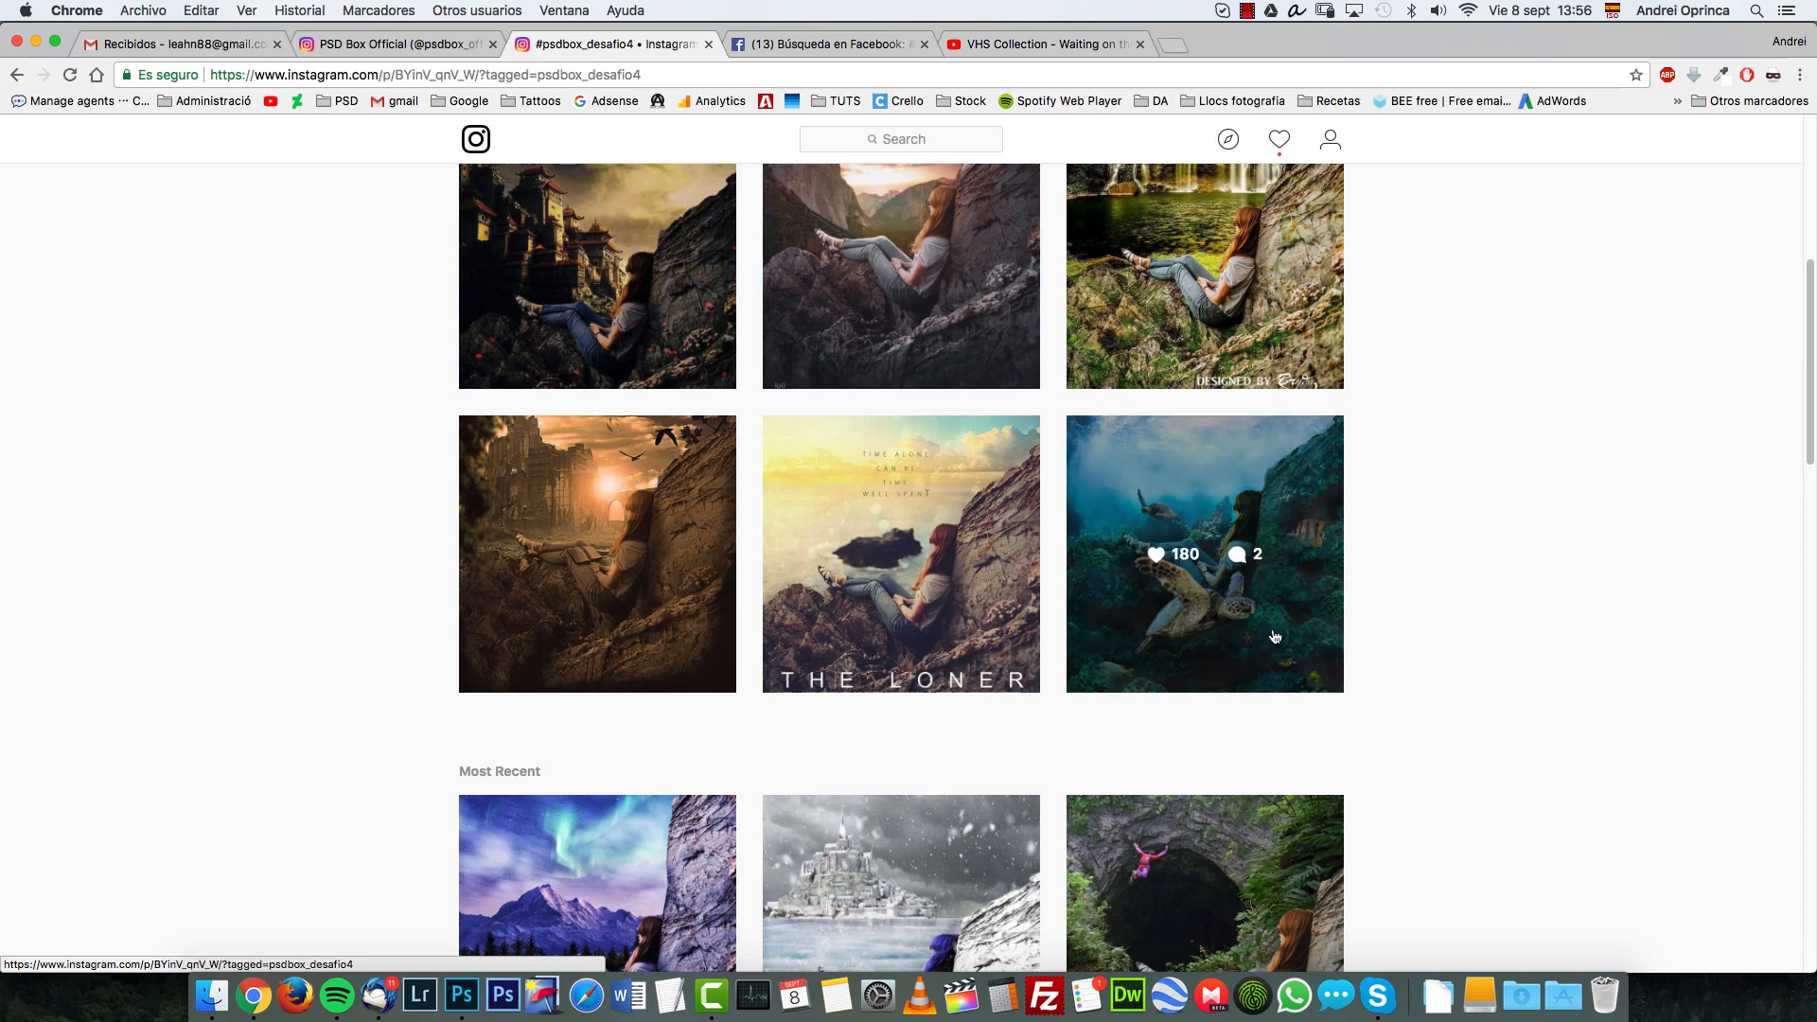
pyautogui.click(1203, 553)
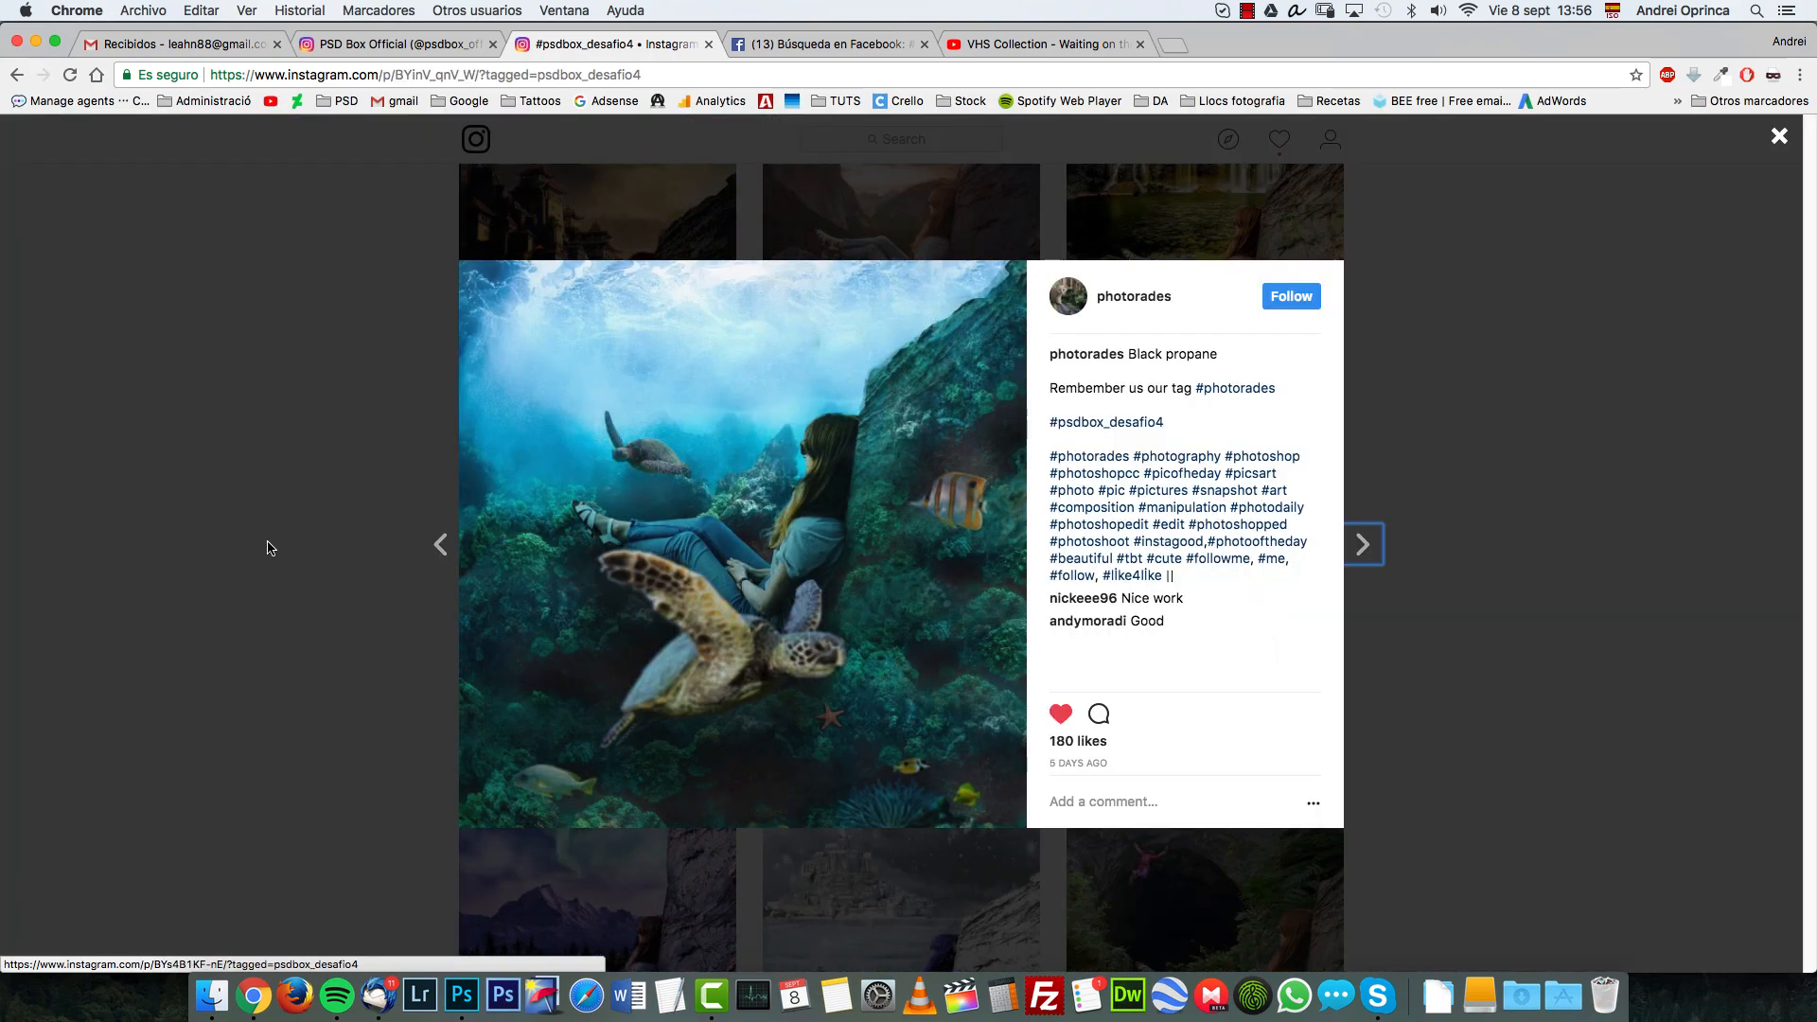
pyautogui.click(1780, 136)
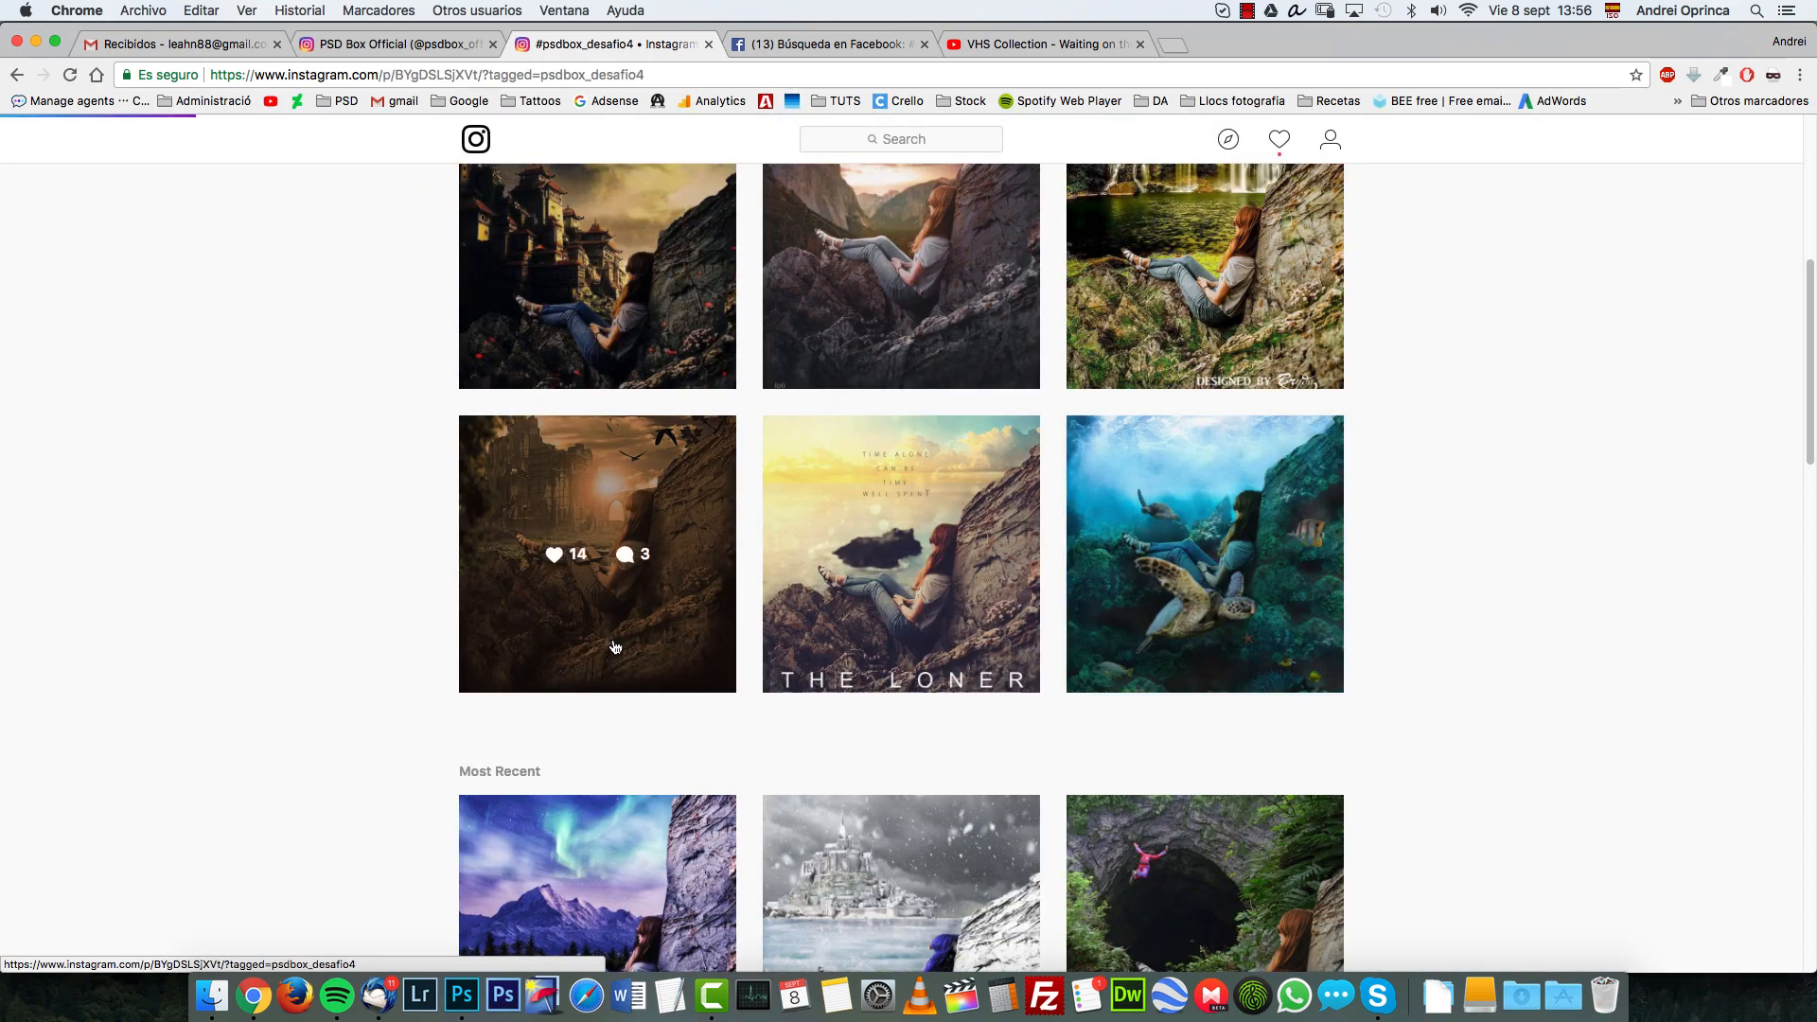
# View the ruined castle sunset and pink cave climber entries, then scroll to Most Recent
pyautogui.click(597, 554)
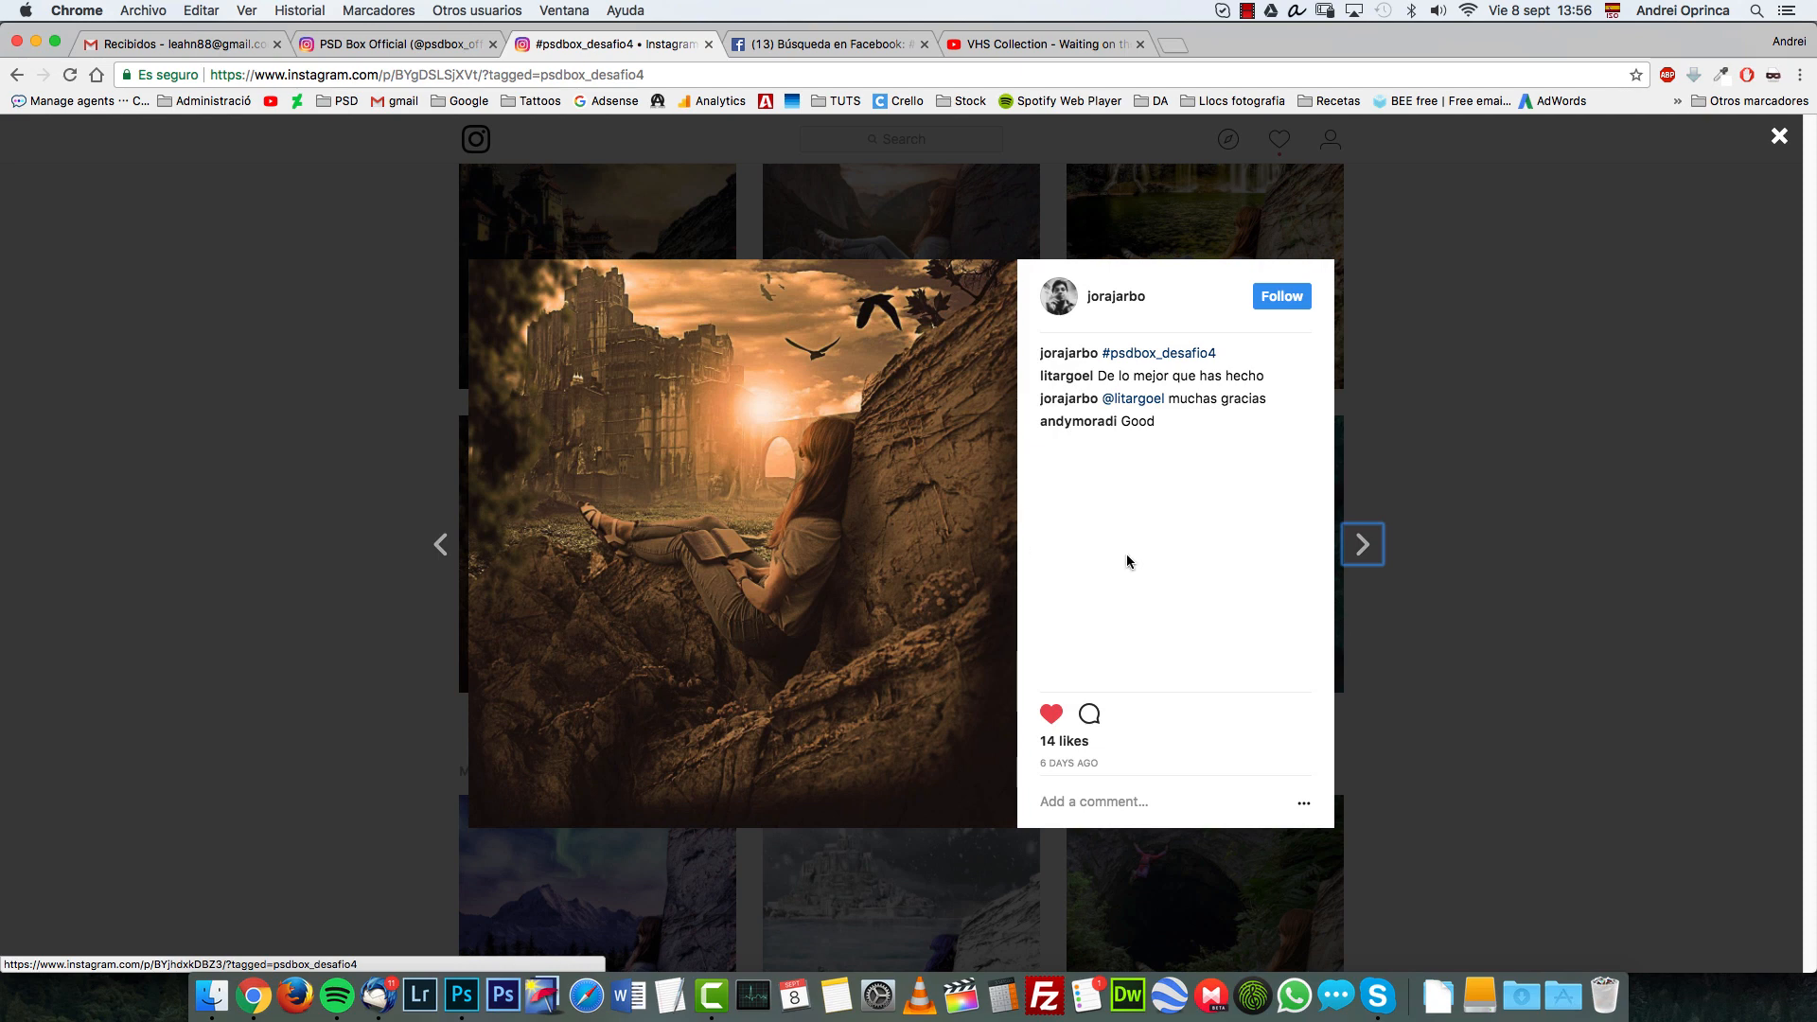
pyautogui.moveTo(939, 566)
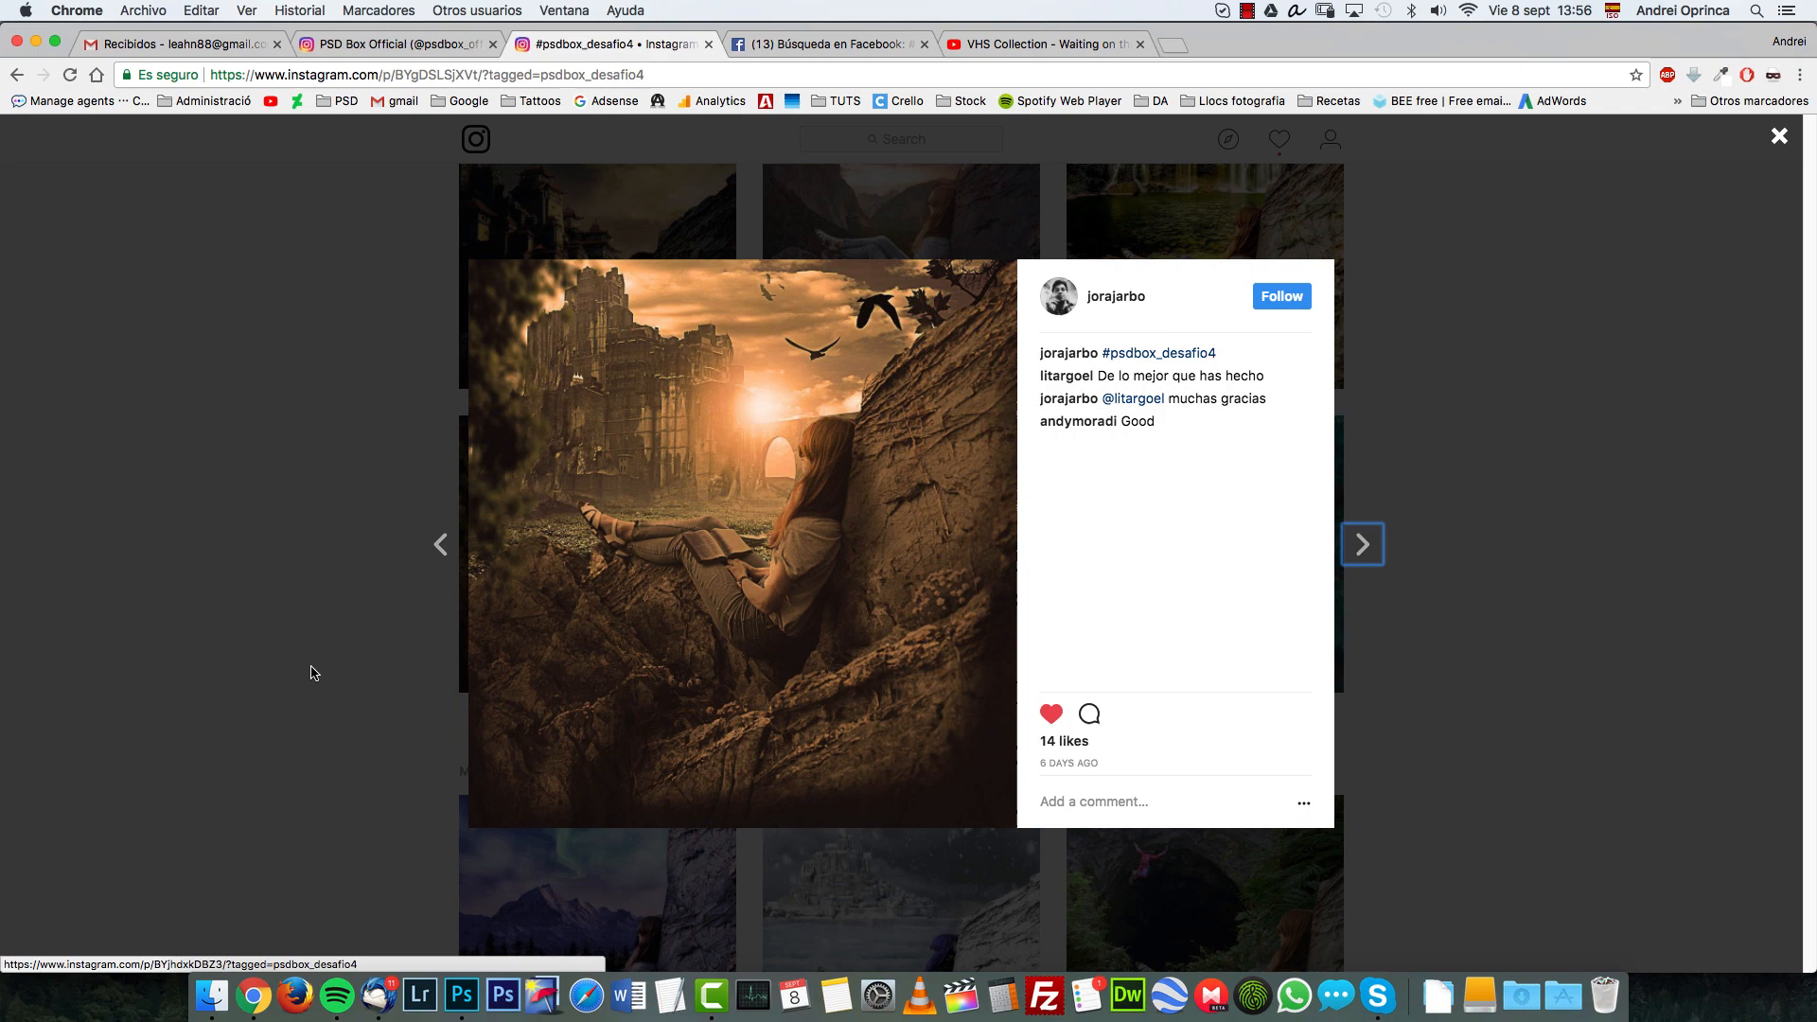
pyautogui.click(1780, 135)
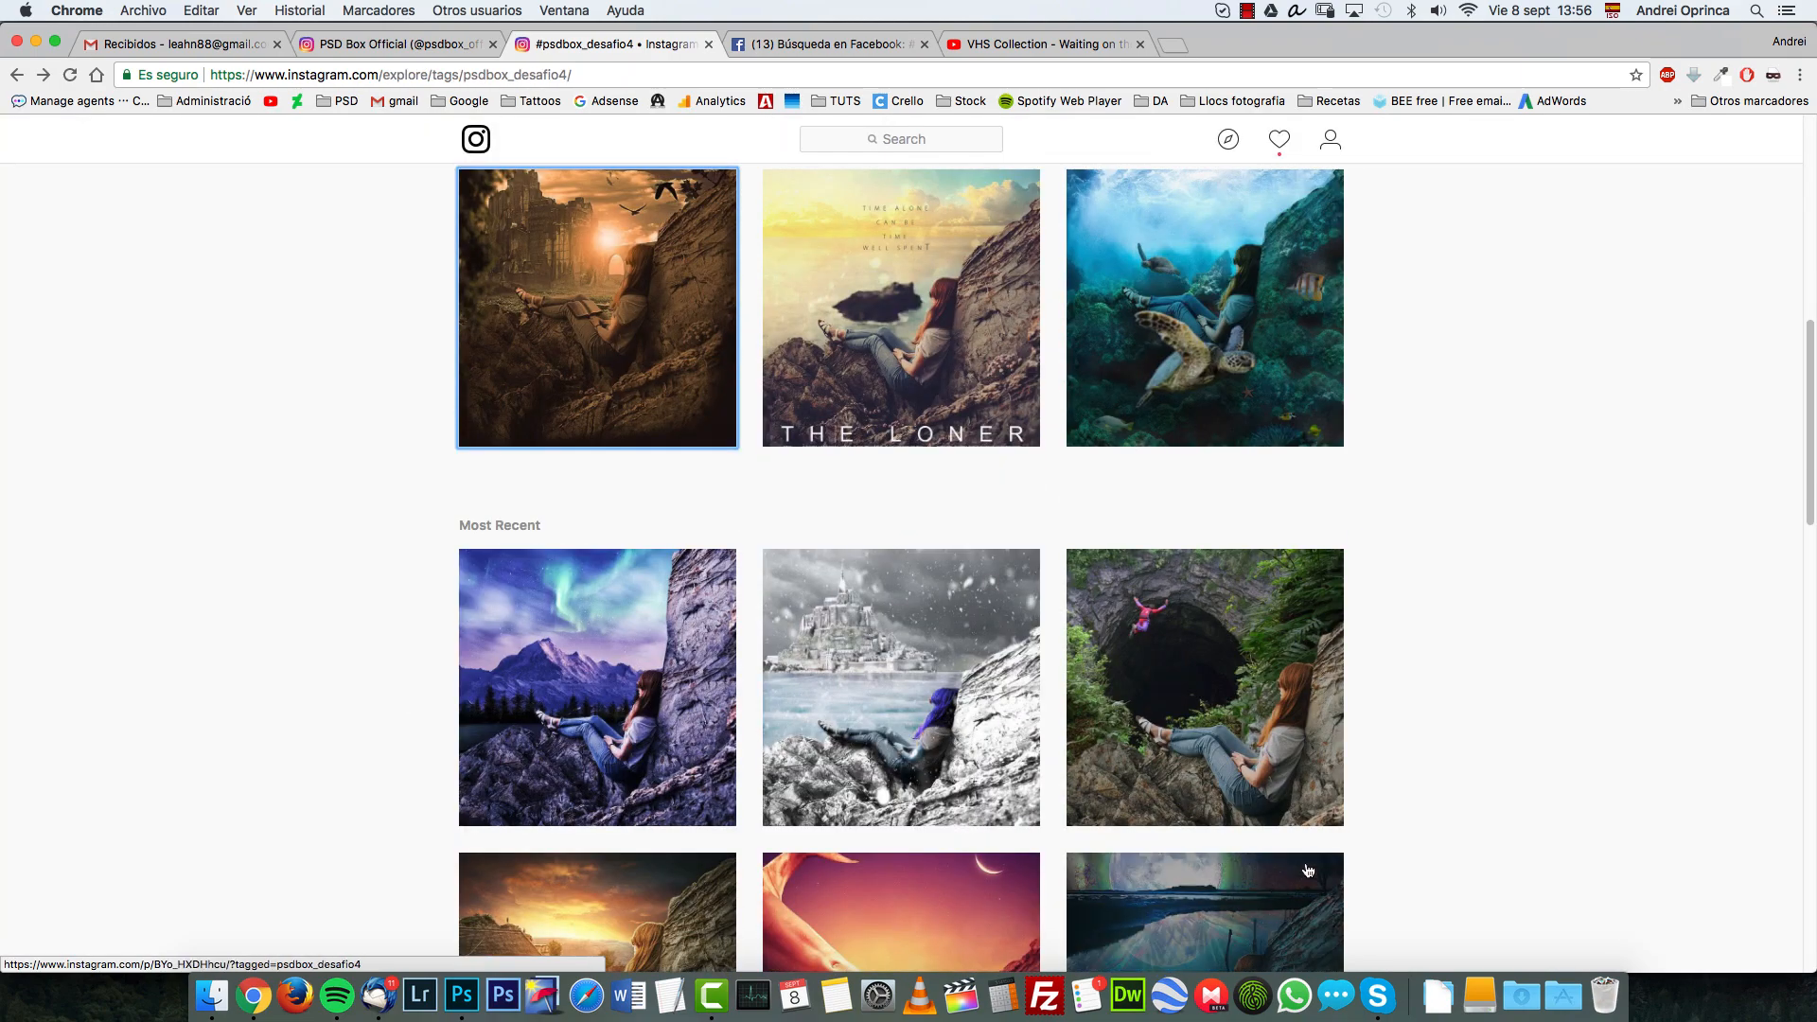
pyautogui.click(1204, 686)
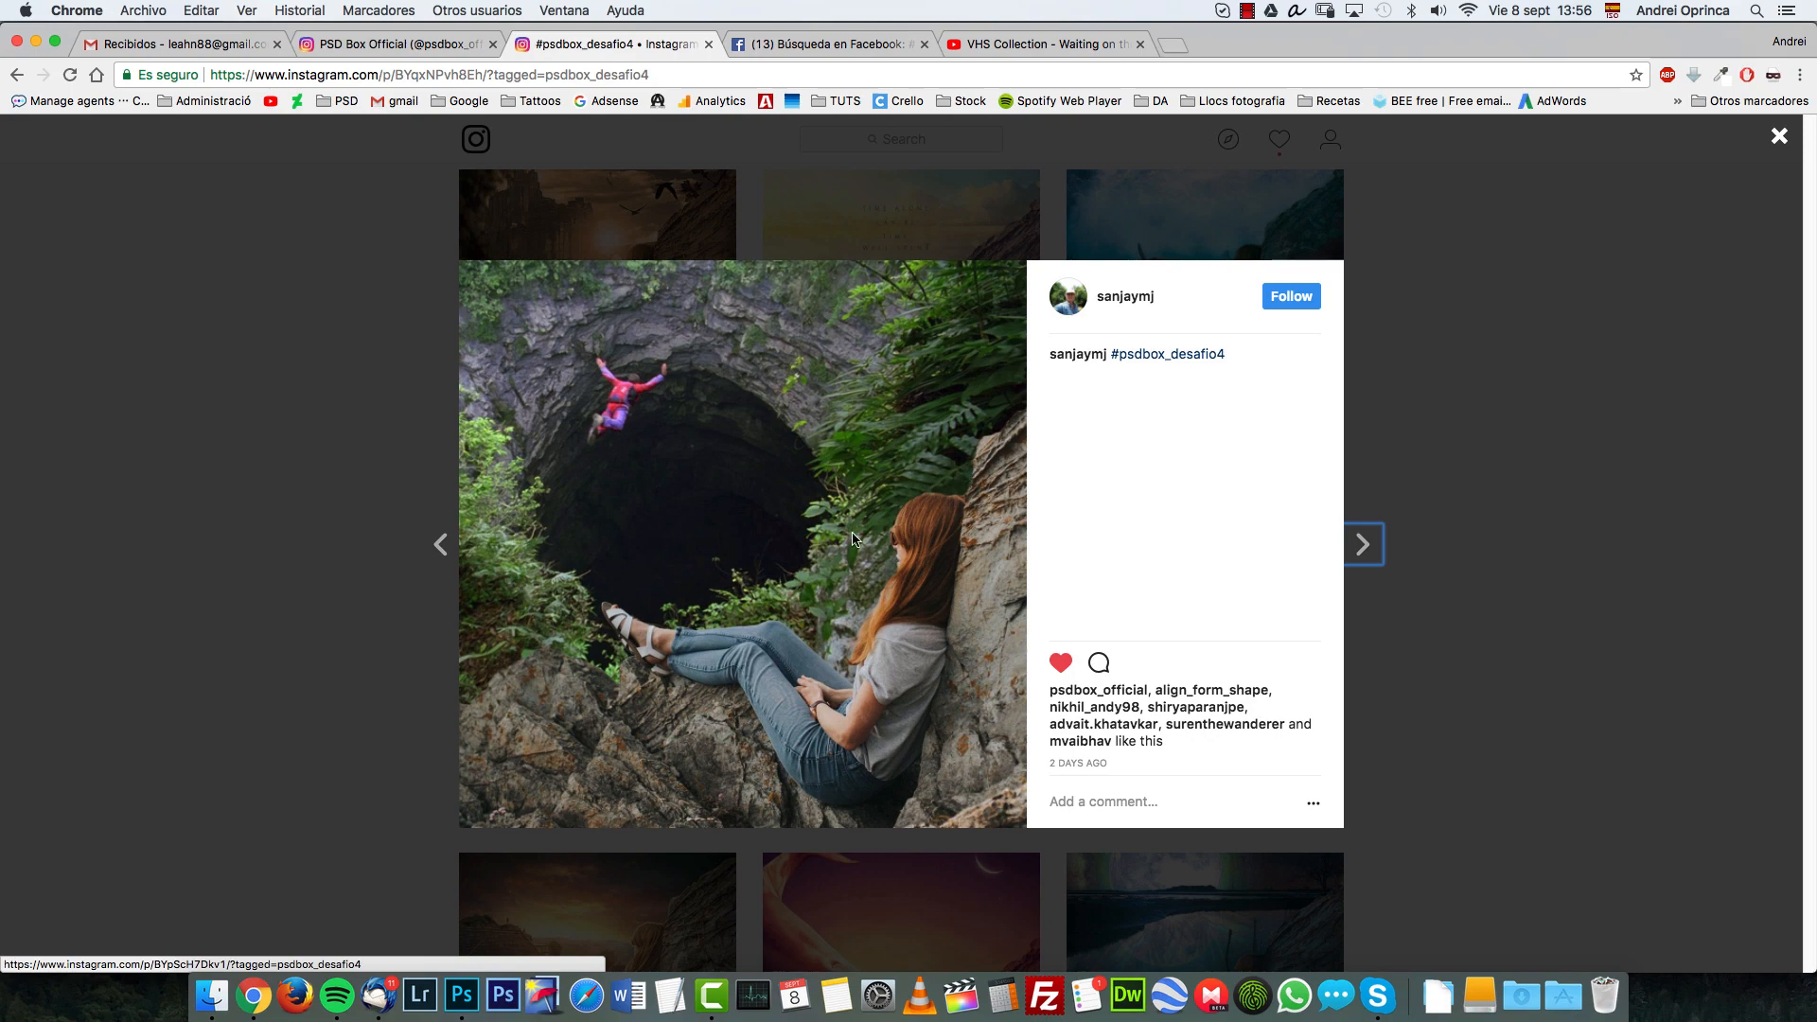
pyautogui.moveTo(657, 419)
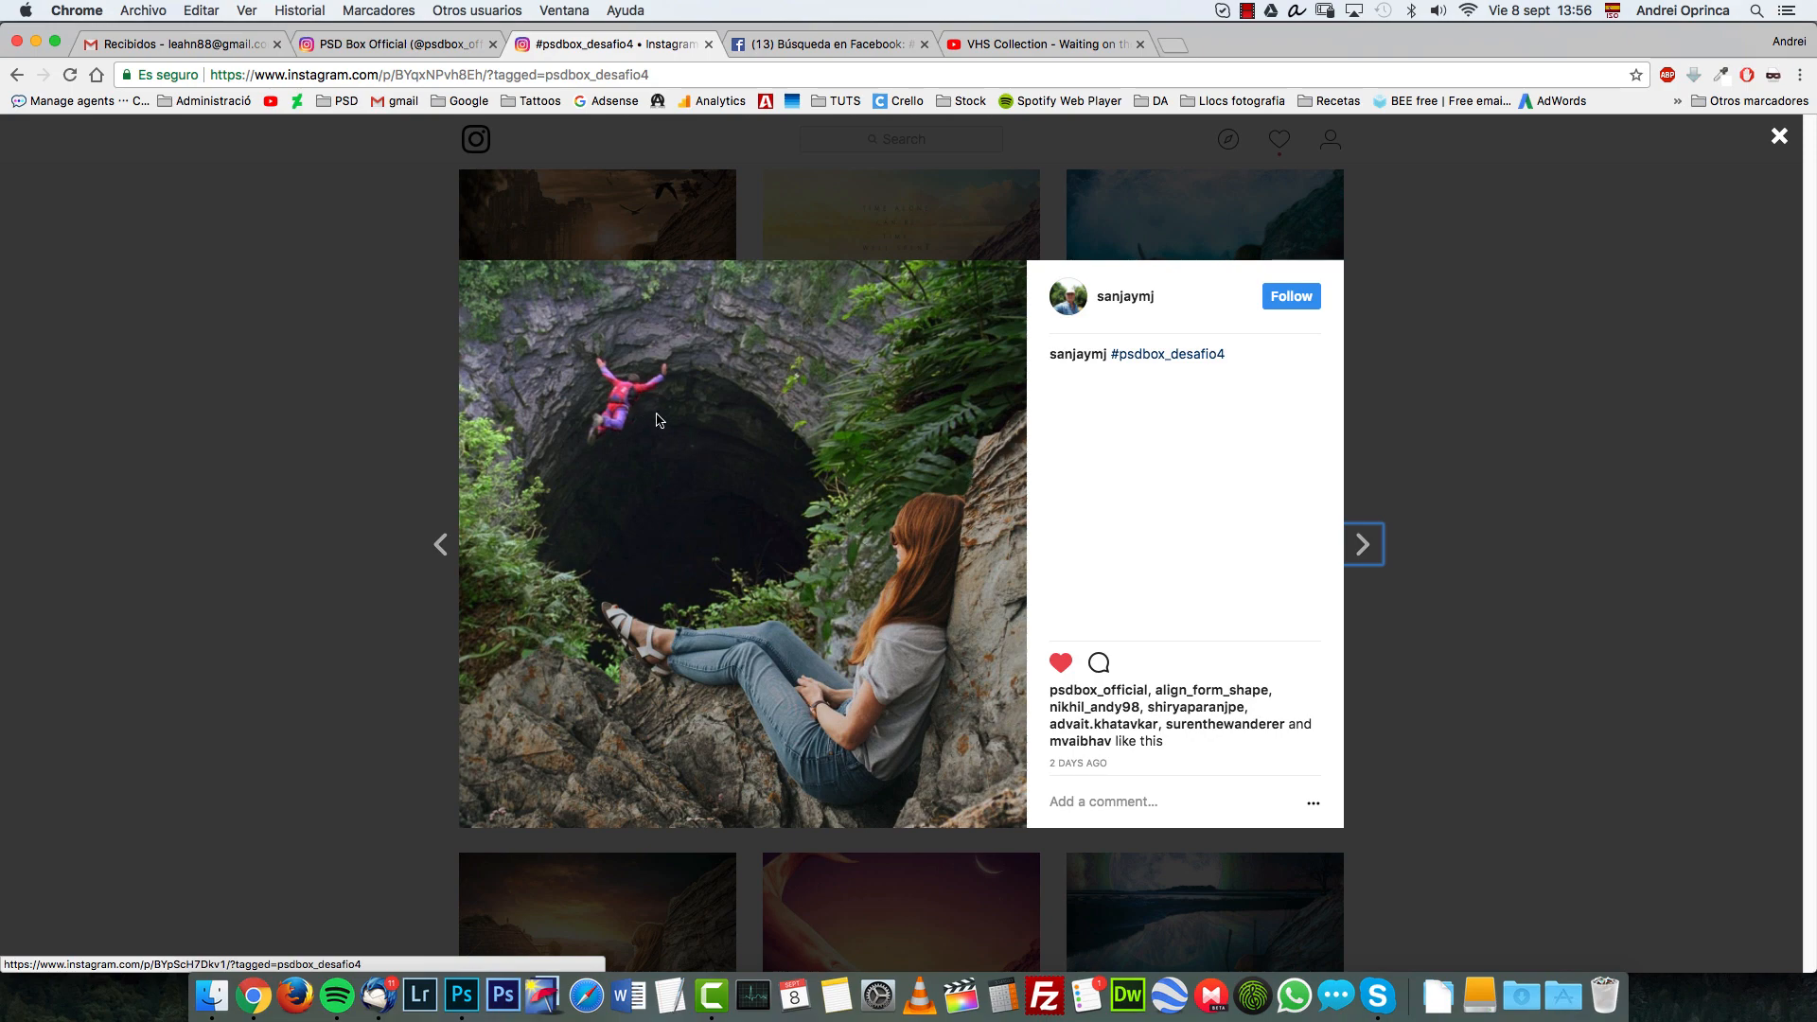
pyautogui.click(1781, 136)
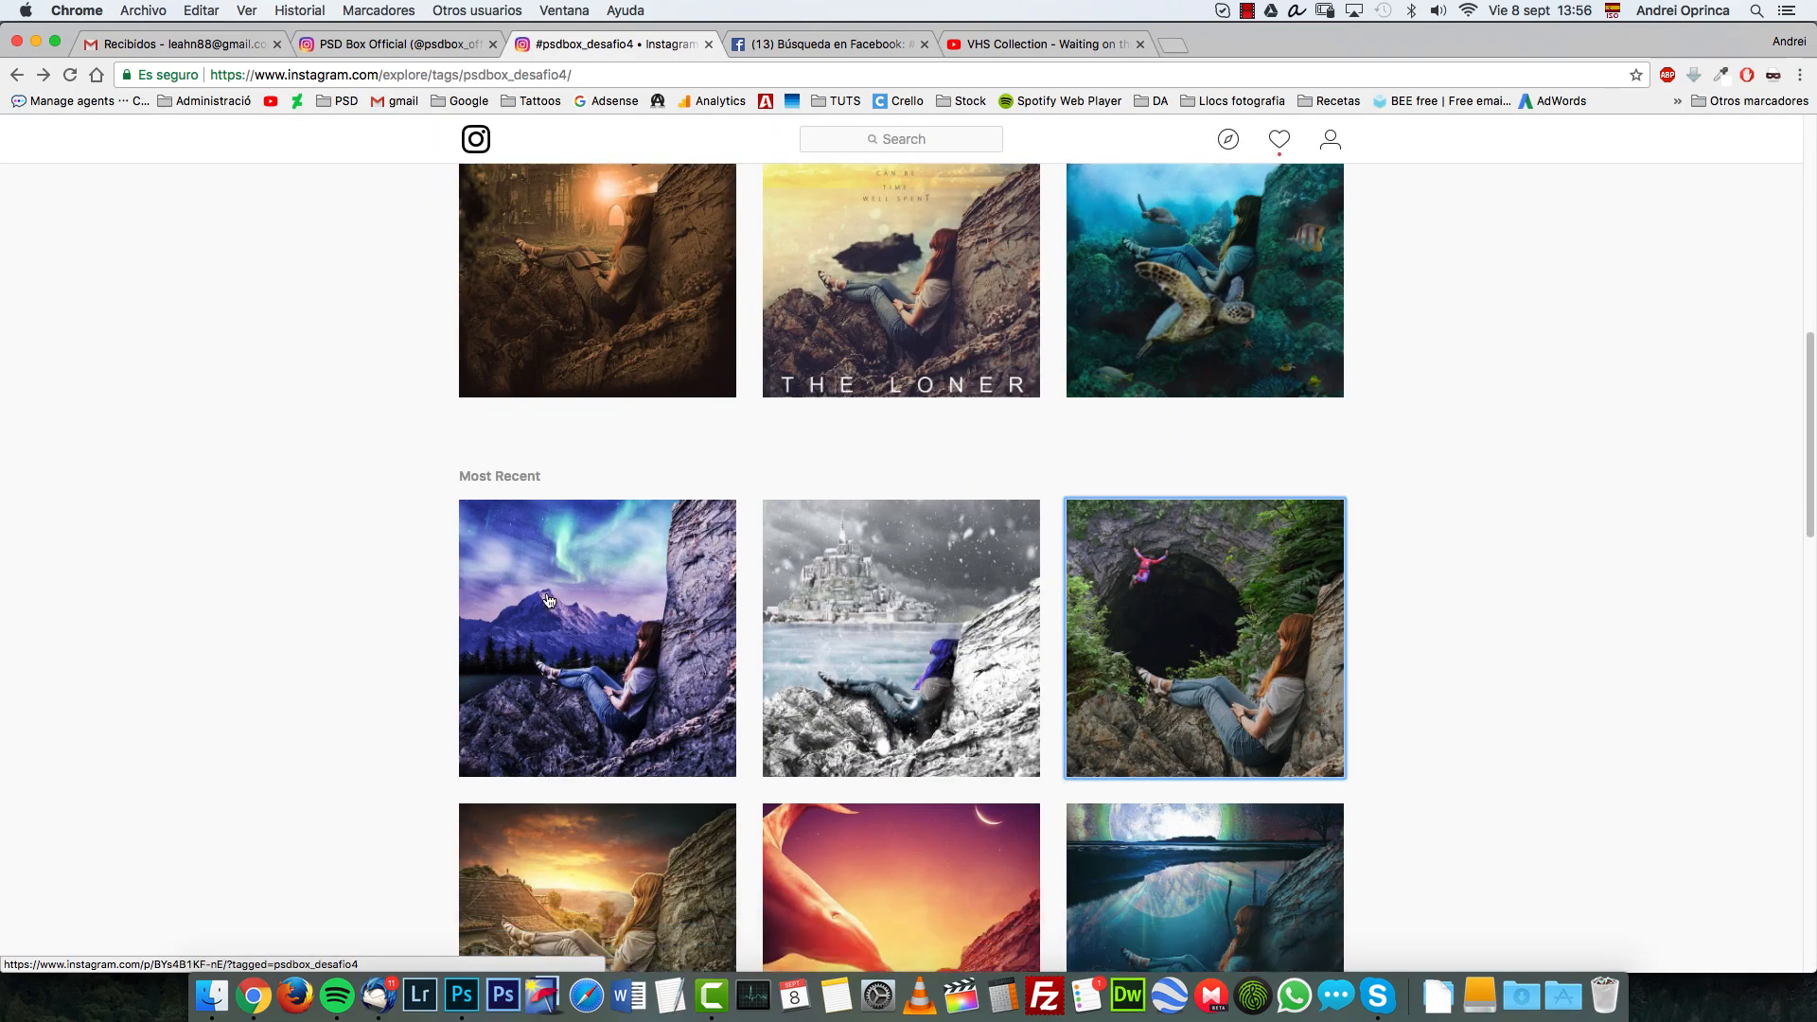
pyautogui.scroll(-3)
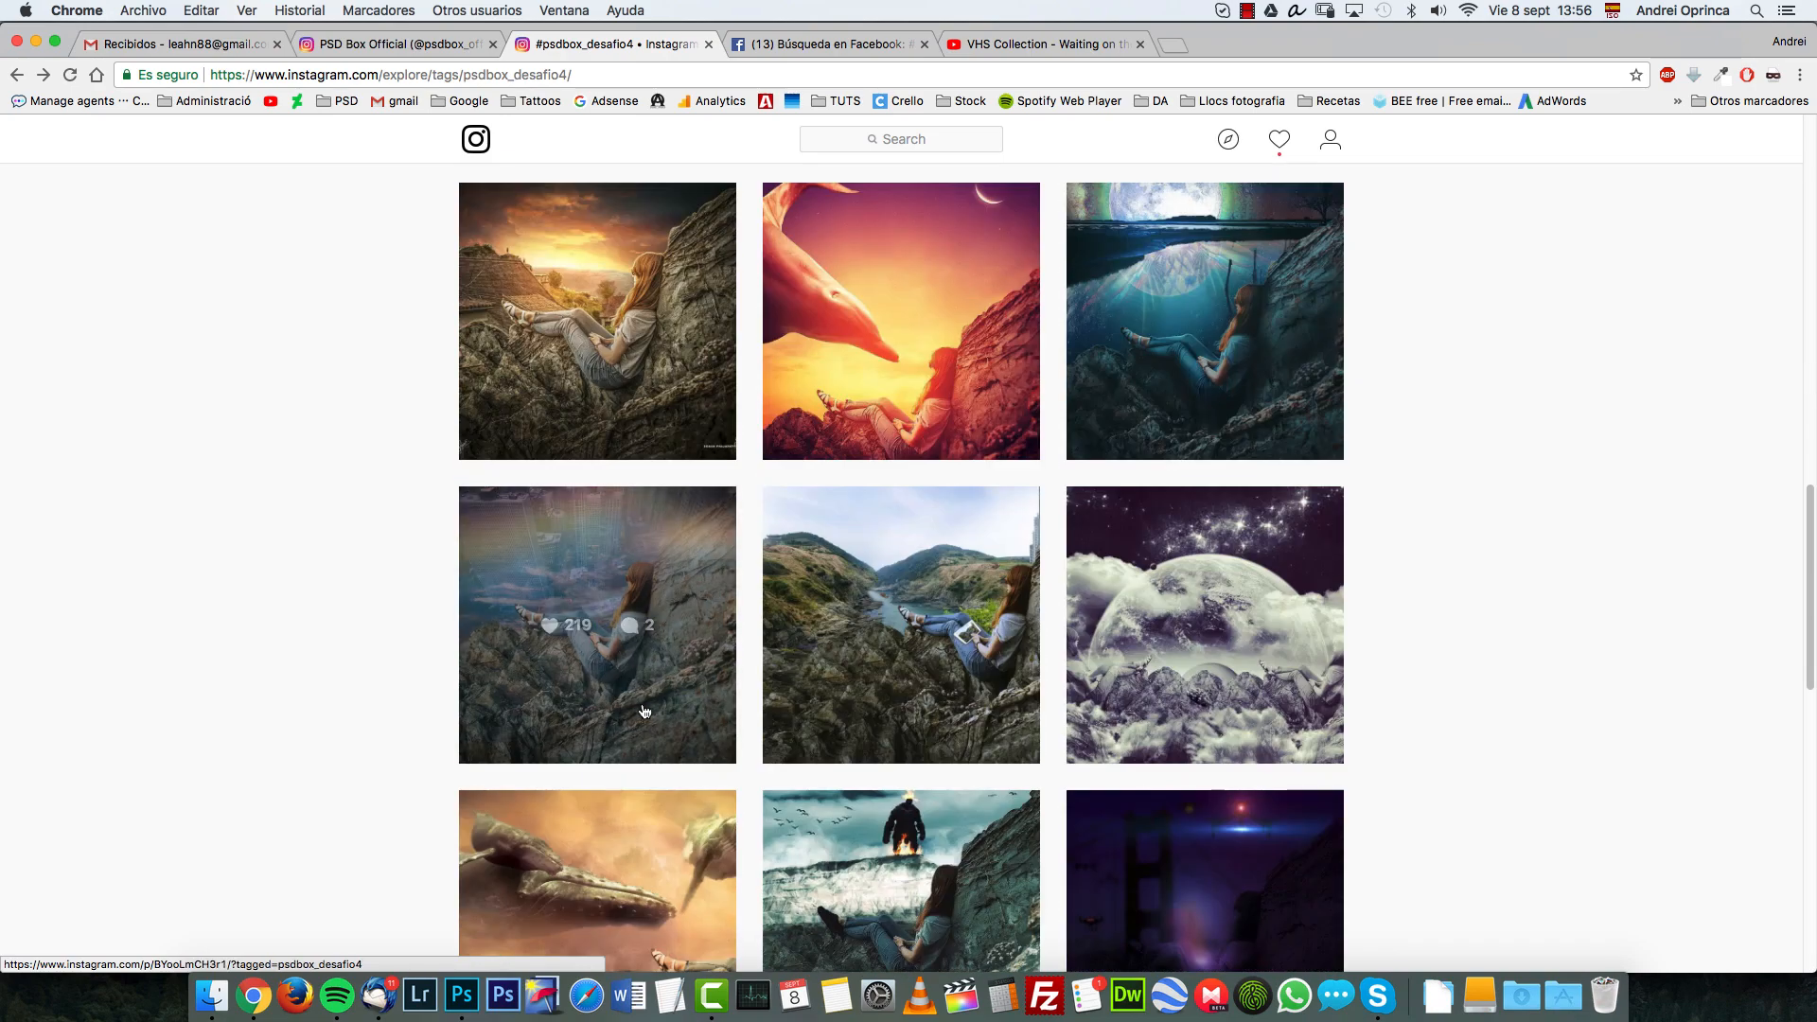
# View the city-above-the-clouds, burning giant and purple night bridge entries
pyautogui.click(598, 625)
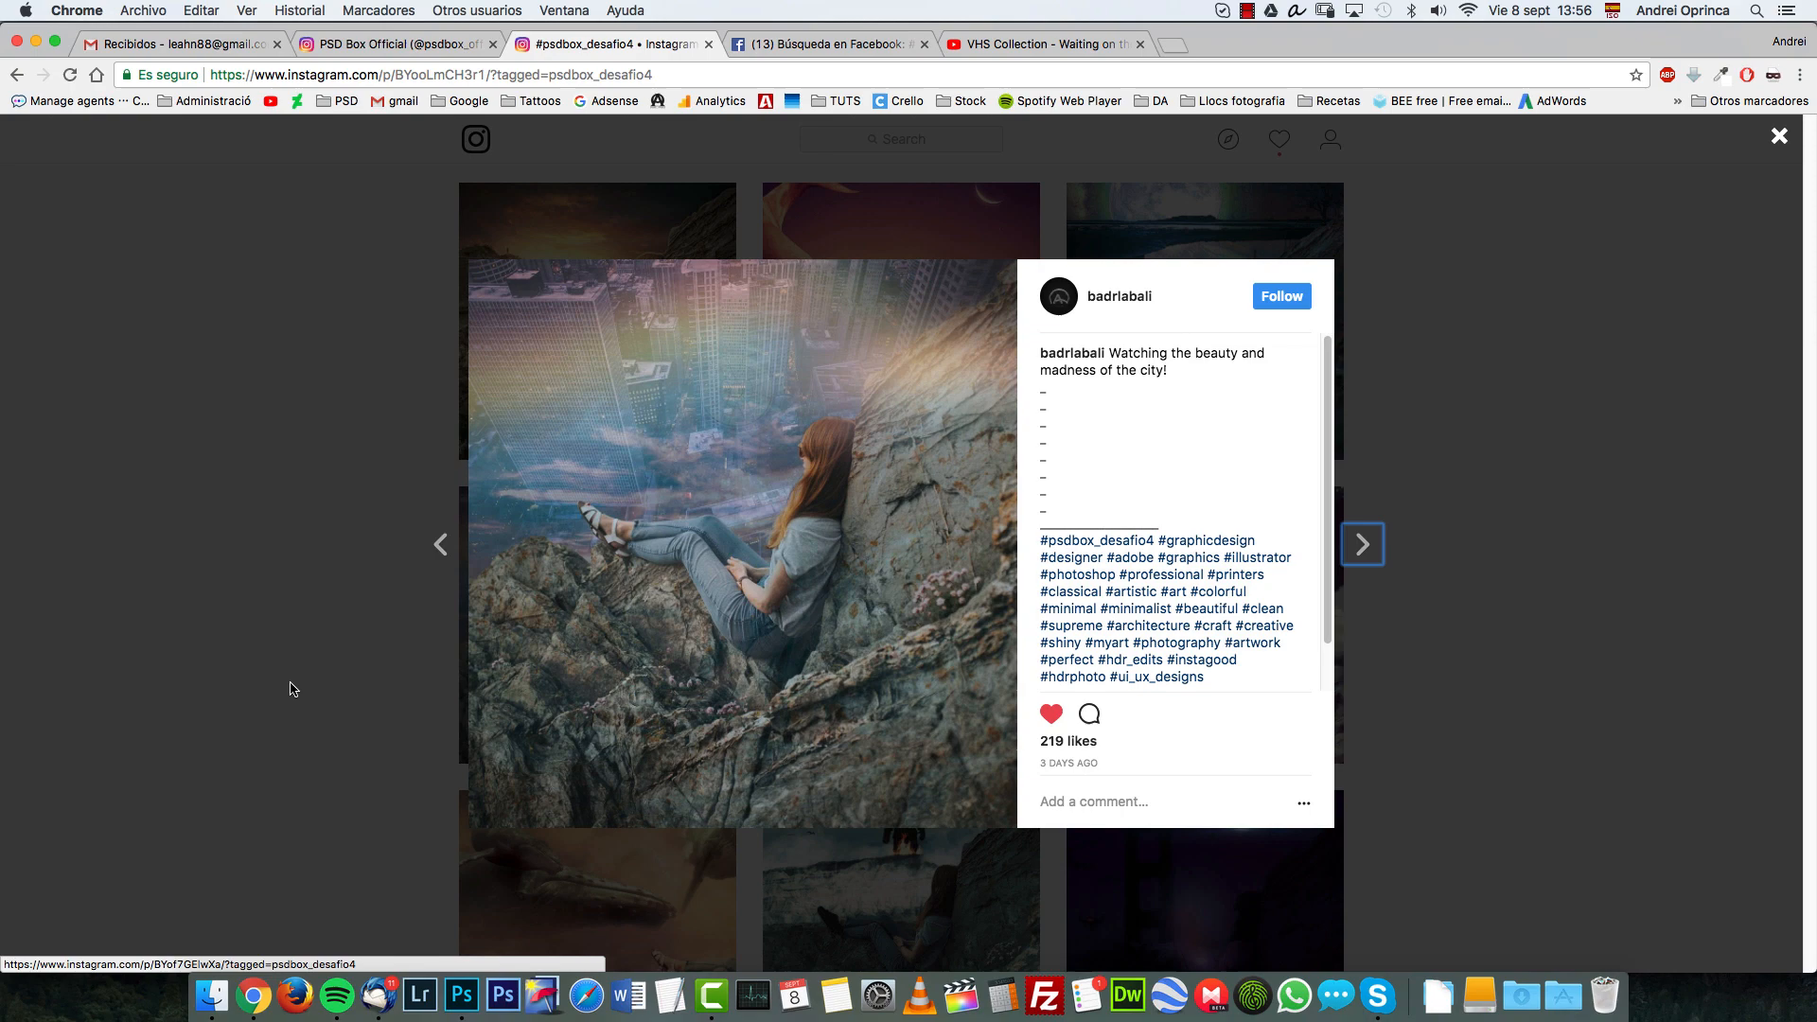
pyautogui.click(1779, 135)
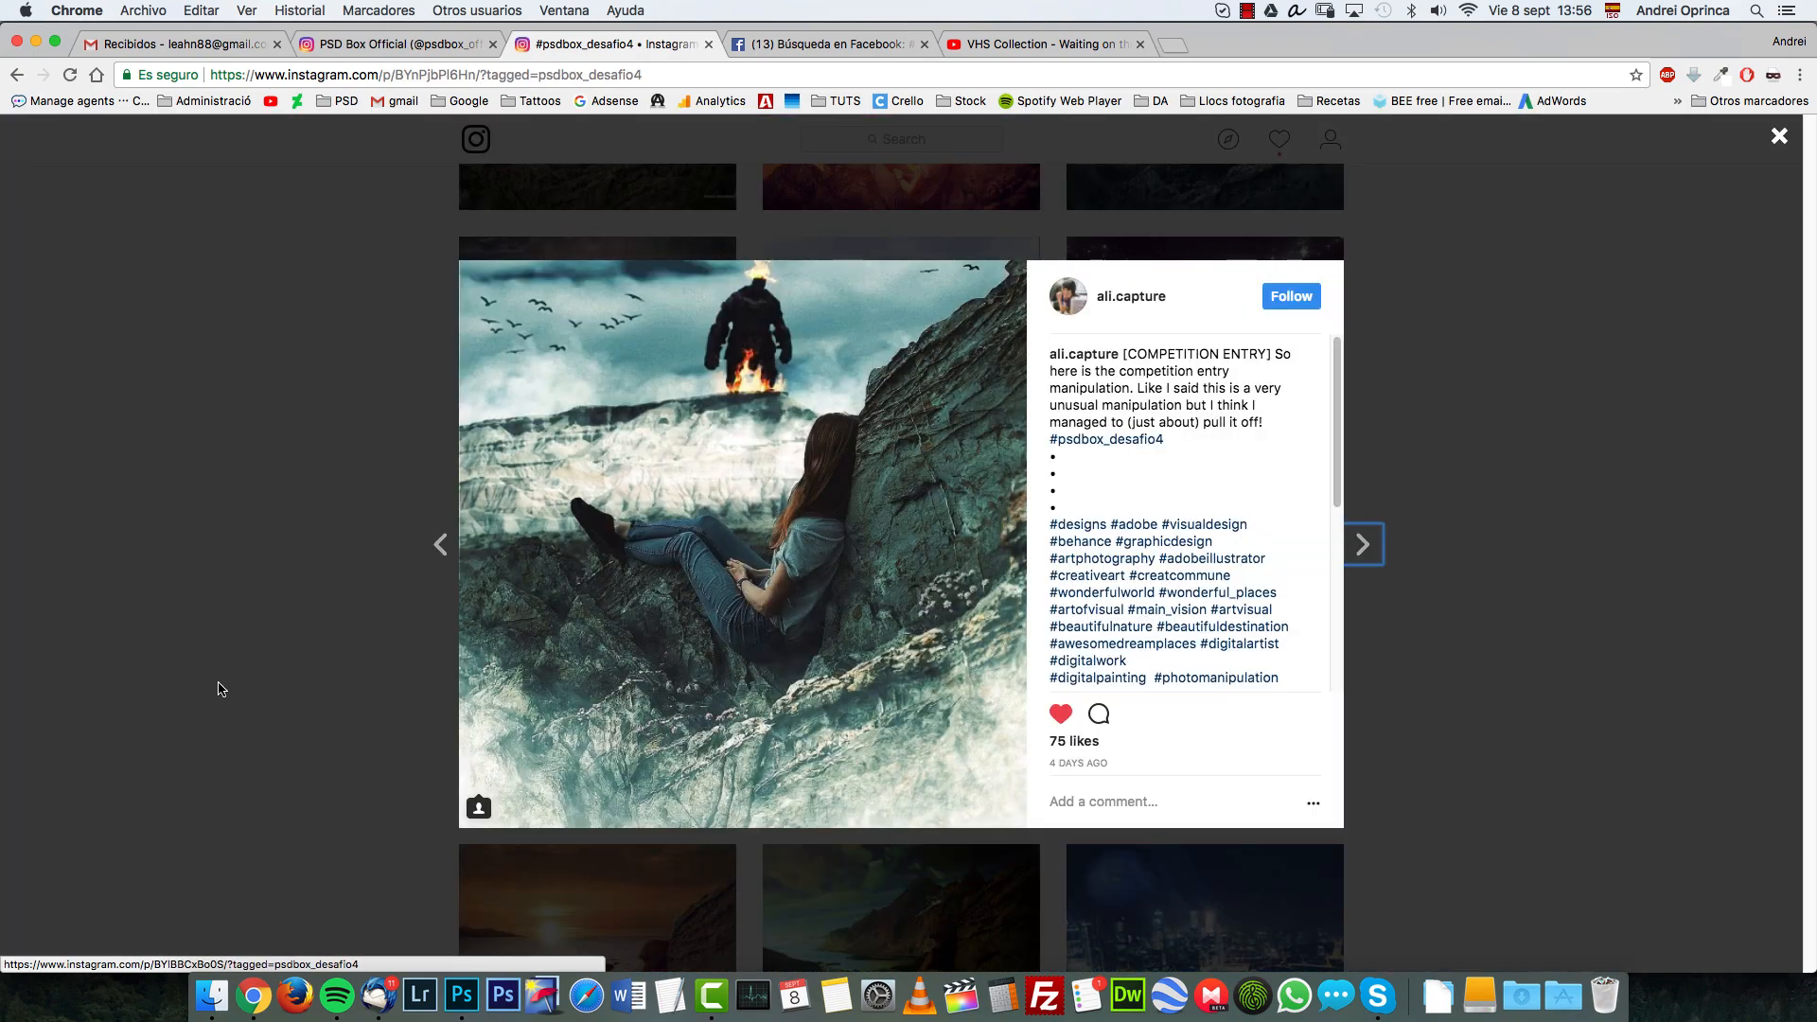
pyautogui.click(1362, 543)
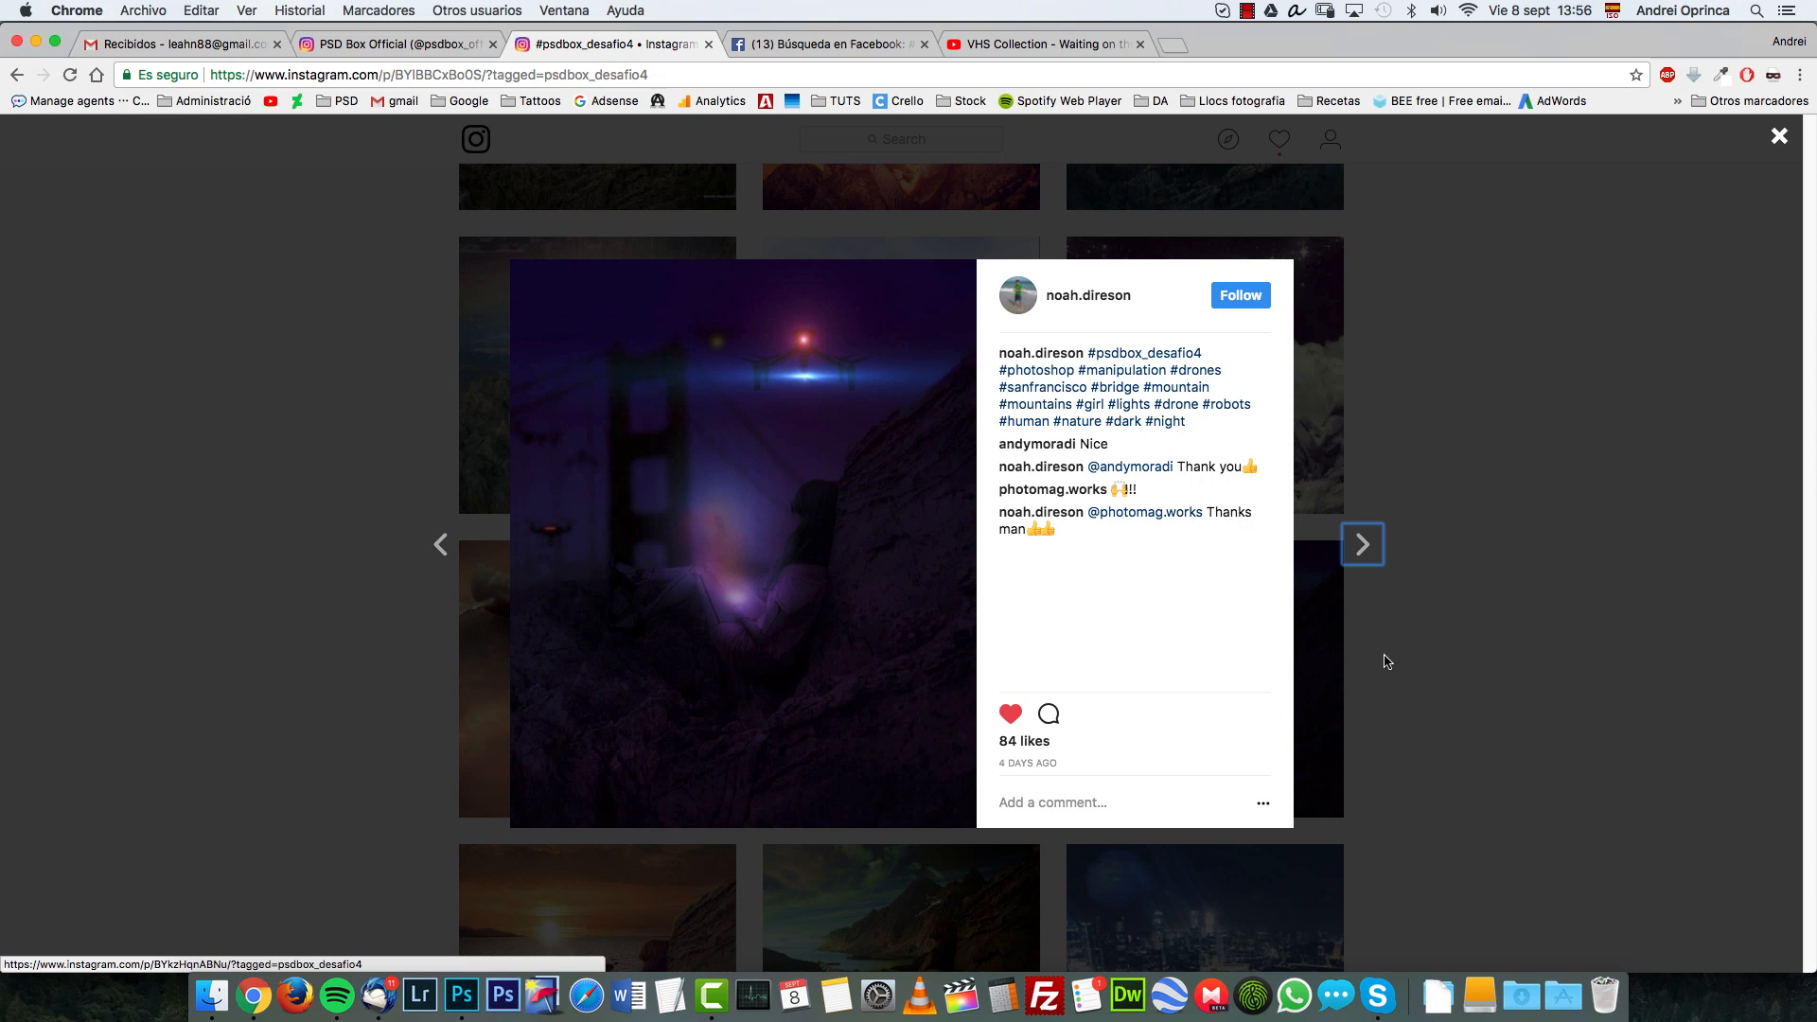
pyautogui.moveTo(806, 618)
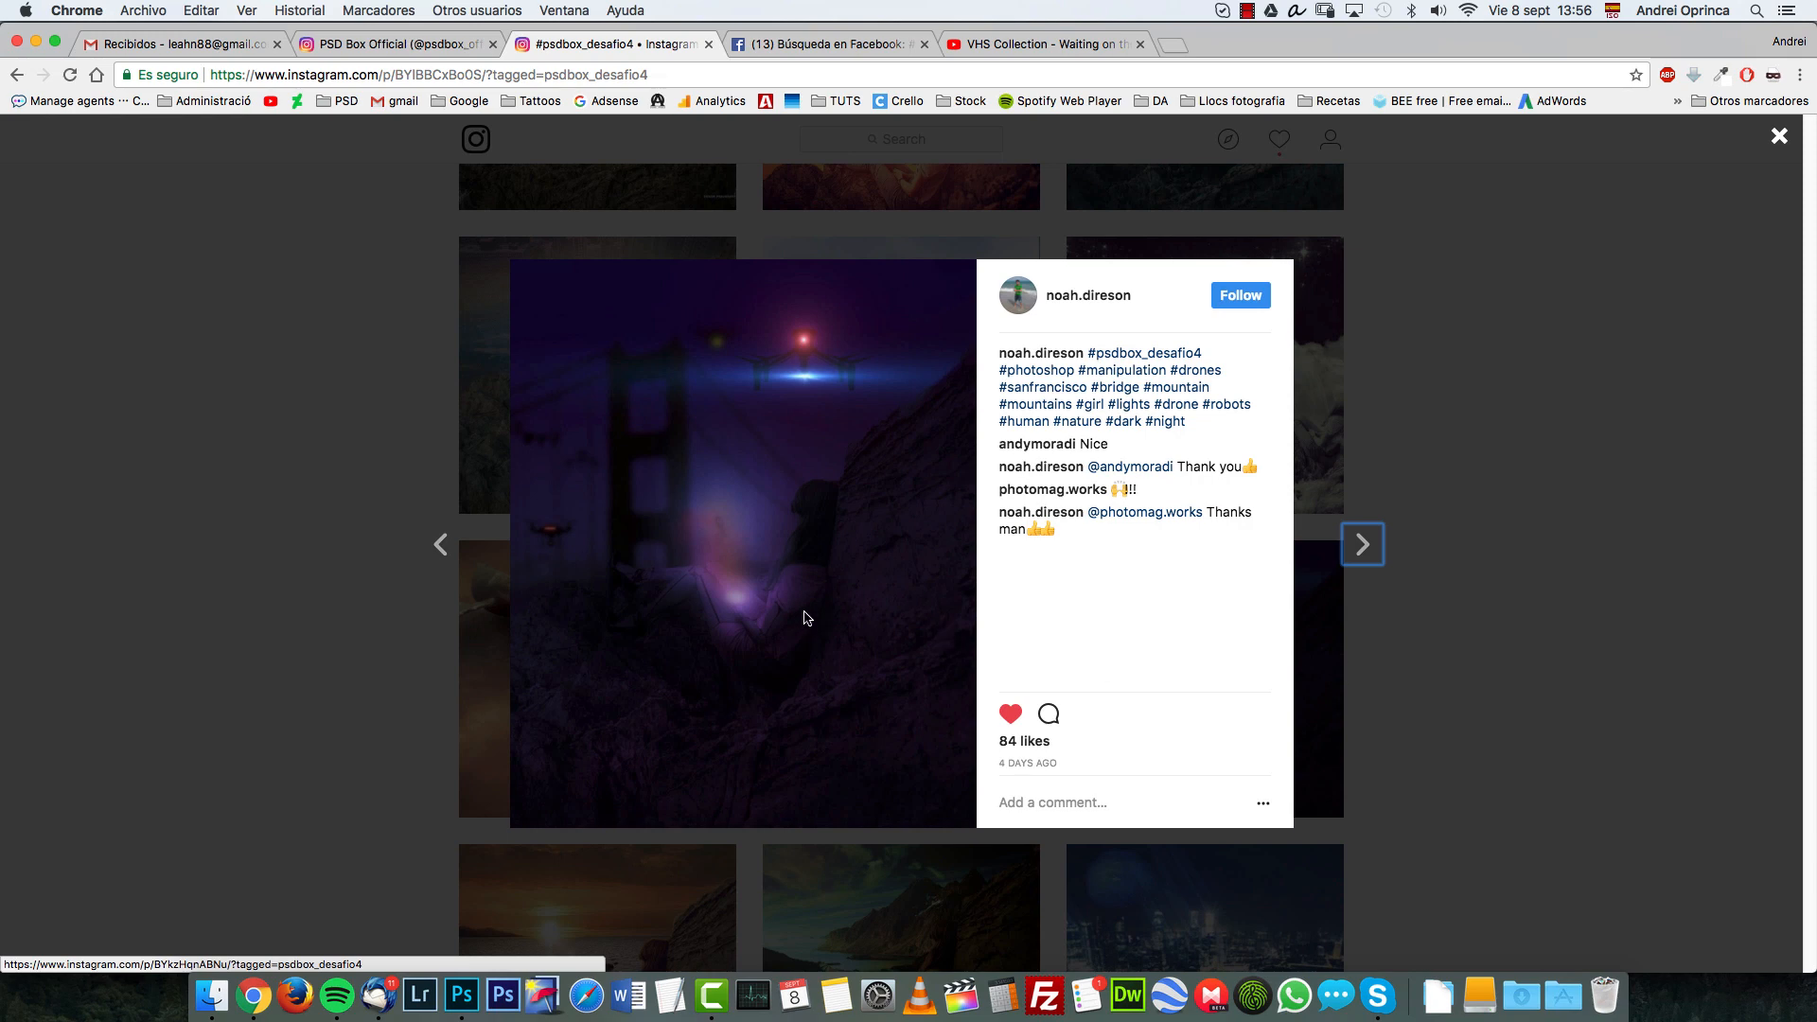
pyautogui.moveTo(718, 598)
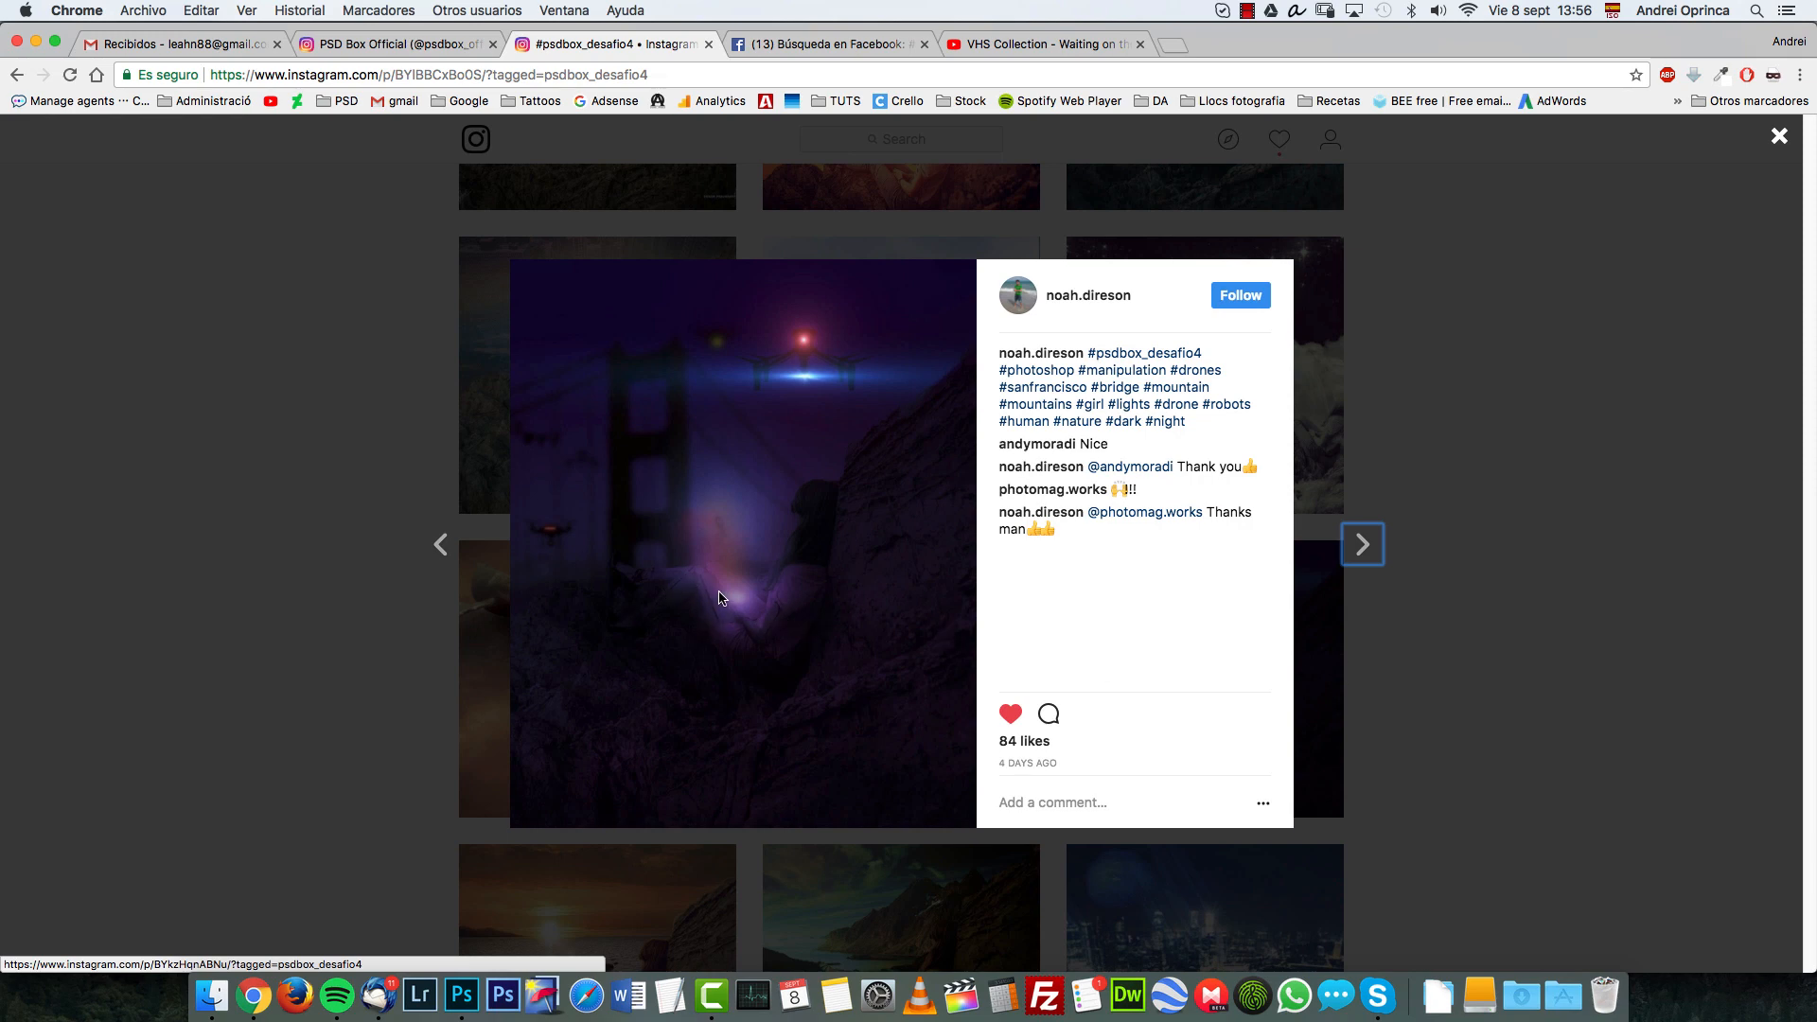
pyautogui.moveTo(717, 627)
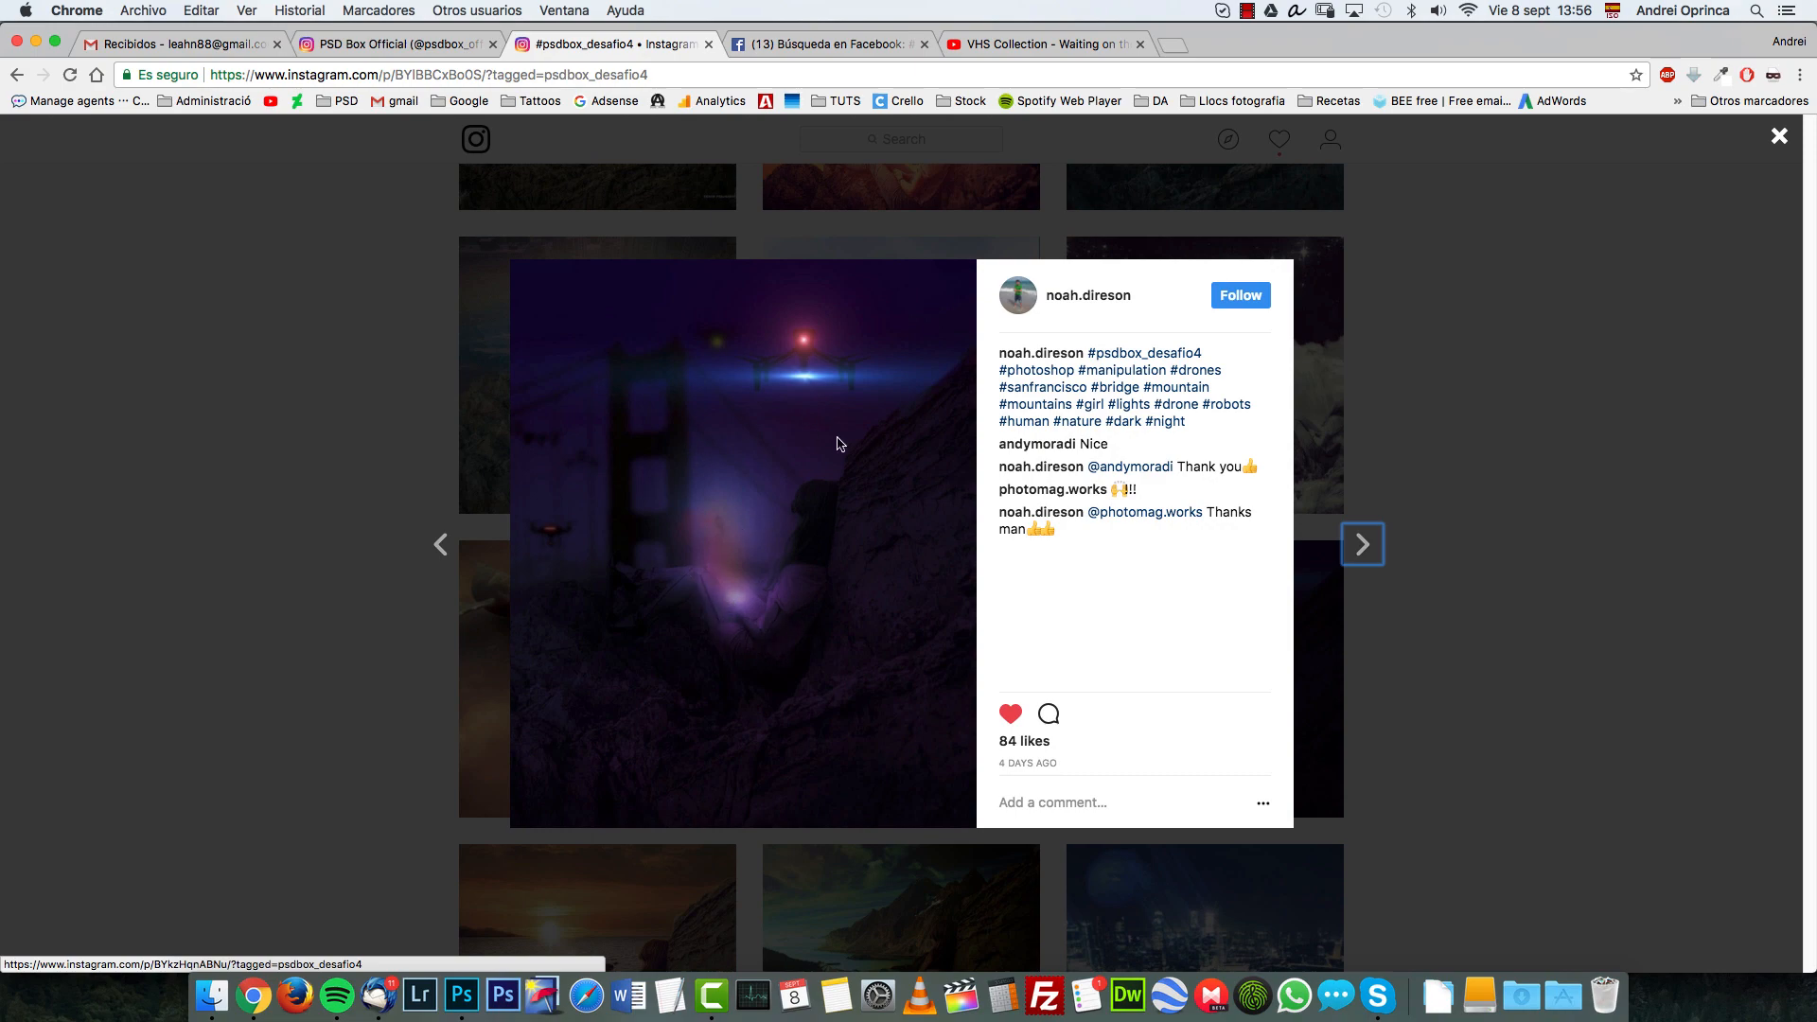
pyautogui.click(1780, 136)
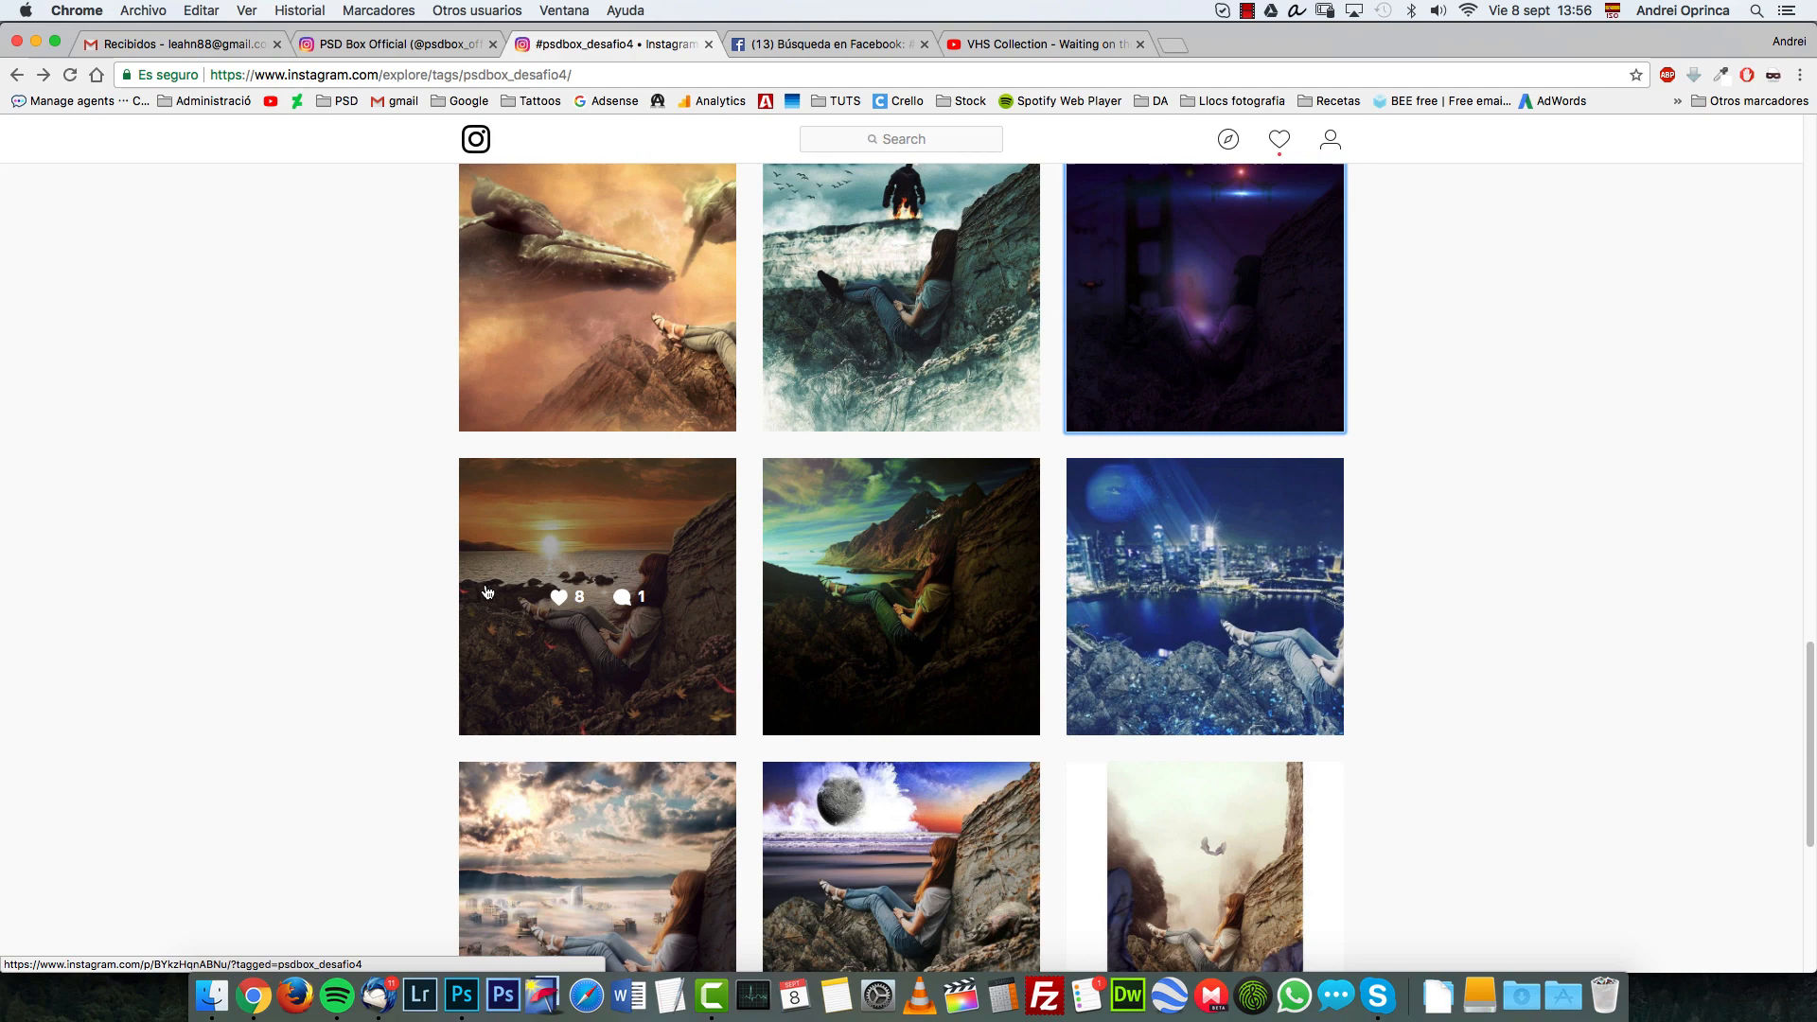
# Scroll through the tag grid, open one more entry, then return to the war-scene composite
pyautogui.scroll(-3)
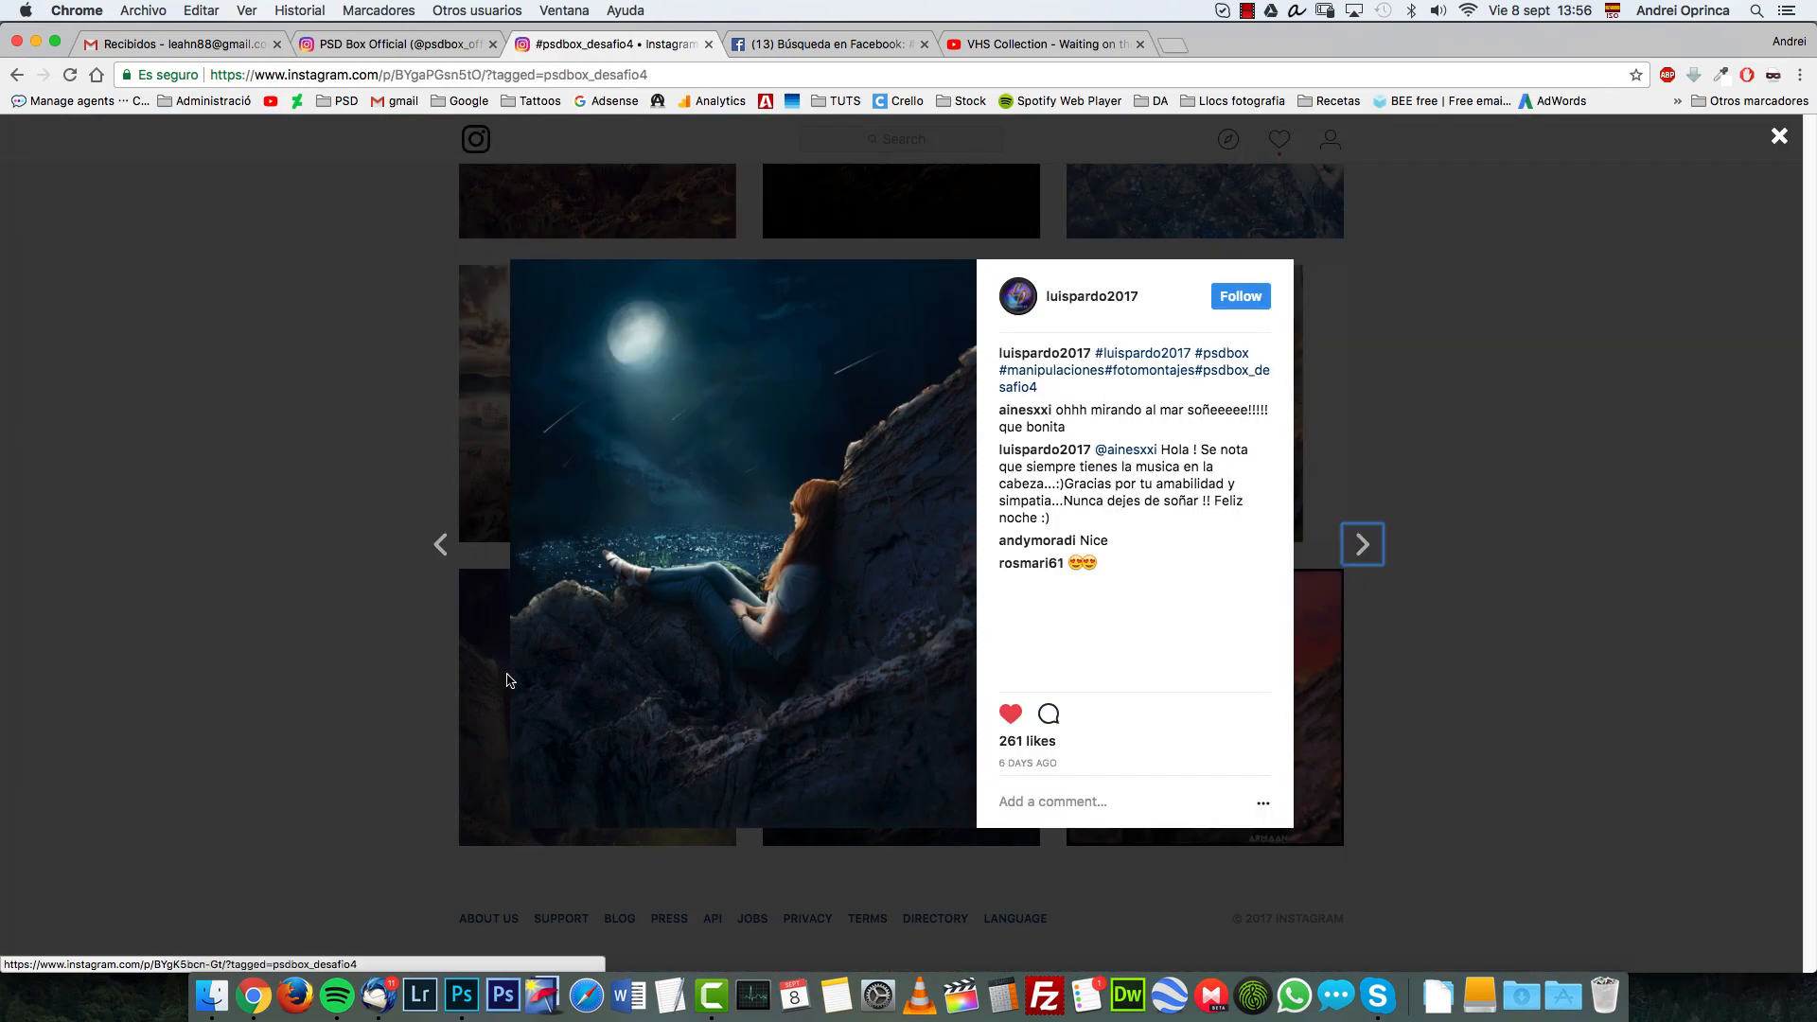
pyautogui.moveTo(372, 719)
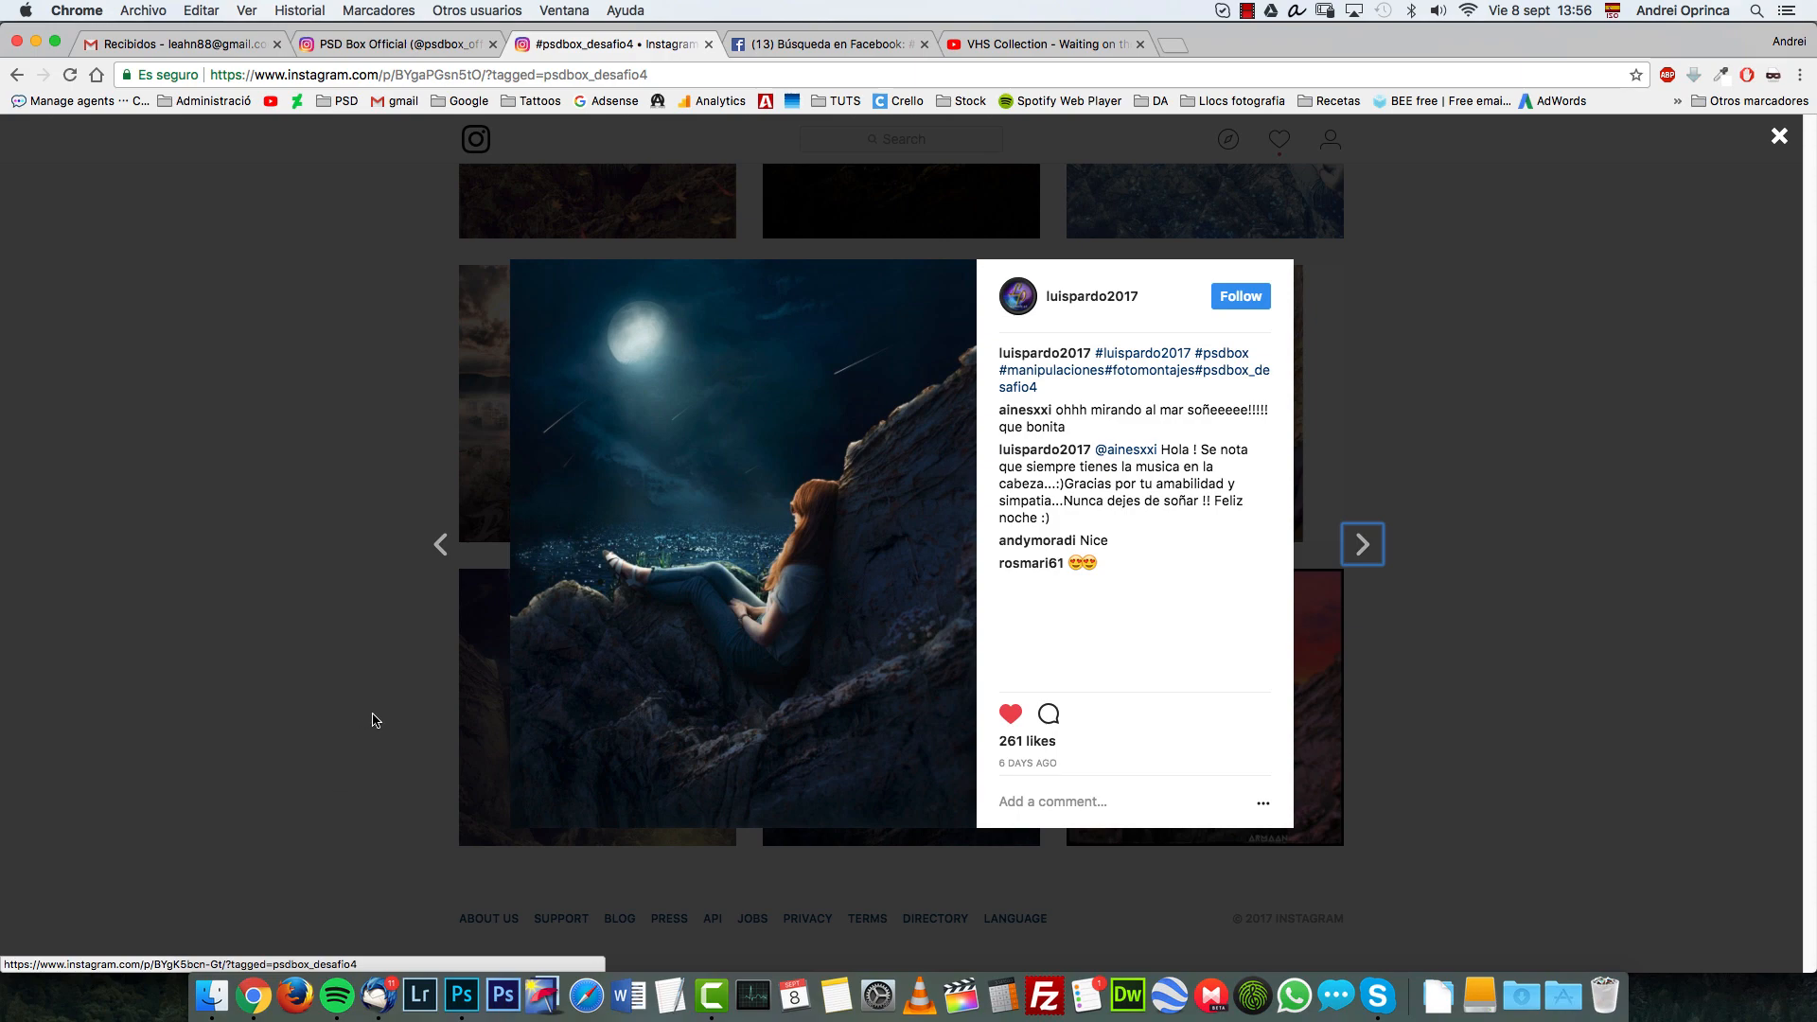
pyautogui.moveTo(765, 626)
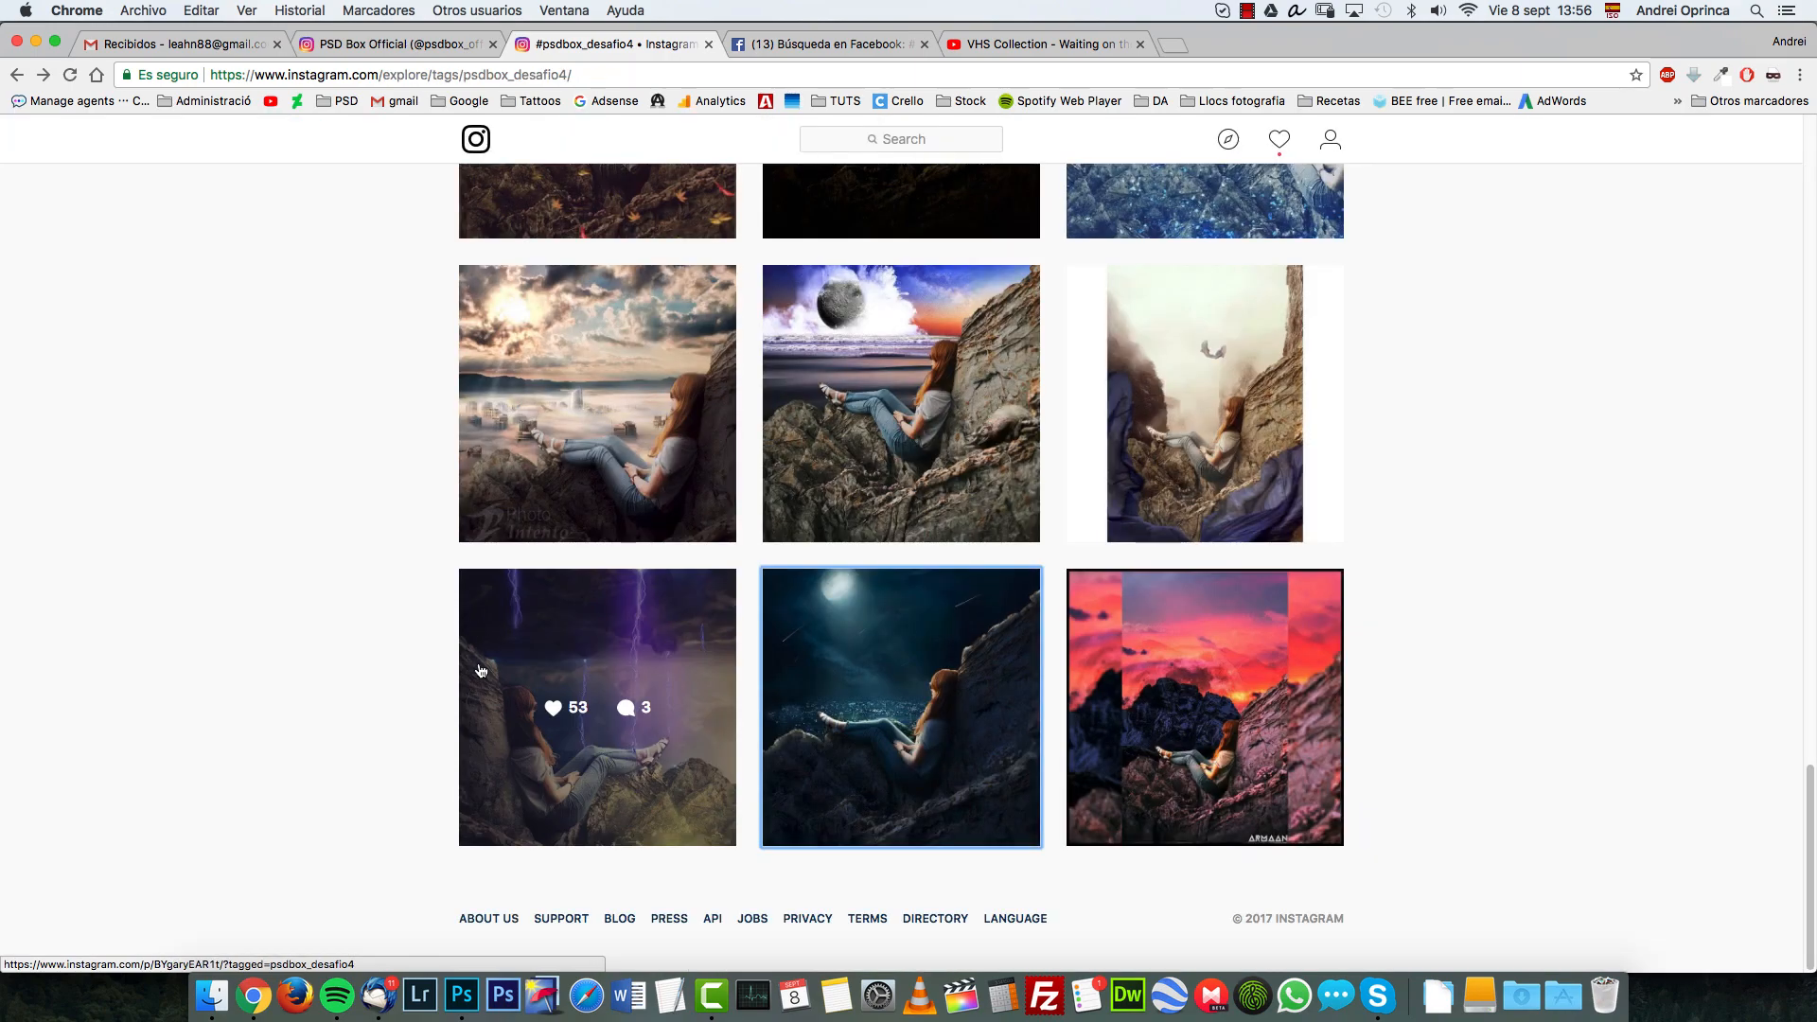
pyautogui.click(597, 403)
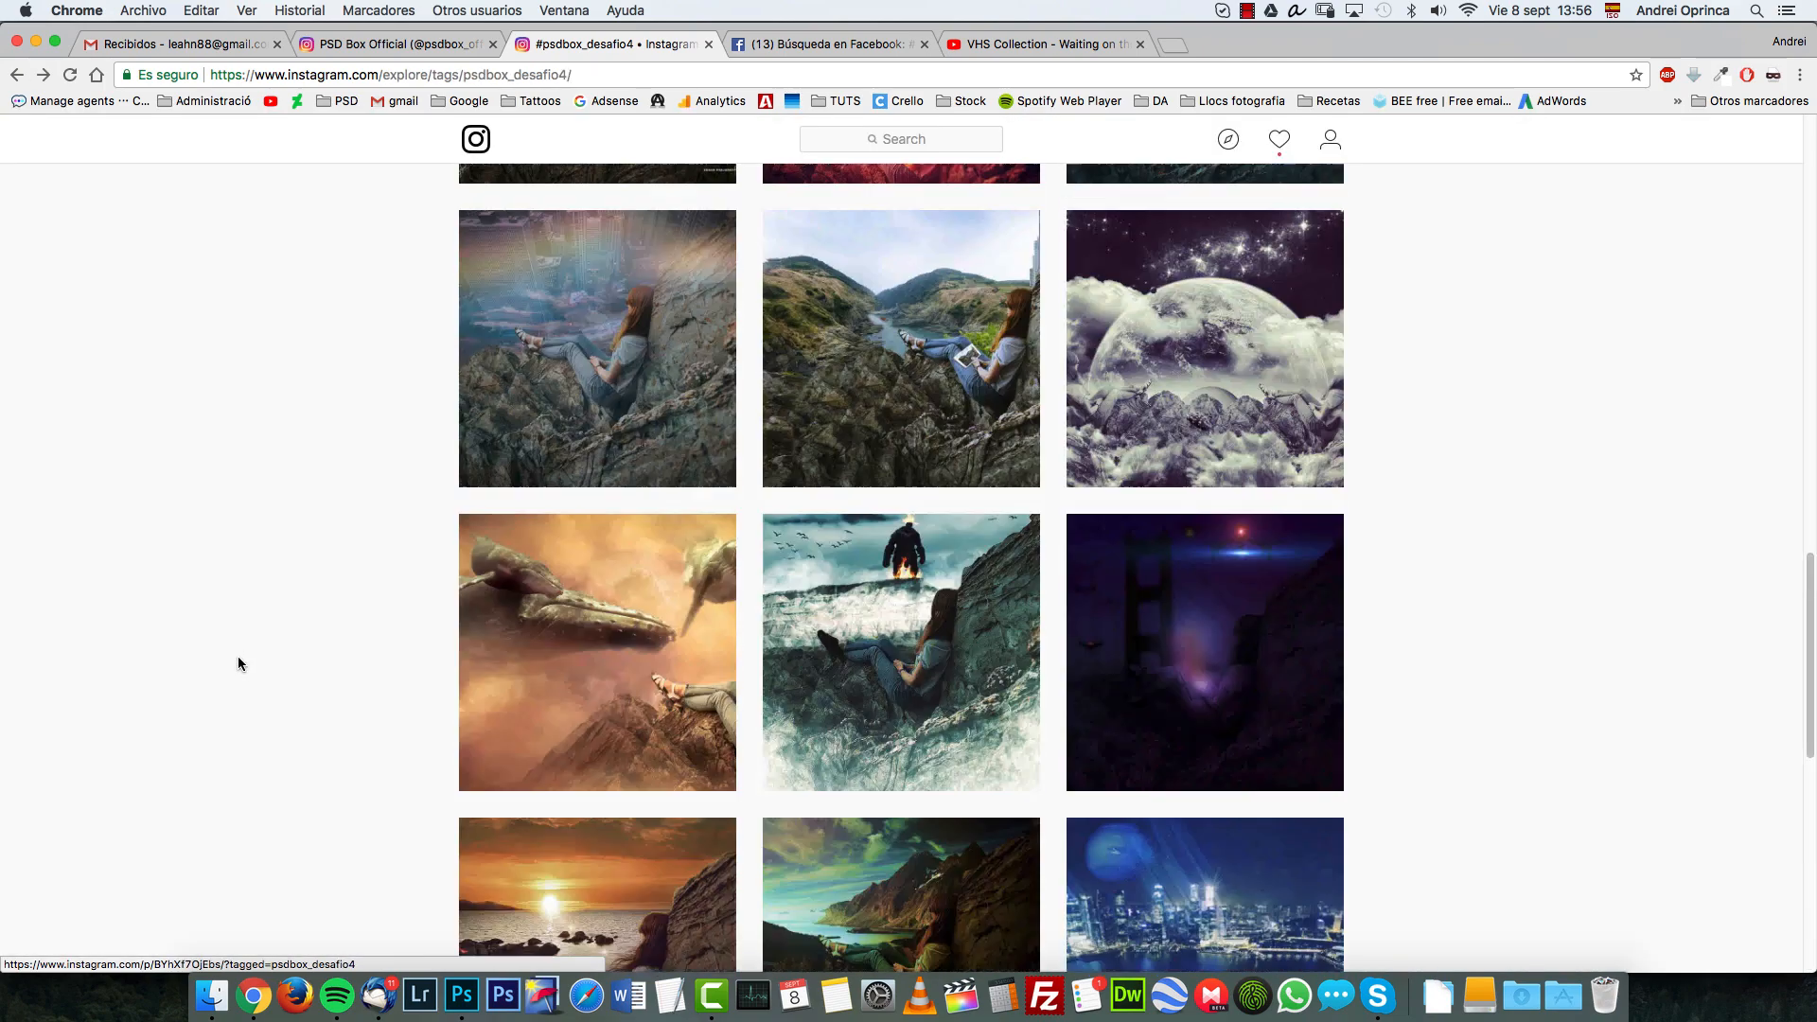
pyautogui.scroll(-3)
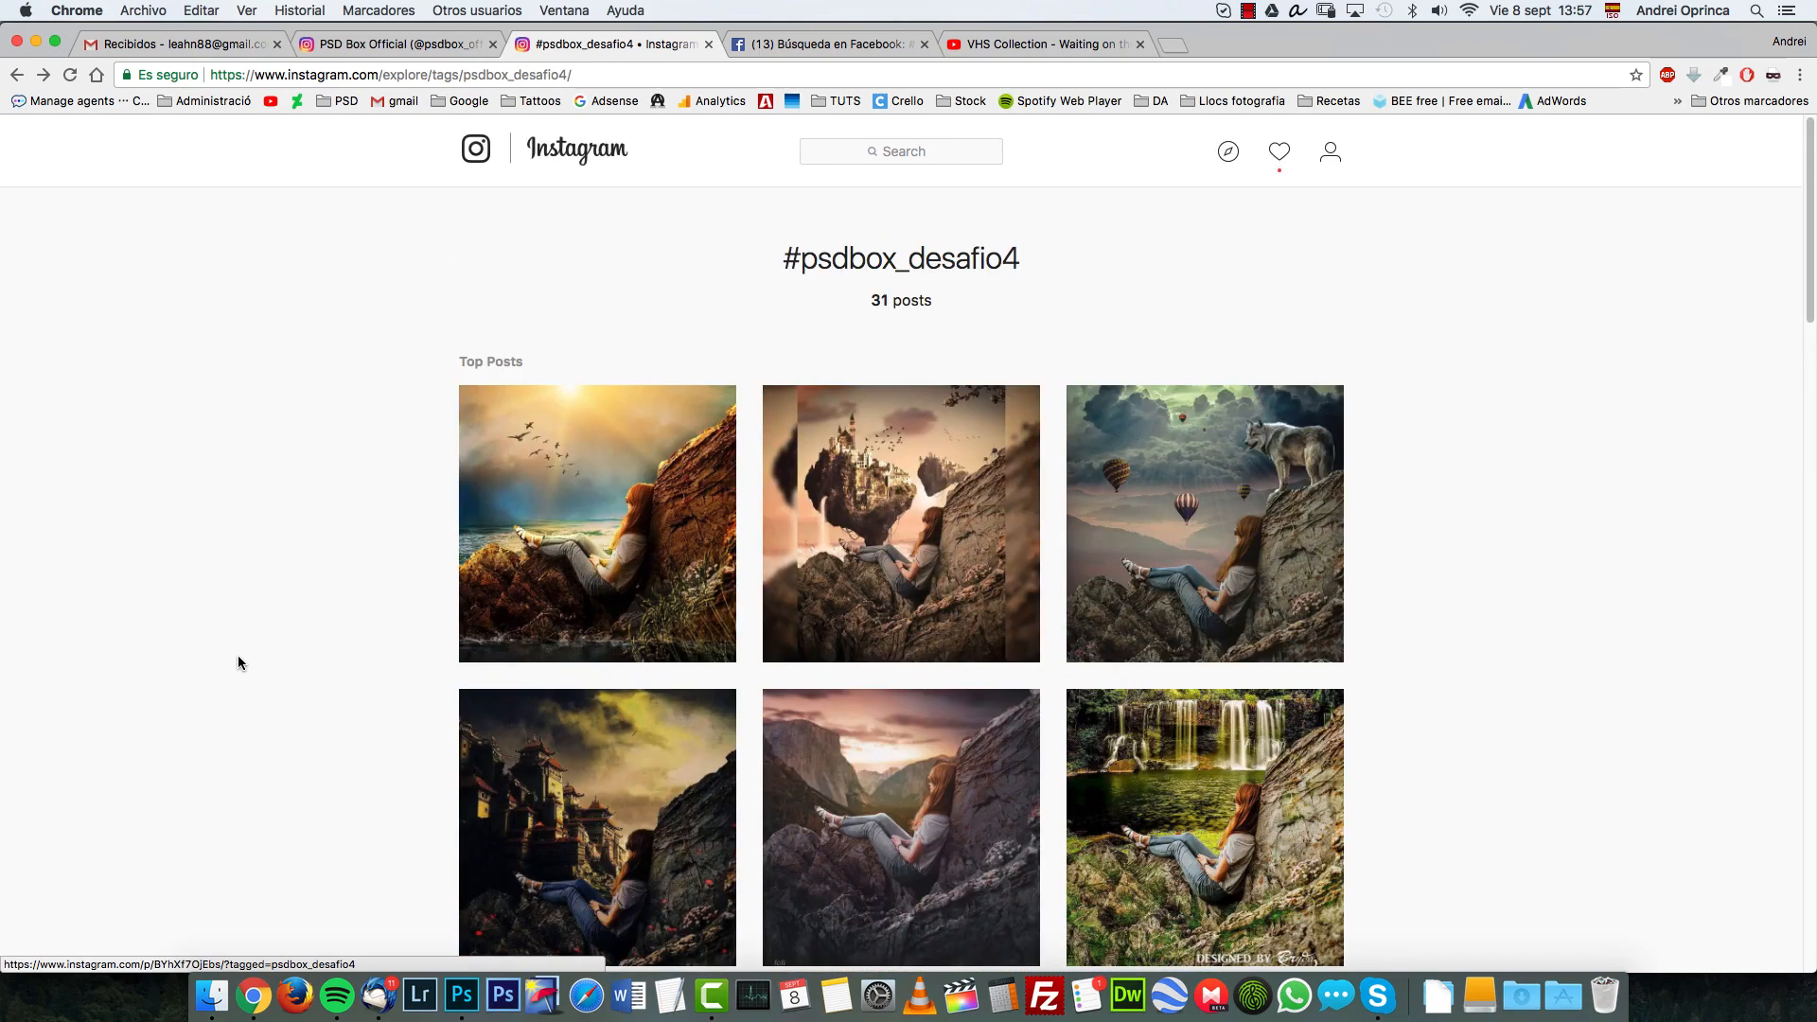
pyautogui.moveTo(460, 995)
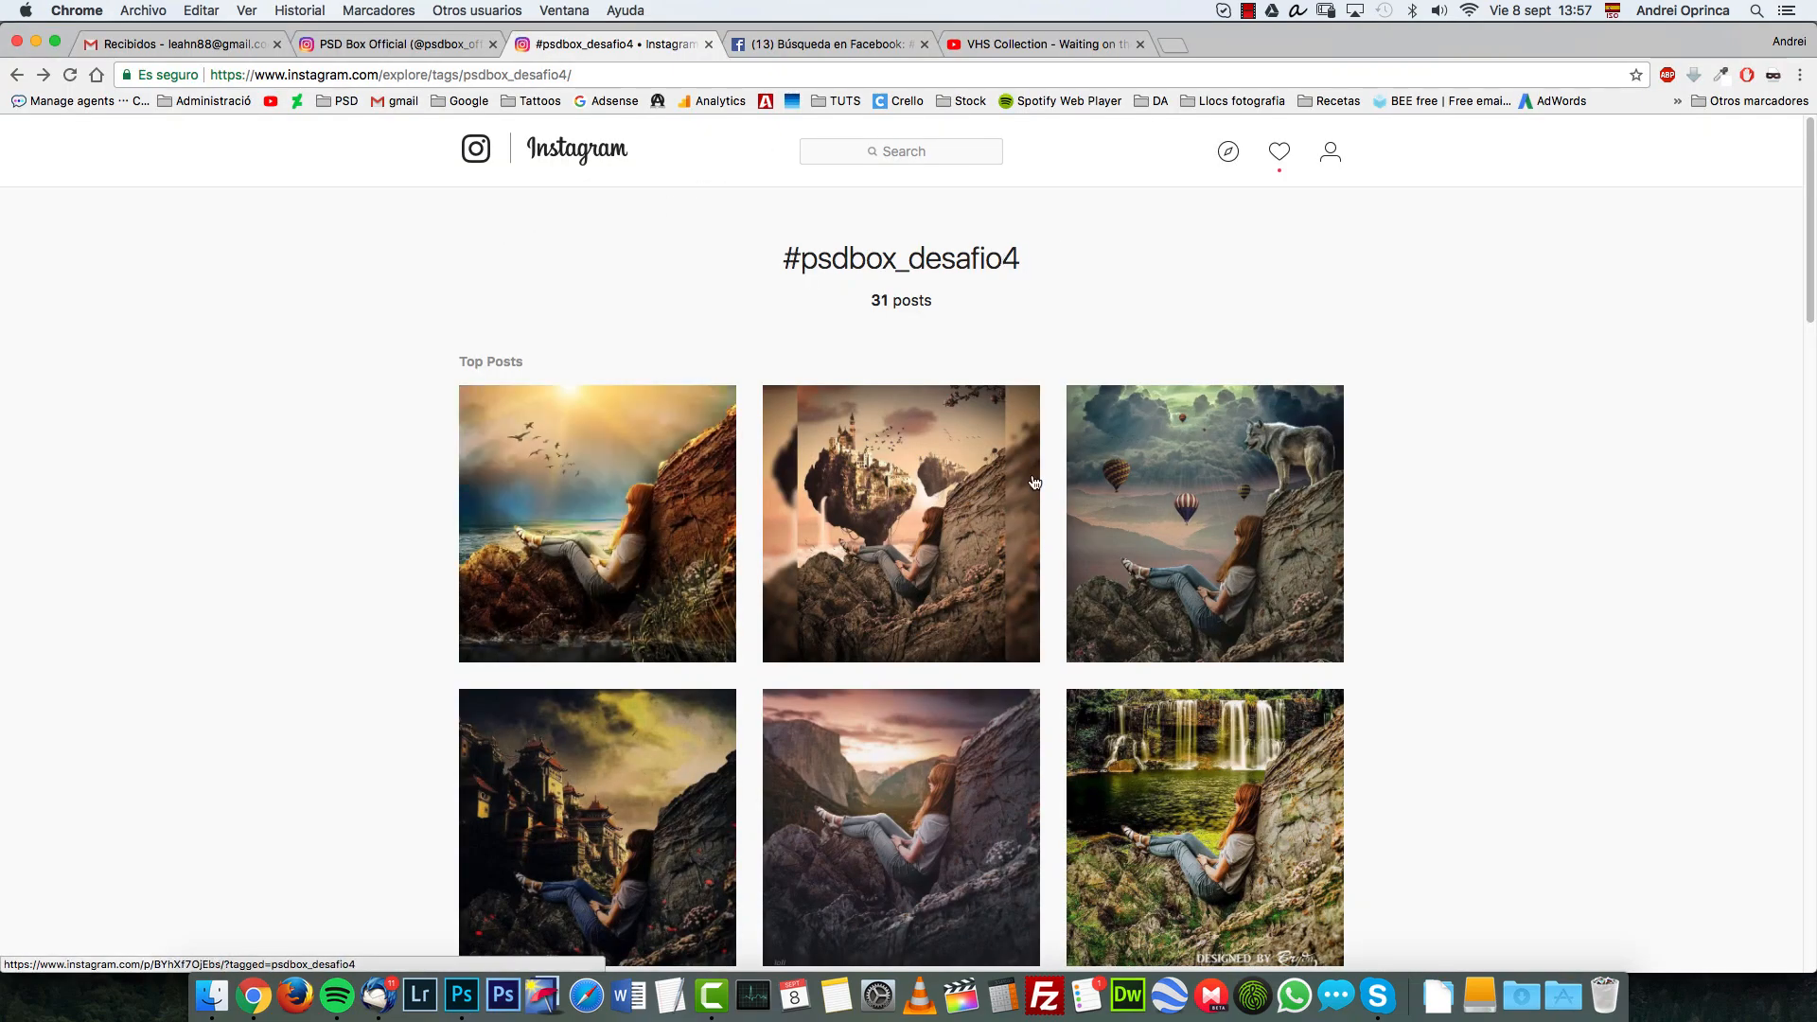
pyautogui.click(502, 996)
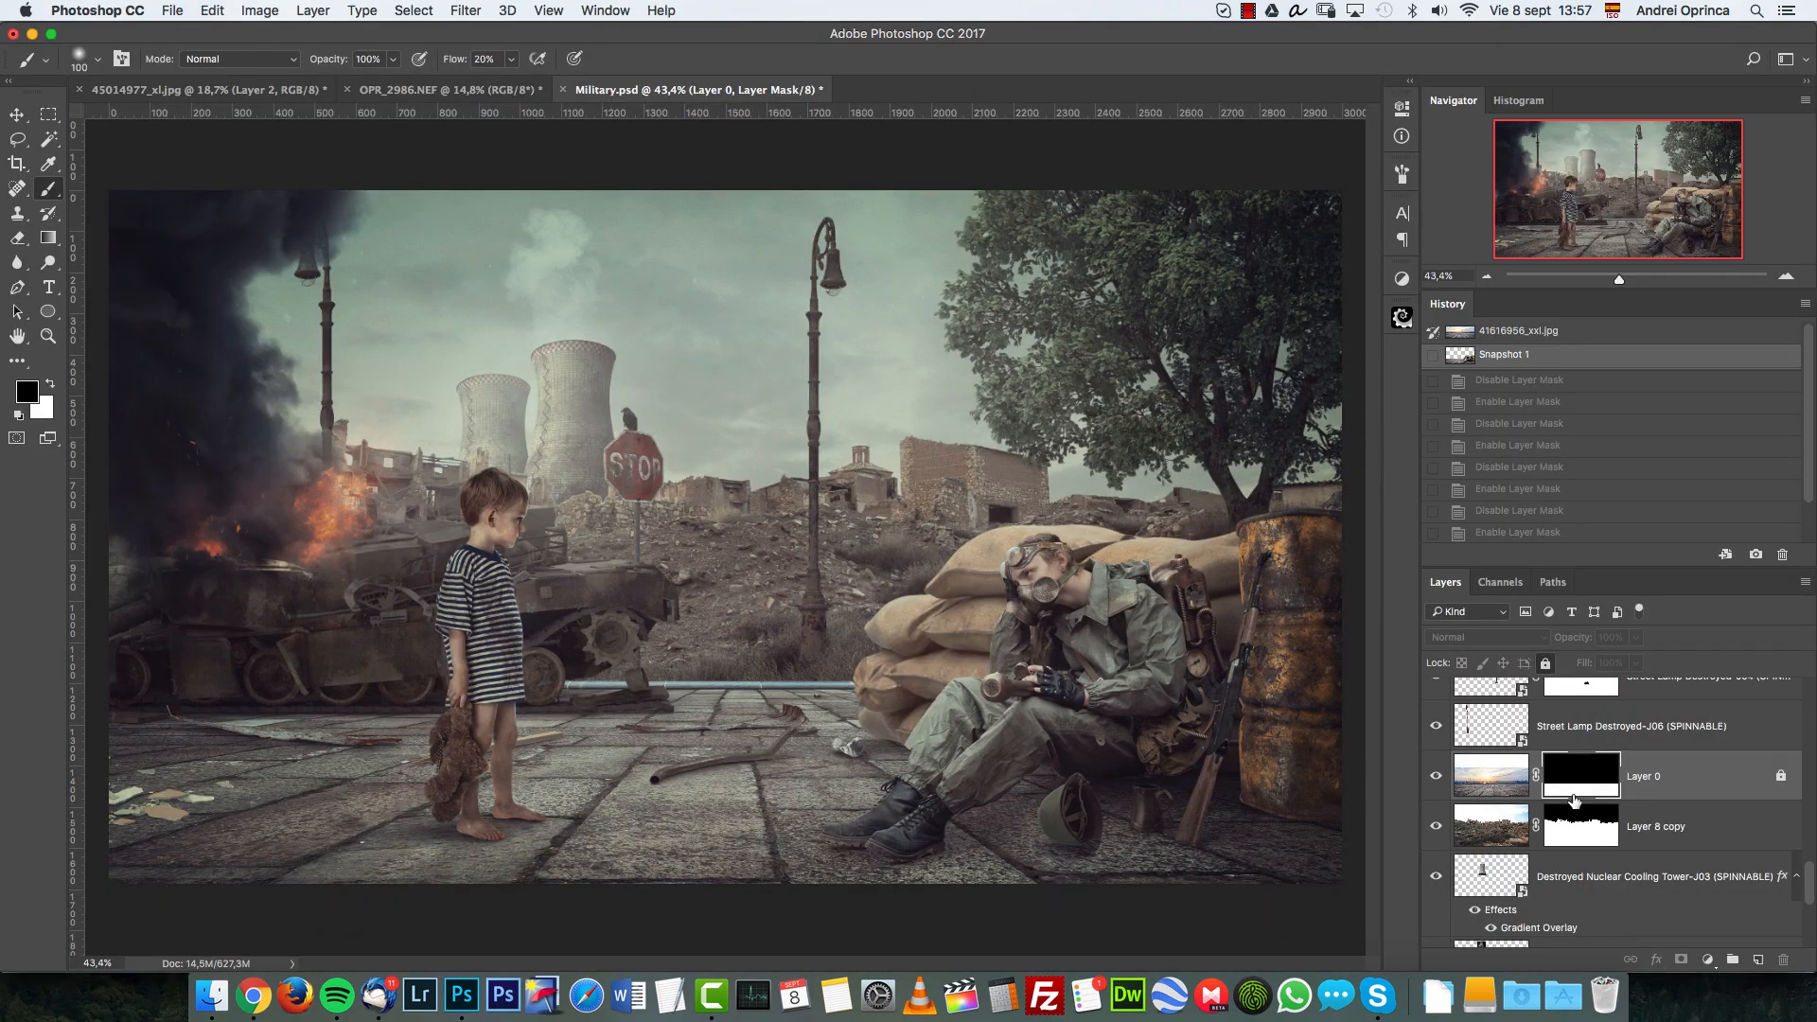
# Re-enable Layer 0's mask, with only paved ground under a pale sky showing
pyautogui.scroll(-3)
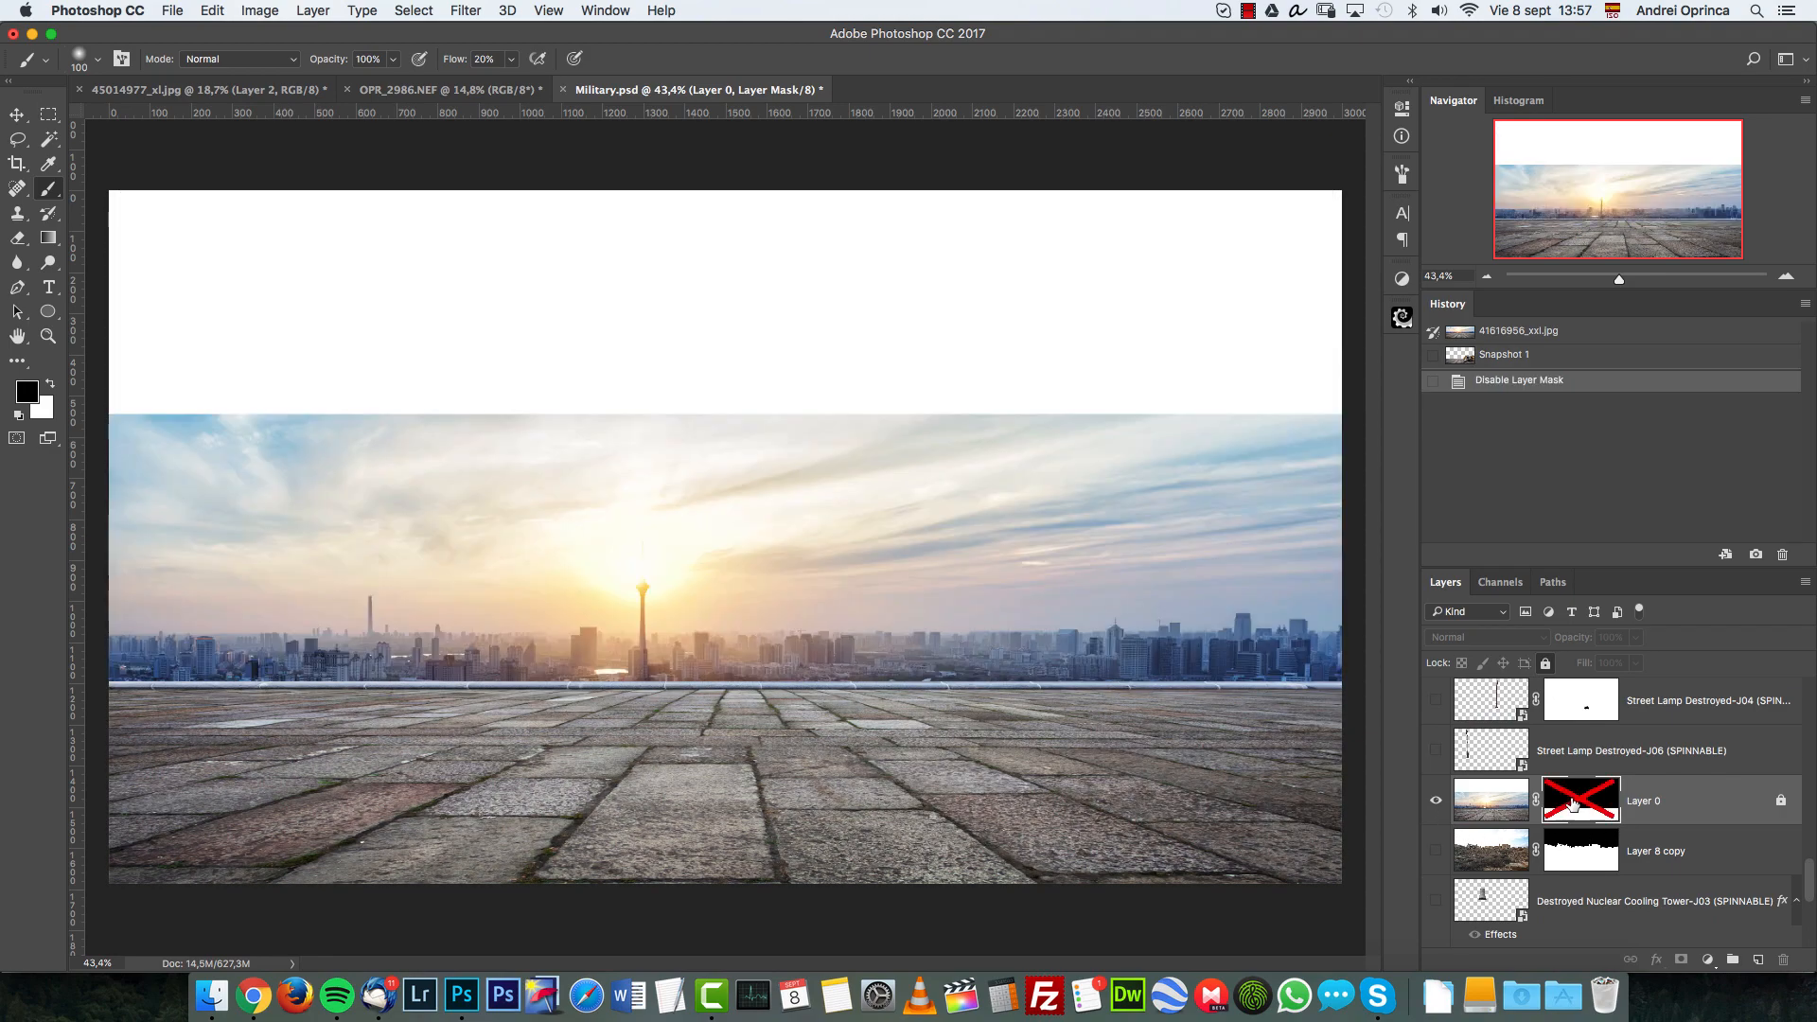
pyautogui.moveTo(1579, 800)
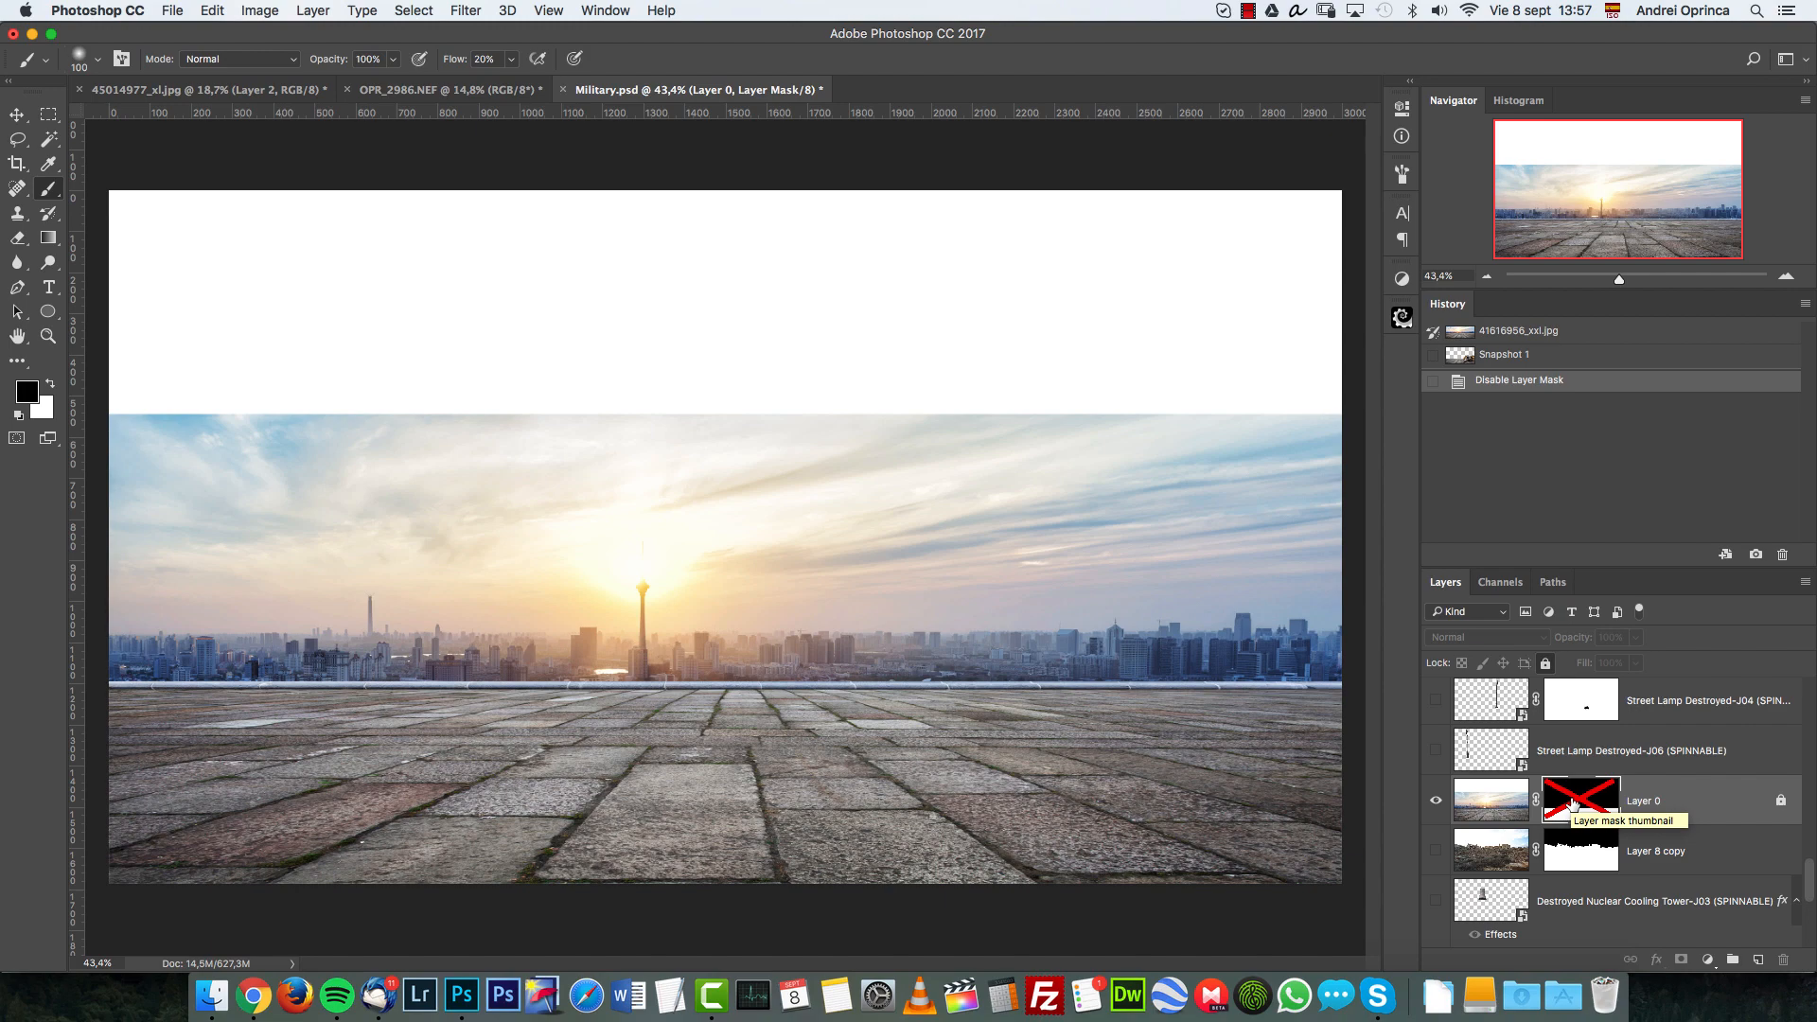
pyautogui.click(1578, 800)
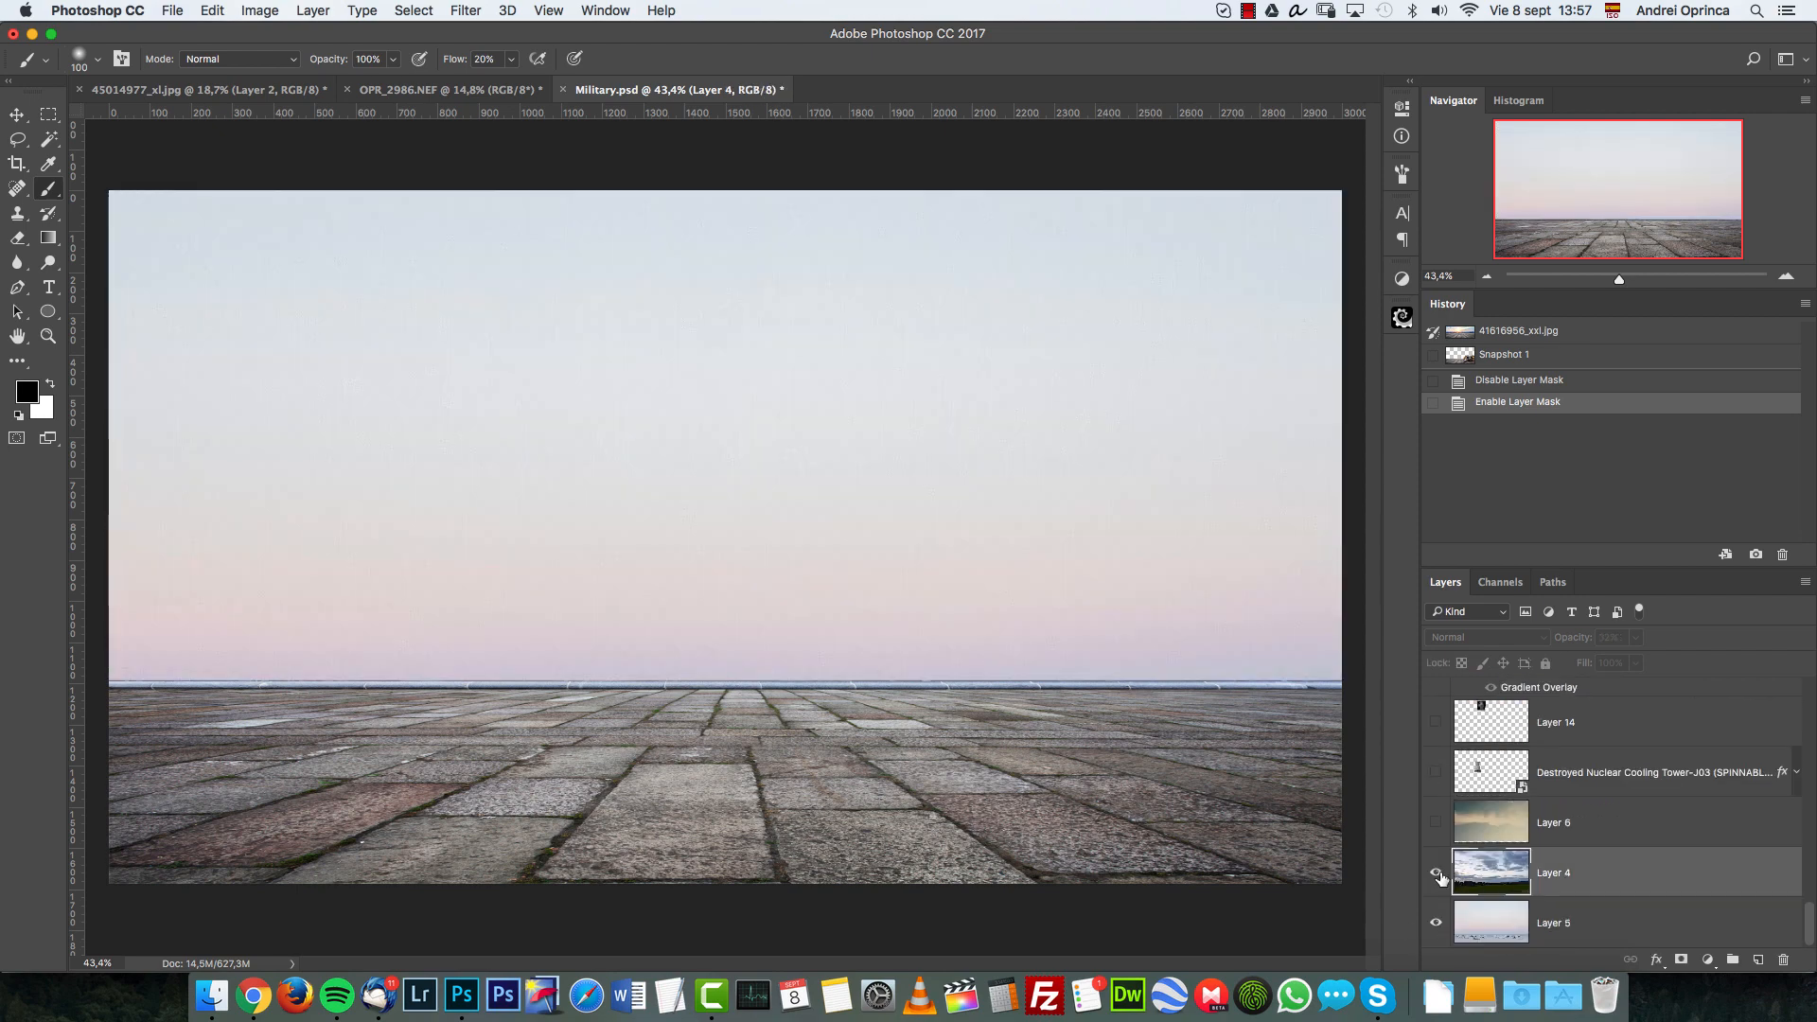
# Turn on the Layer 4 sky so ruined buildings and cooling towers appear behind the paving
pyautogui.click(1436, 873)
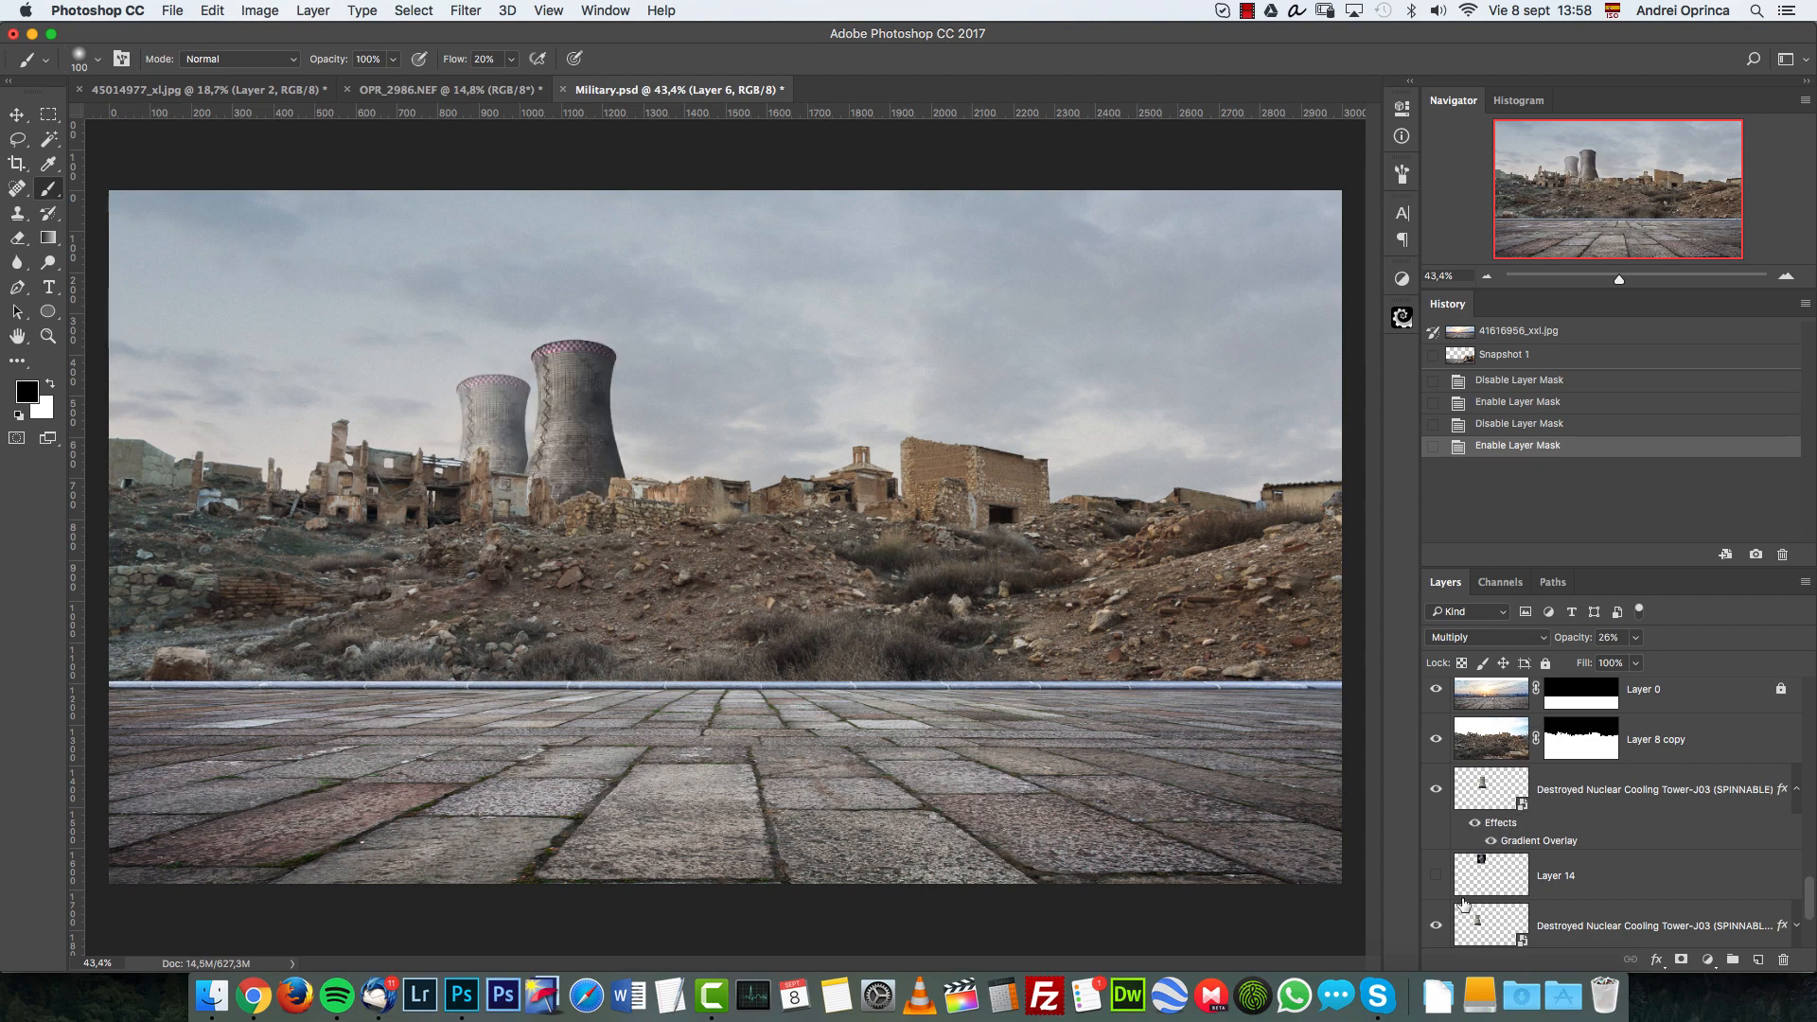
# Show Layer 14 smoke, both street lamps and the sandbag barricade, then view the burning-truck source
pyautogui.click(1437, 878)
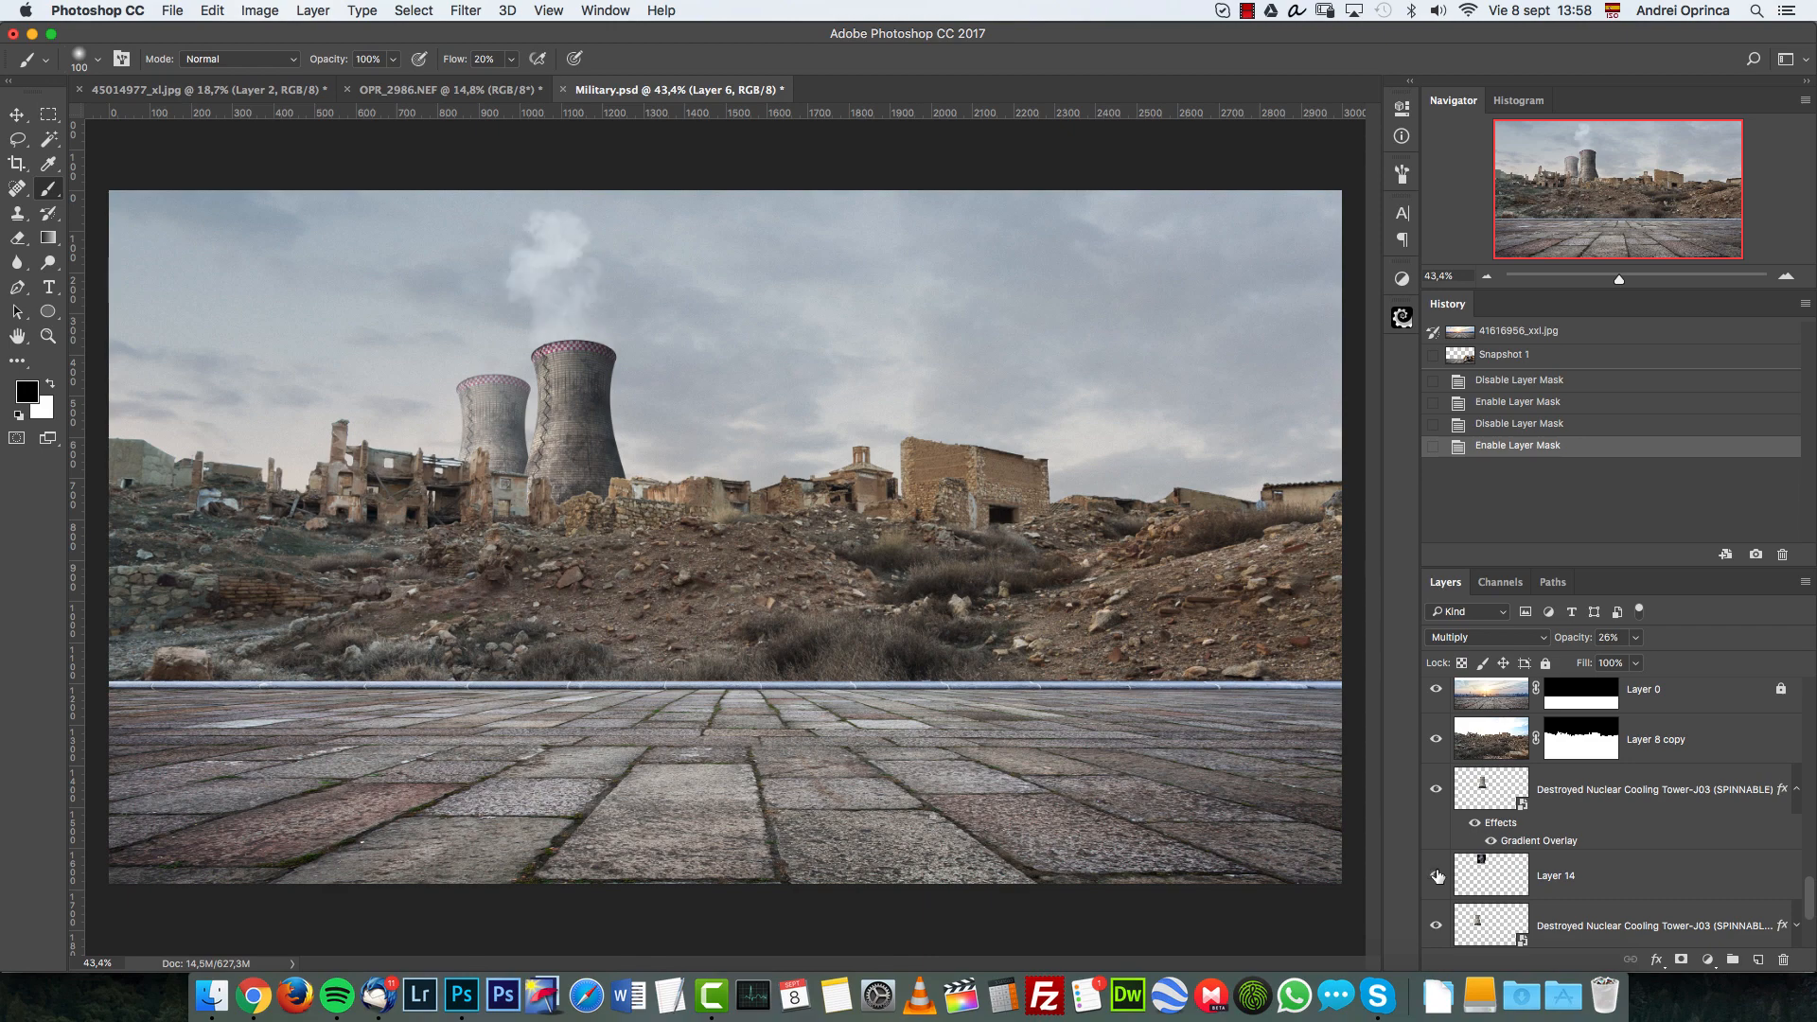
pyautogui.moveTo(983, 504)
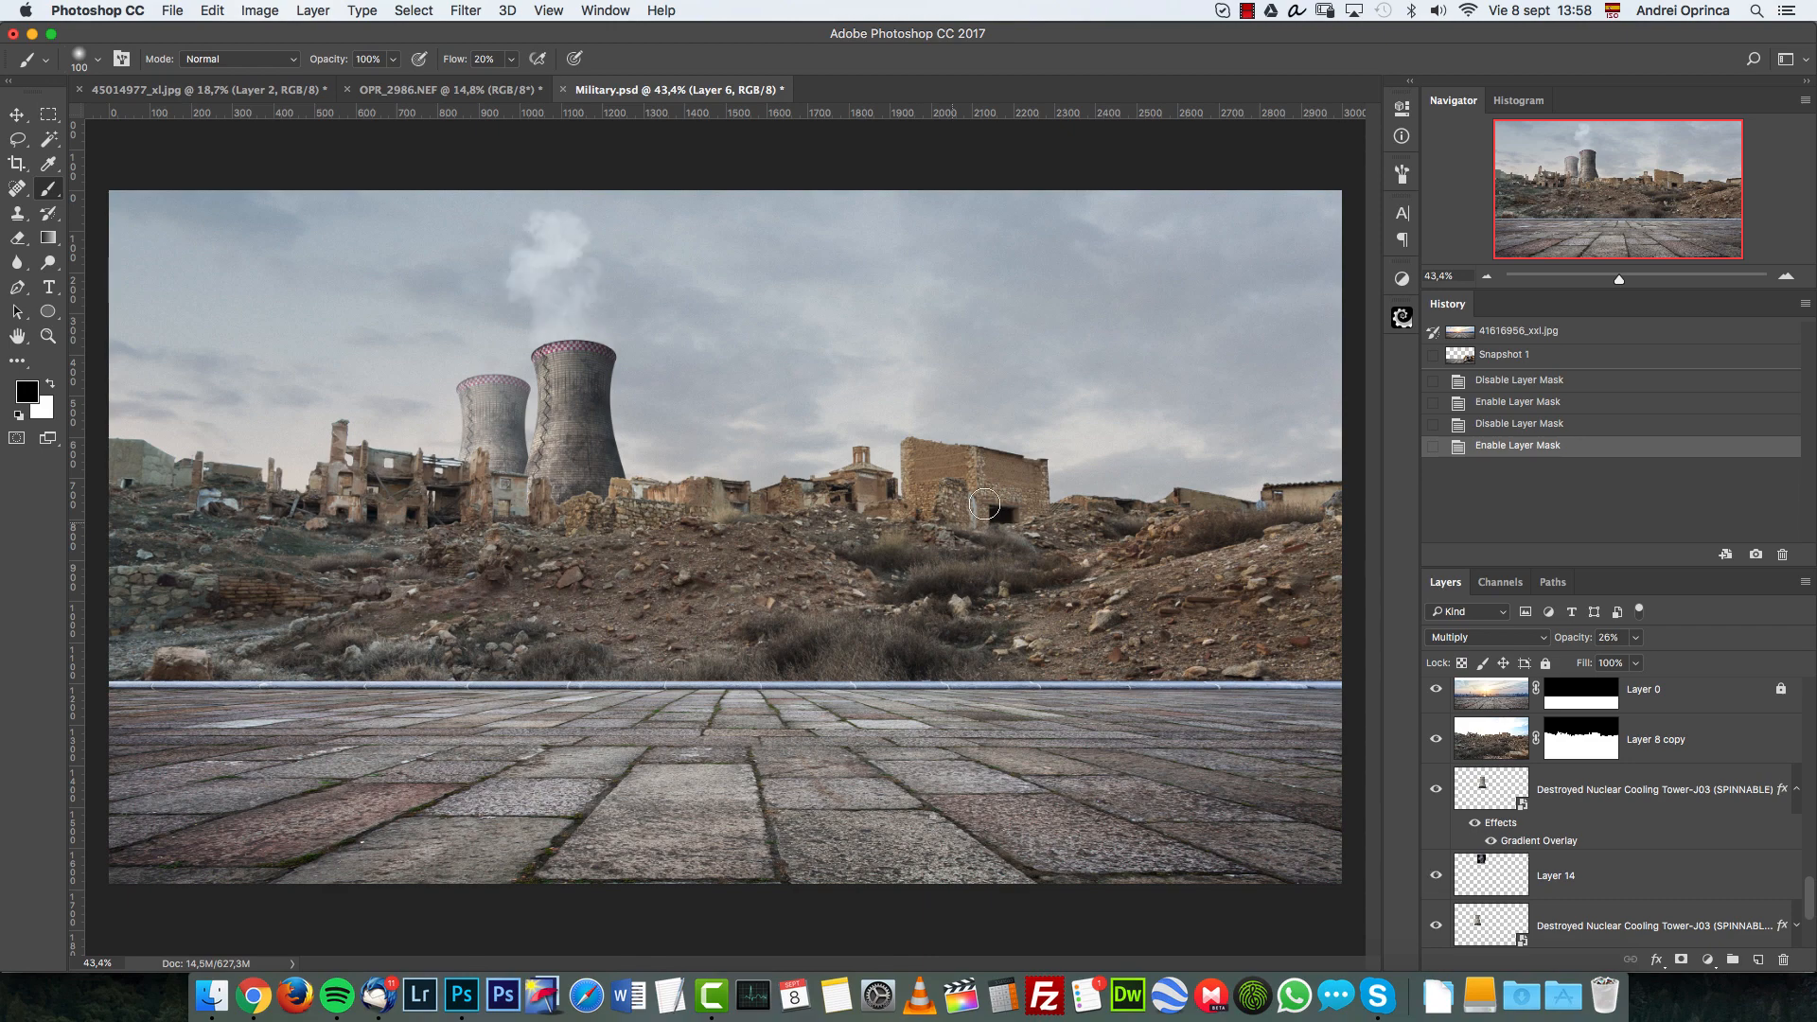
pyautogui.moveTo(1564, 832)
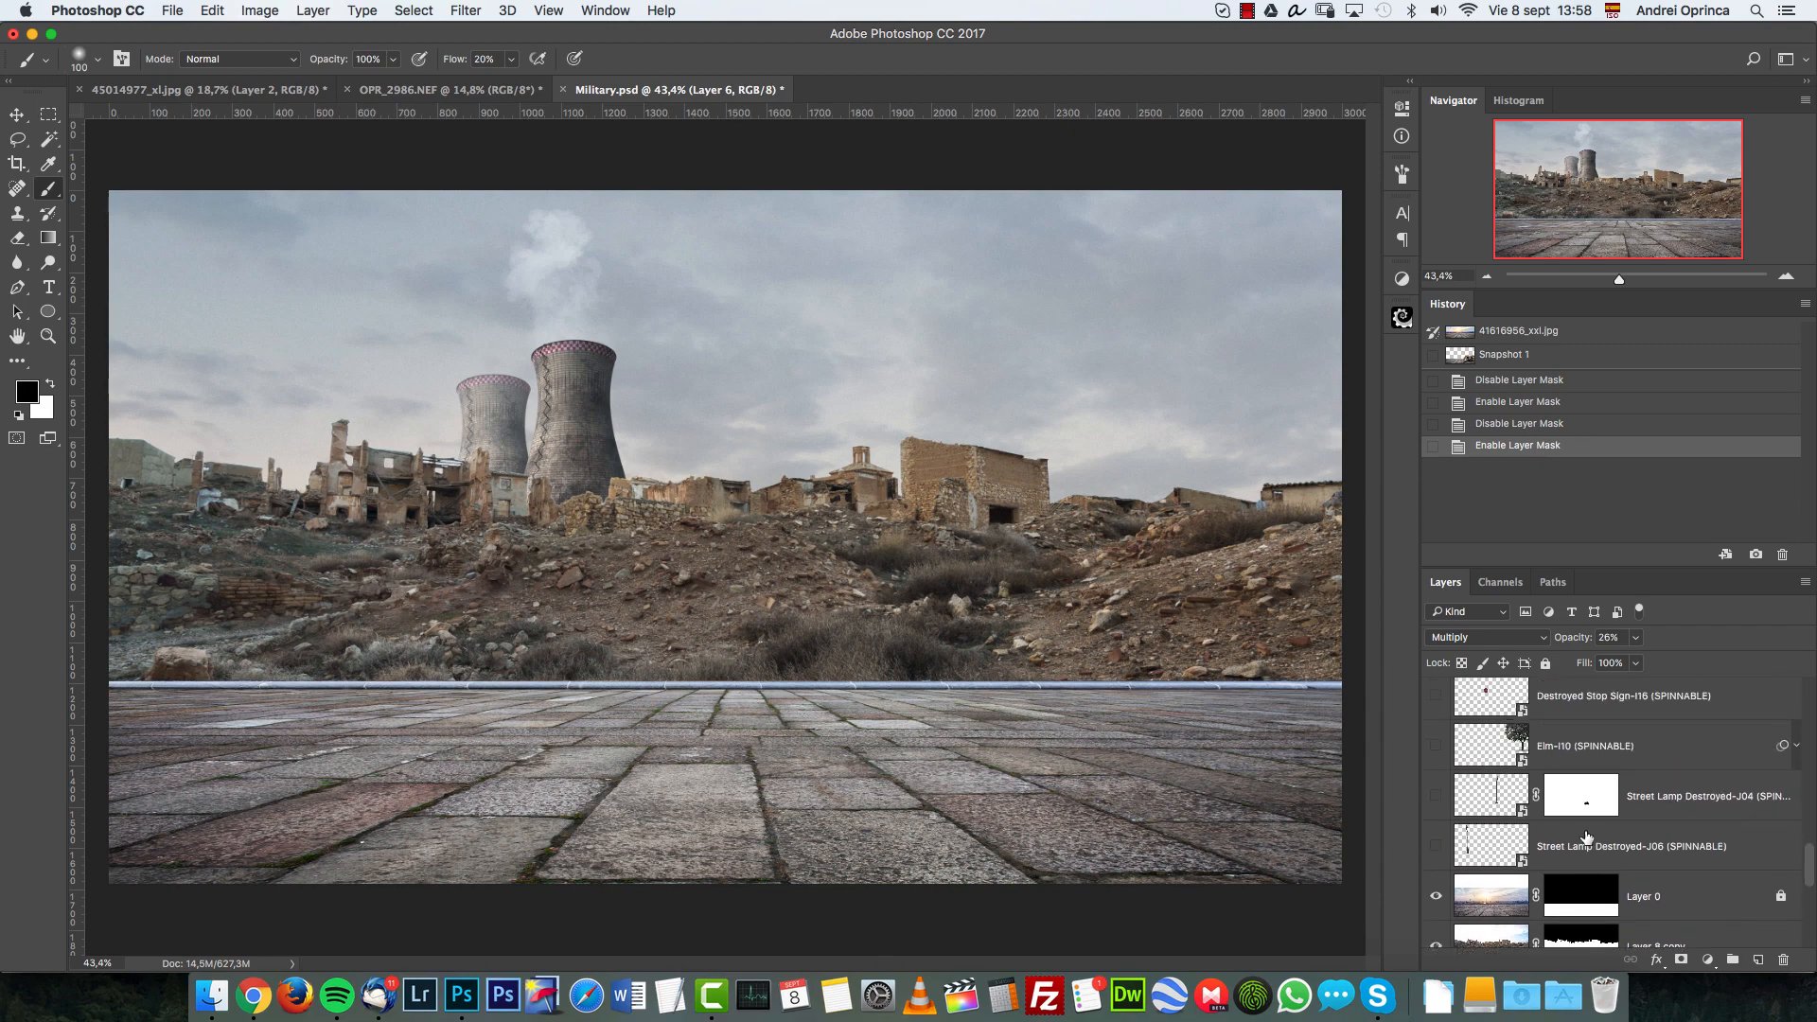
pyautogui.click(1435, 845)
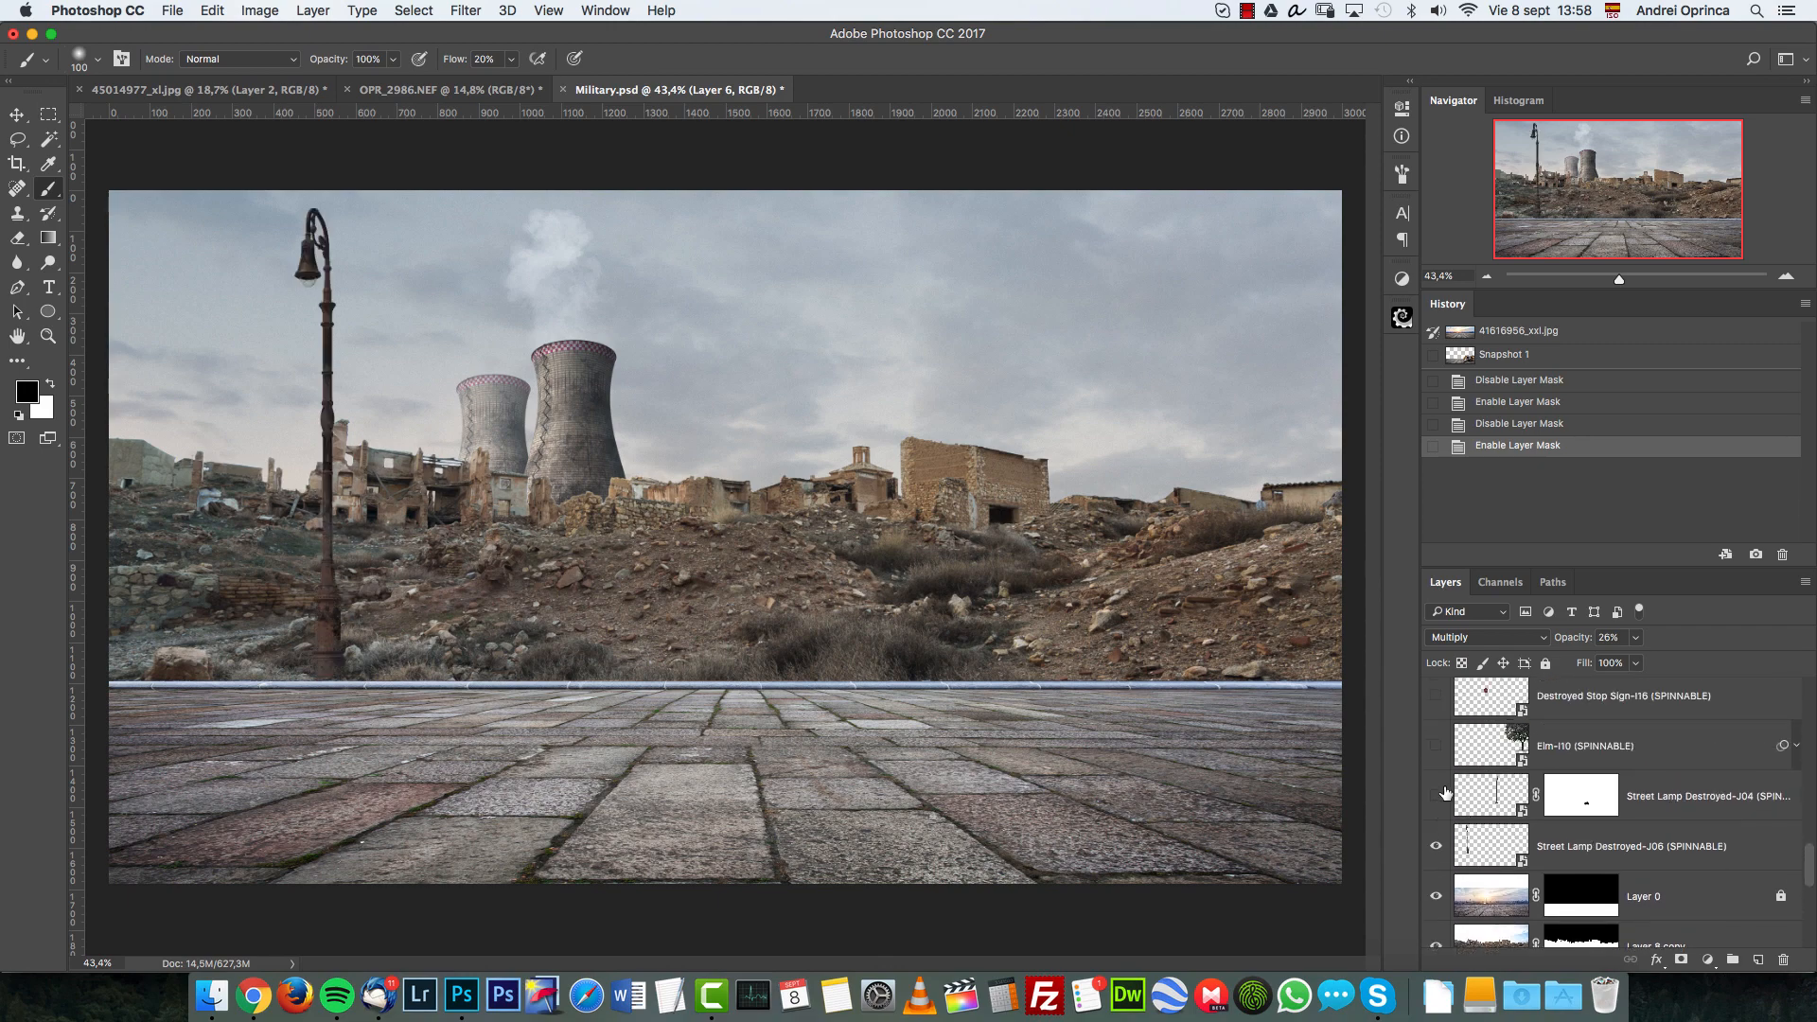
pyautogui.click(1436, 796)
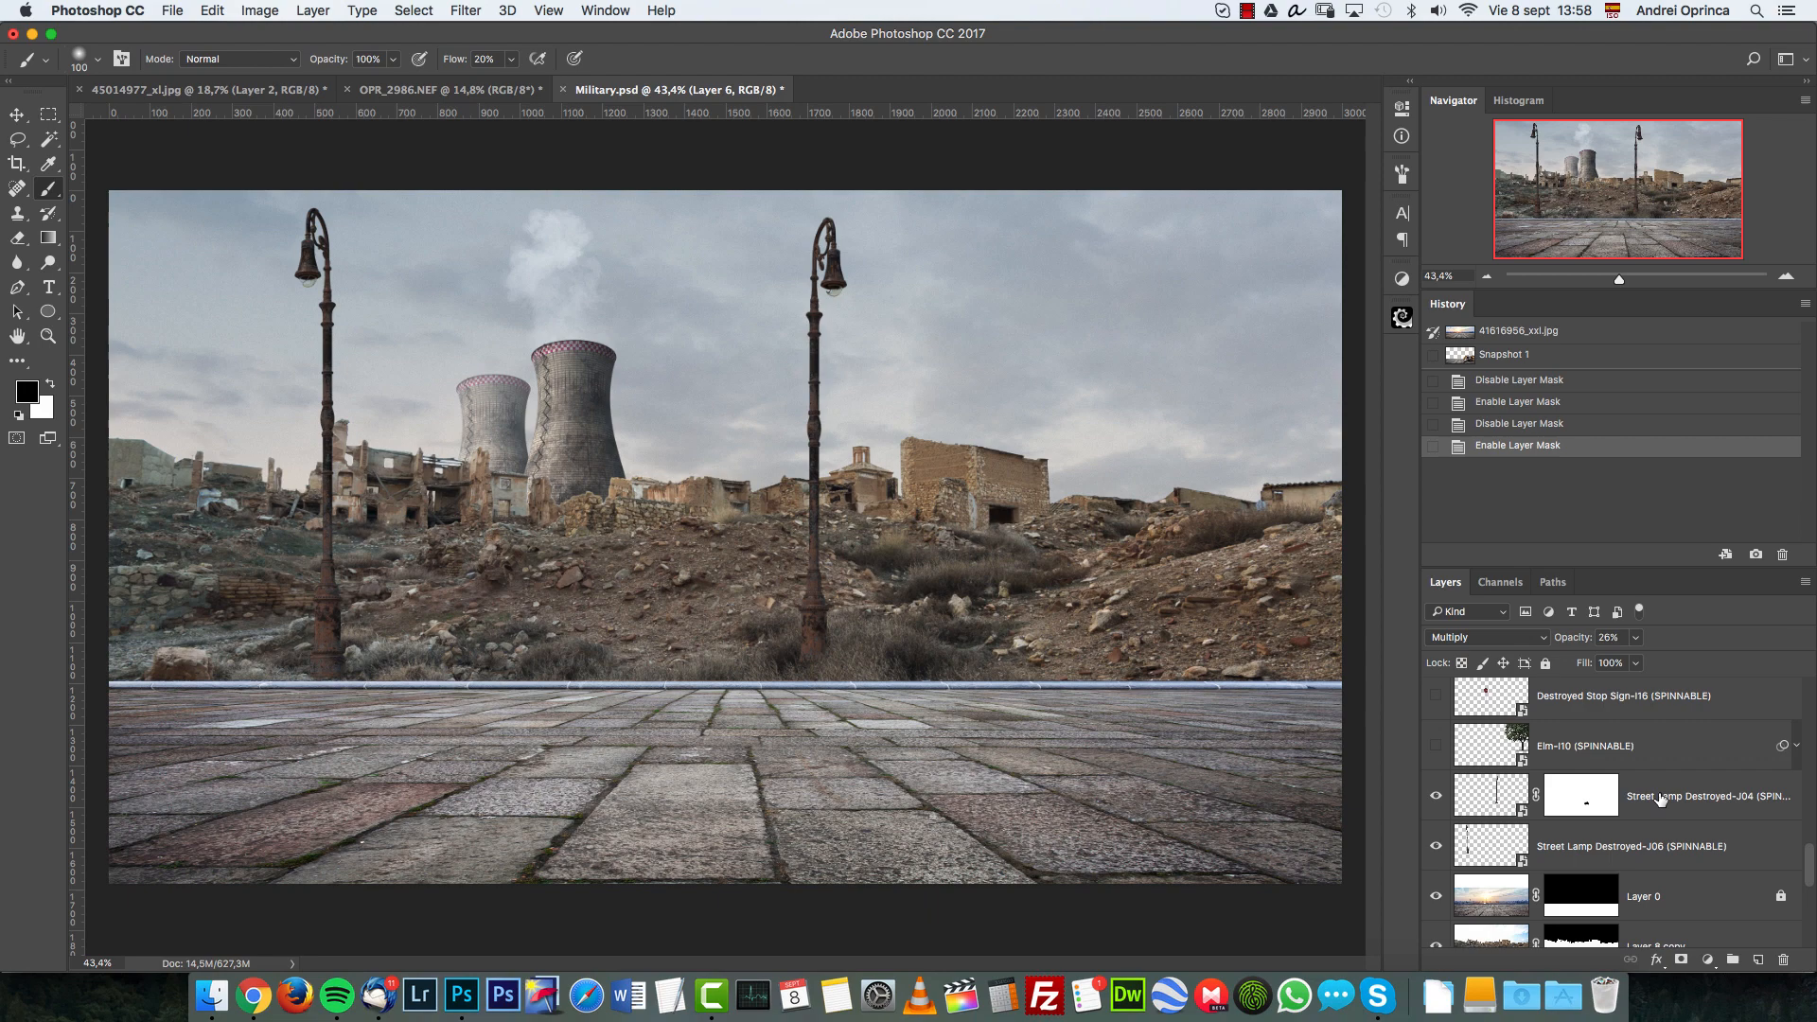
pyautogui.moveTo(1700, 805)
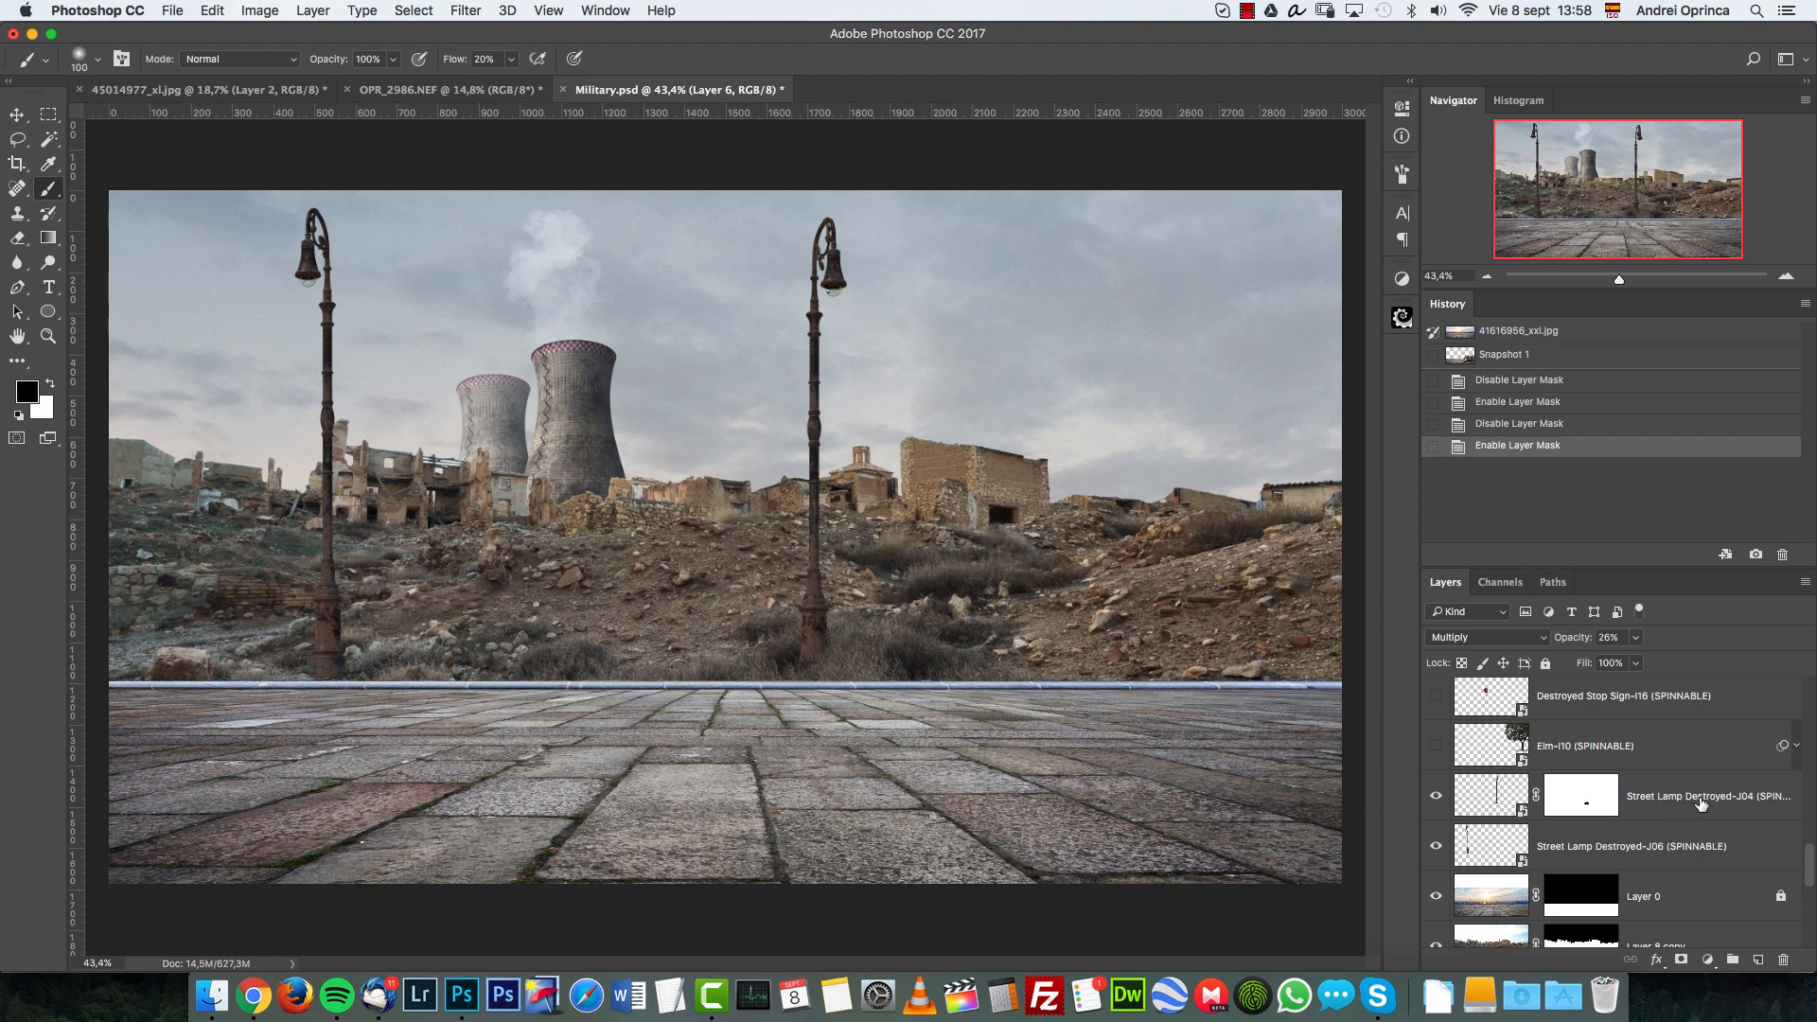
pyautogui.click(1435, 729)
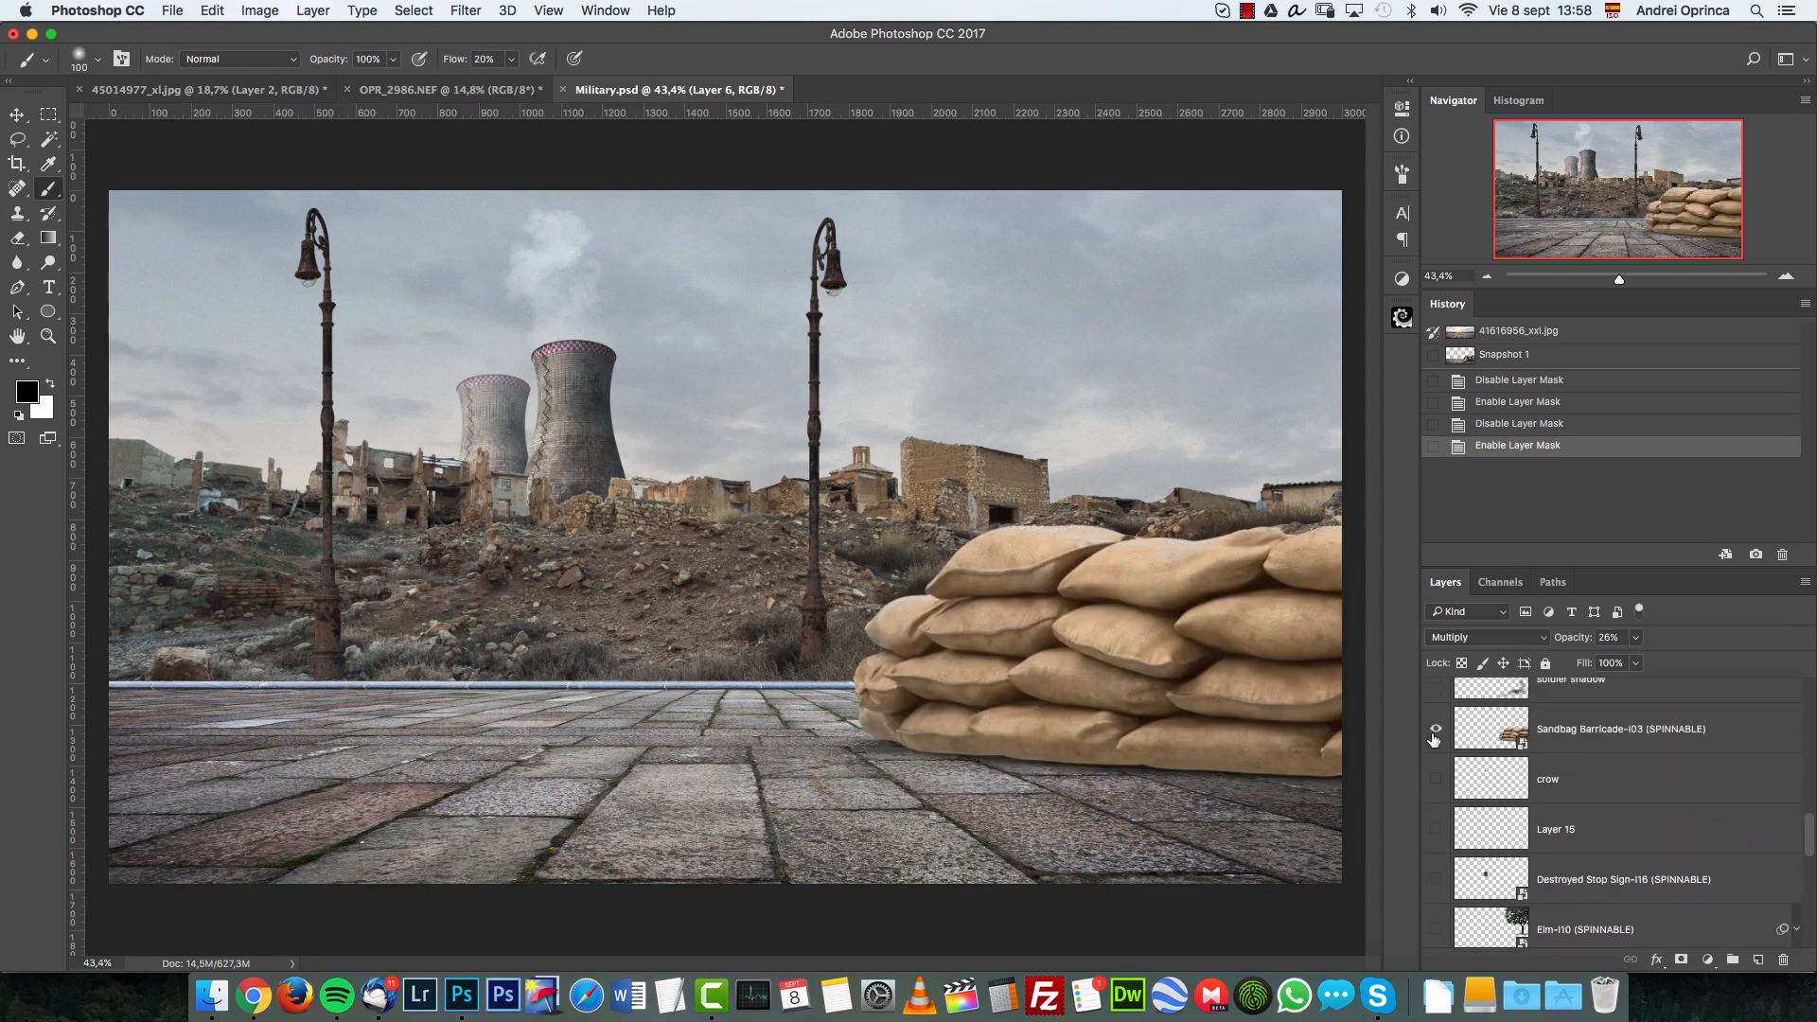
pyautogui.moveTo(1435, 729)
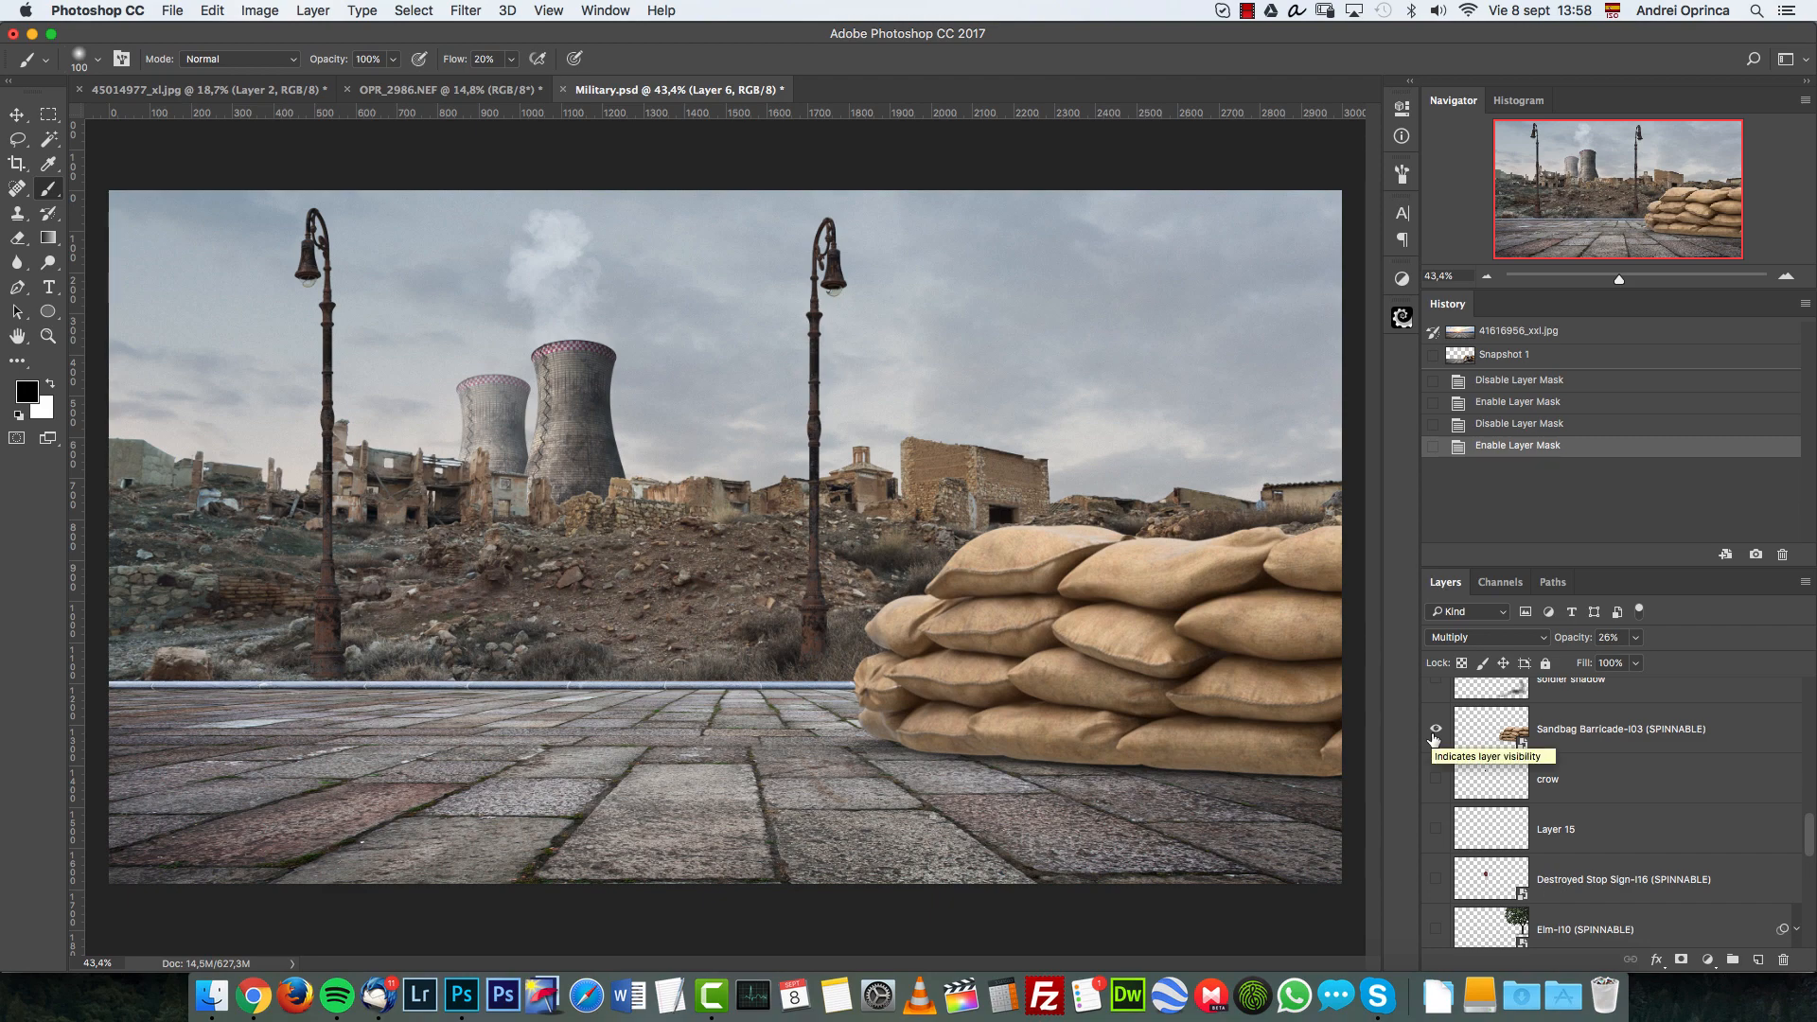
pyautogui.scroll(-3)
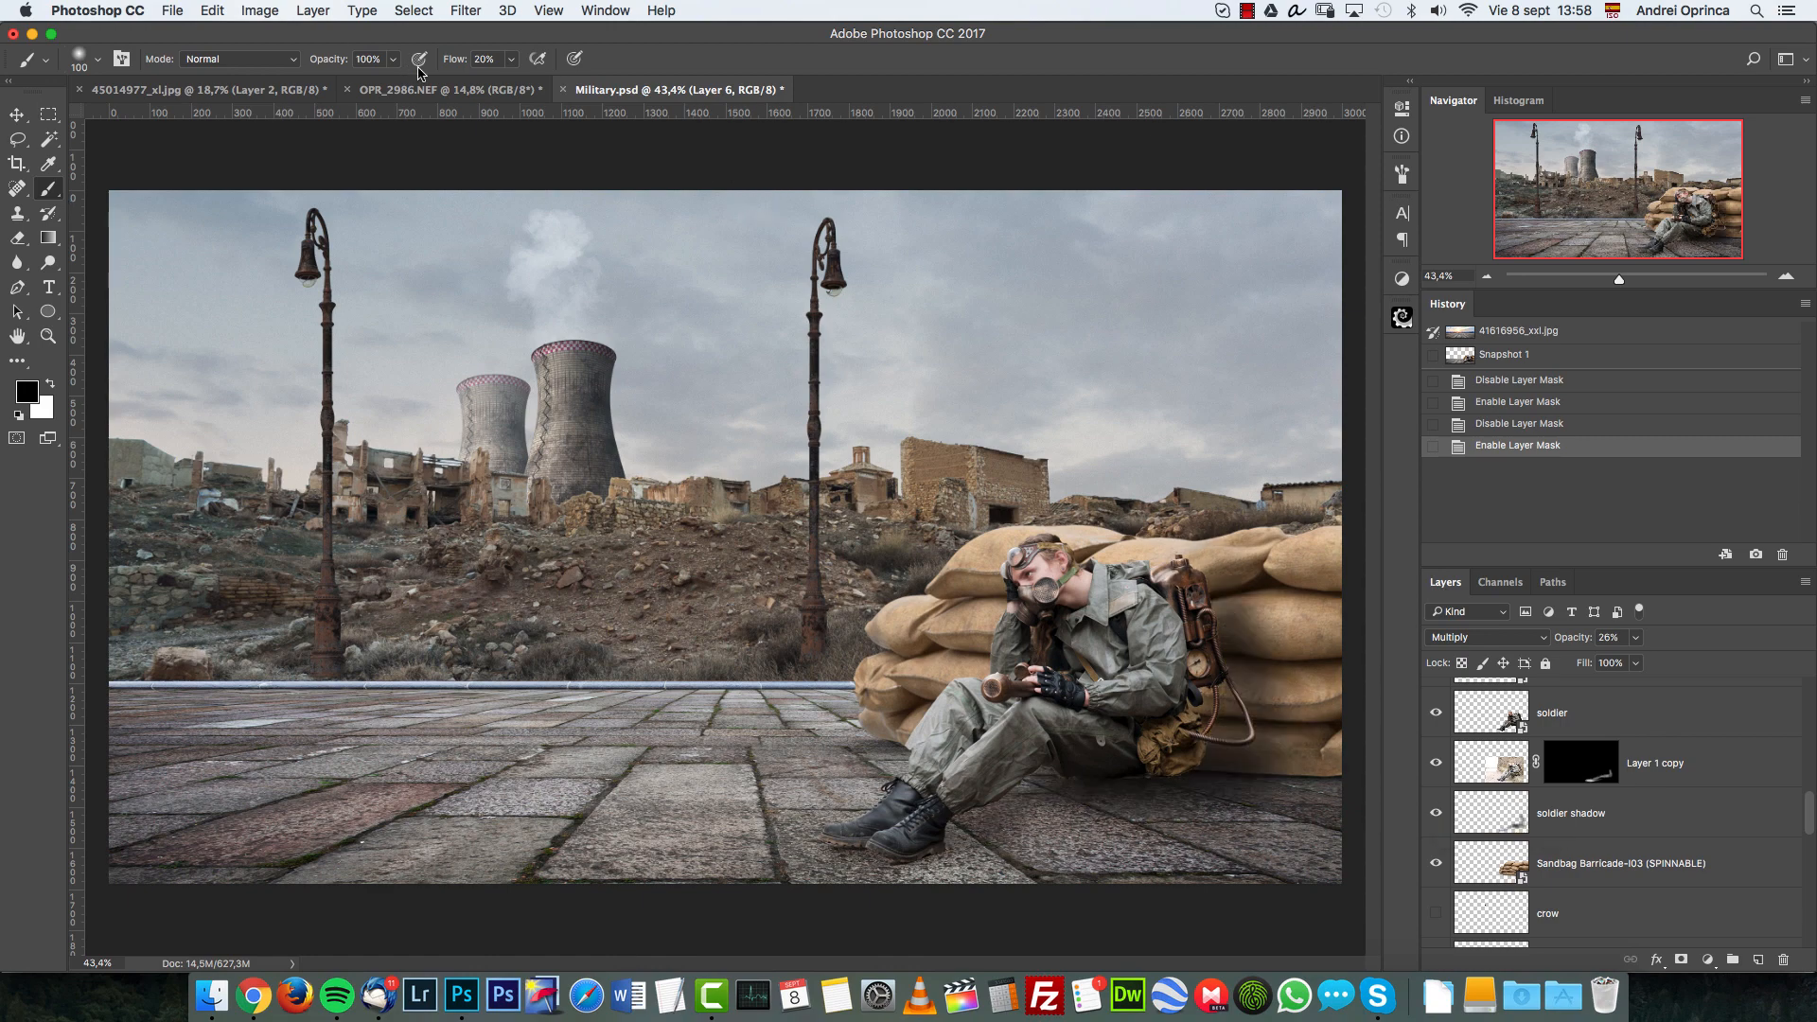
pyautogui.click(437, 89)
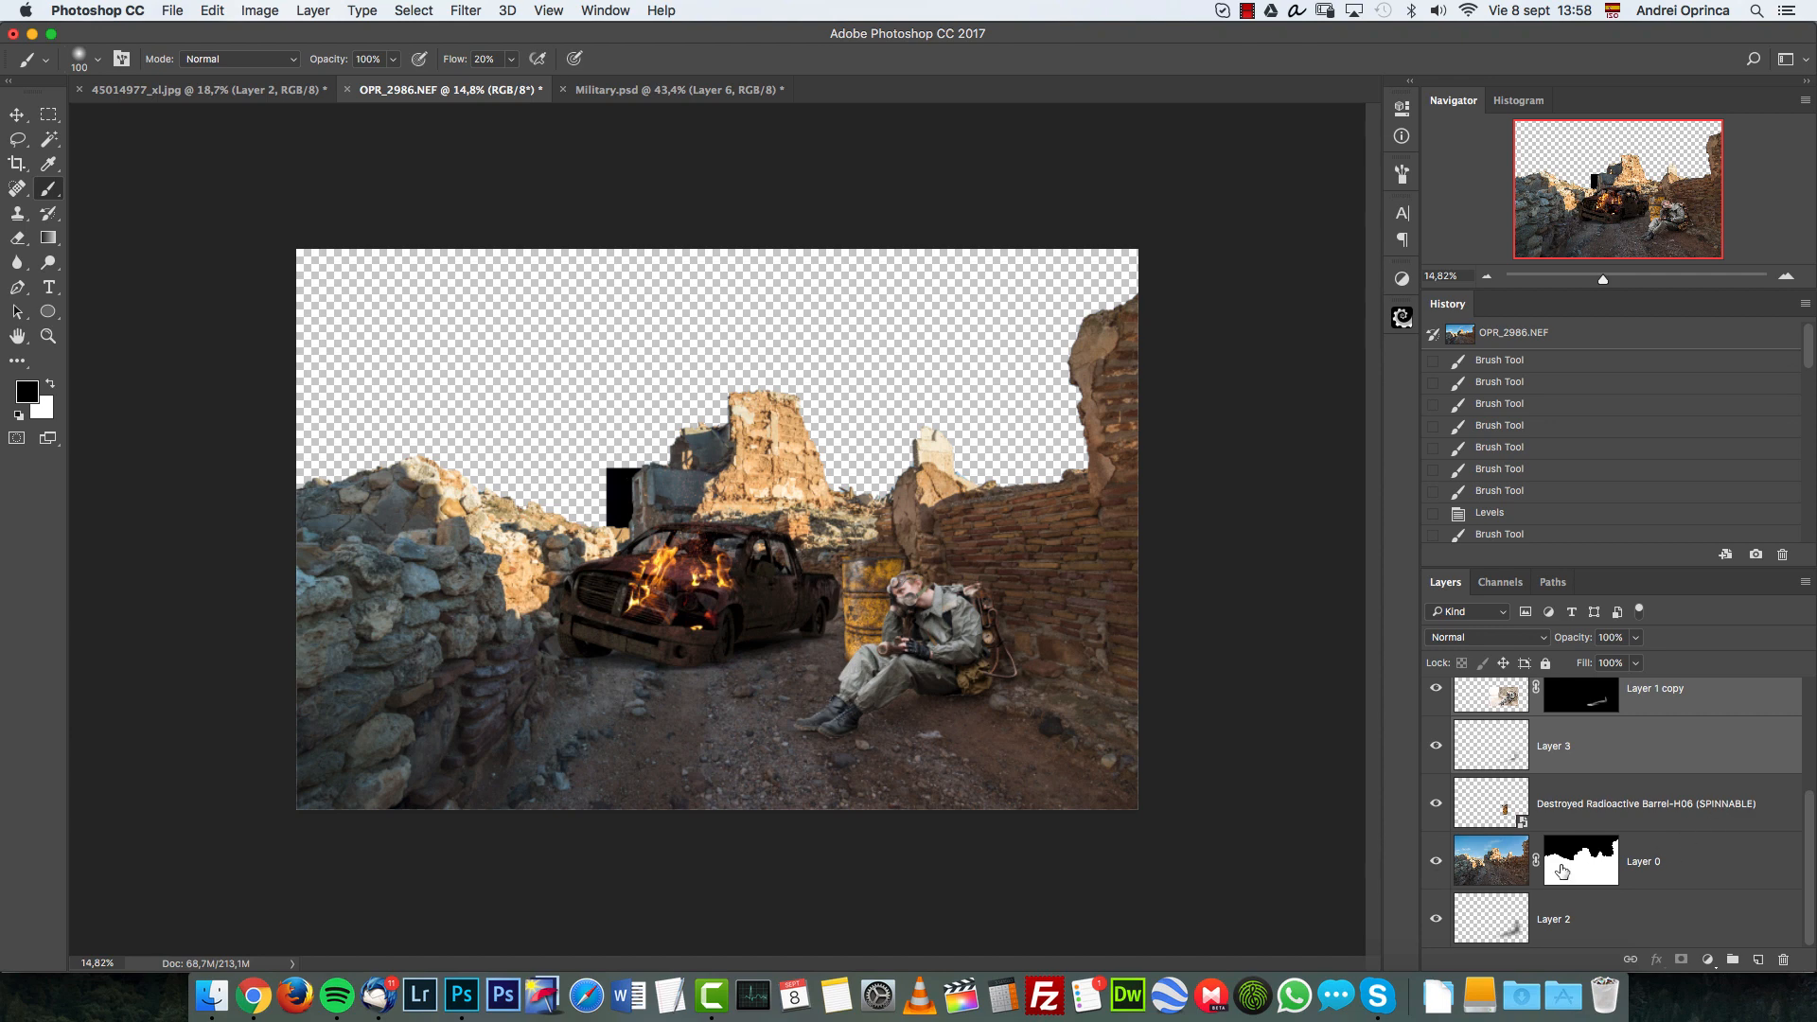
# Compare Layer 0's mask, select the soldier cutout layer, and return to Military.psd
pyautogui.click(1580, 860)
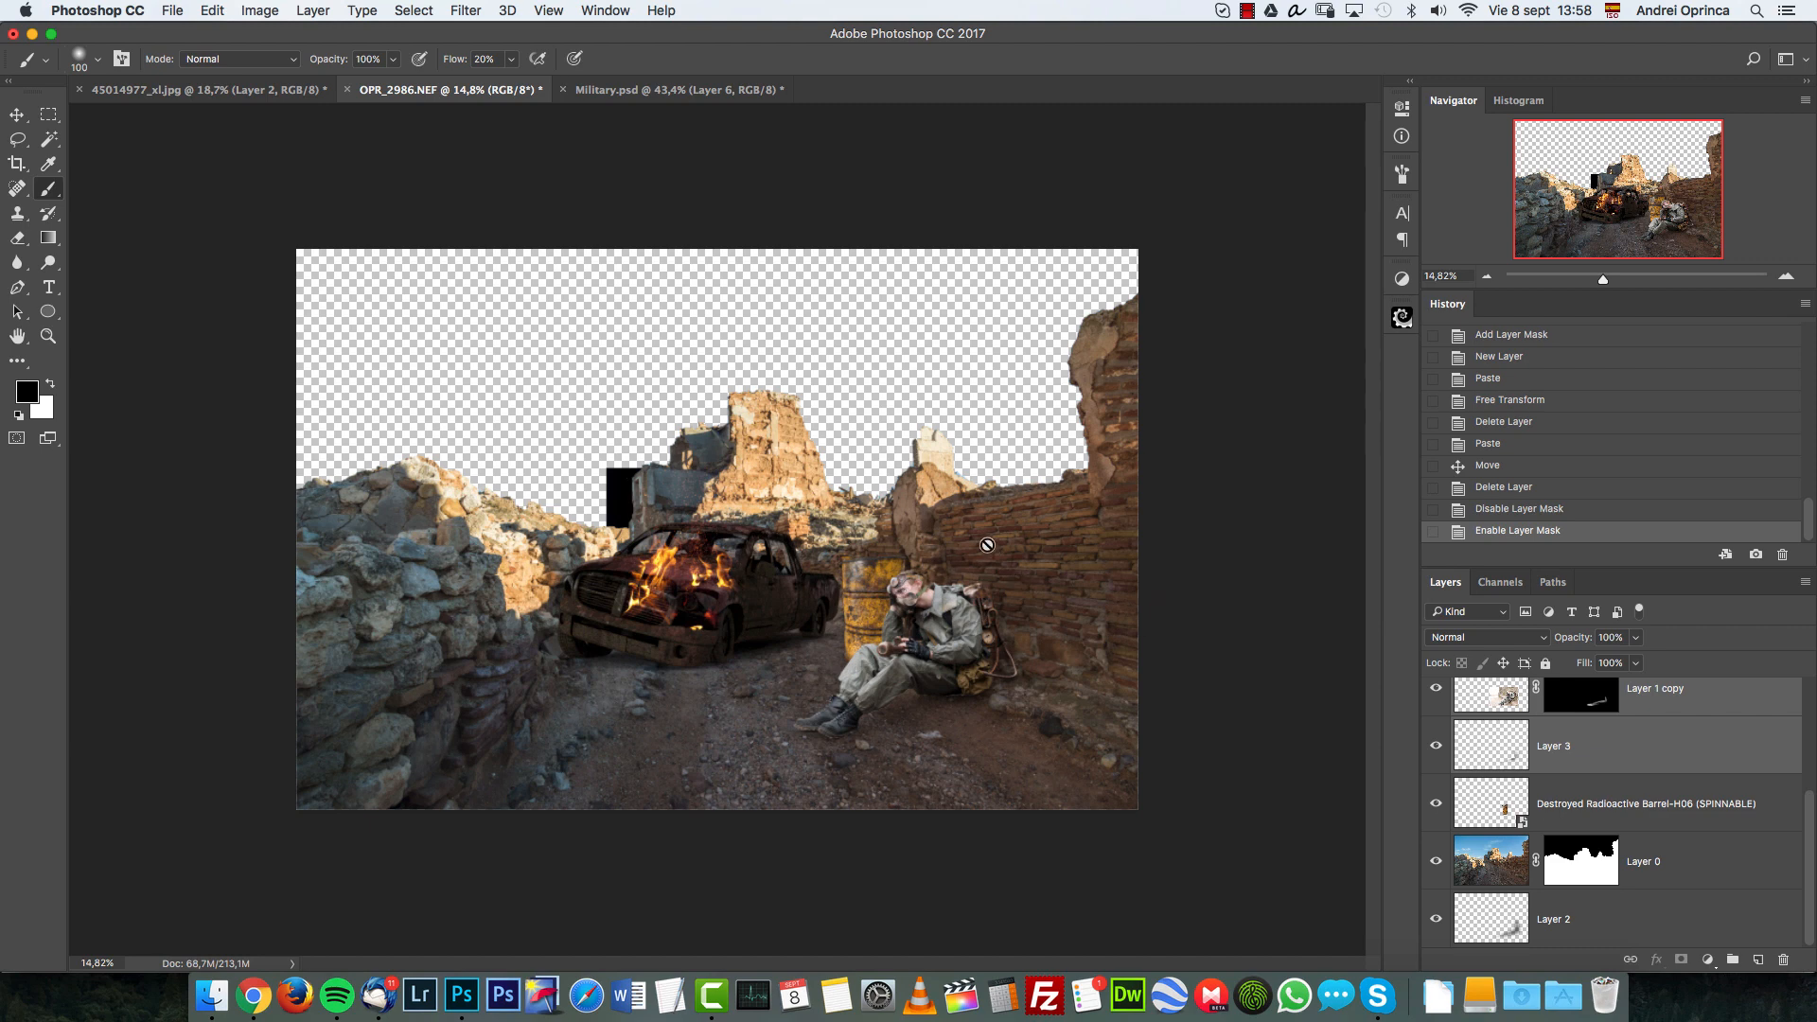
pyautogui.moveTo(203, 89)
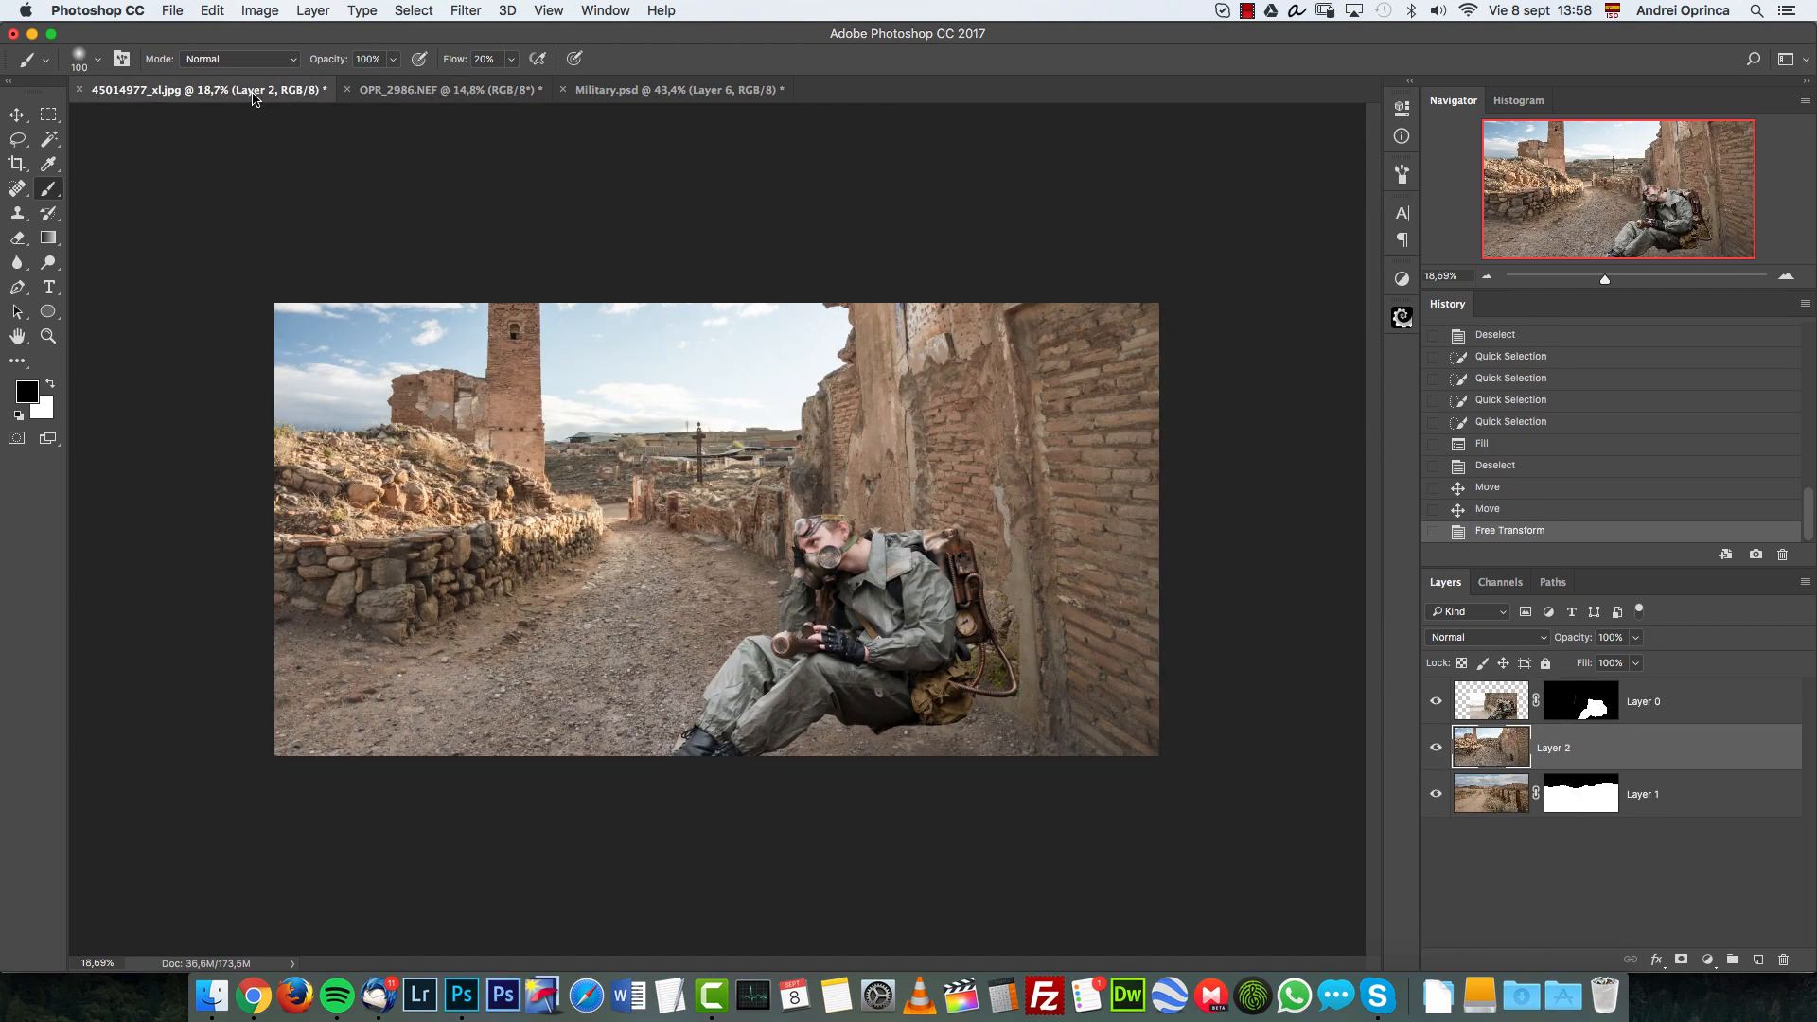
pyautogui.moveTo(655, 401)
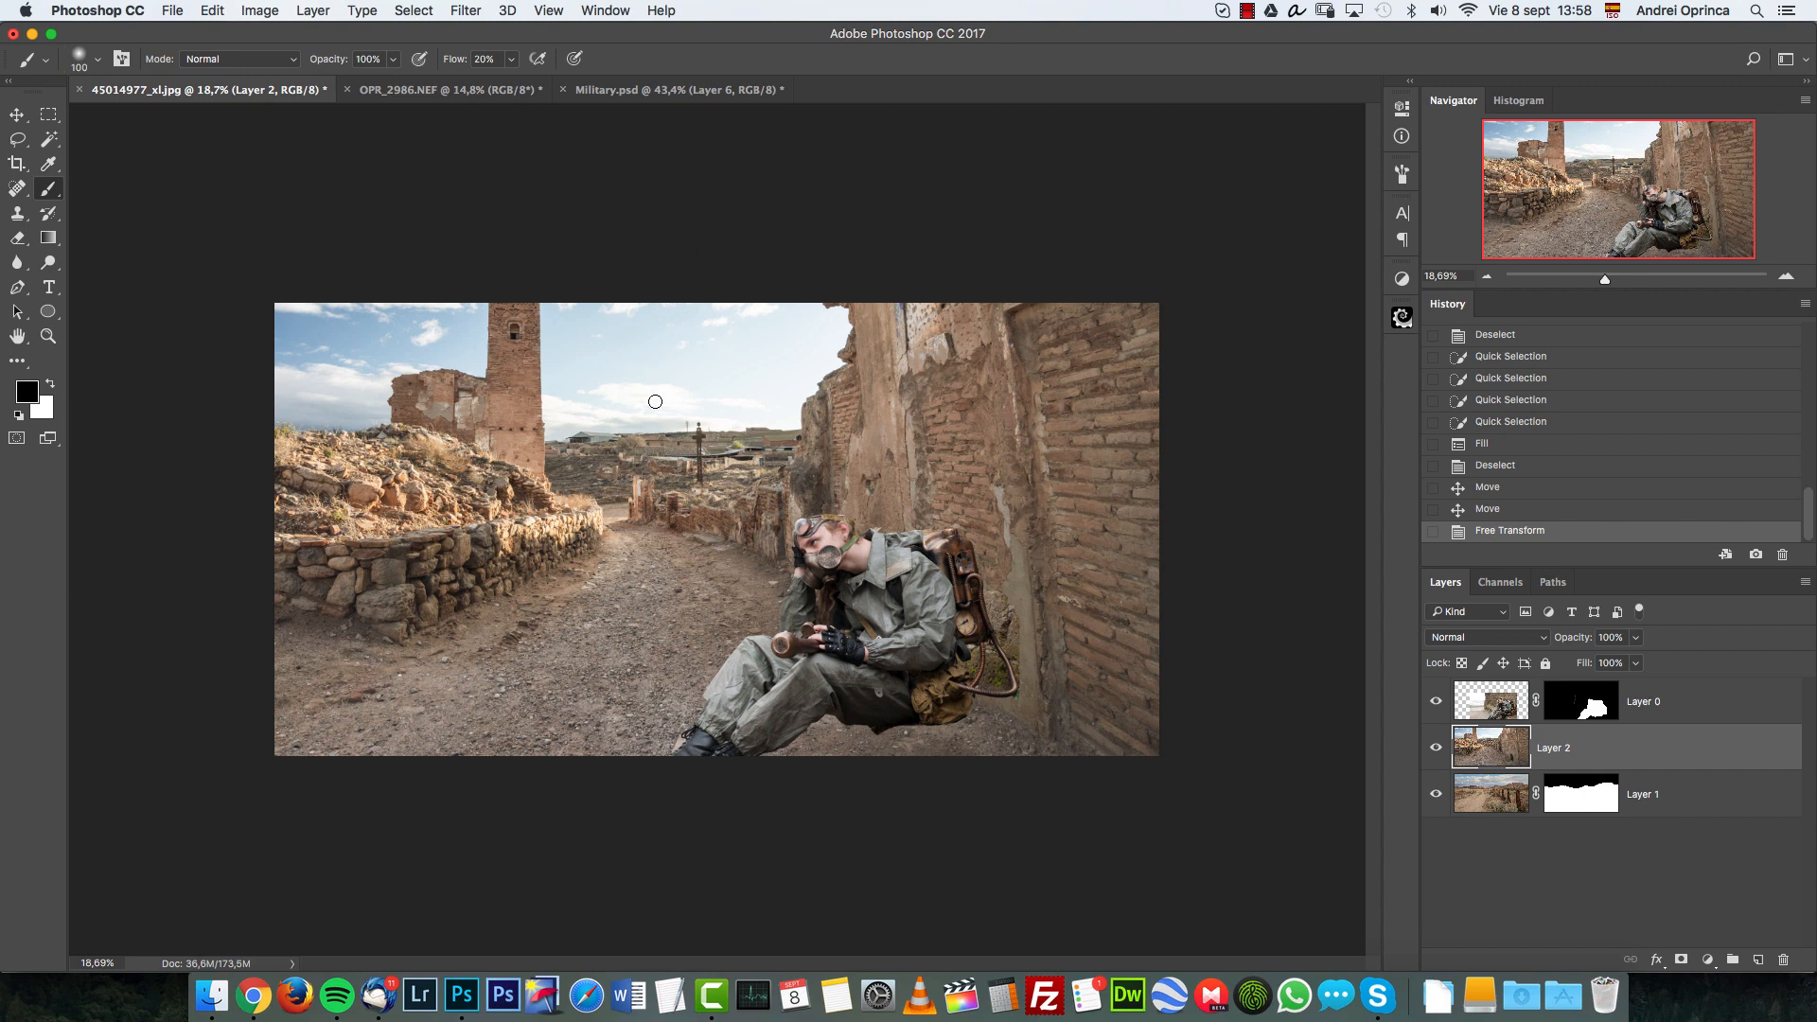
pyautogui.moveTo(868, 558)
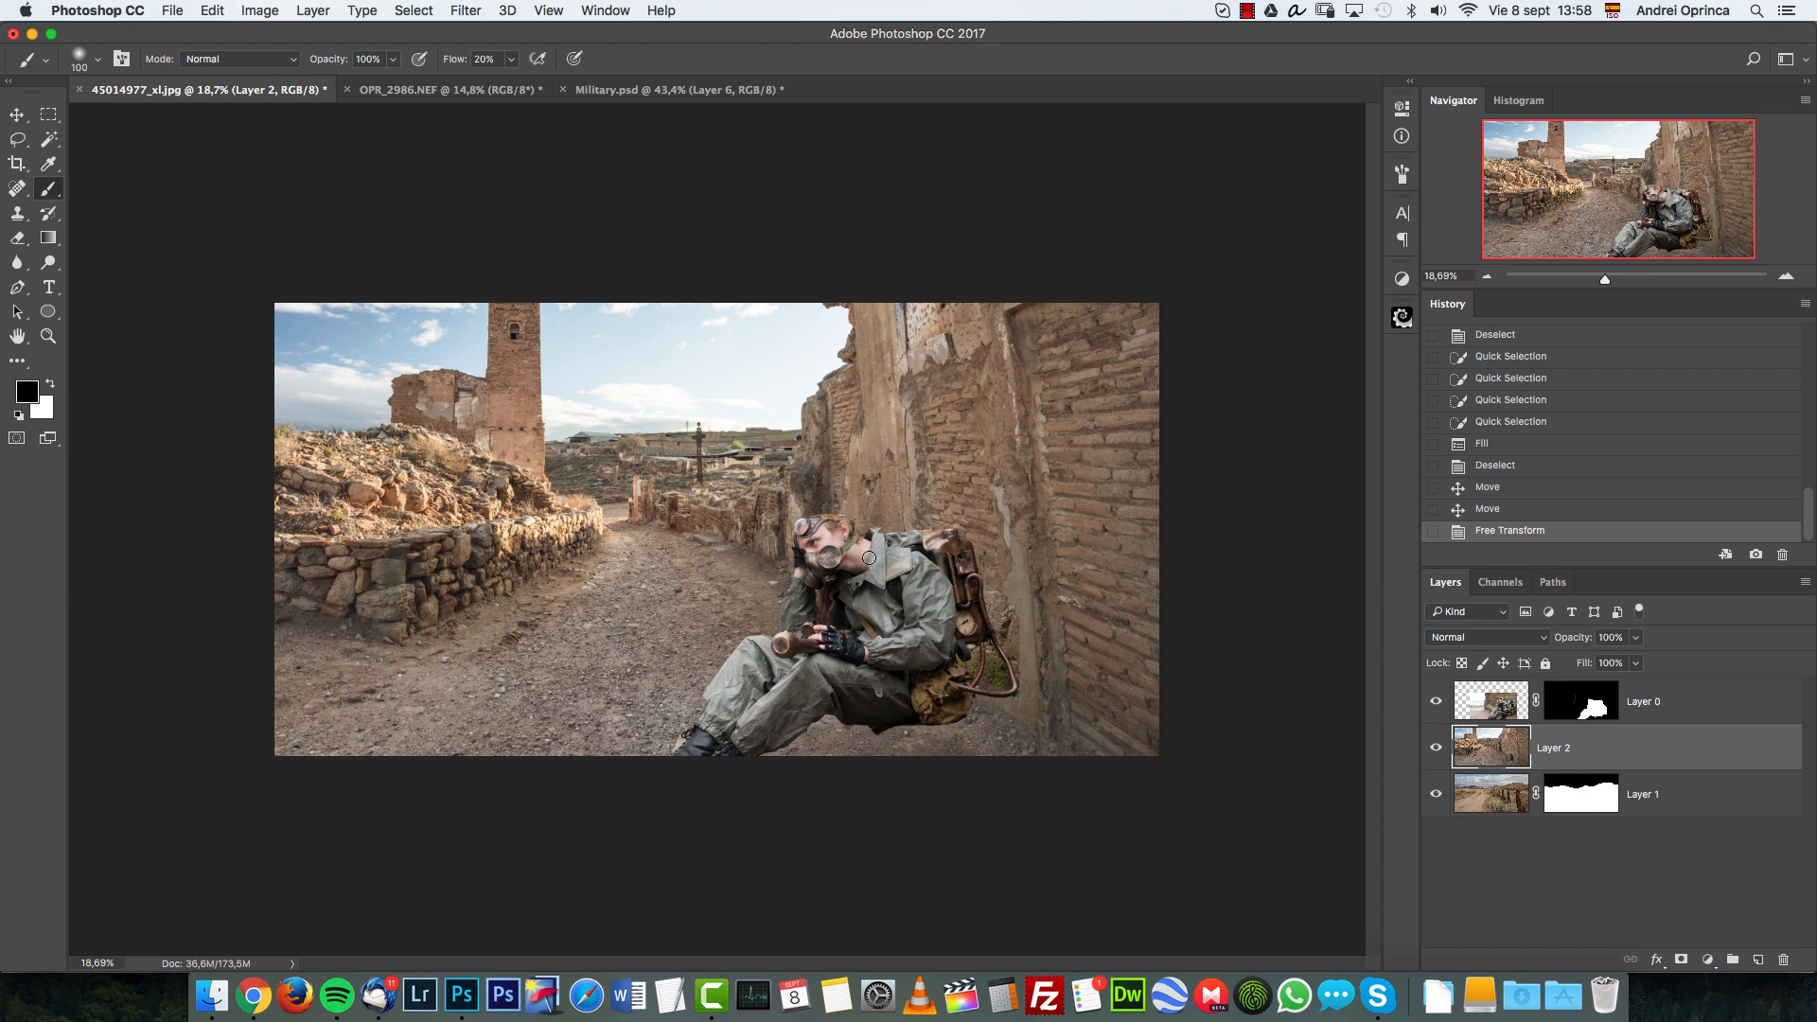
pyautogui.click(1642, 701)
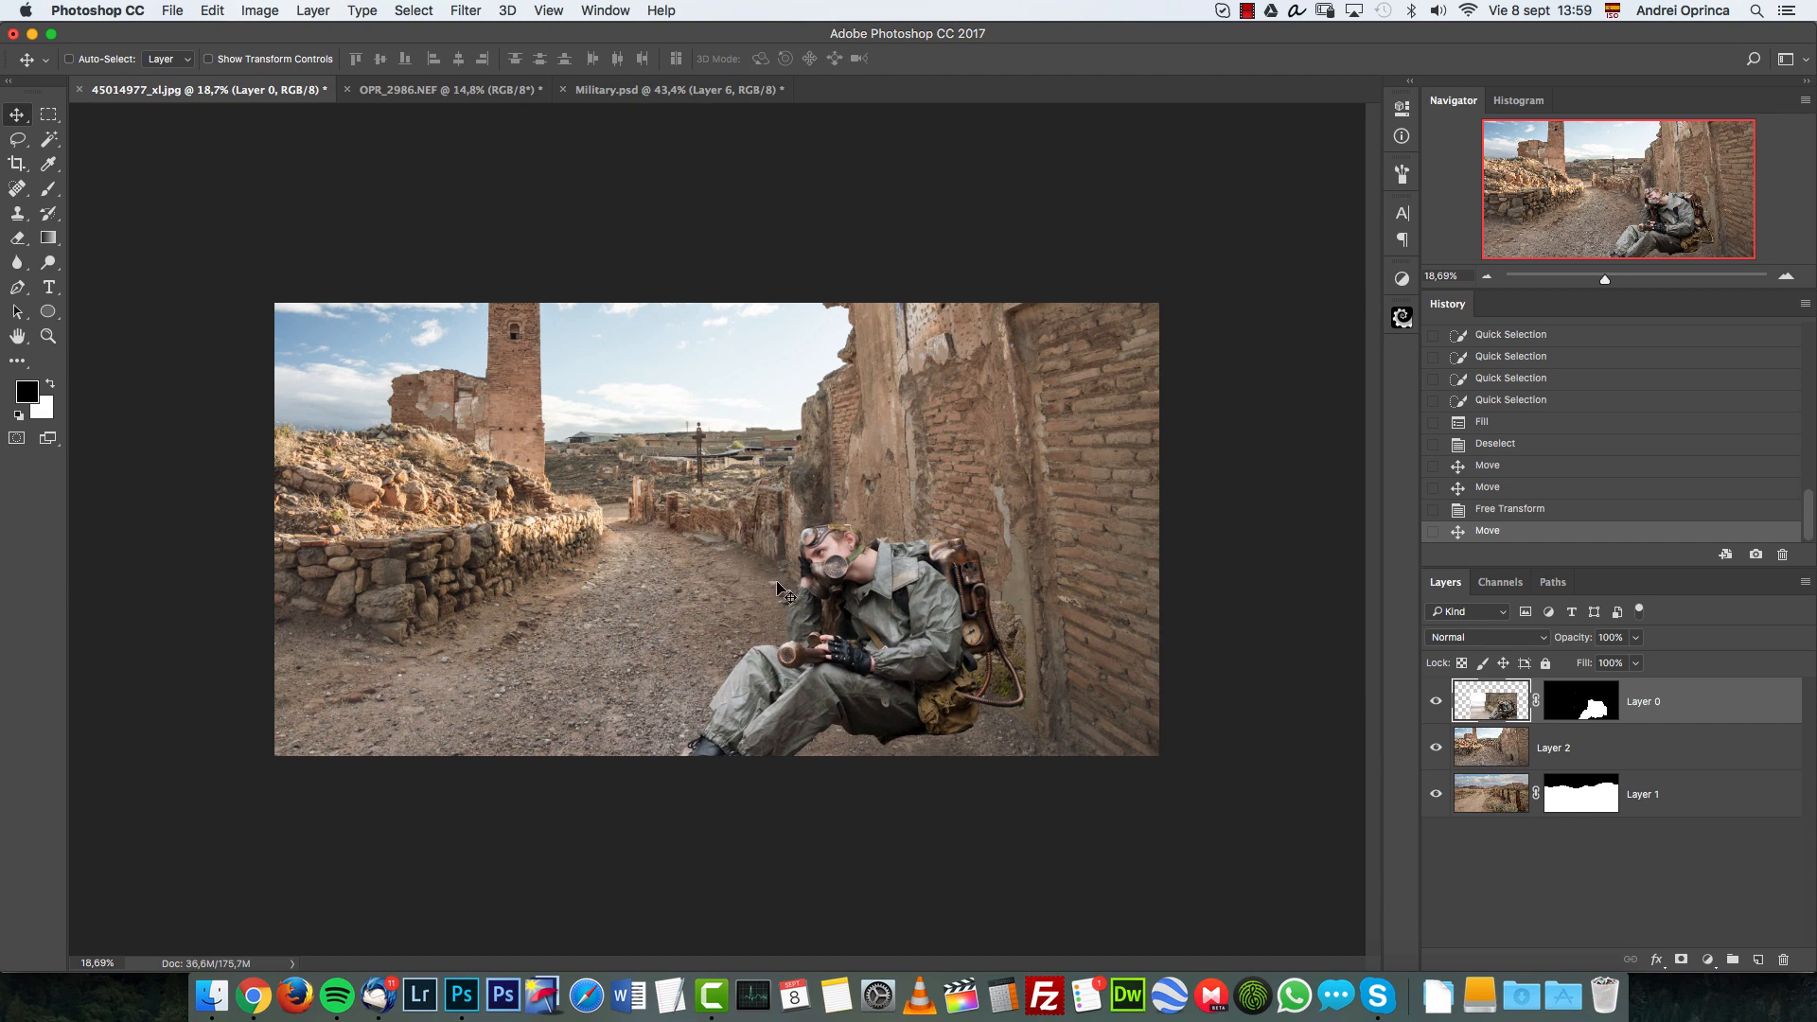
pyautogui.moveTo(484, 573)
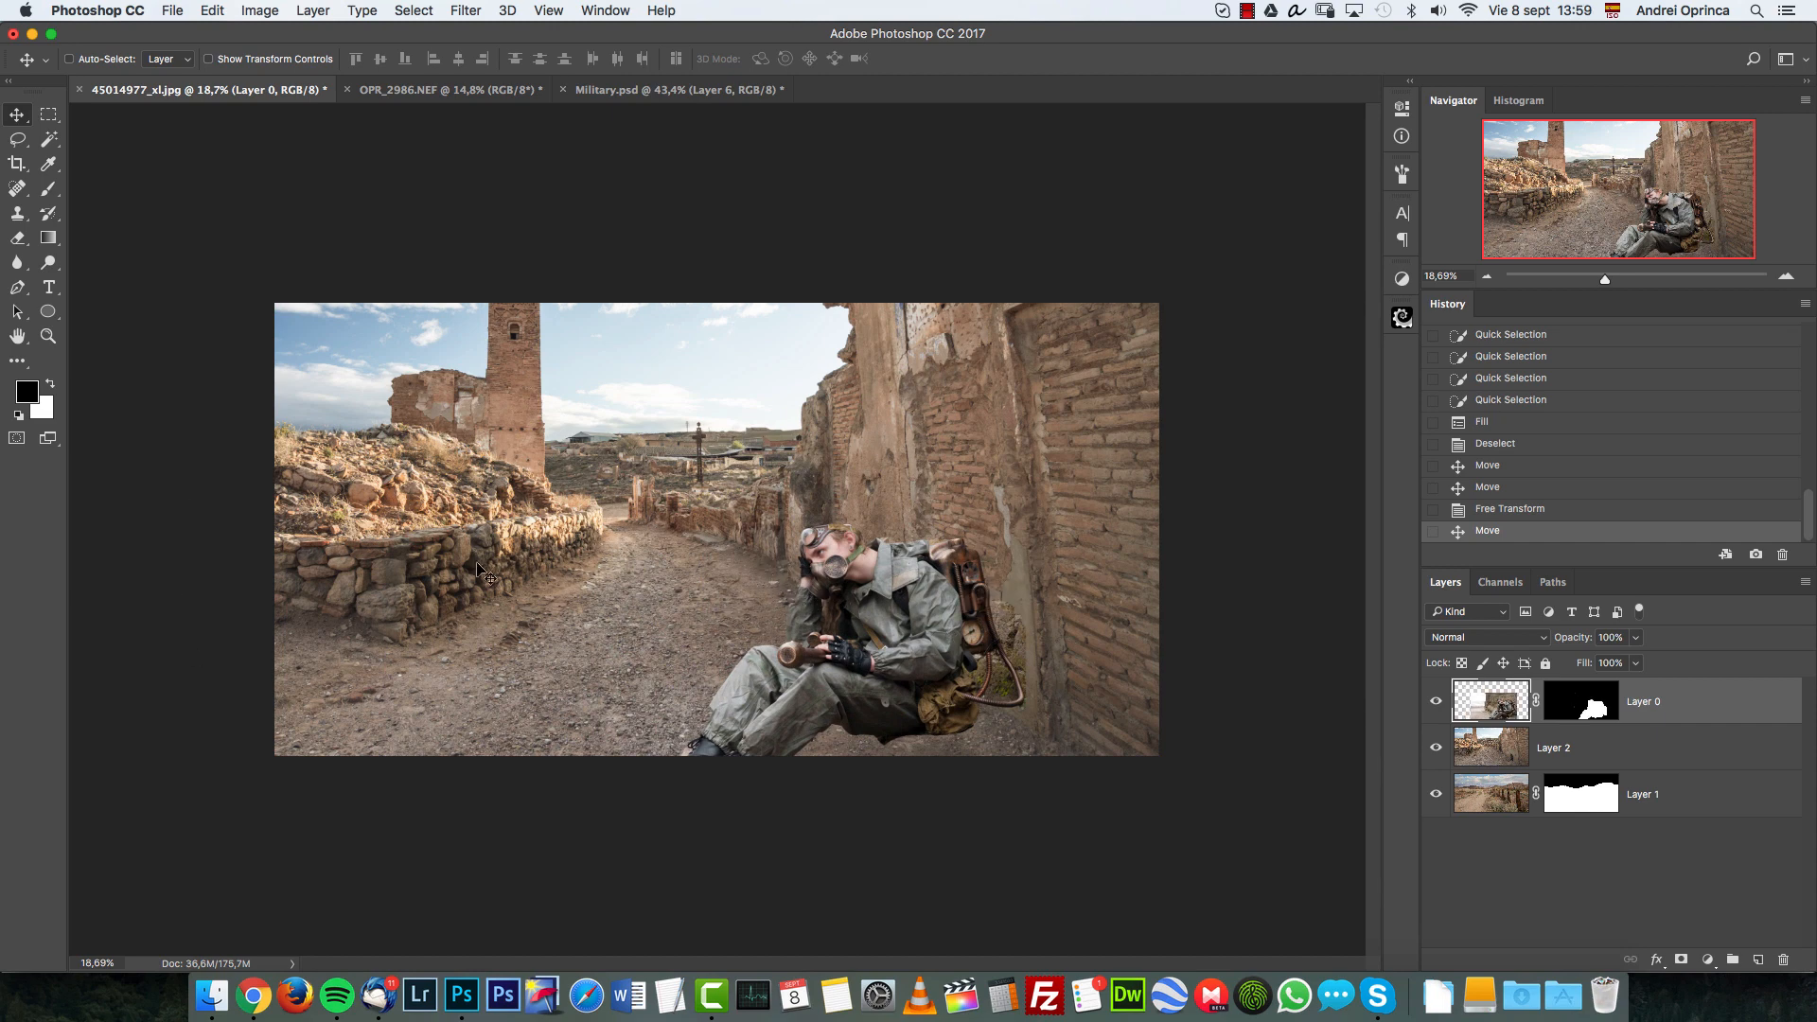
pyautogui.click(678, 89)
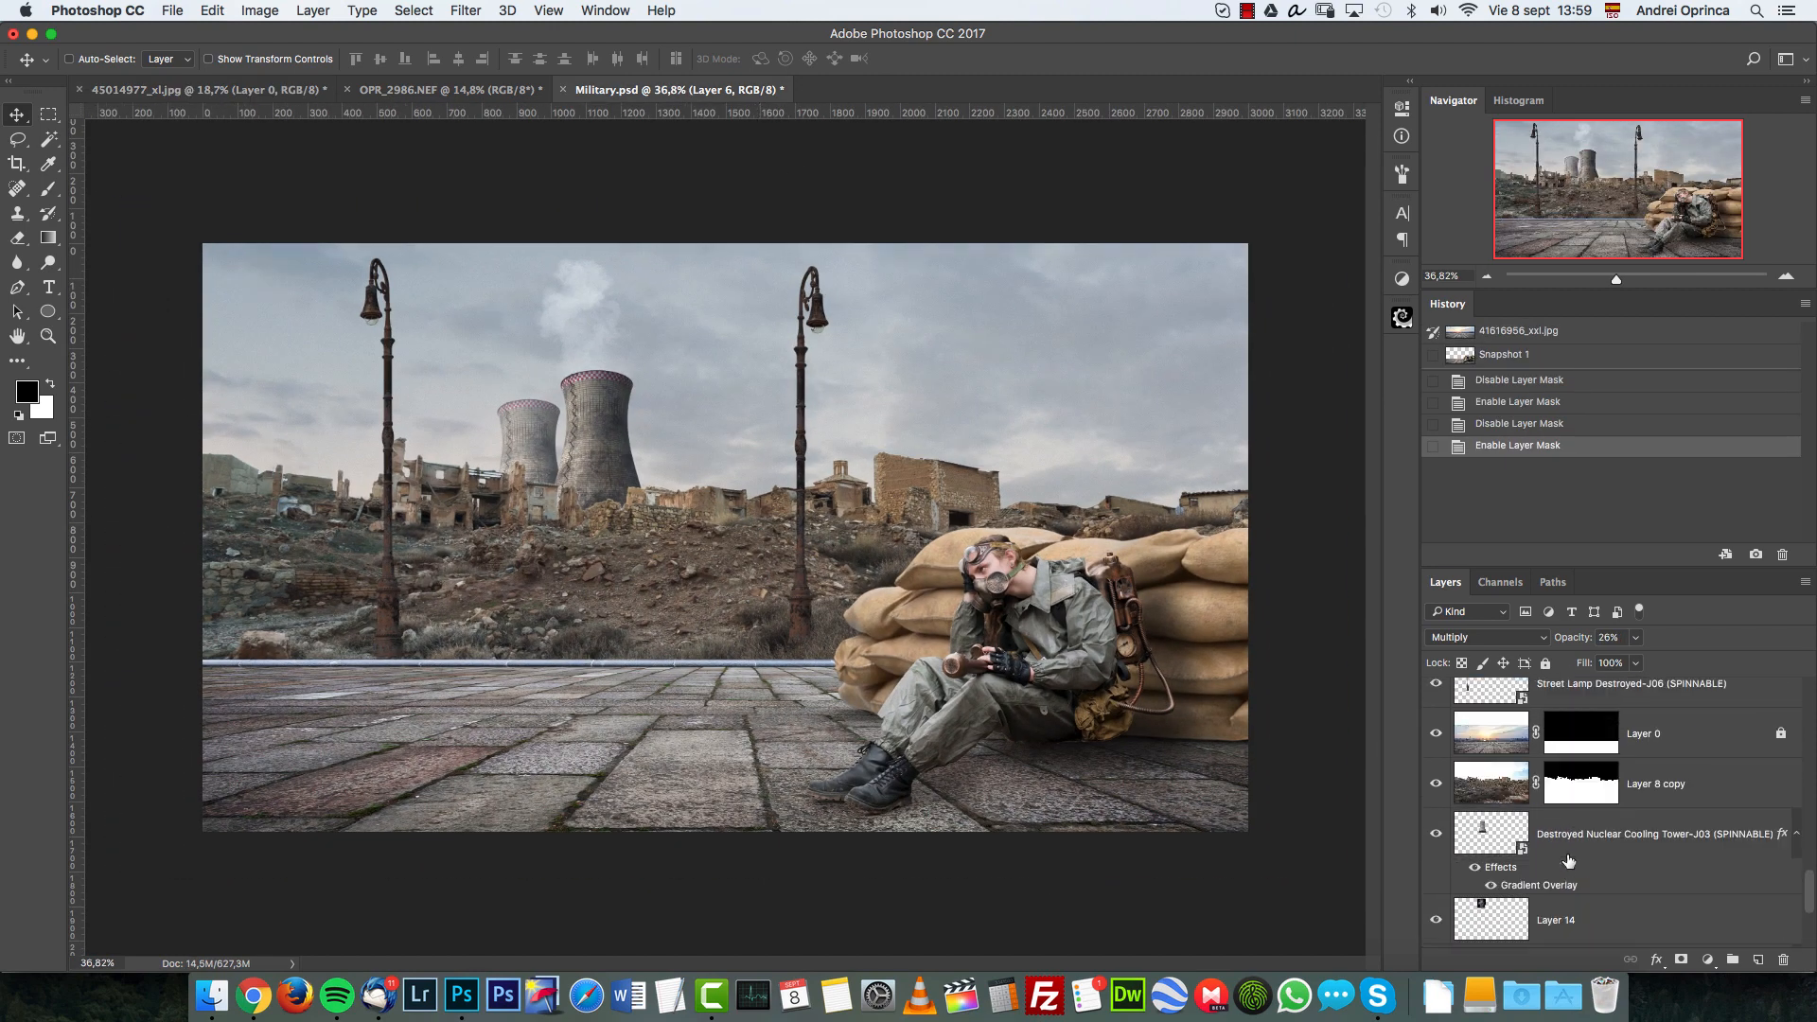
# Reveal the destroyed M1 Abrams tank on the left and rotate its PixelSquid model
pyautogui.scroll(-3)
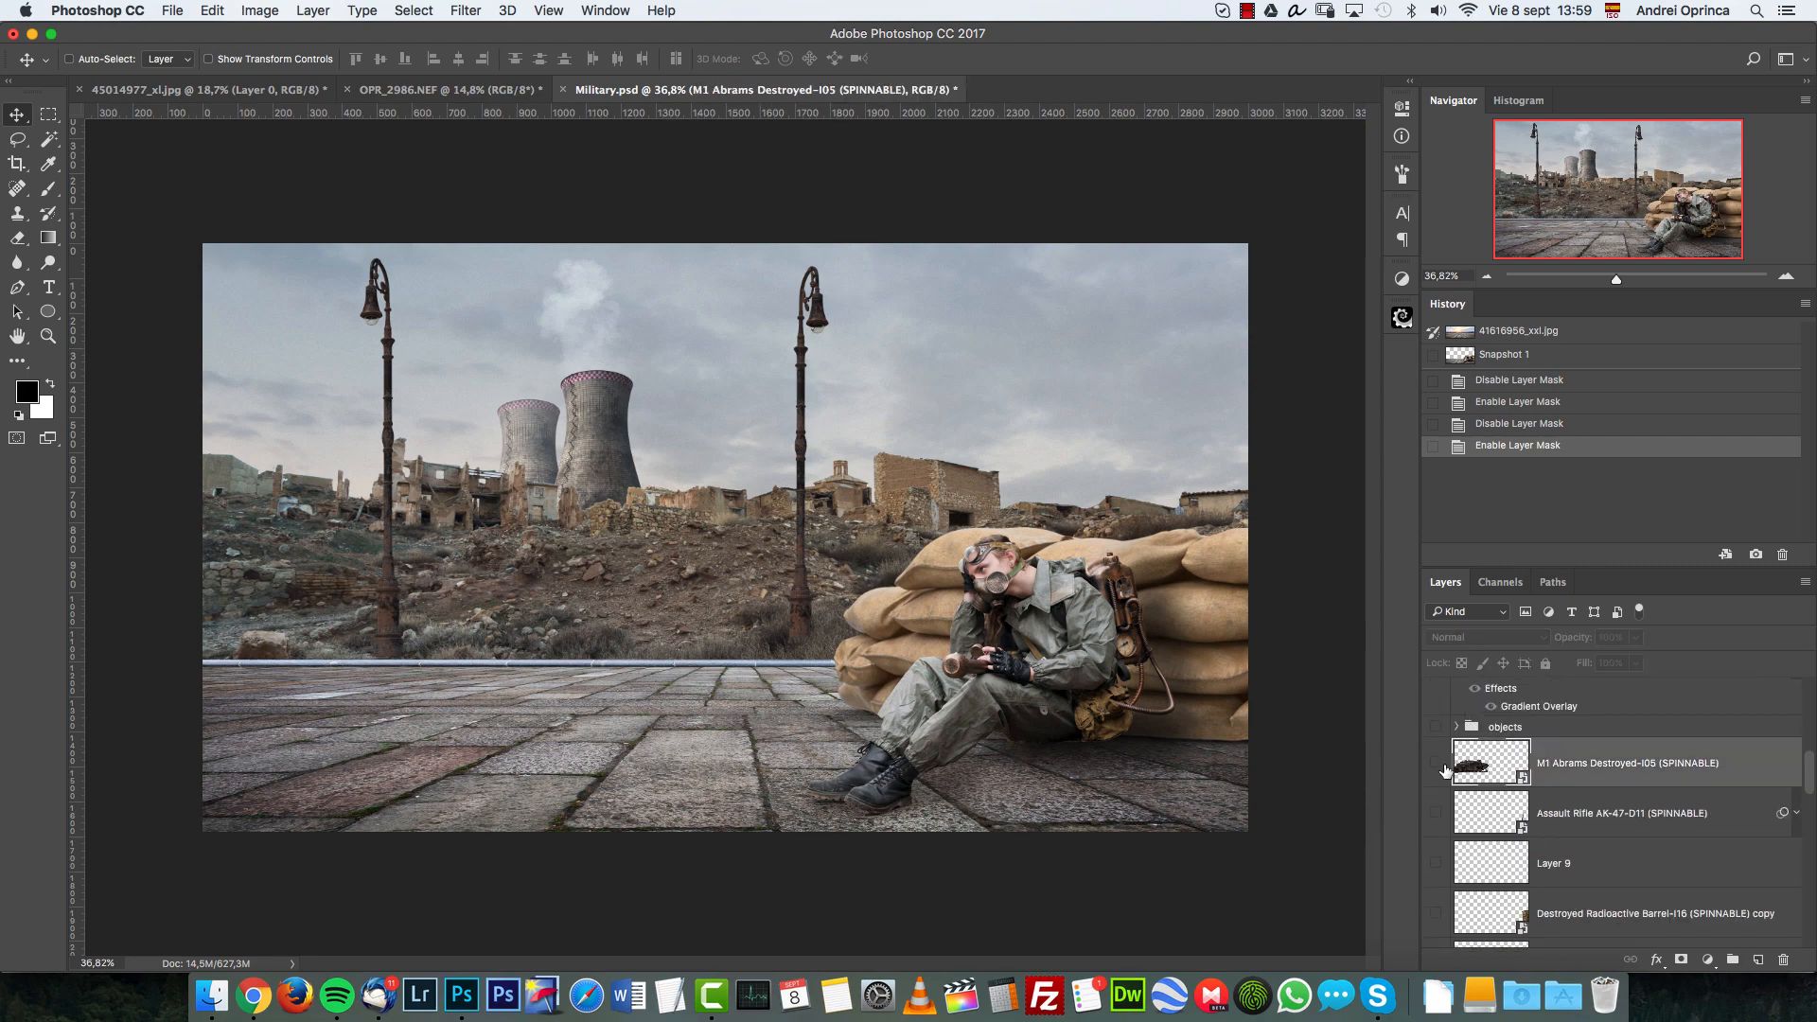
pyautogui.click(1436, 763)
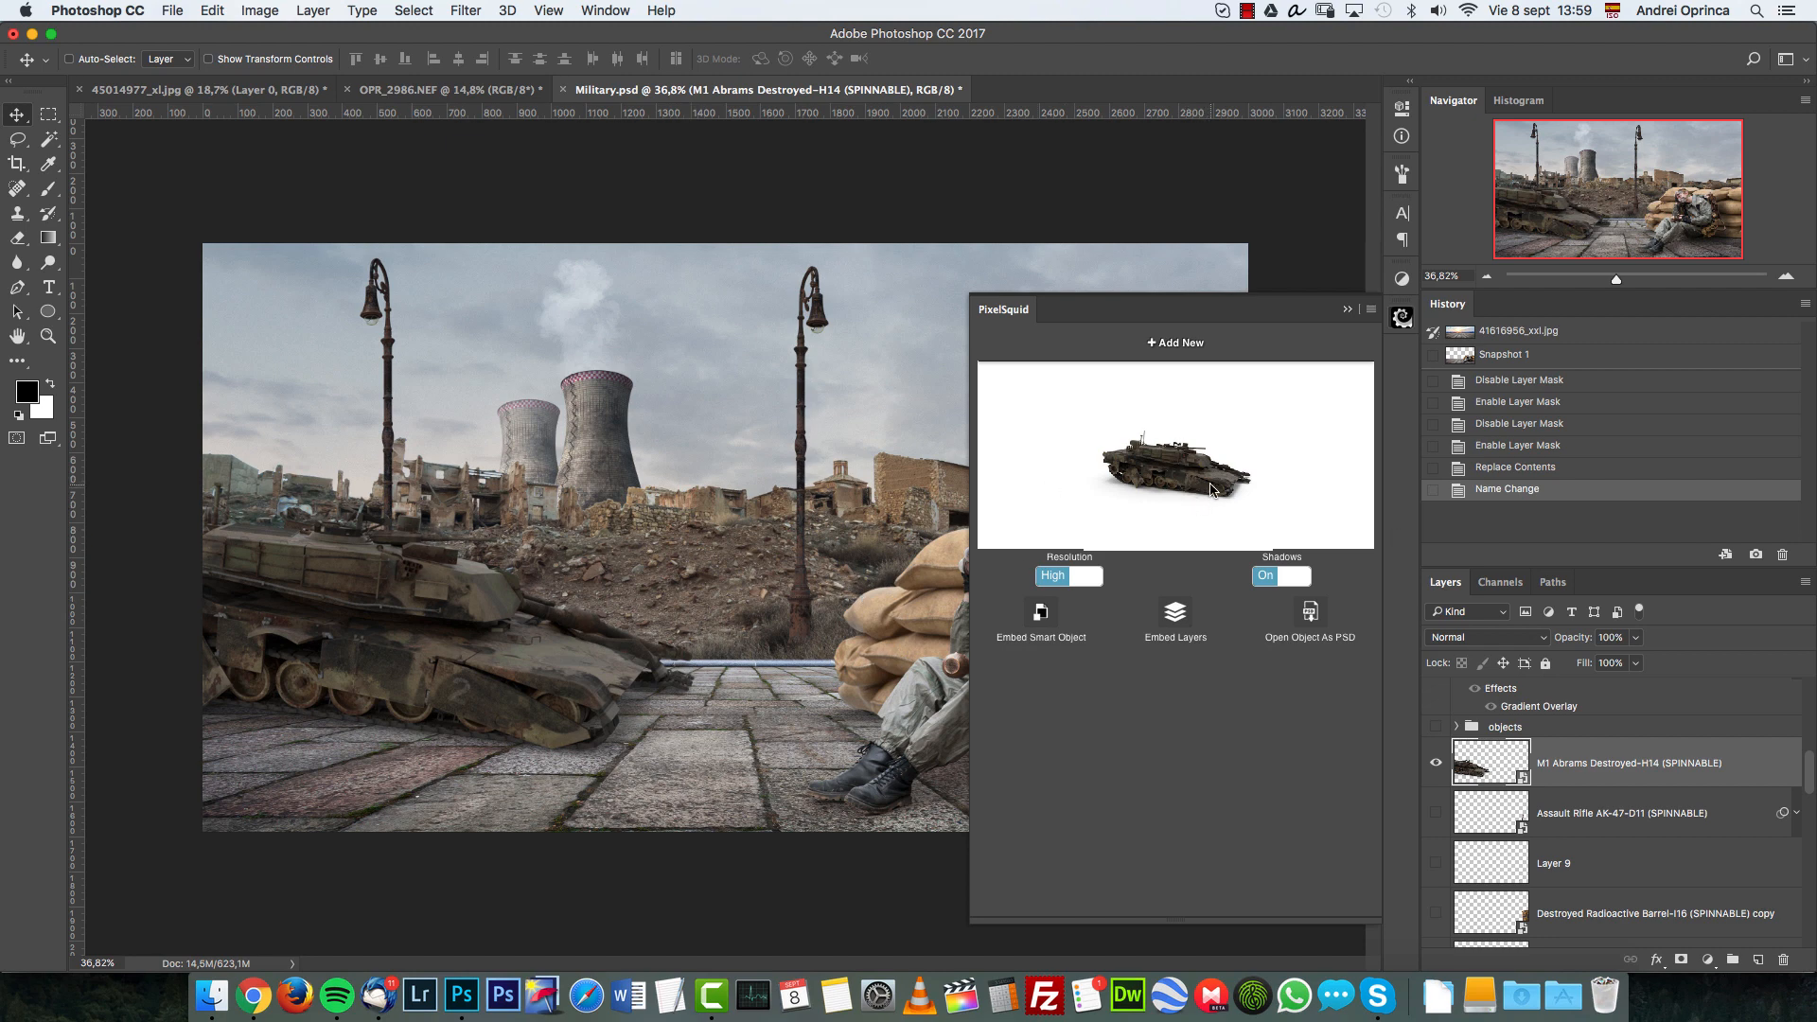
pyautogui.moveTo(1212, 463); pyautogui.dragTo(1147, 446)
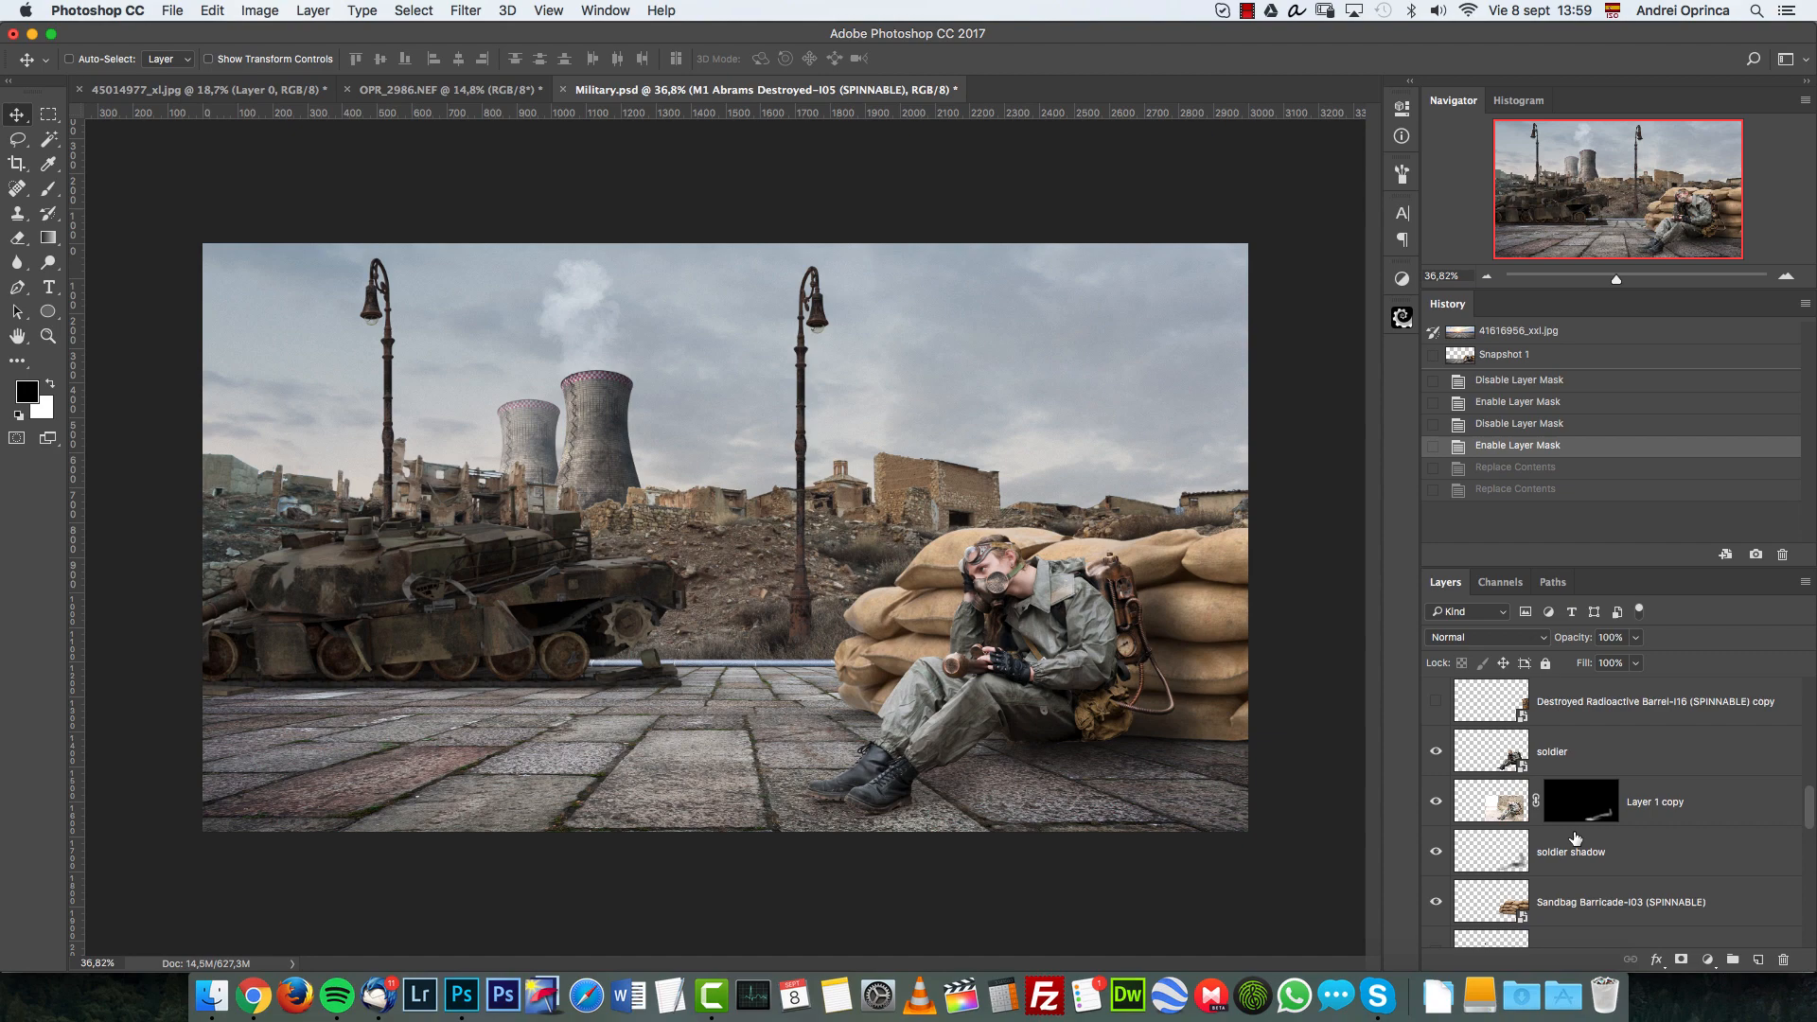
pyautogui.scroll(-3)
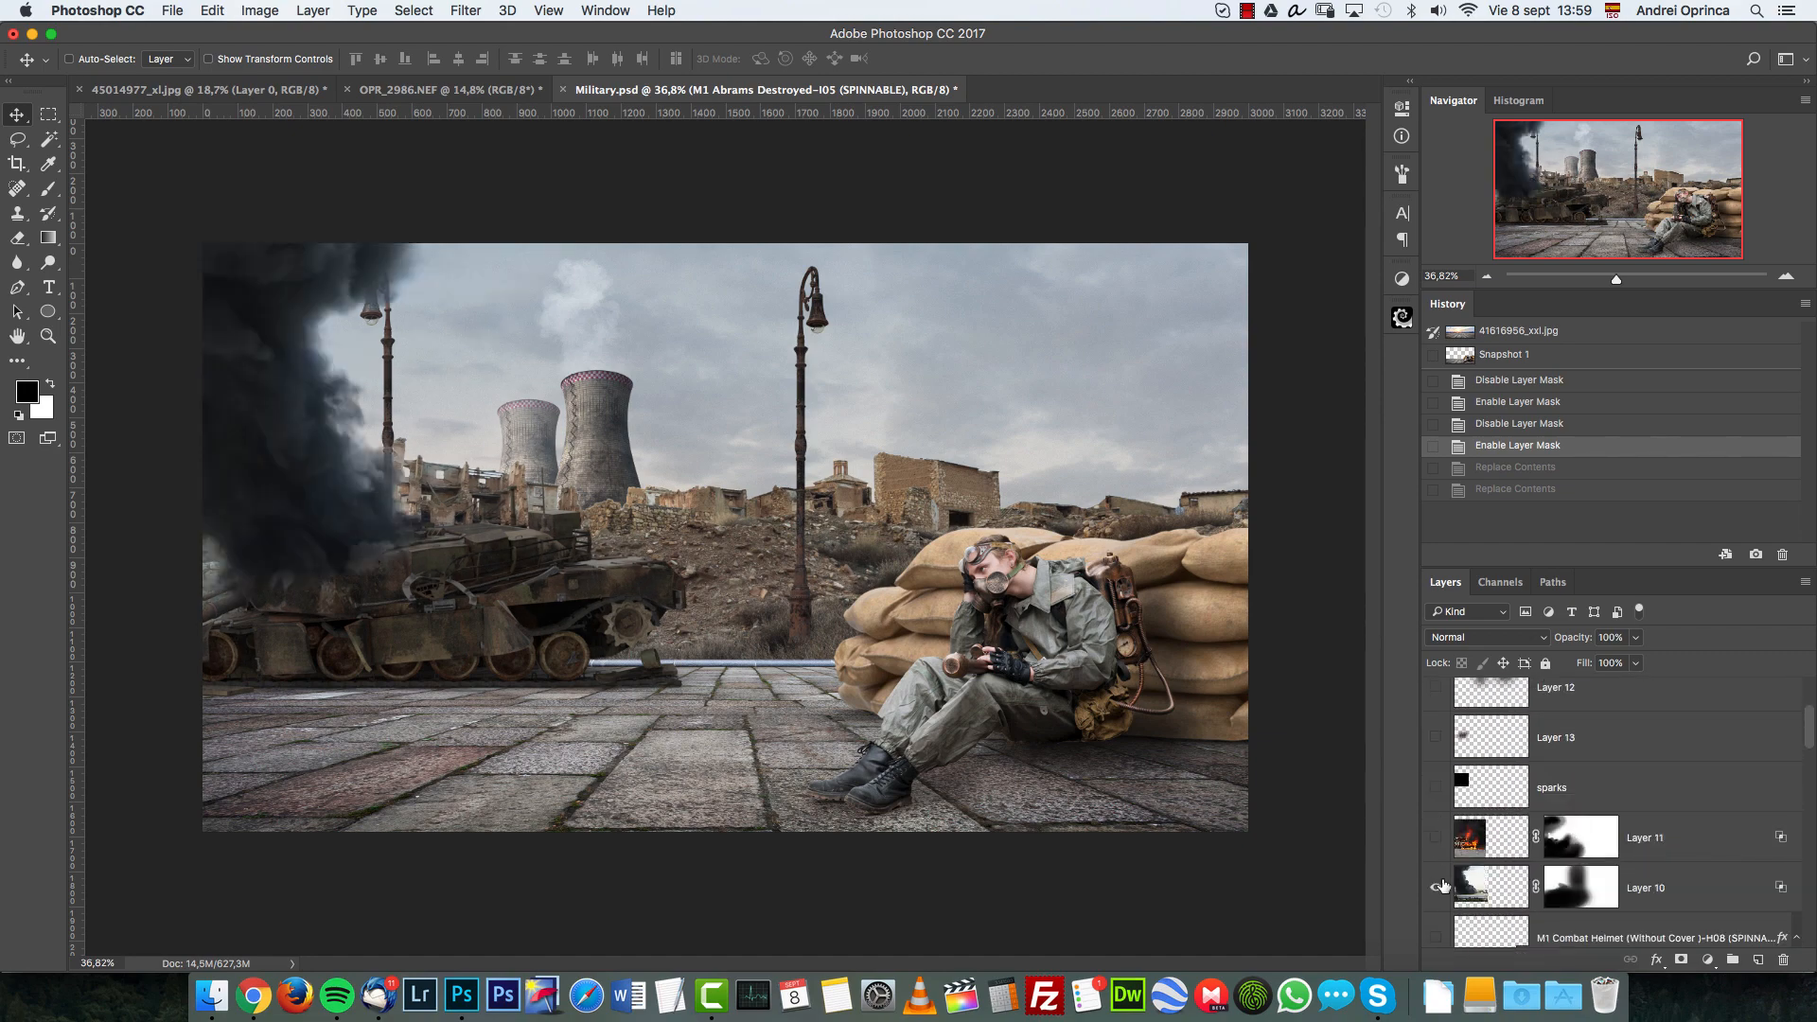
# Reveal Layer 10's black smoke over the tank, inspect its blending options, and restore its mask
pyautogui.click(1646, 836)
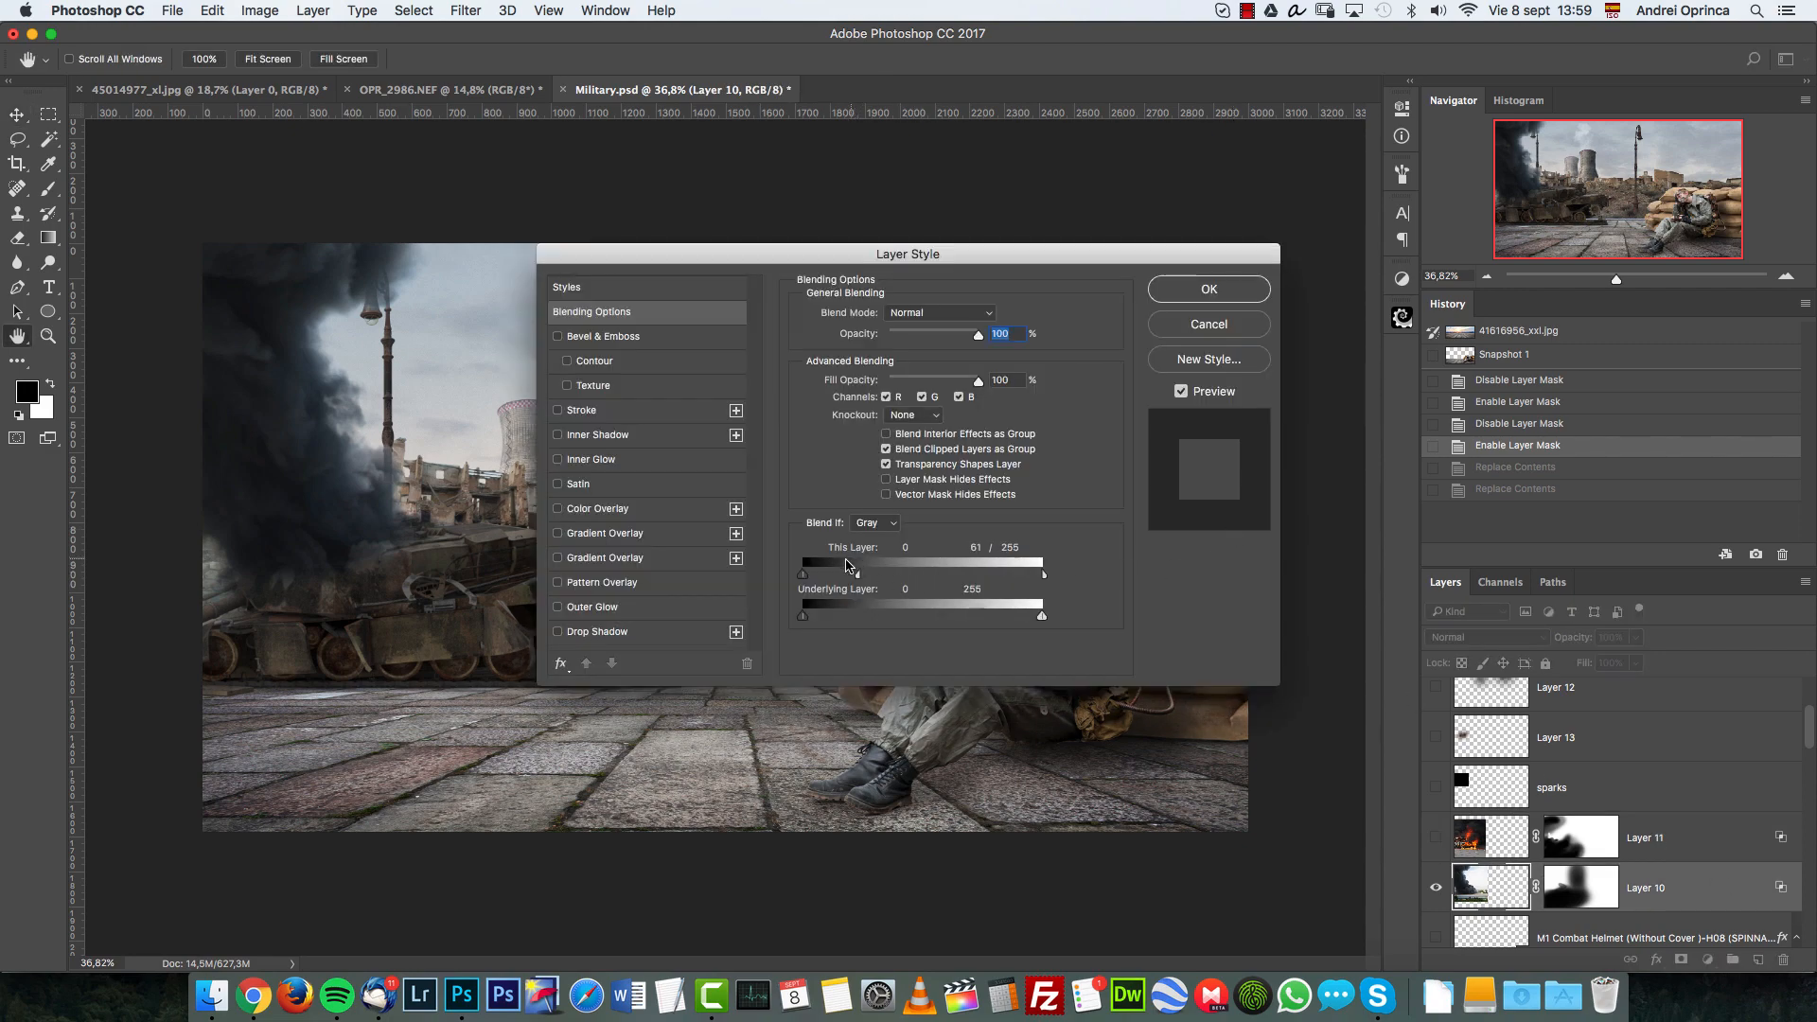
pyautogui.click(1207, 288)
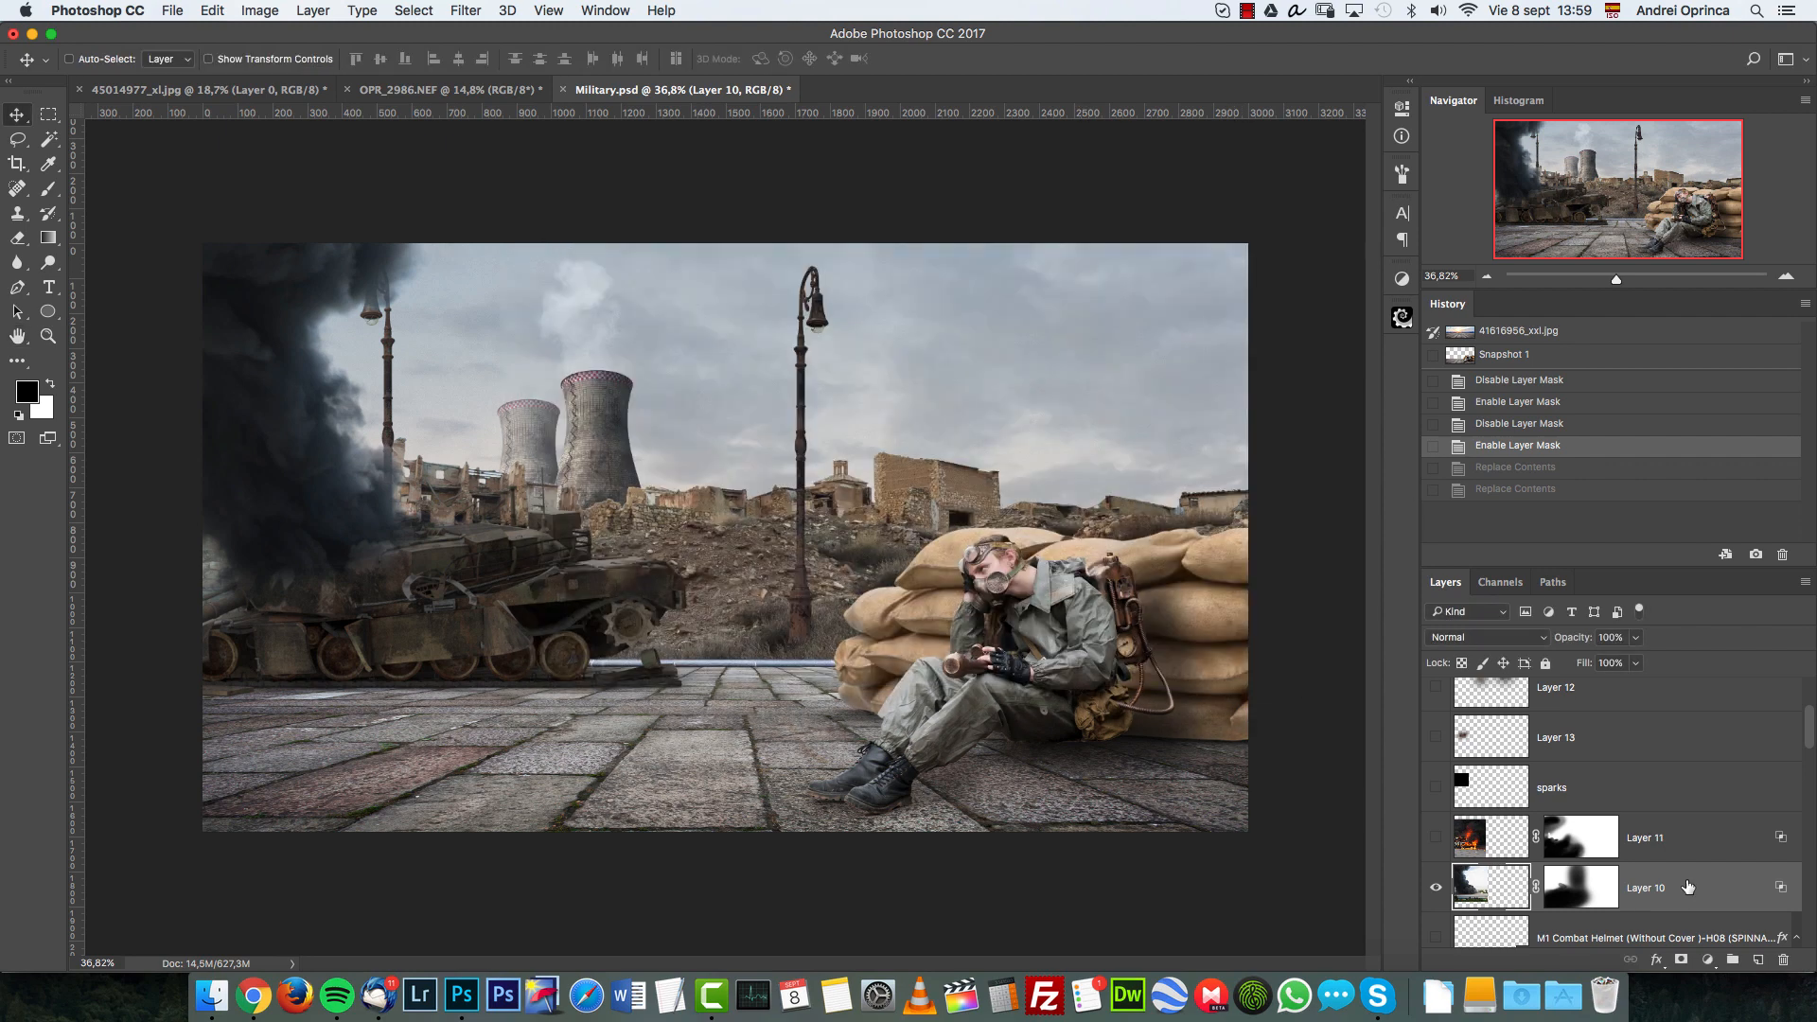
pyautogui.doubleClick(1646, 887)
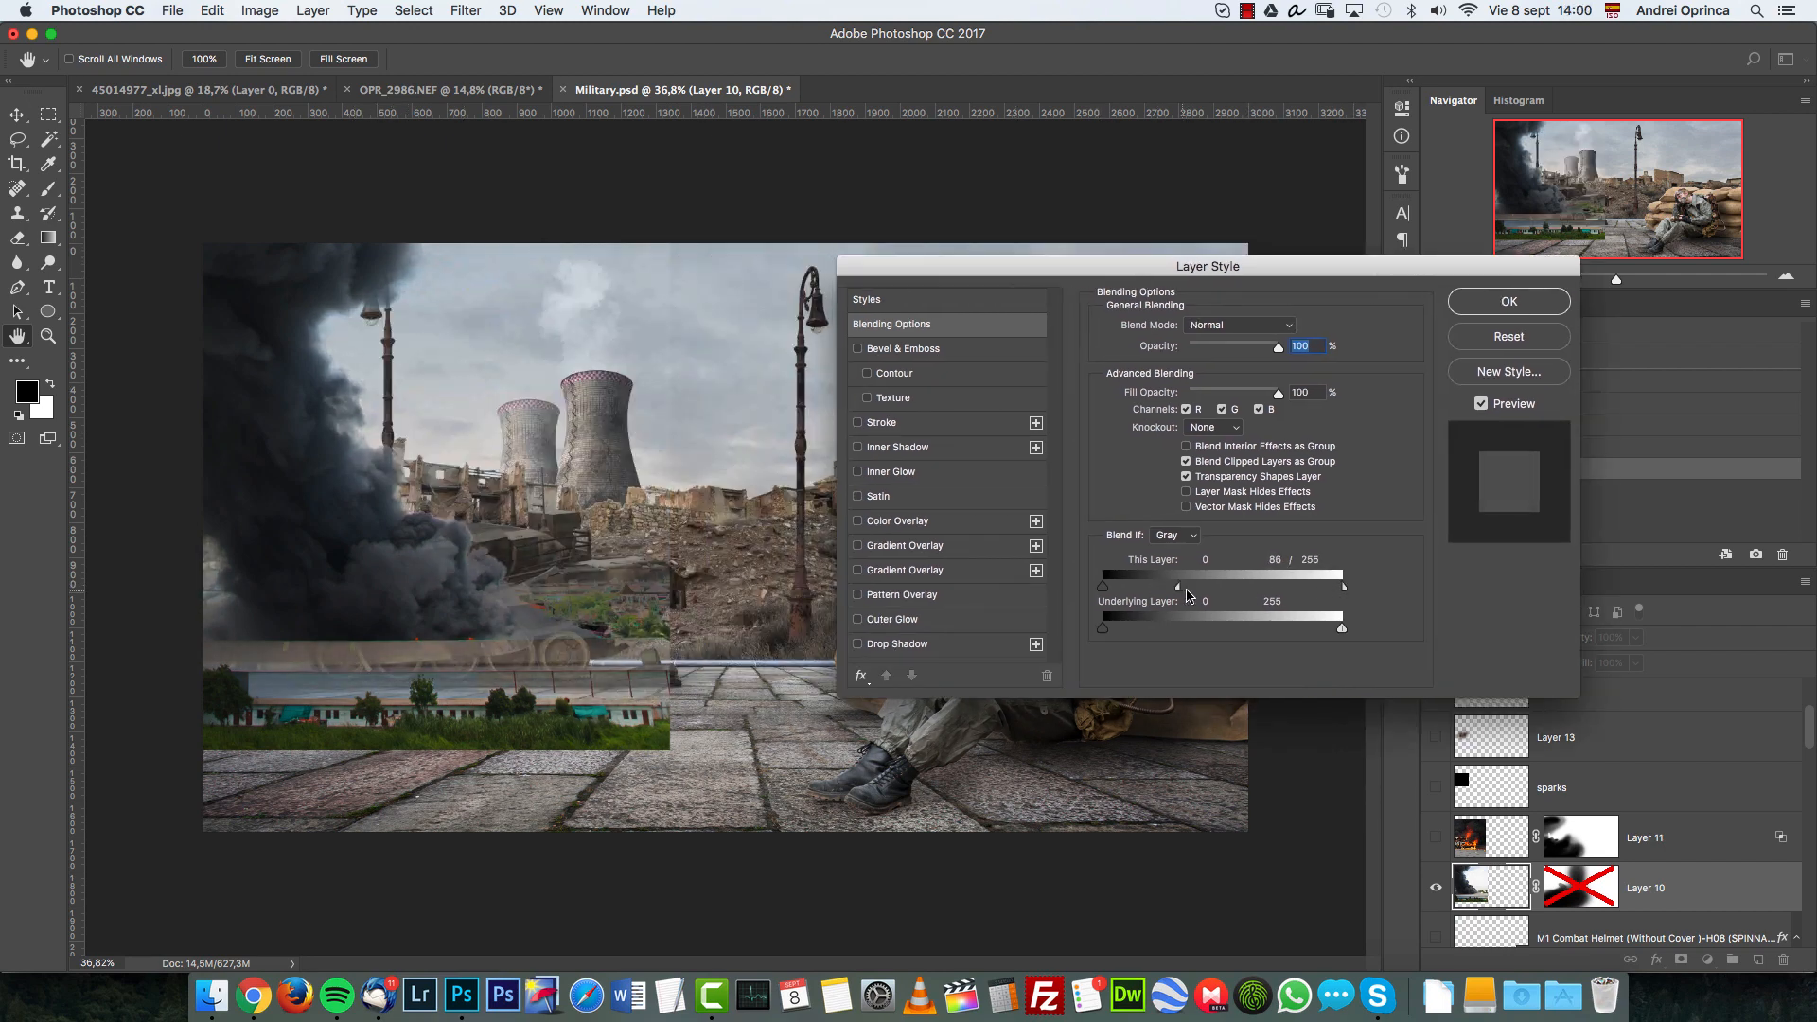
pyautogui.click(1506, 301)
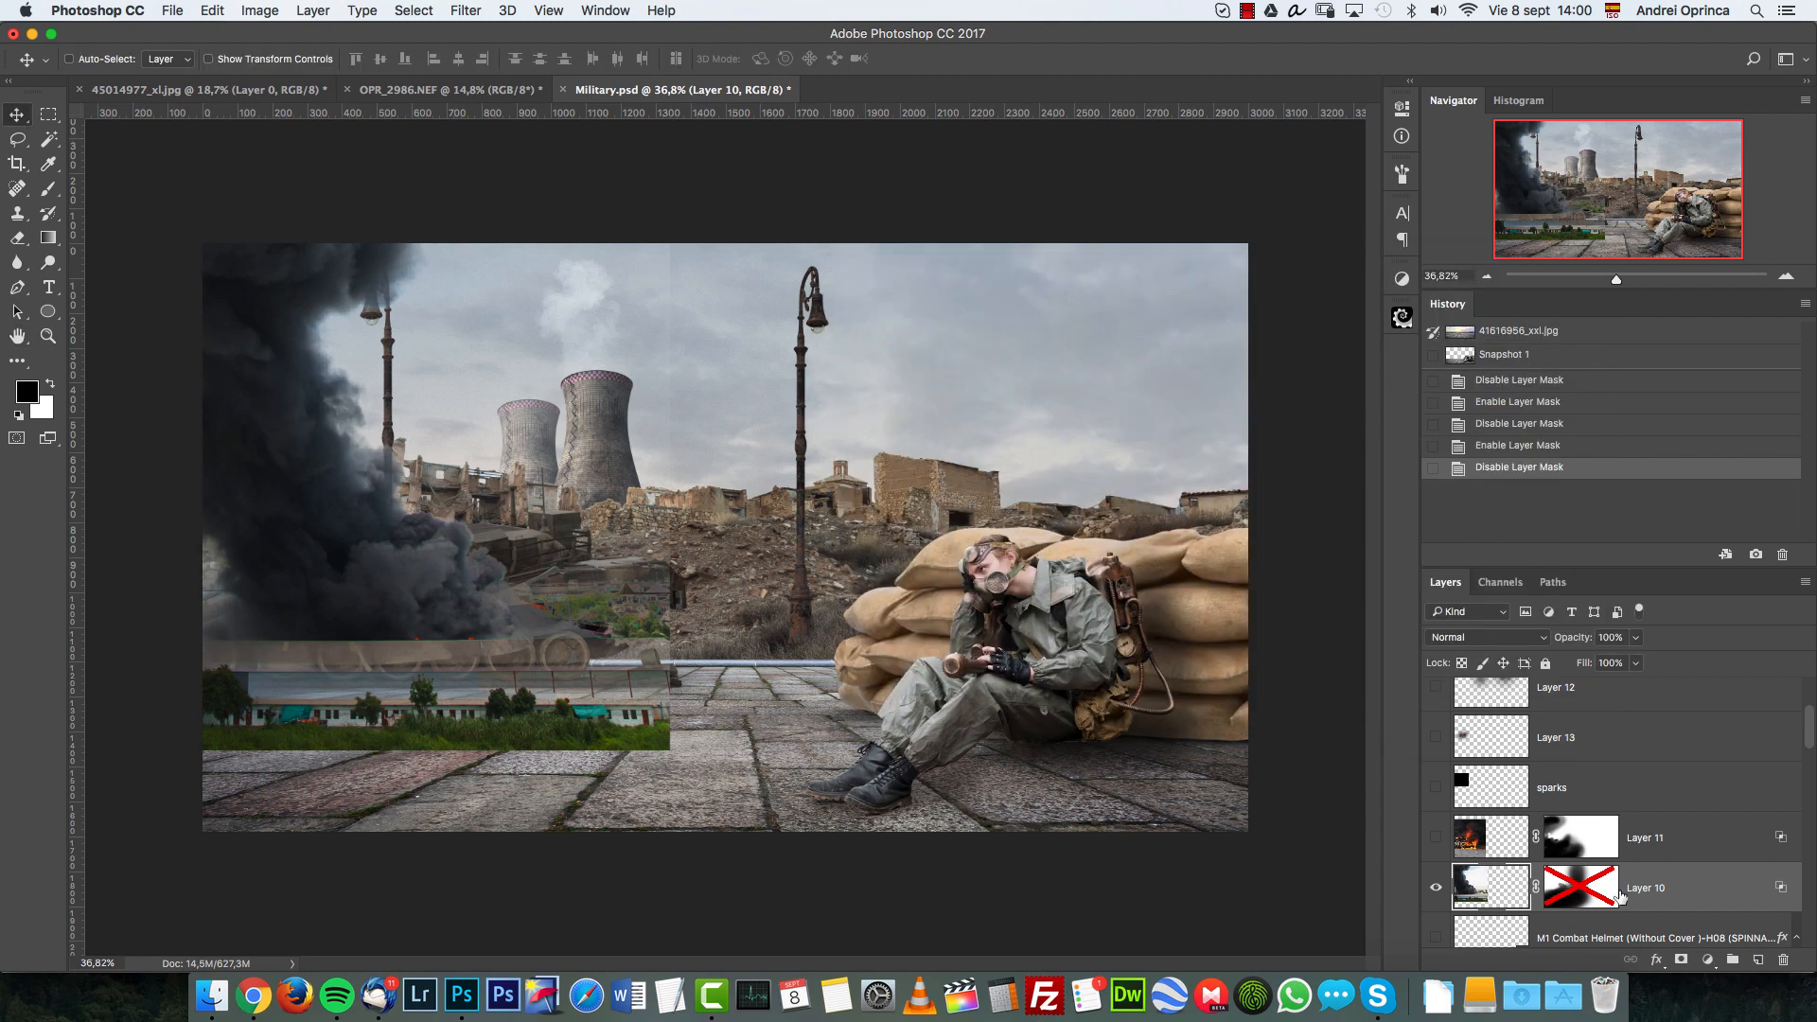
pyautogui.click(1577, 888)
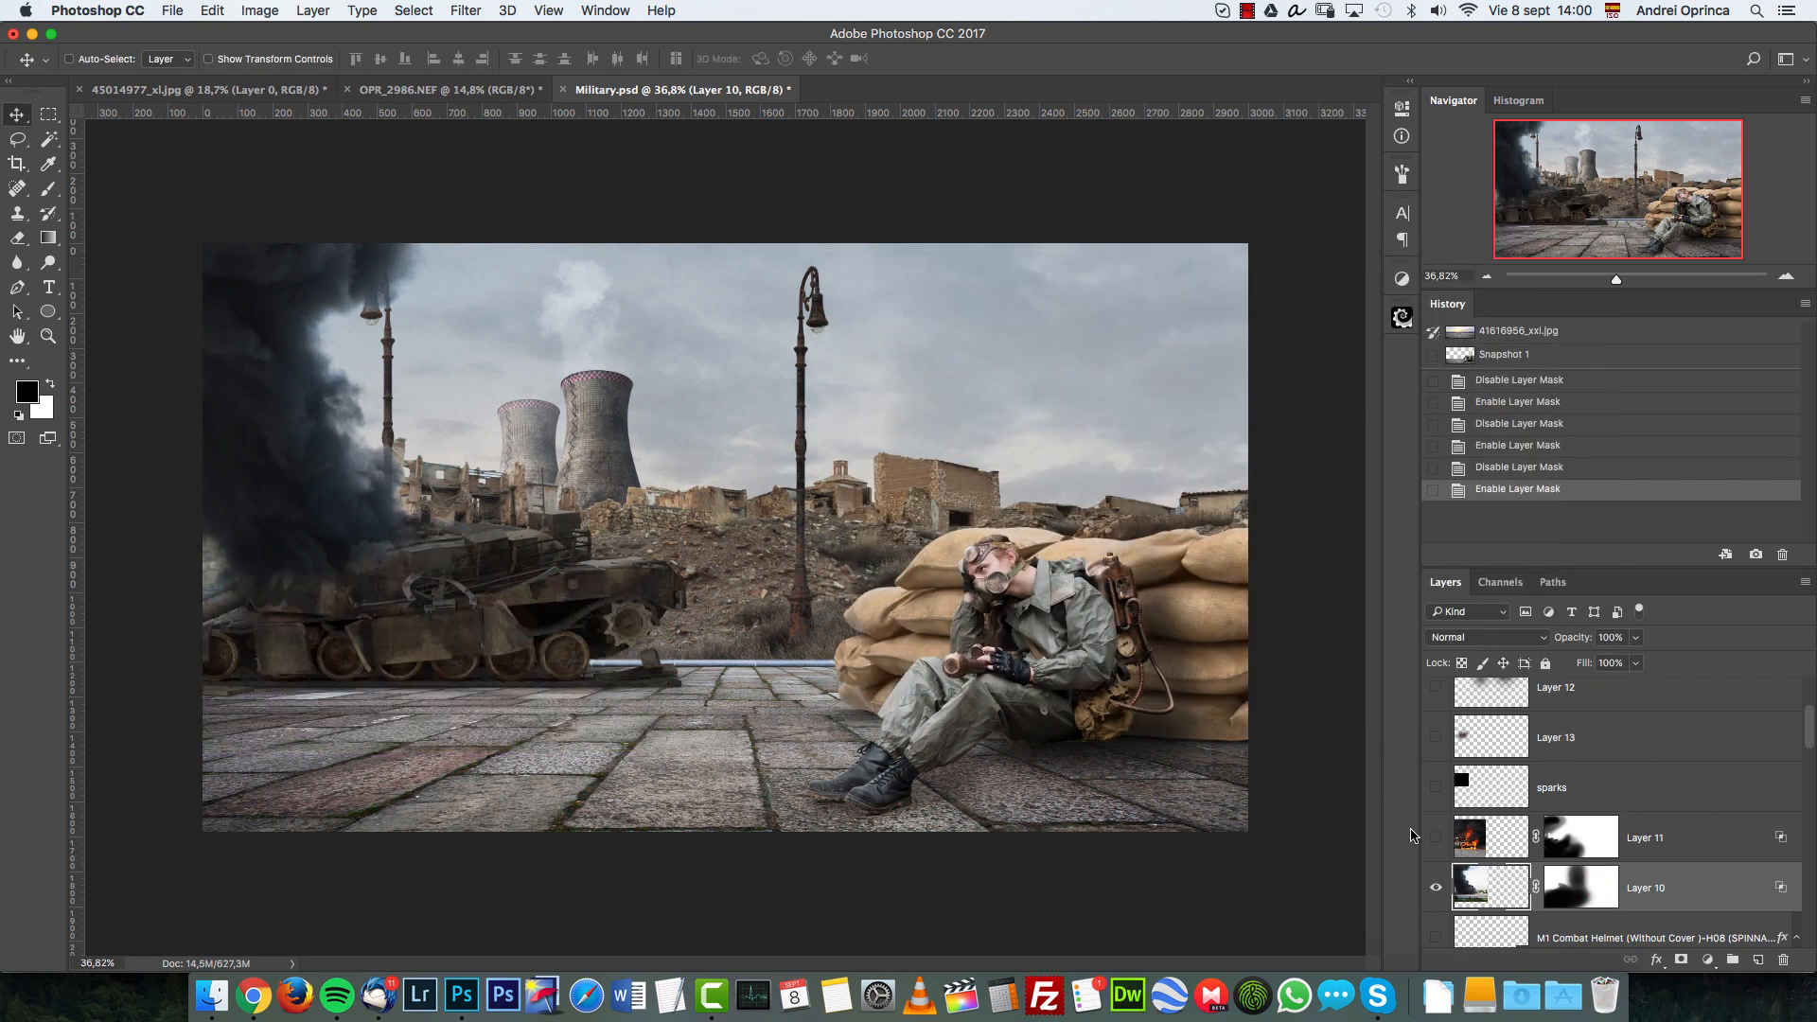
# Reveal the tank's flames, check the fire layer's Screen blending, and enable the next layer up
pyautogui.click(1434, 837)
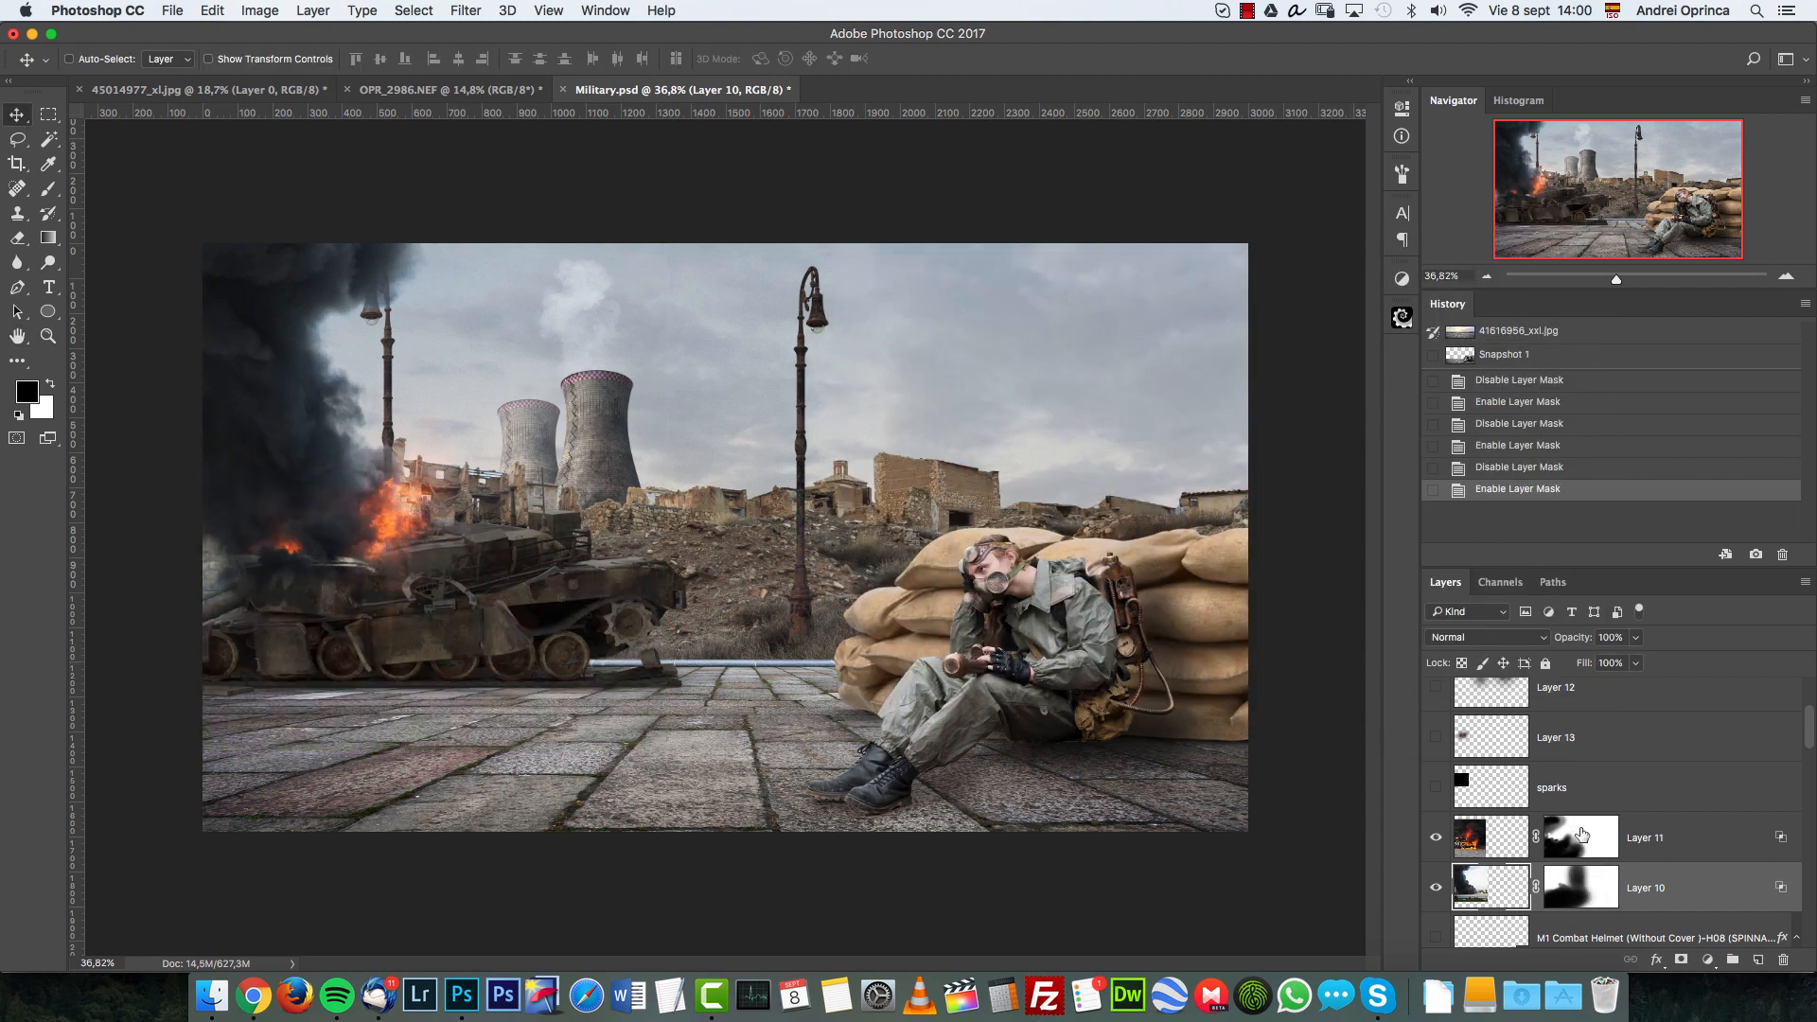
pyautogui.doubleClick(1580, 837)
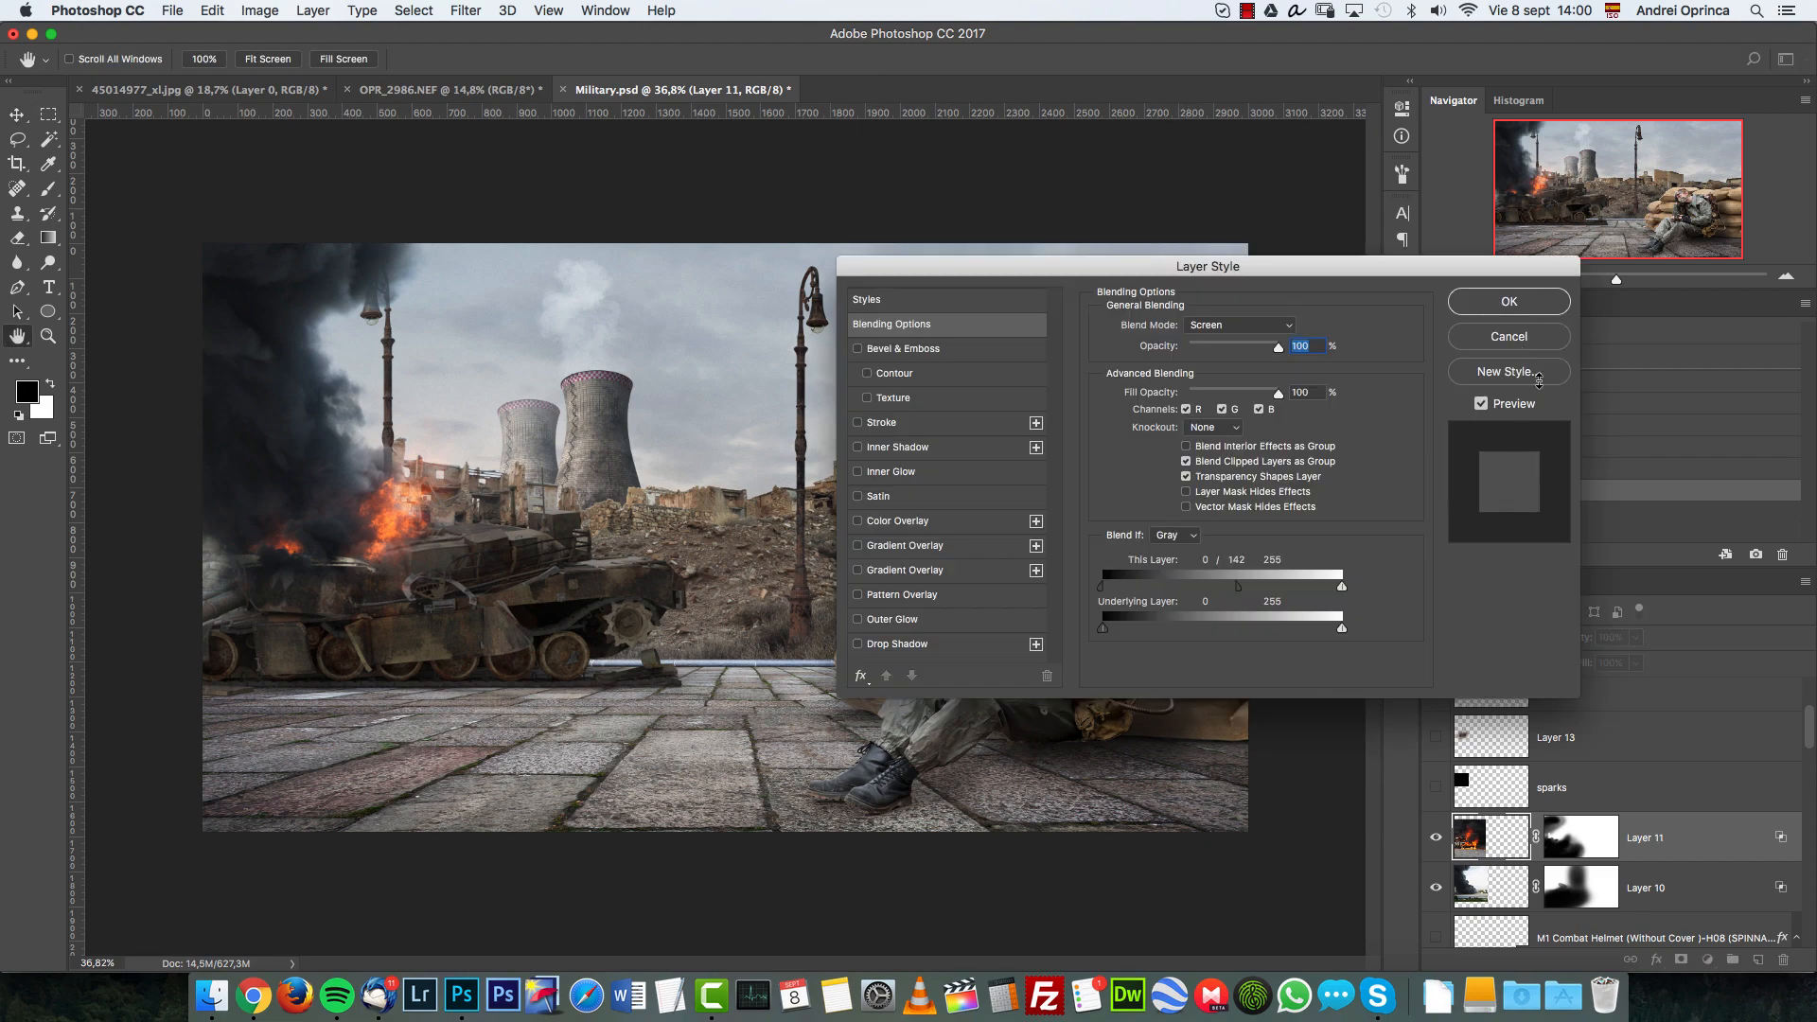
pyautogui.click(1508, 301)
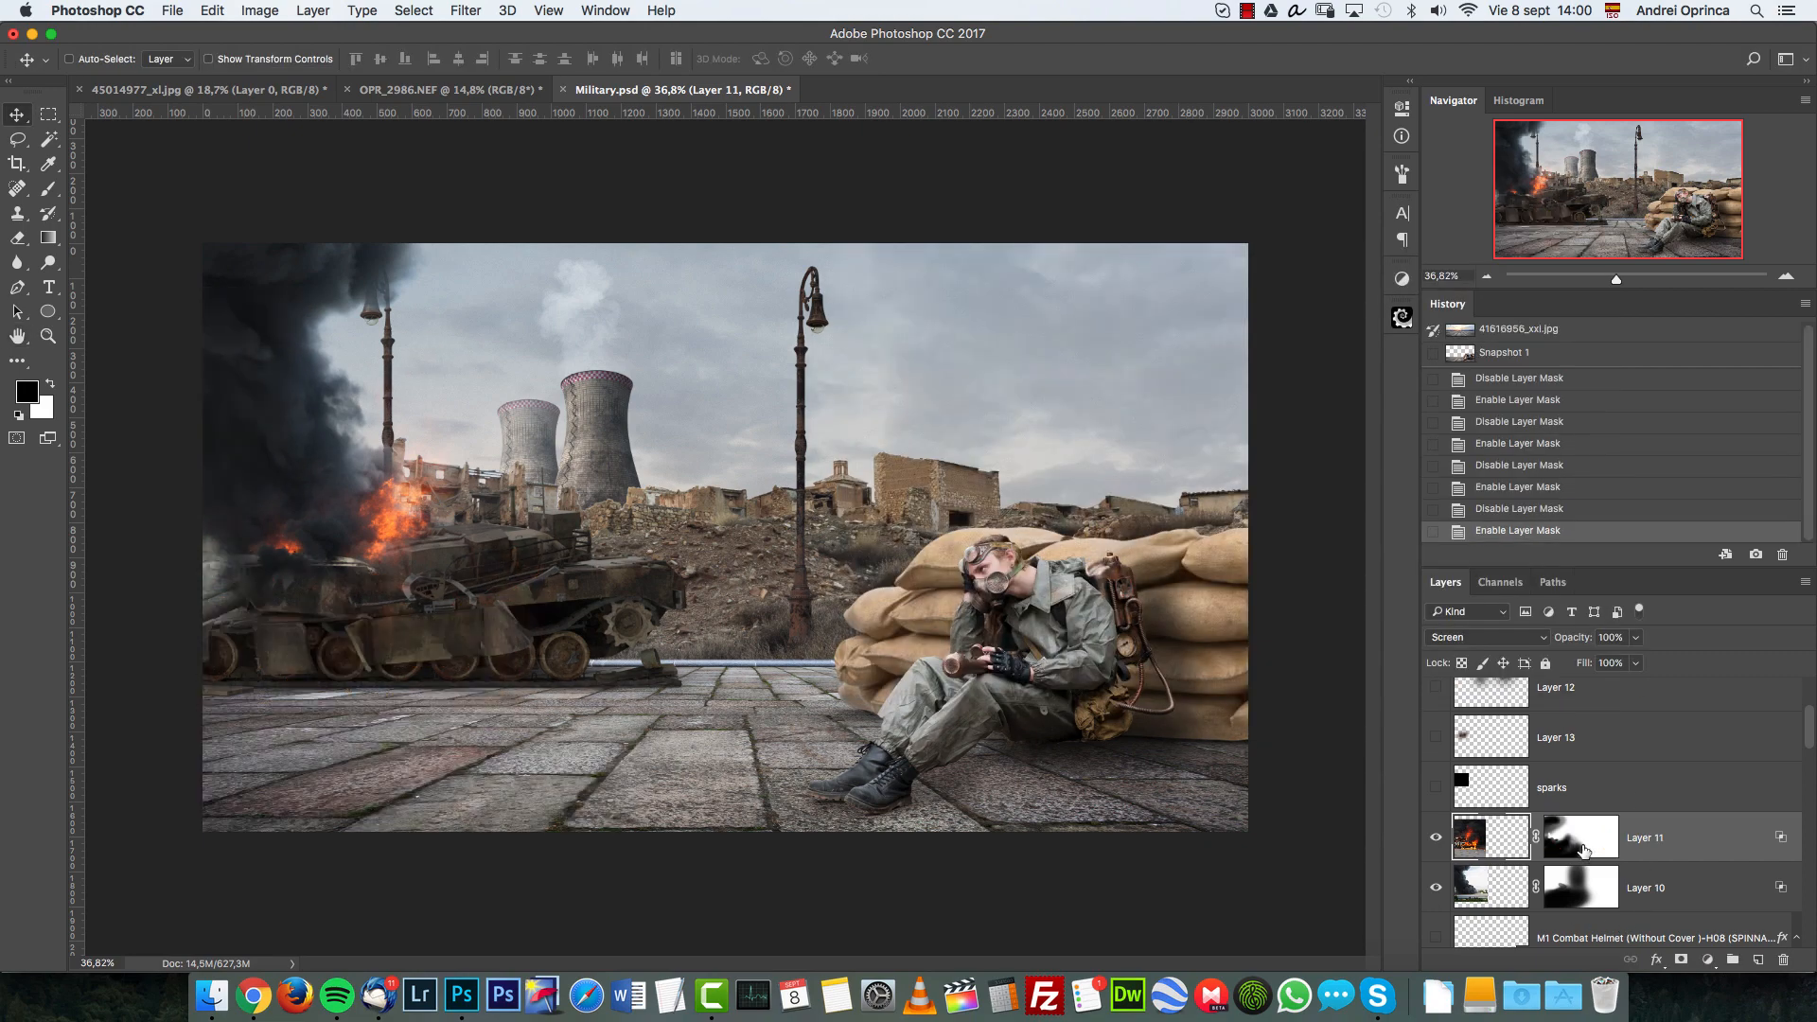
pyautogui.click(1434, 786)
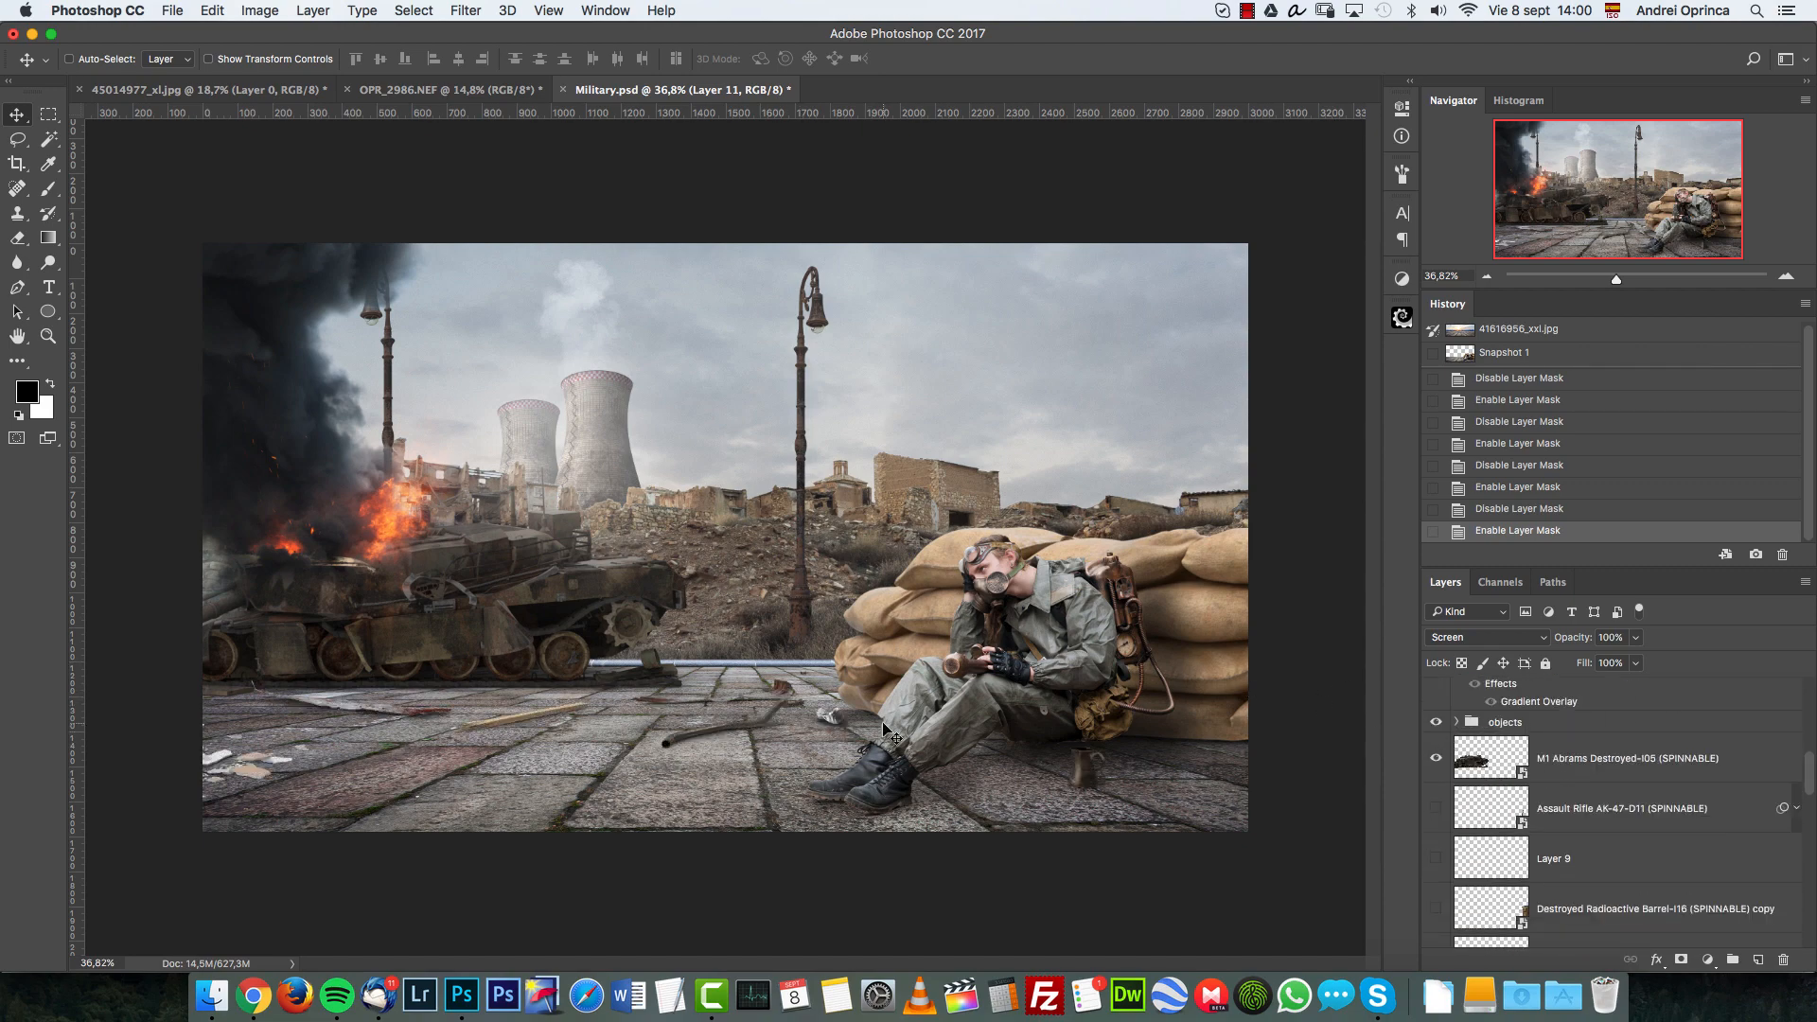
pyautogui.moveTo(1372, 712)
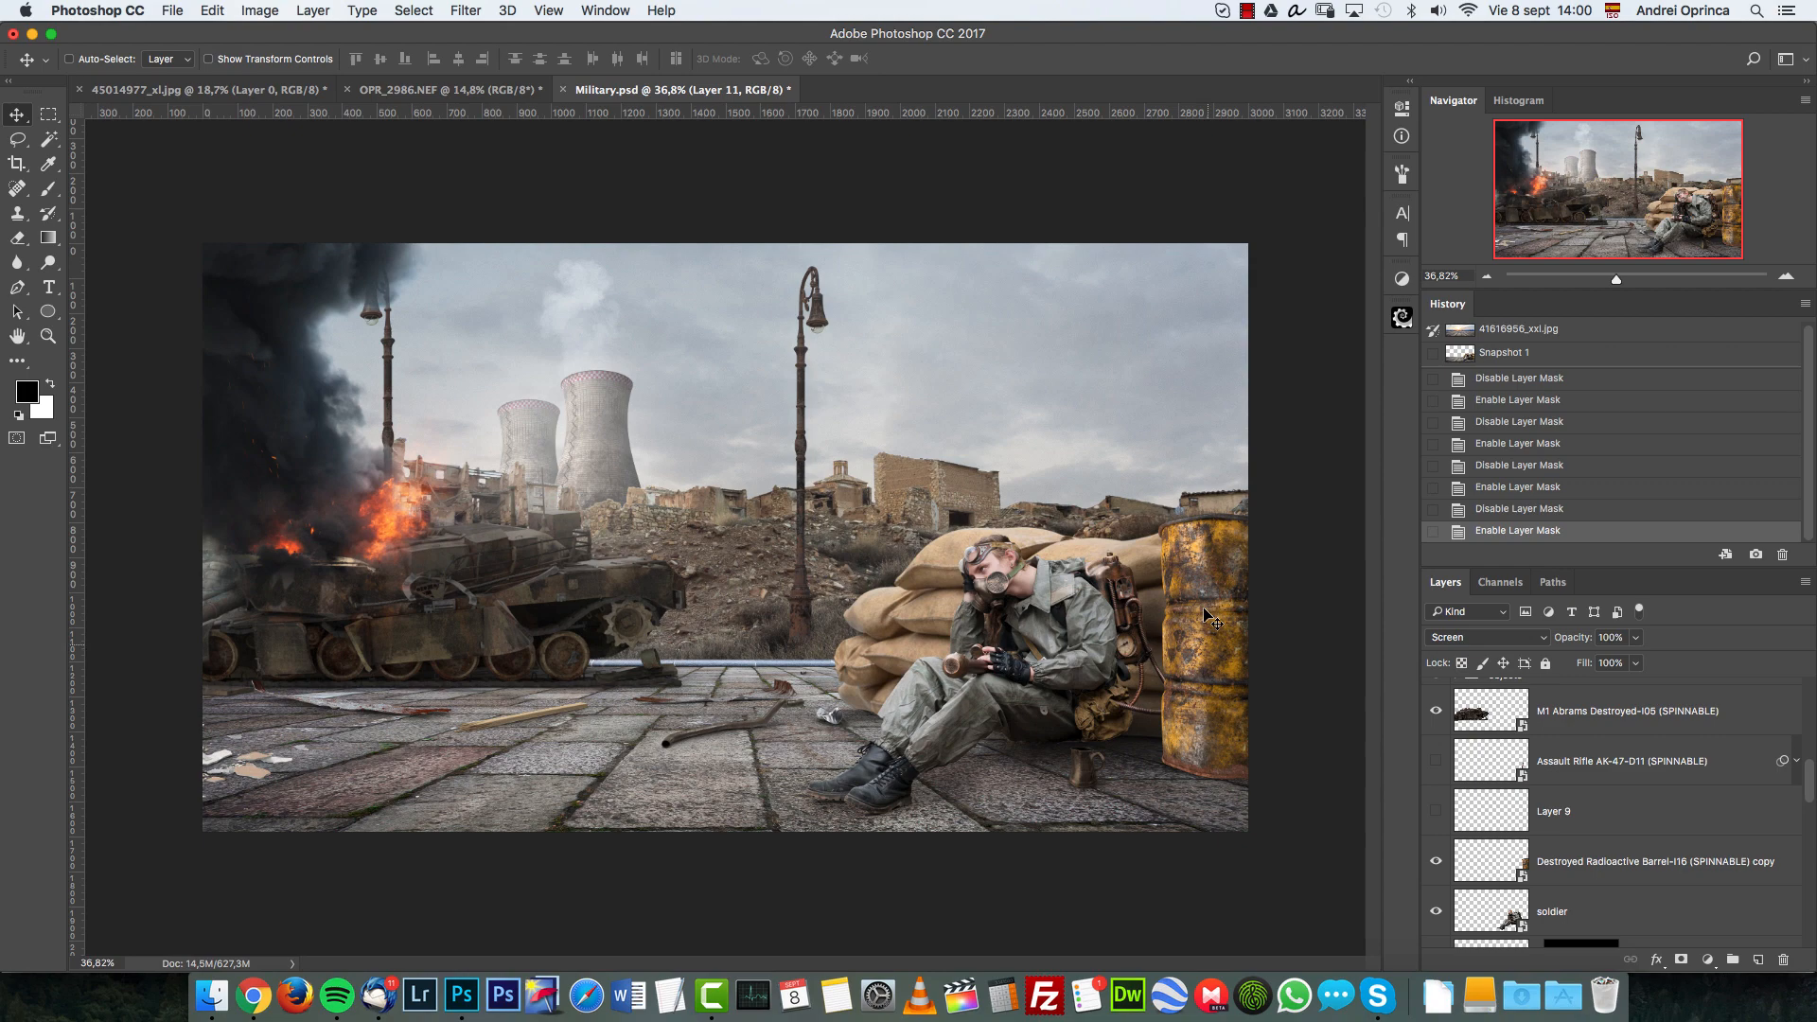
# Scroll down the Layers panel and make the boy-with-teddy-bear group visible
pyautogui.scroll(-3)
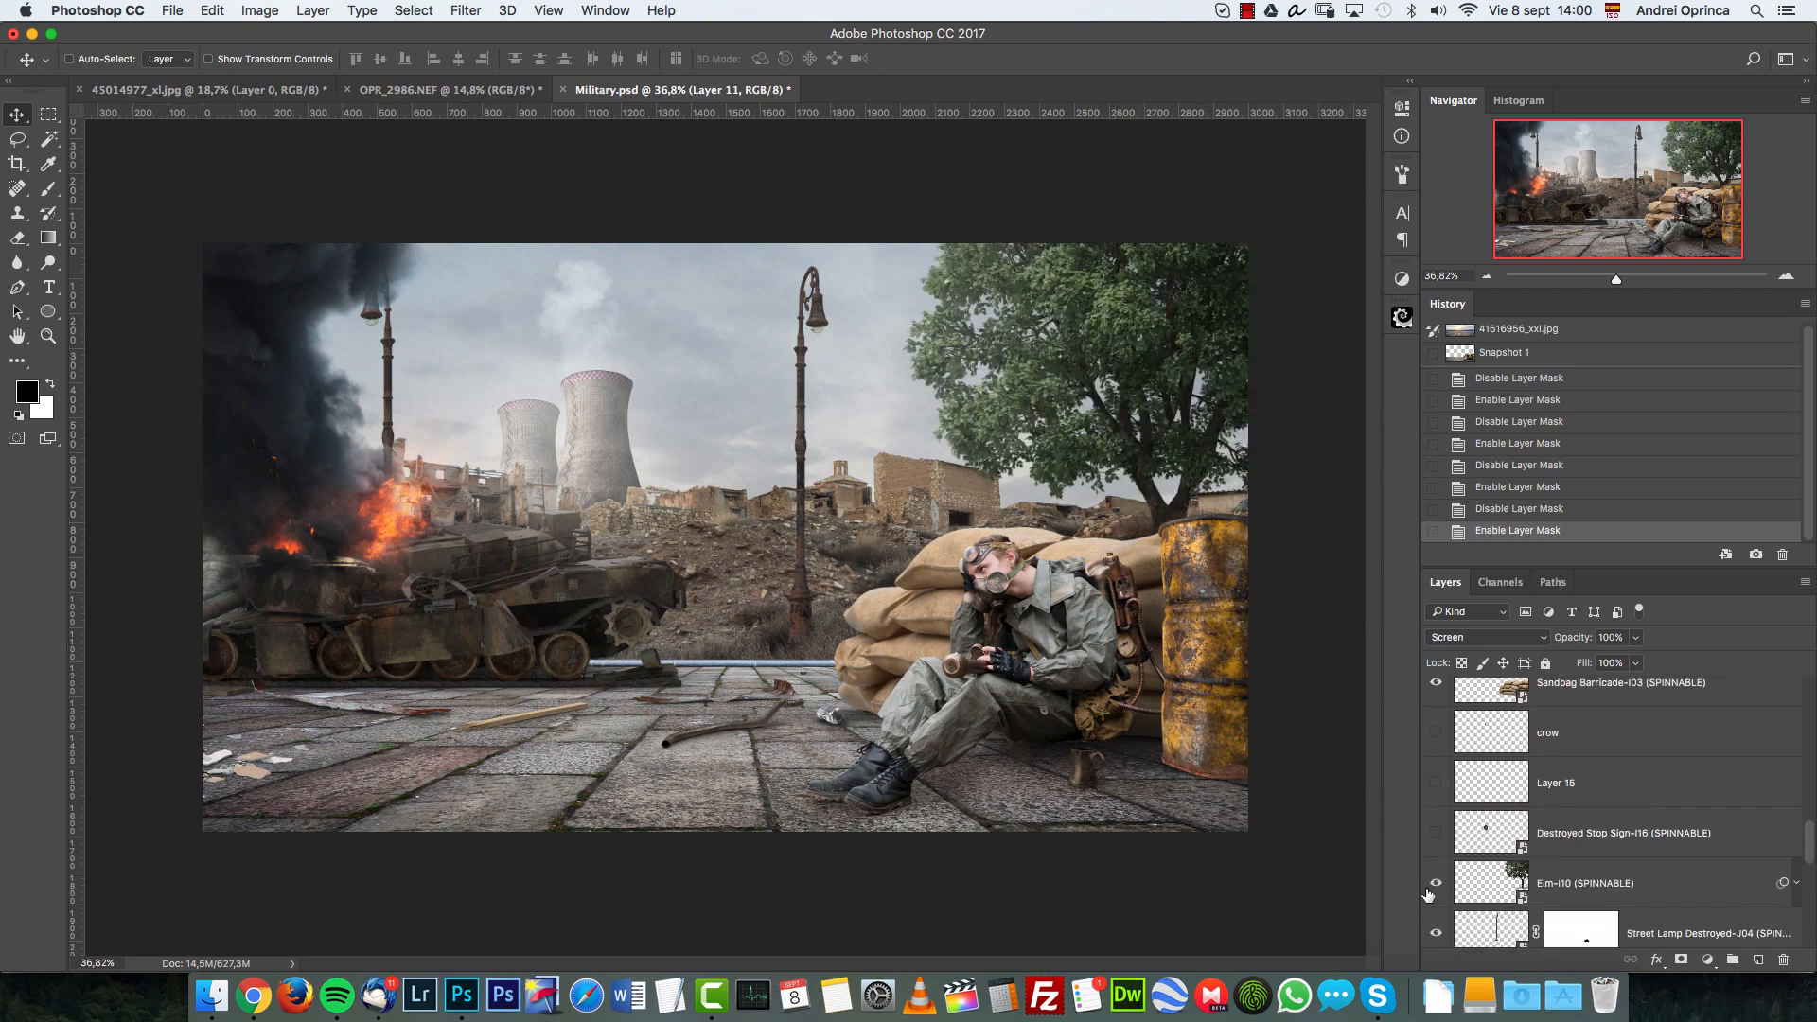
pyautogui.scroll(-3)
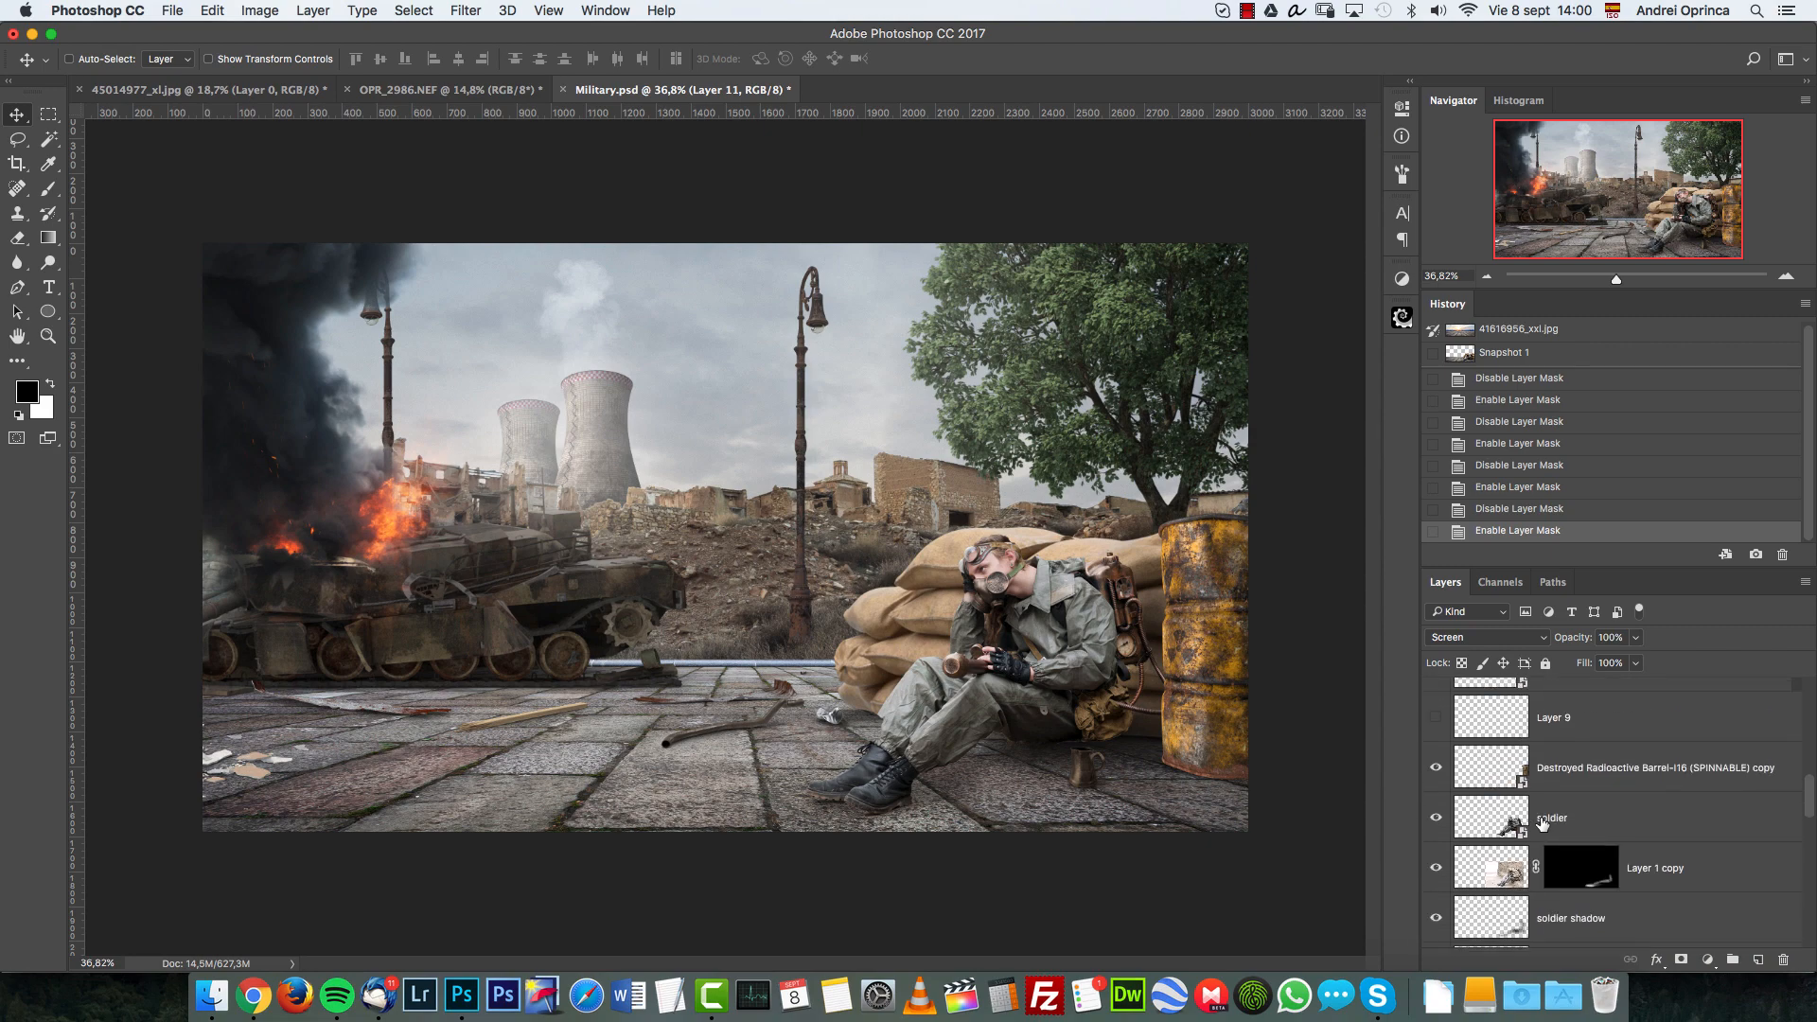
pyautogui.scroll(-3)
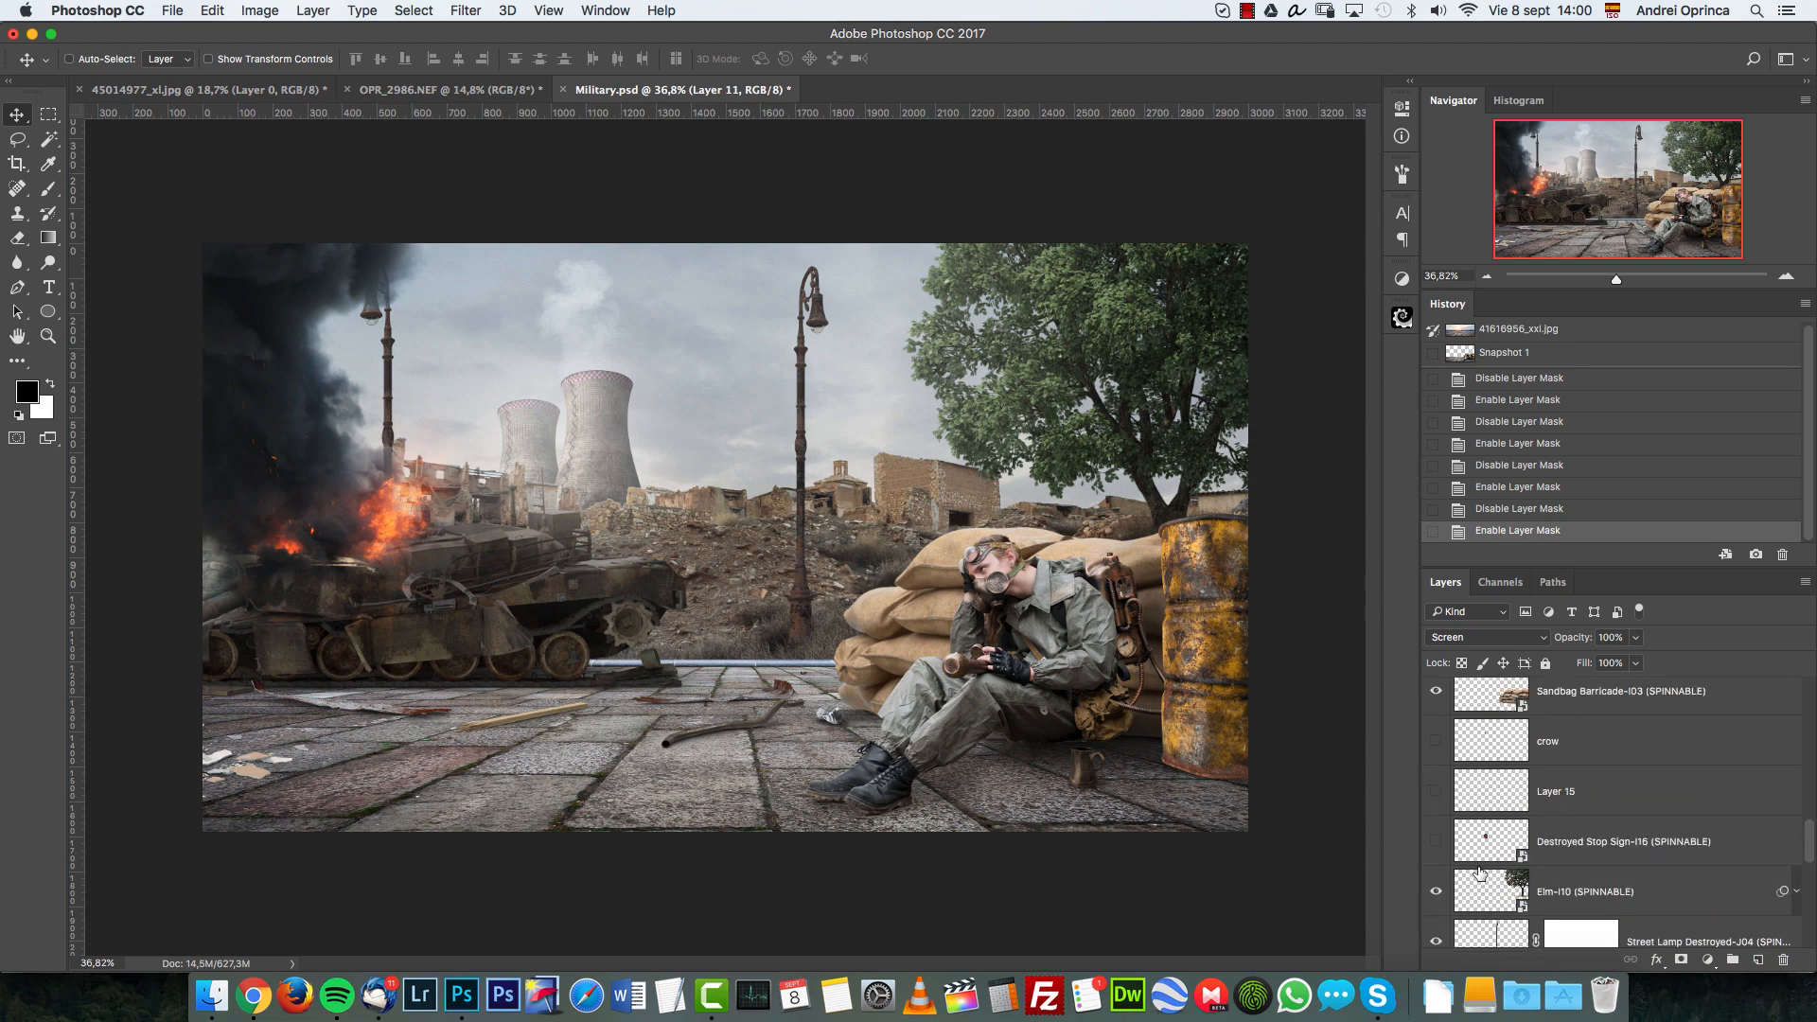
pyautogui.scroll(-3)
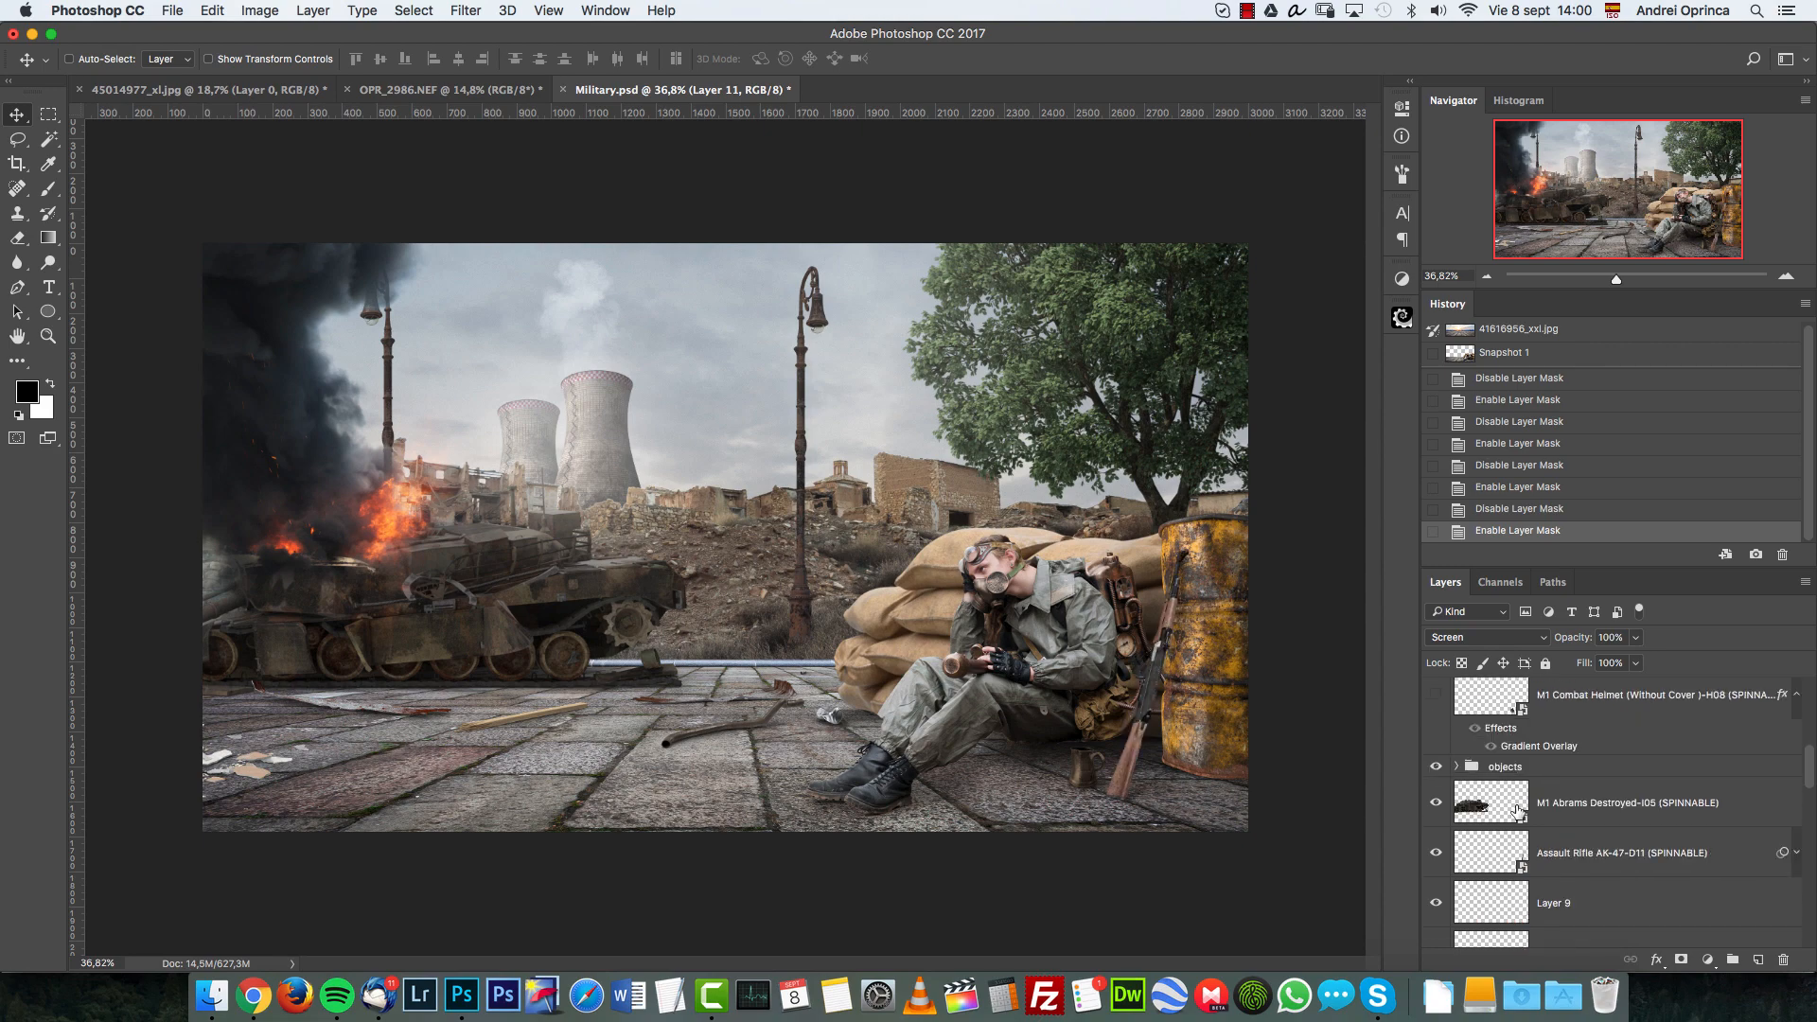
pyautogui.scroll(-3)
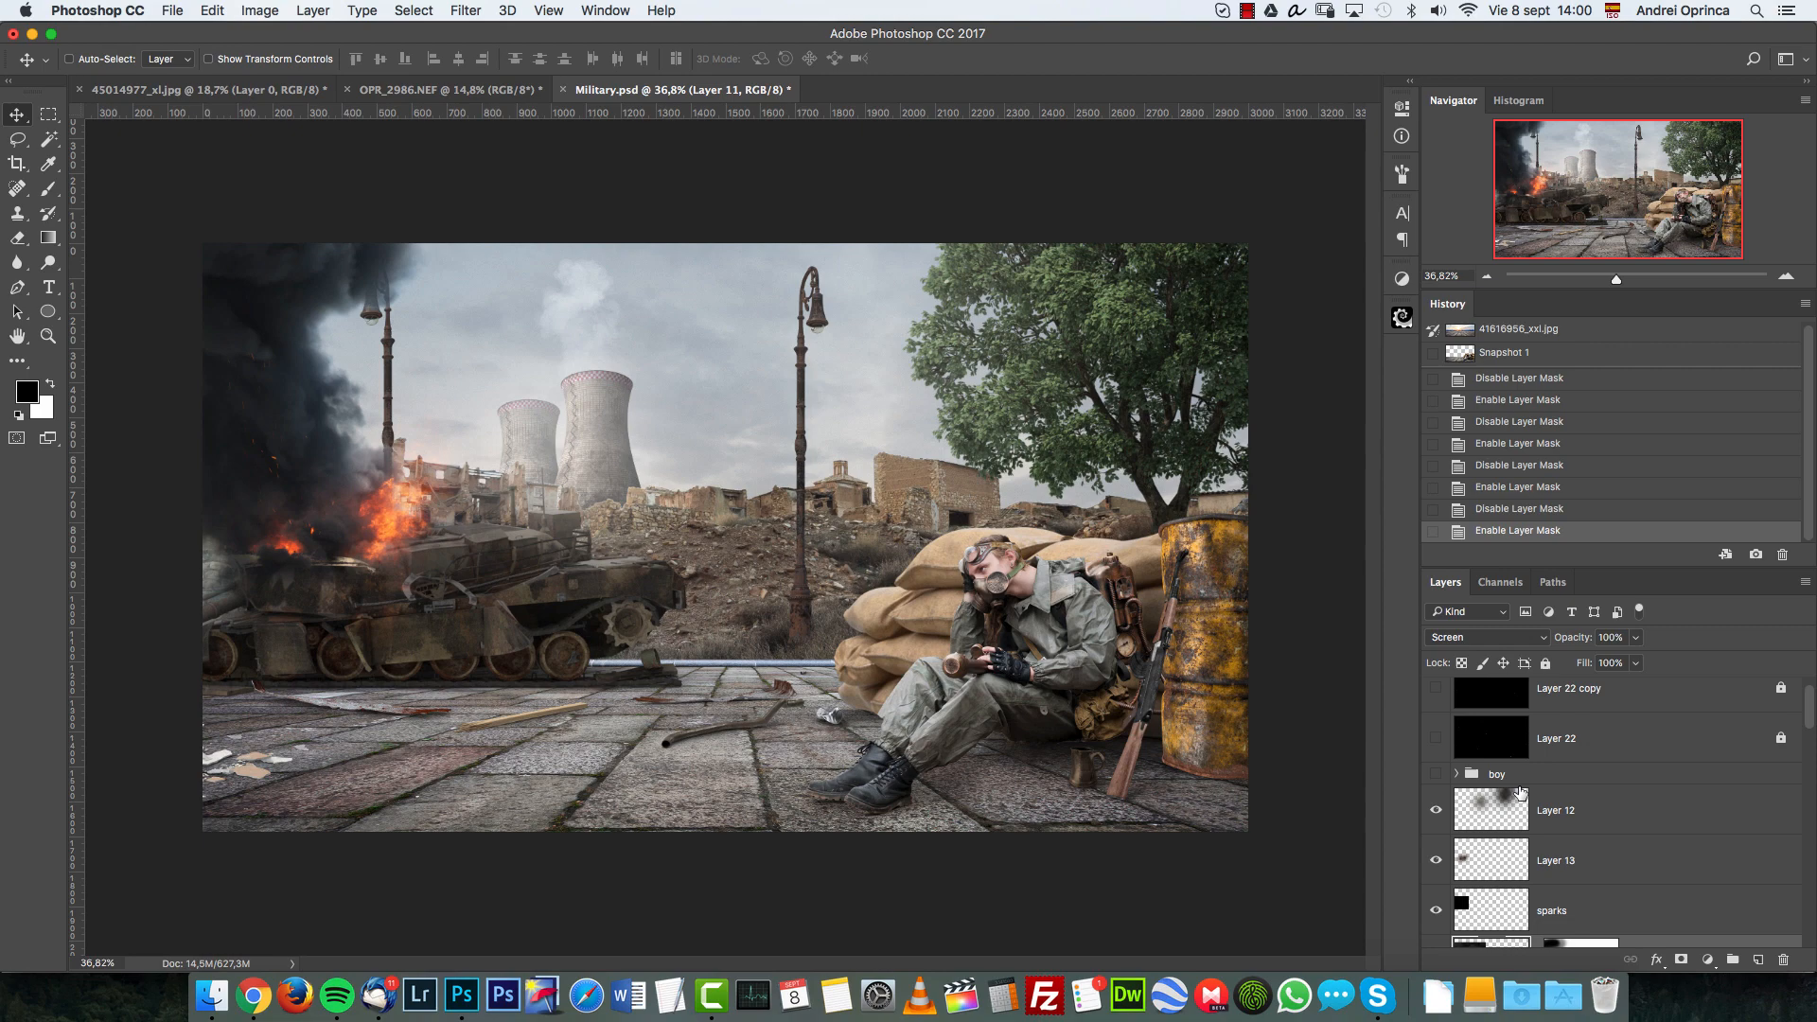
pyautogui.click(1435, 774)
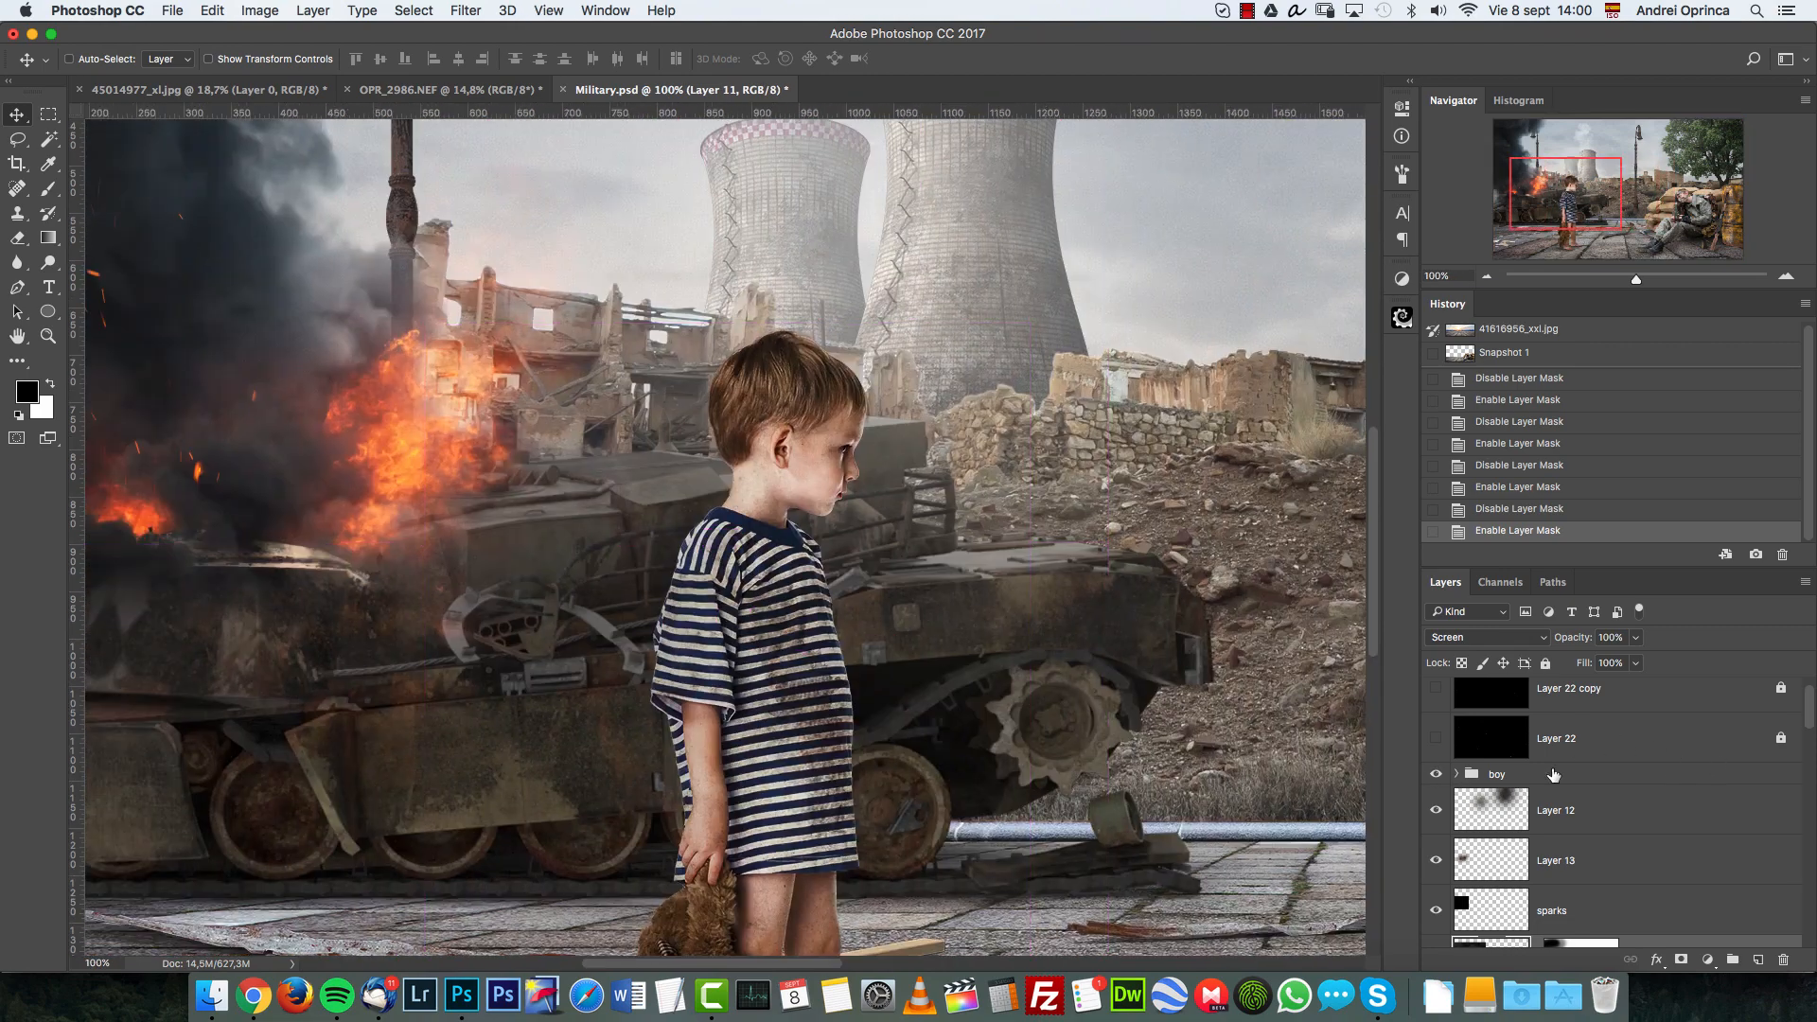
# Switch on Group 1, the final colour-grade group above the boy
pyautogui.scroll(-3)
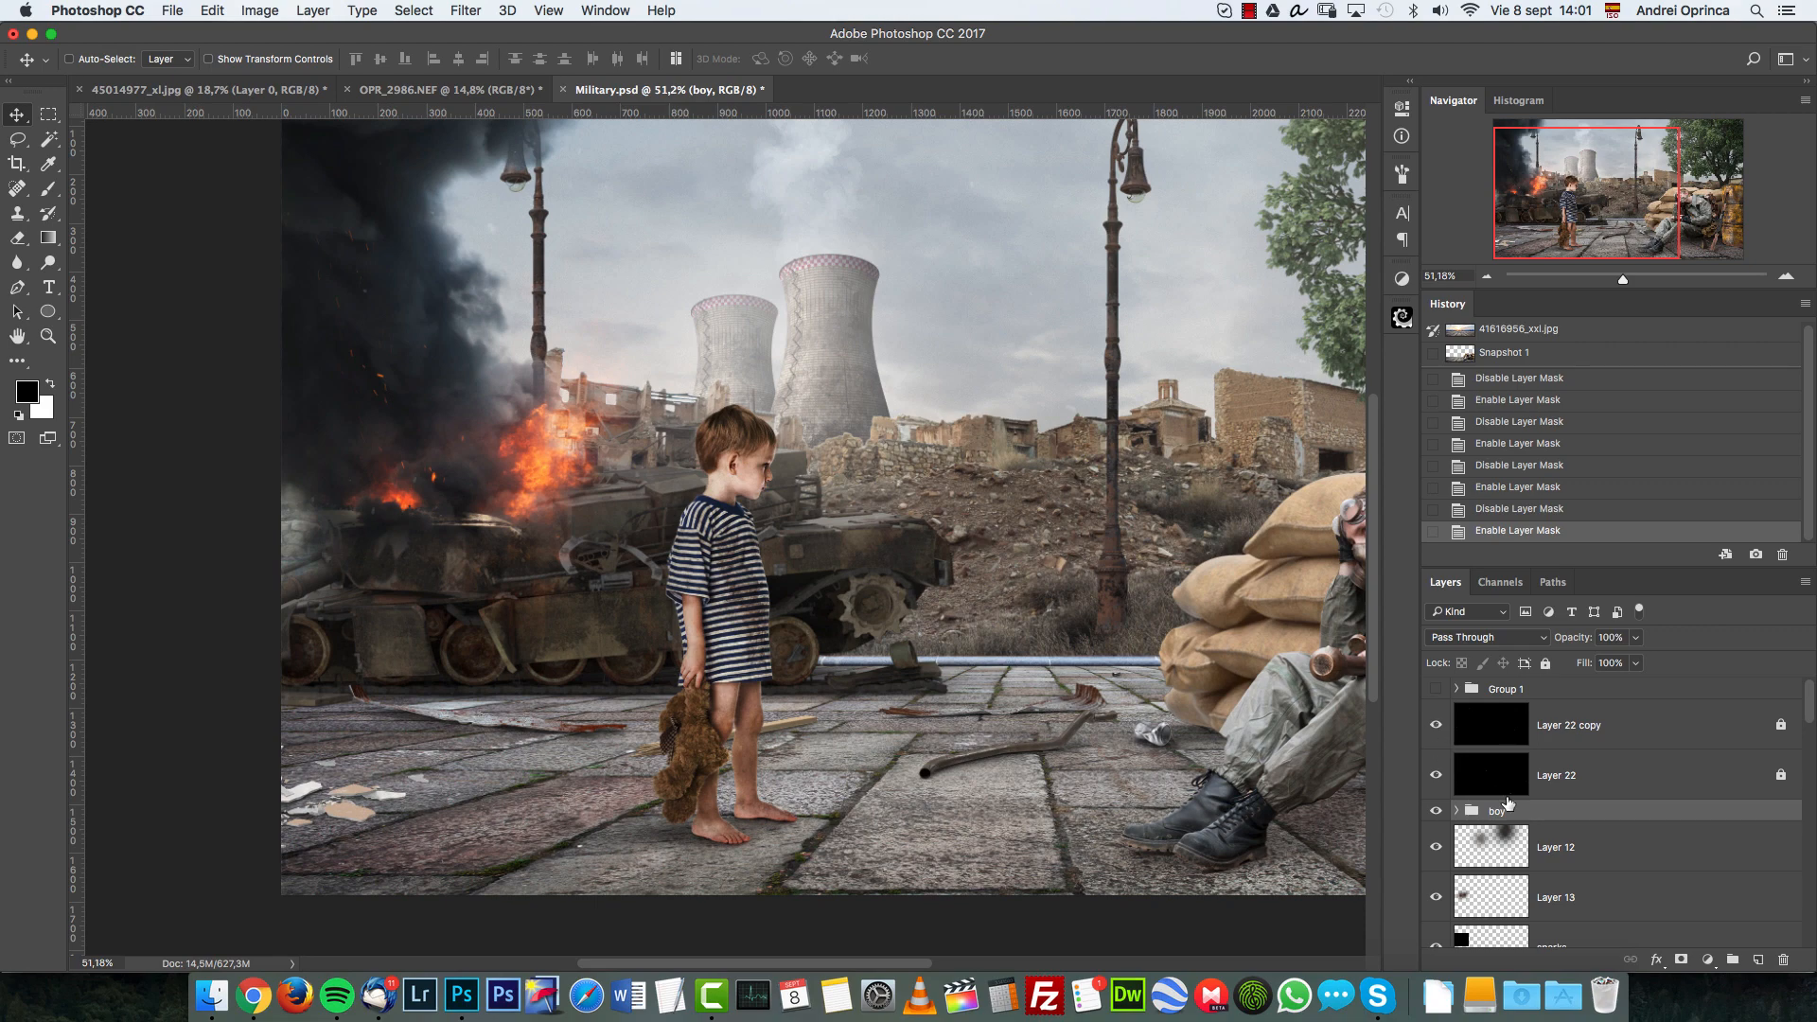
pyautogui.click(1457, 811)
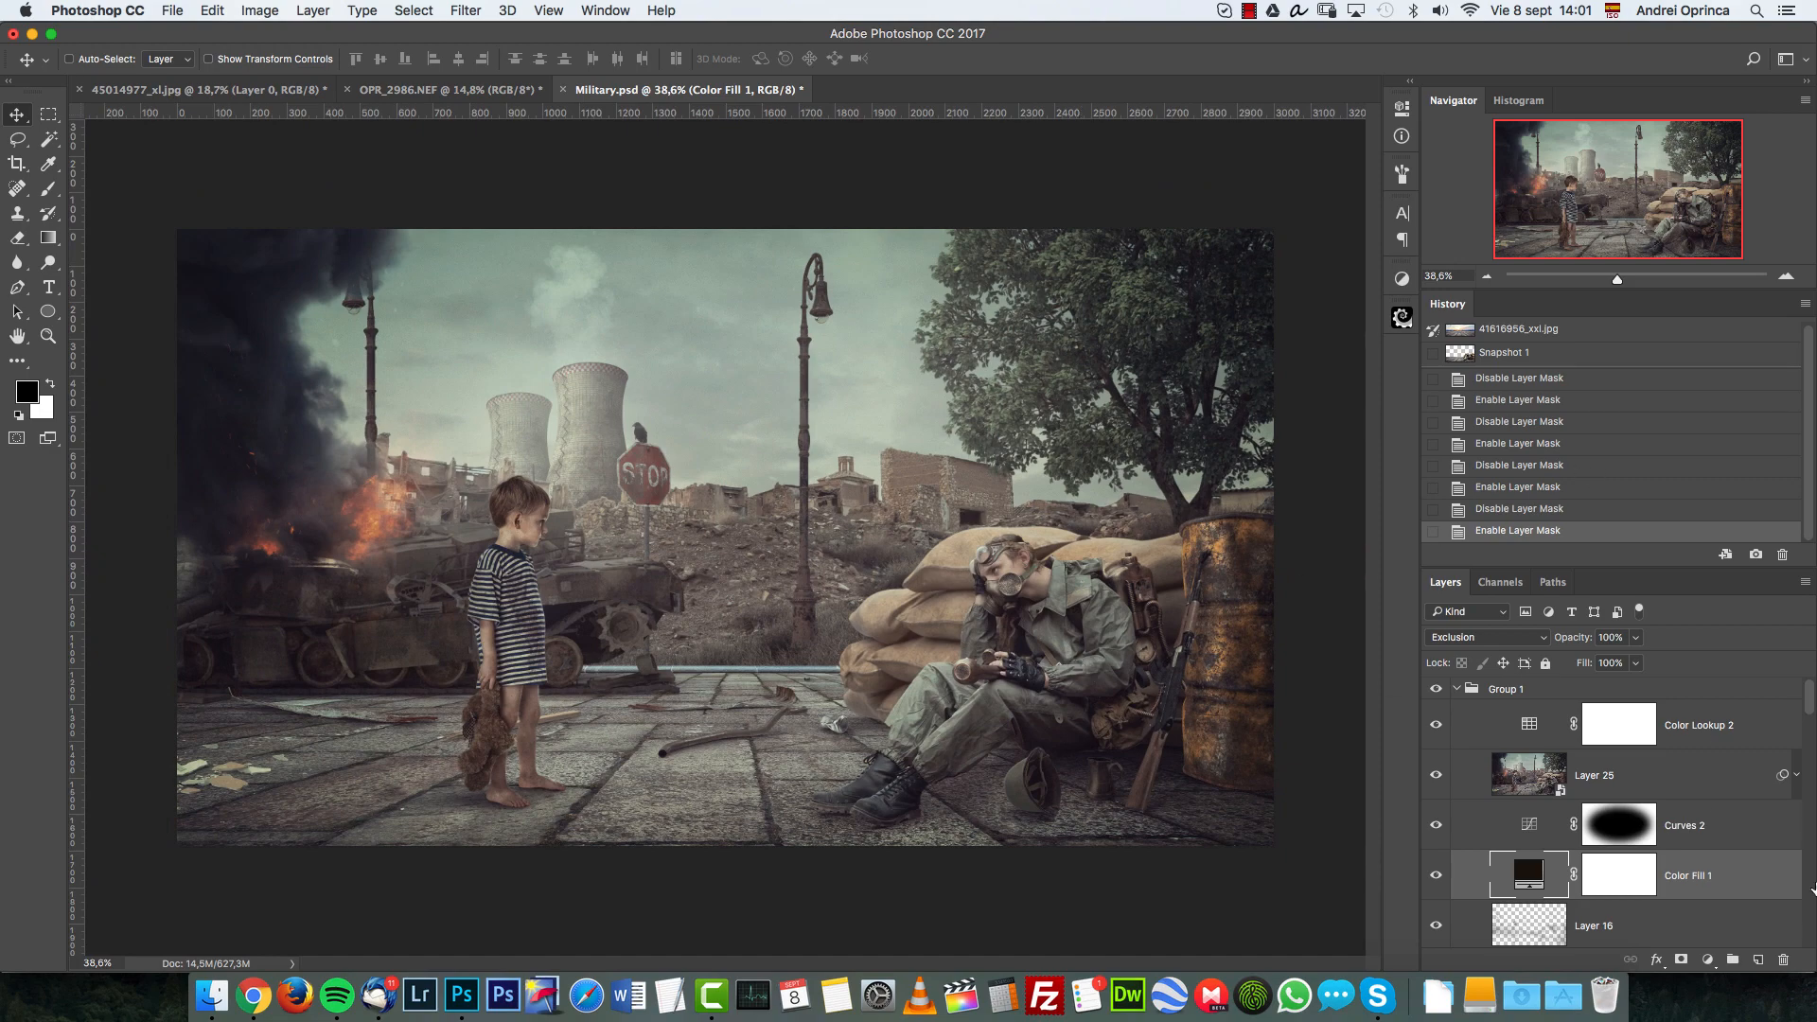
# Collapse Group 1 in the Layers panel
pyautogui.click(1458, 690)
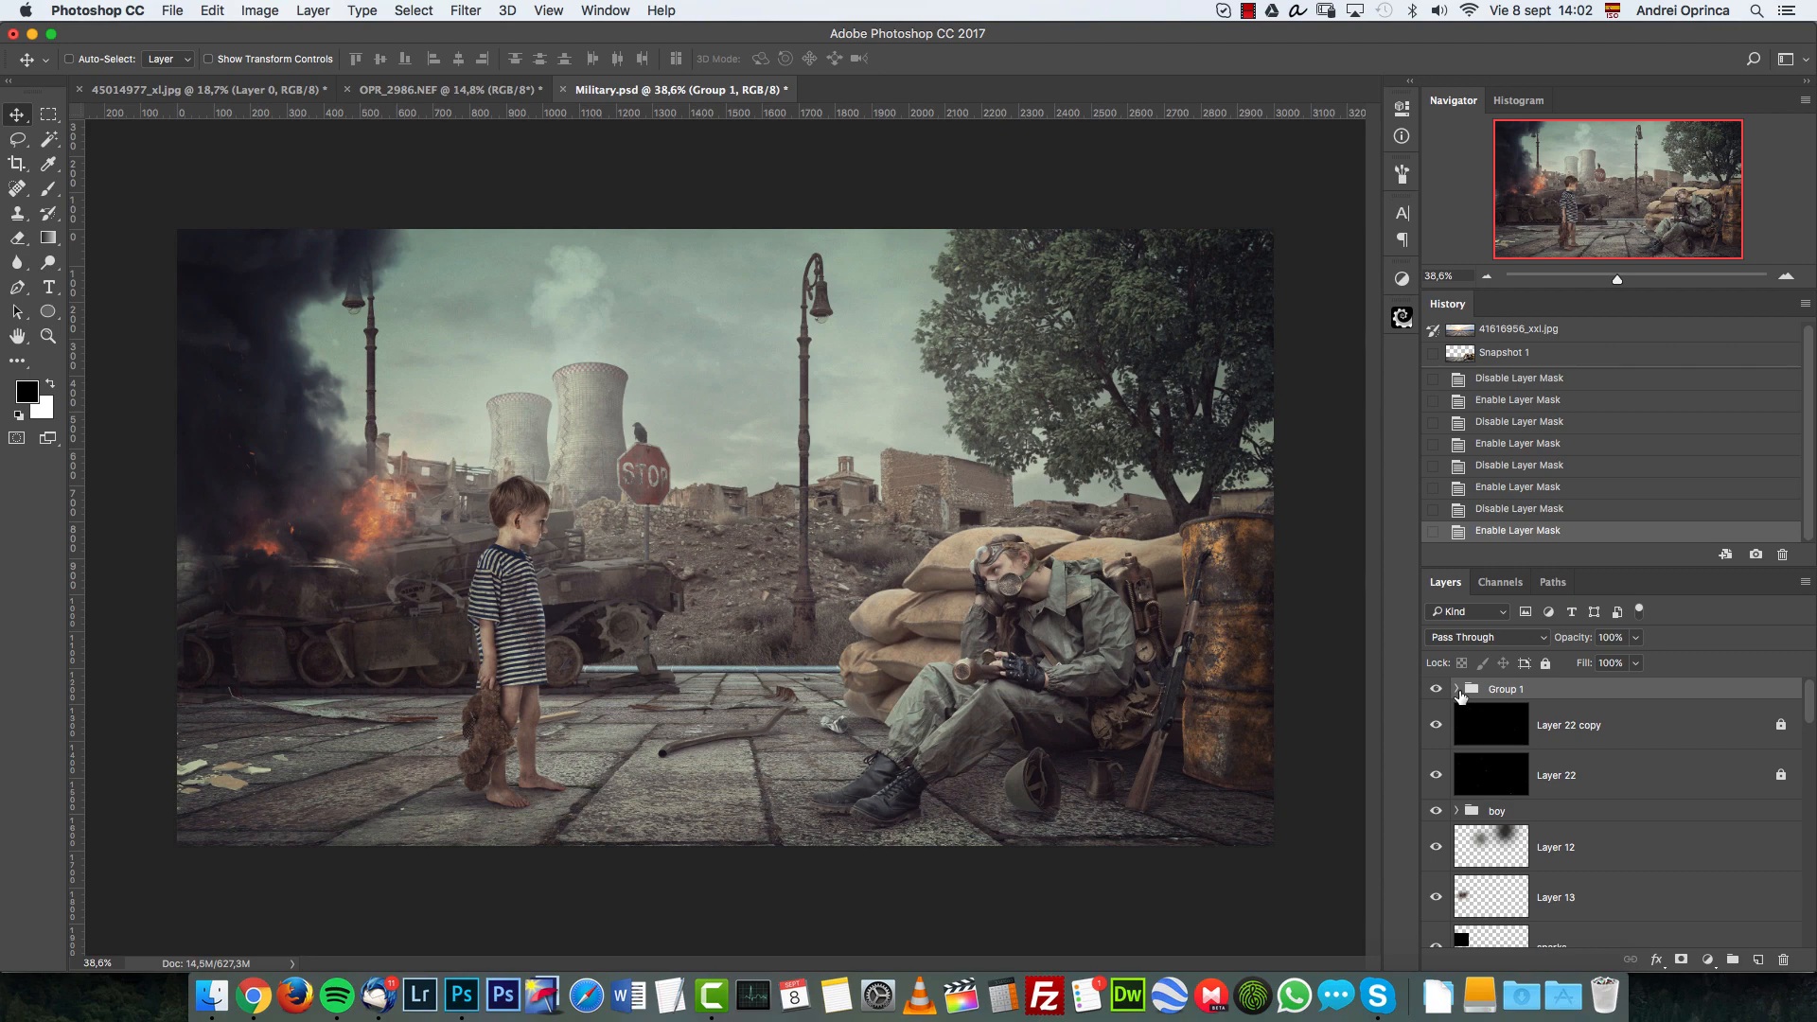
pyautogui.moveTo(1462, 697)
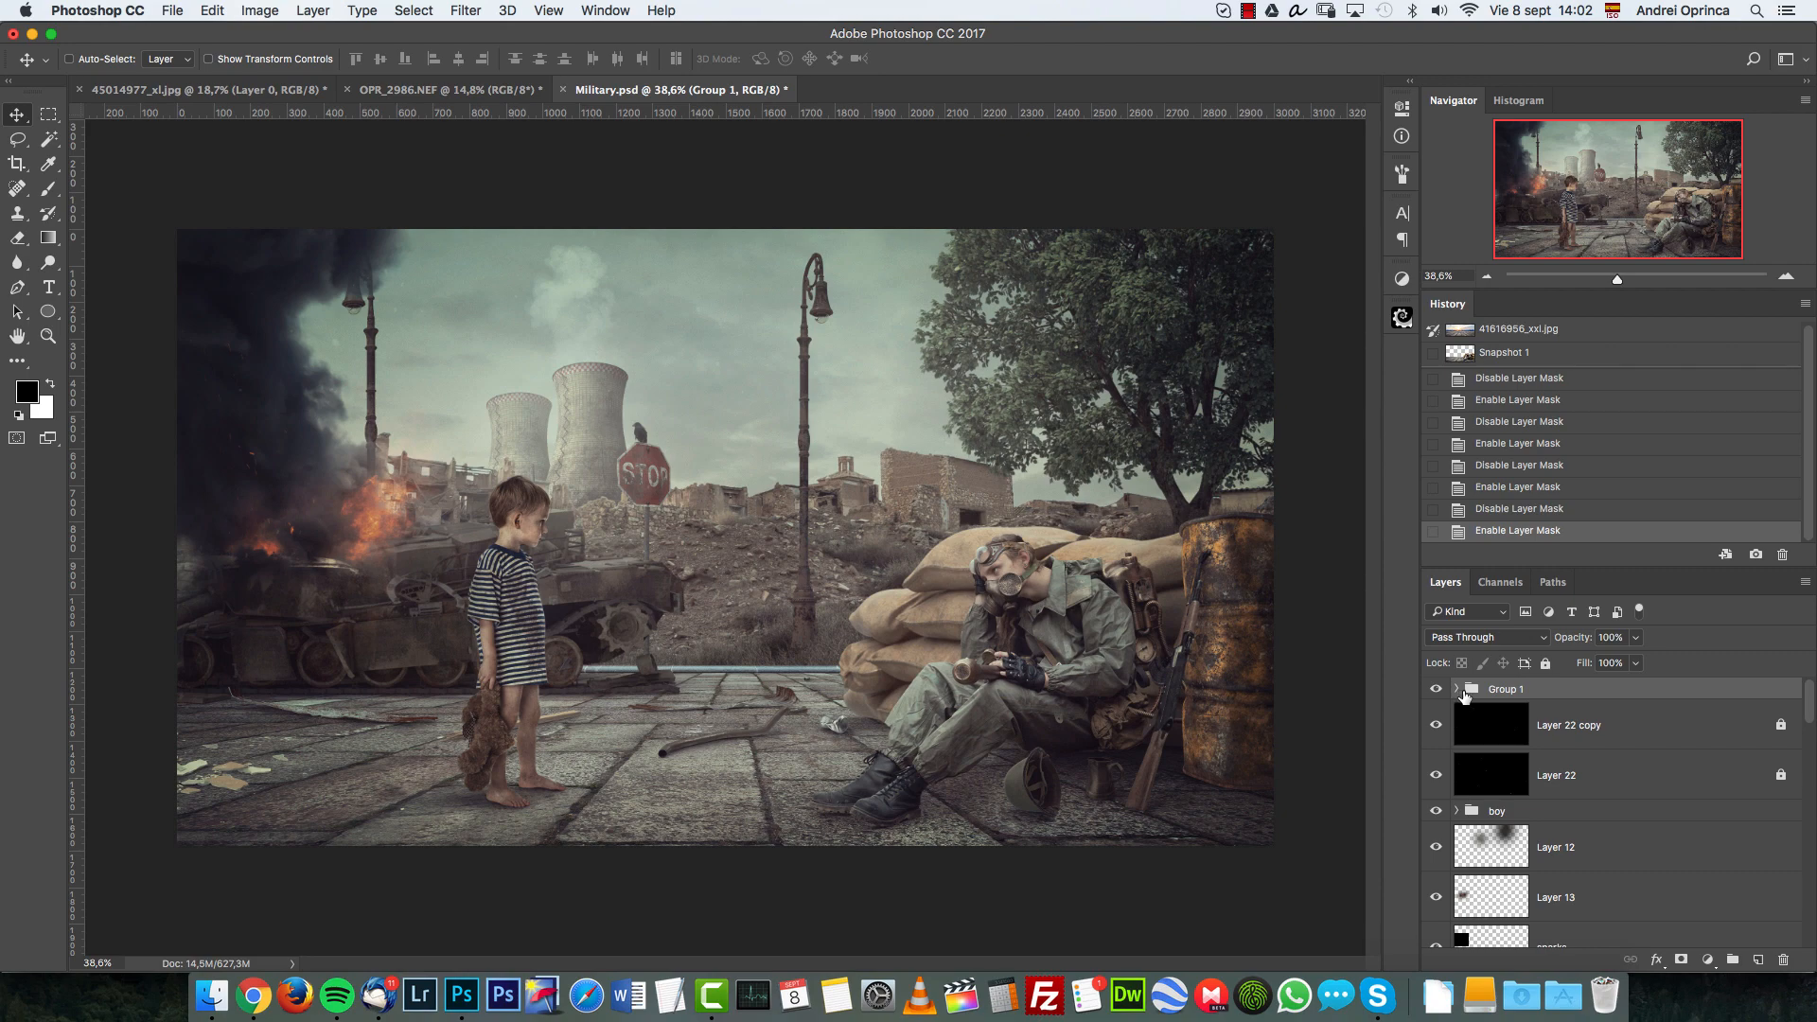